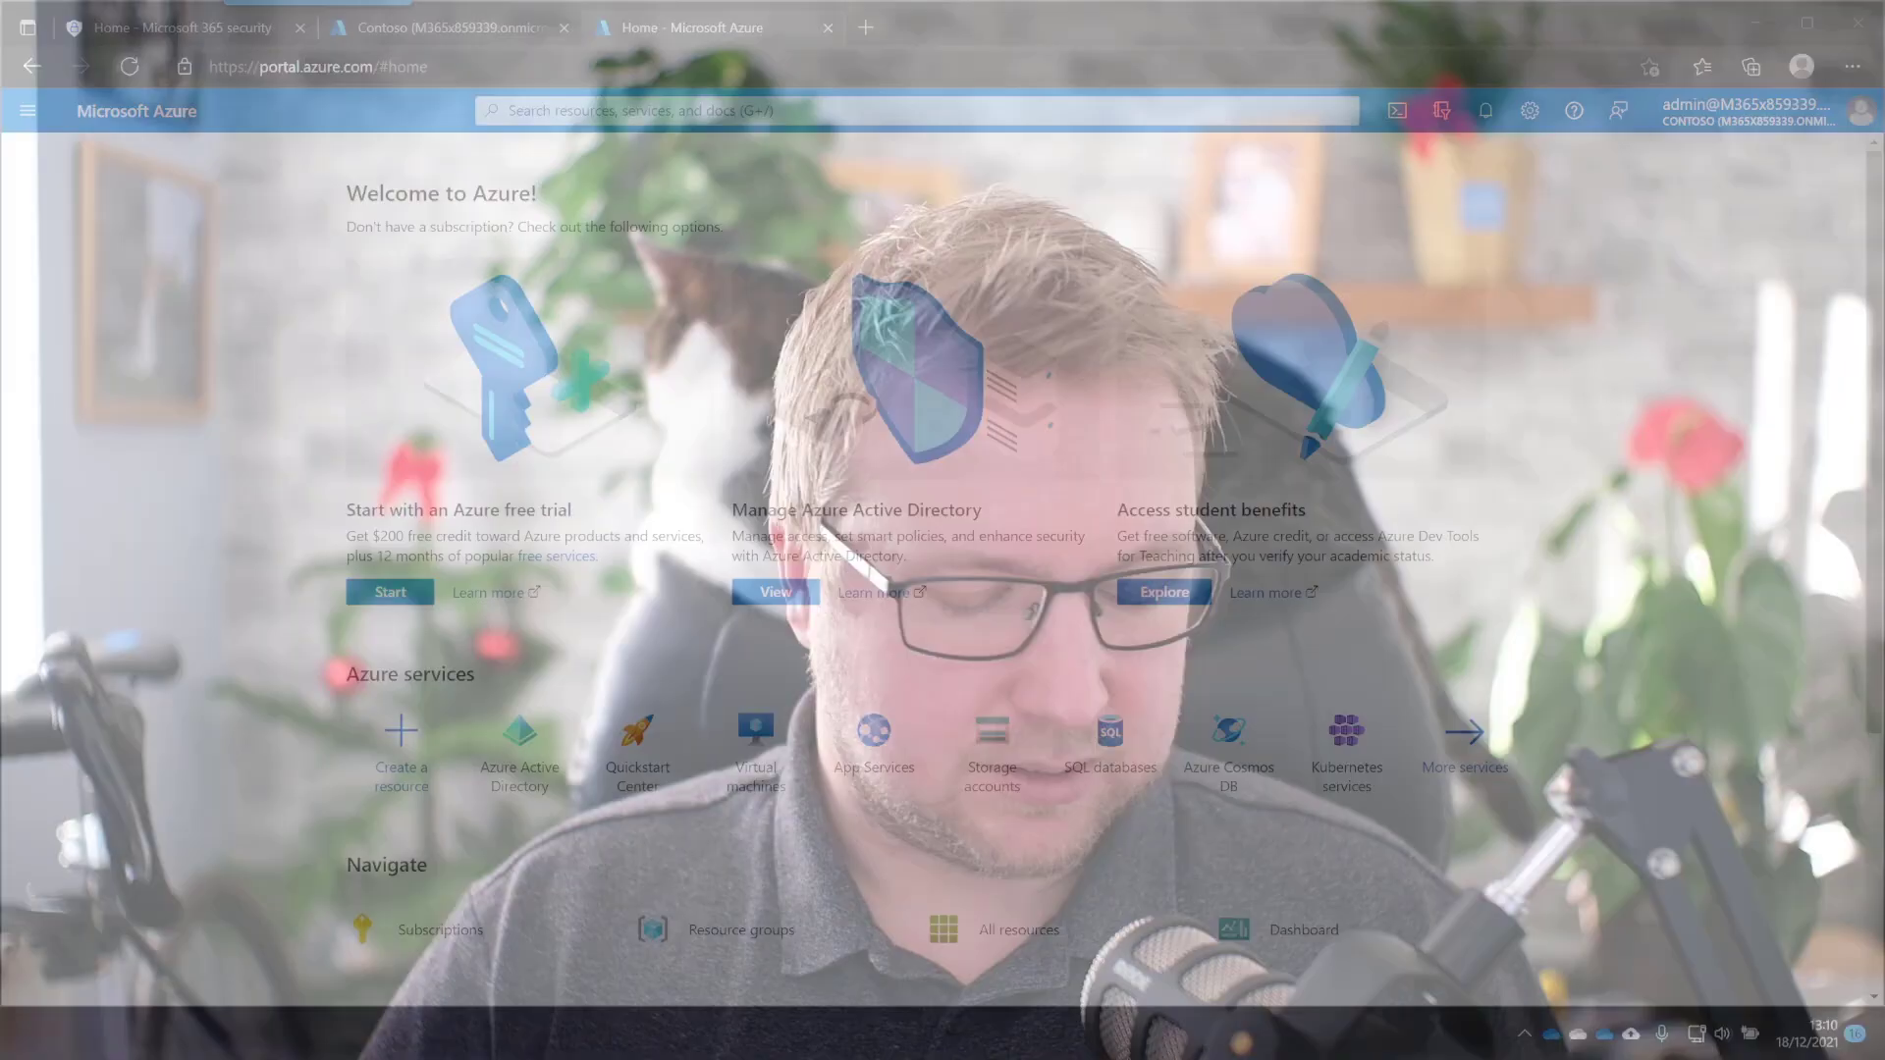
# Show the Defender Endpoints enforcement scope, with Windows Client devices enabled for security management
pyautogui.click(180, 26)
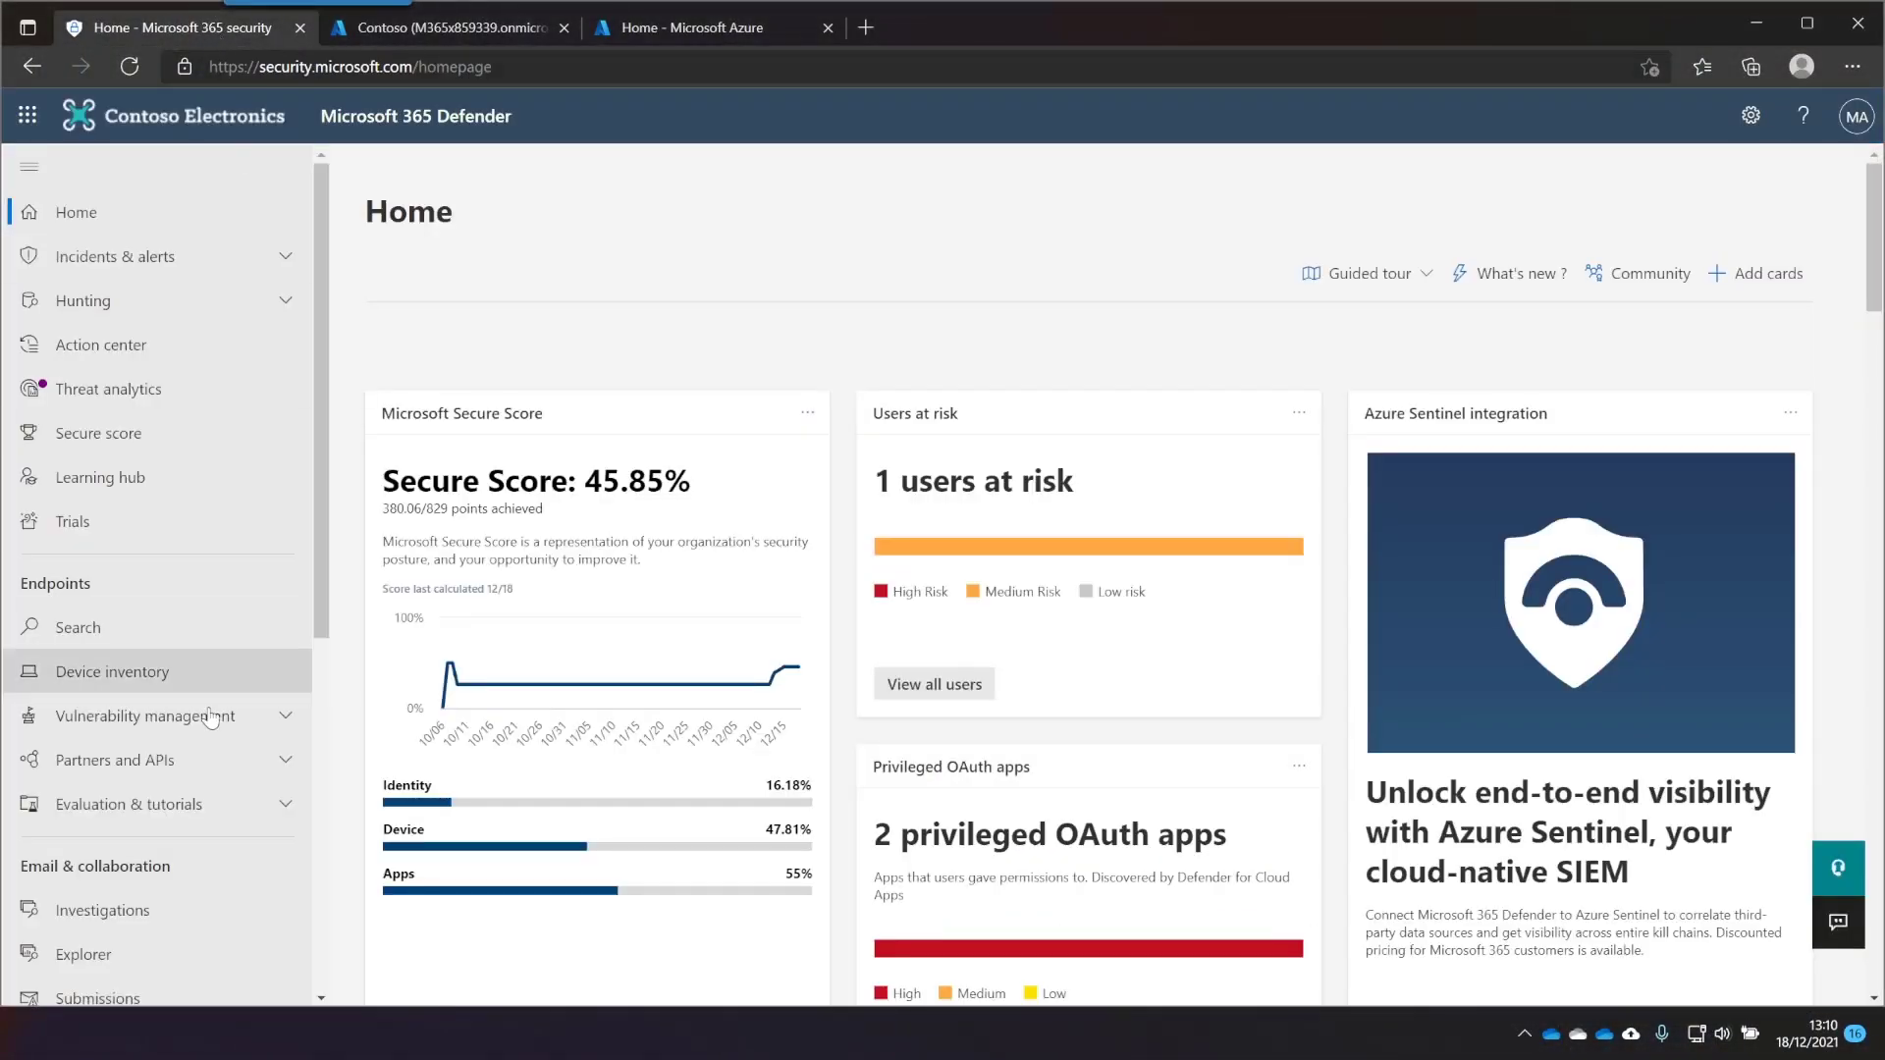
pyautogui.scroll(-3)
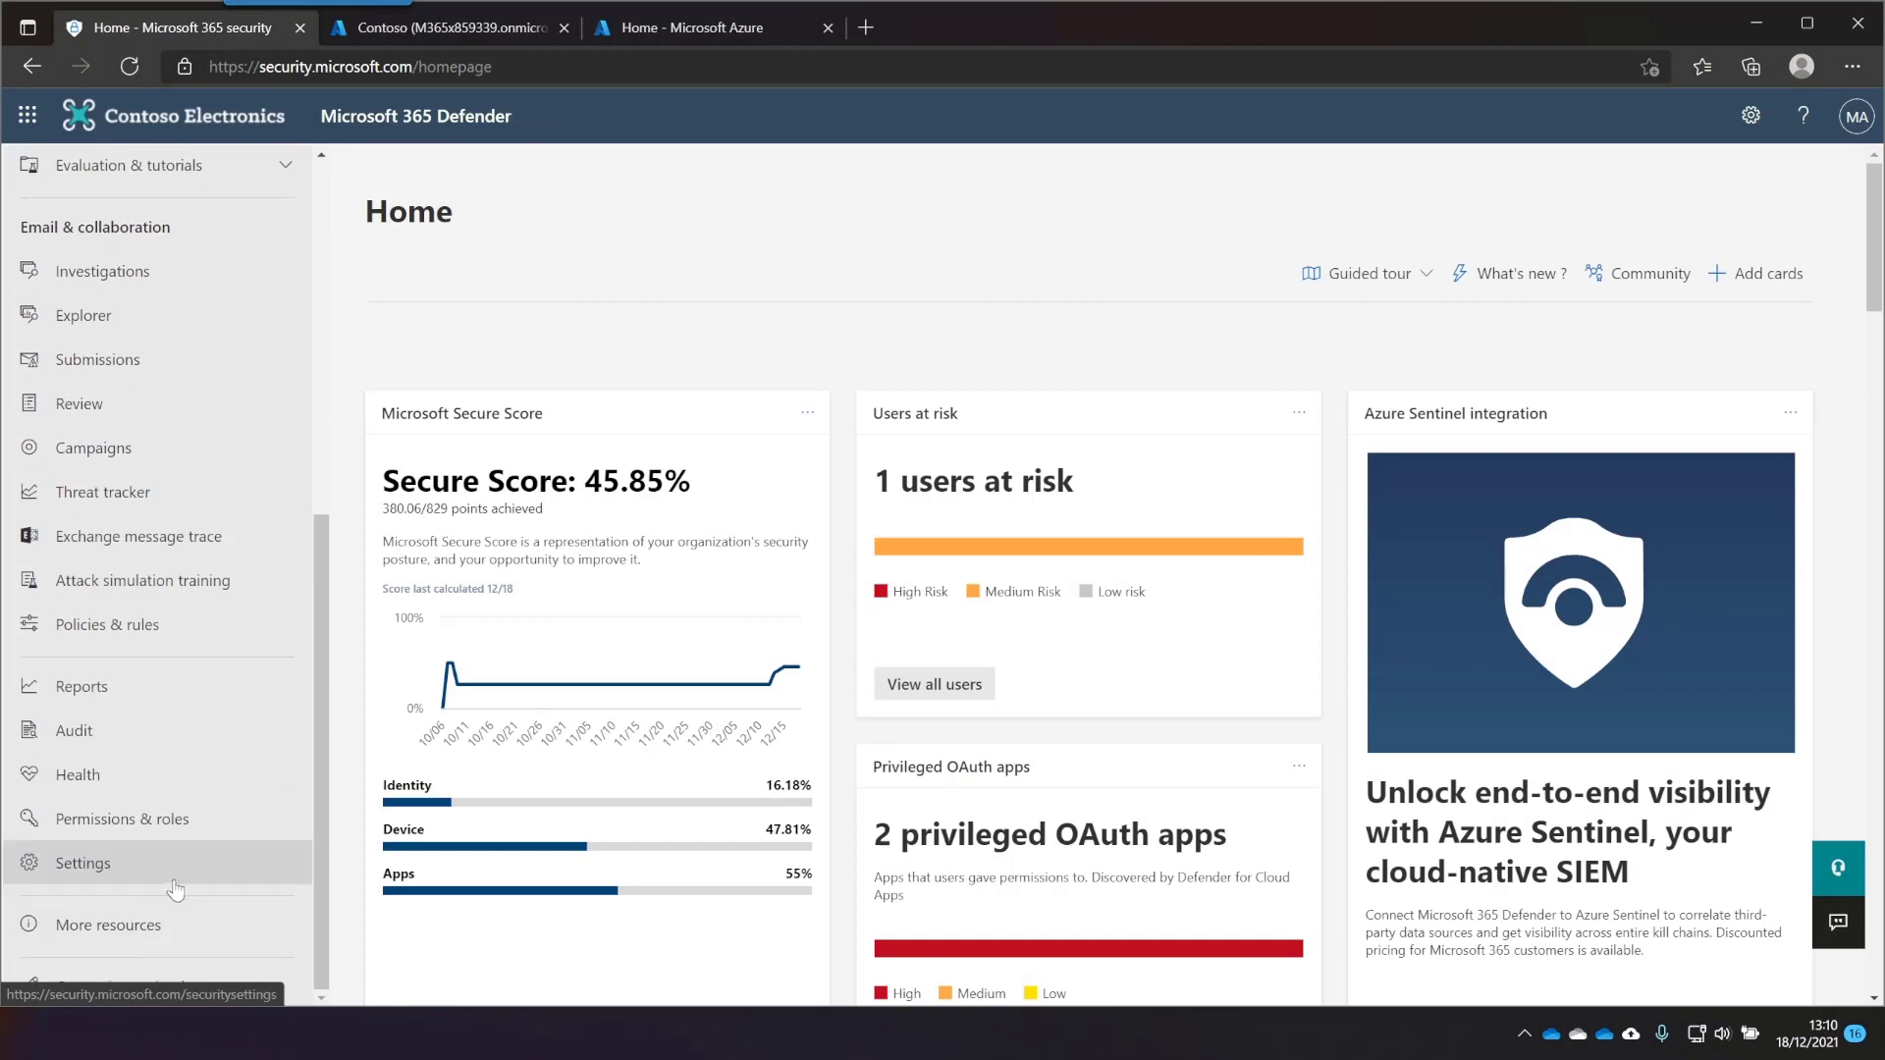
pyautogui.click(82, 862)
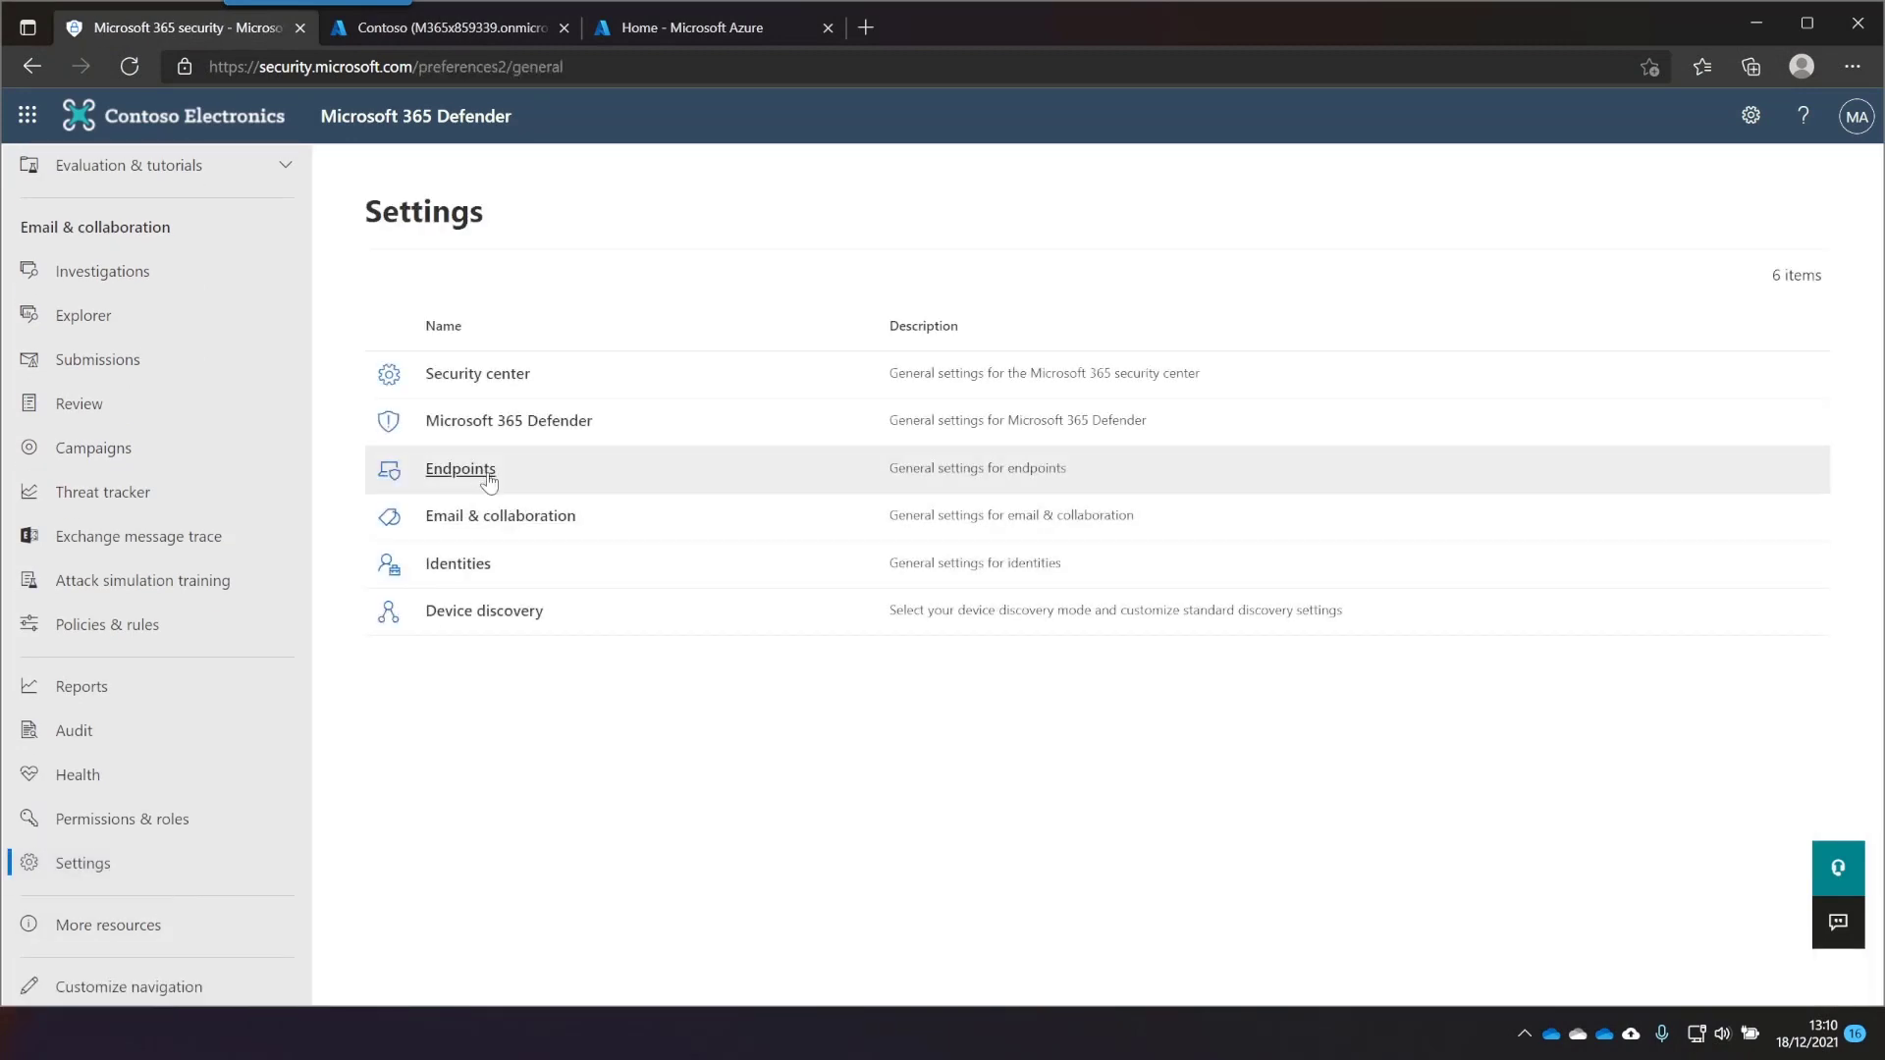
pyautogui.click(461, 467)
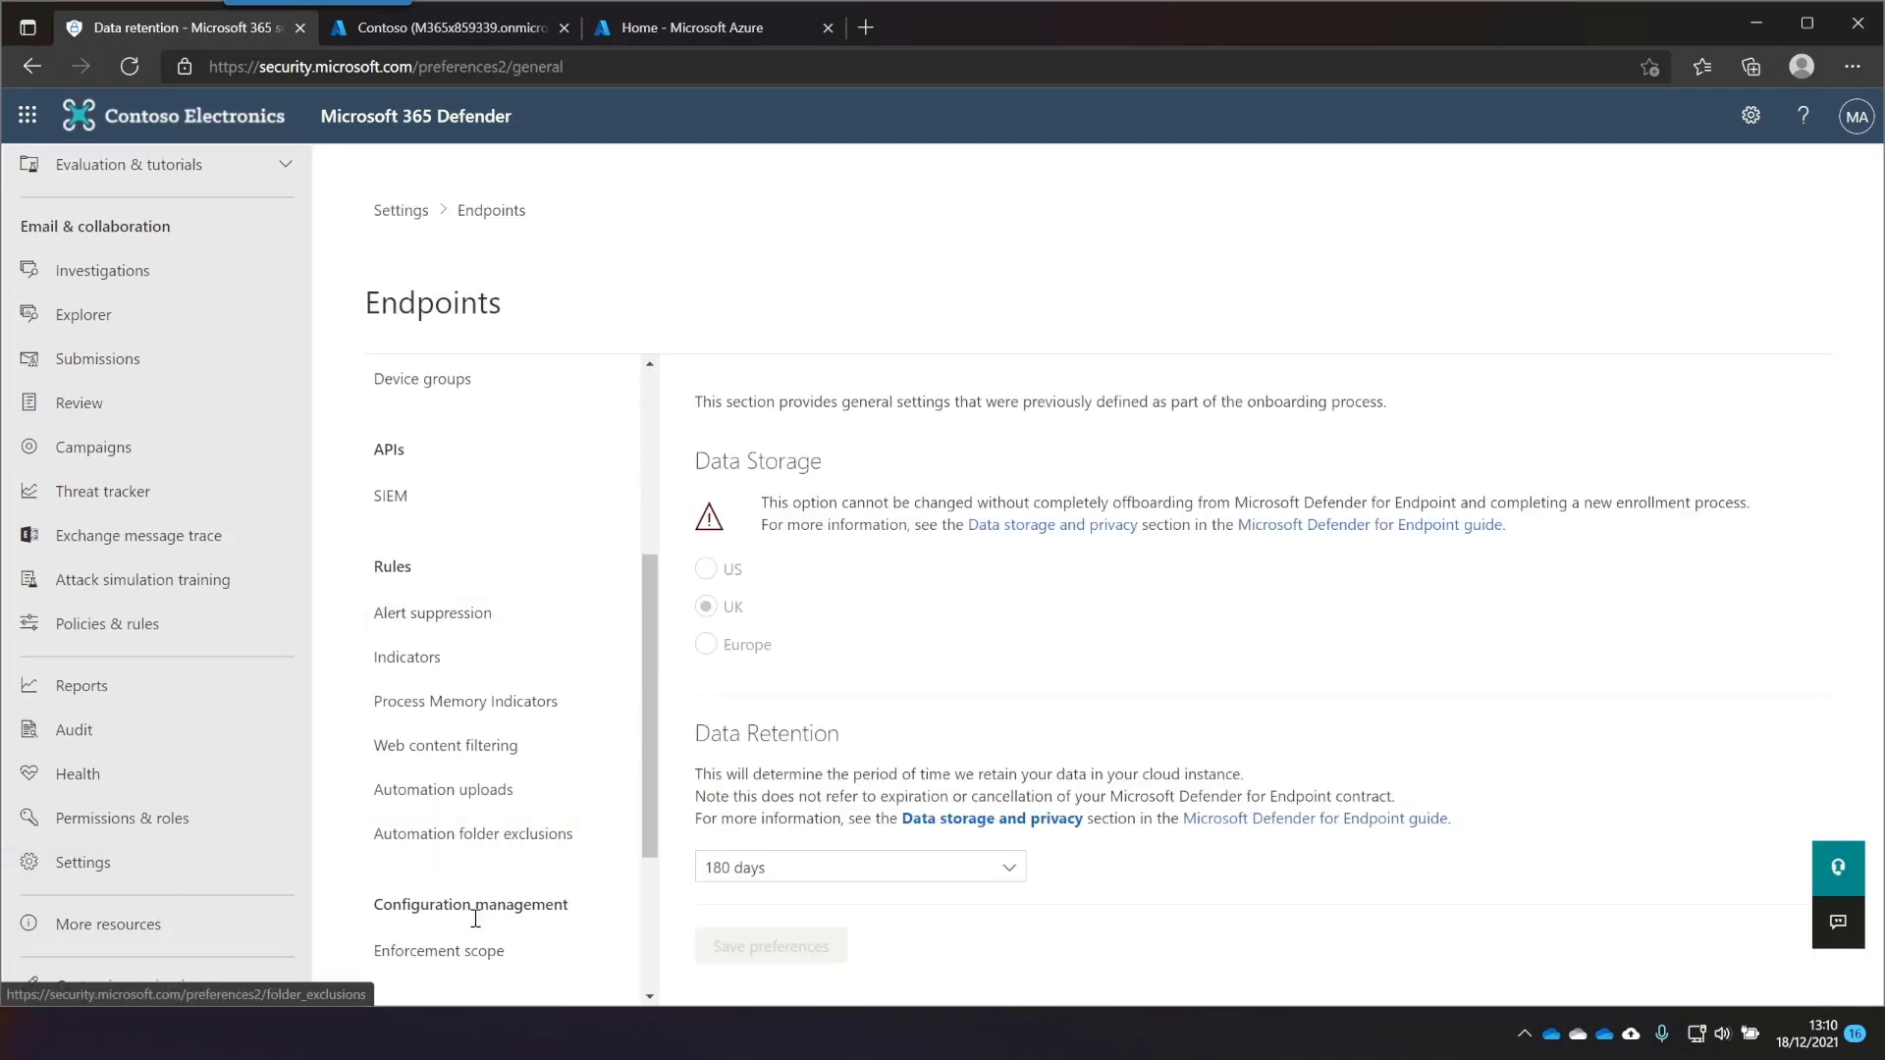
pyautogui.click(439, 949)
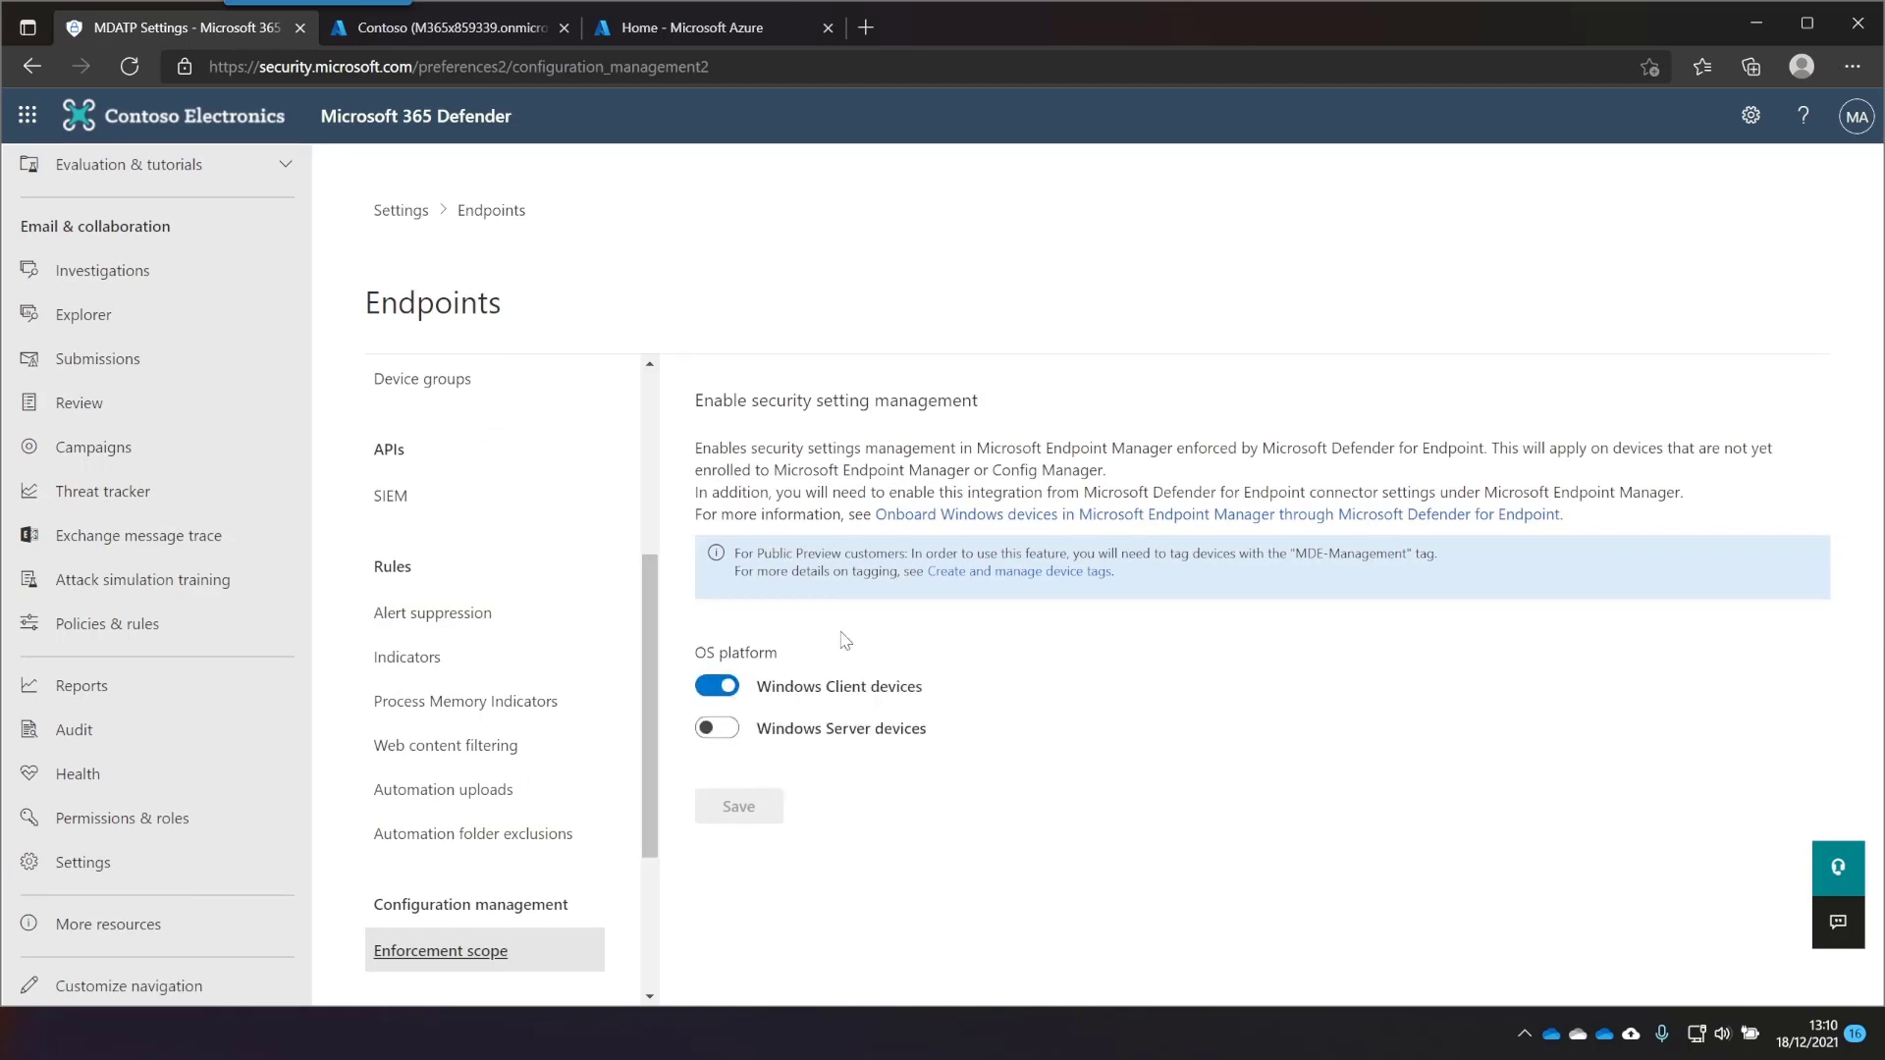
pyautogui.moveTo(925, 706)
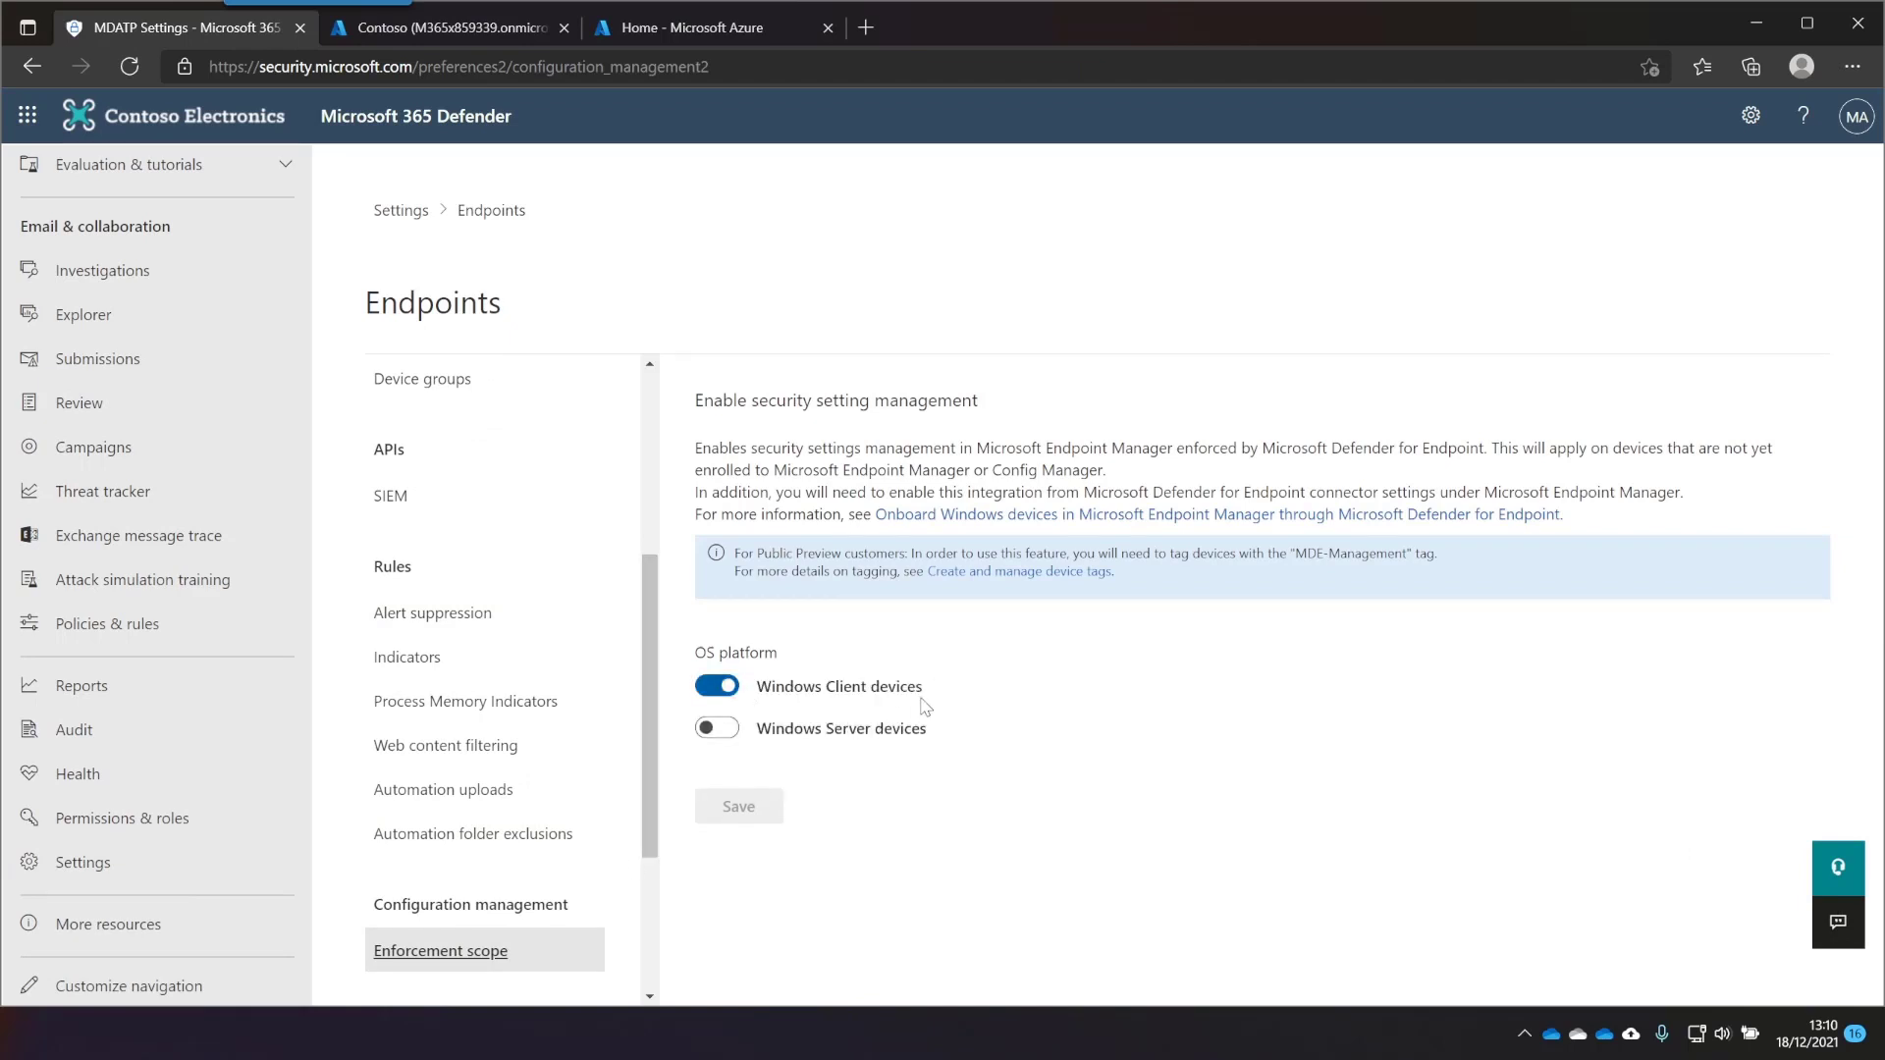
# Display the Endpoint security Microsoft Defender for Endpoint connector page, showing connection status enabled
pyautogui.click(445, 27)
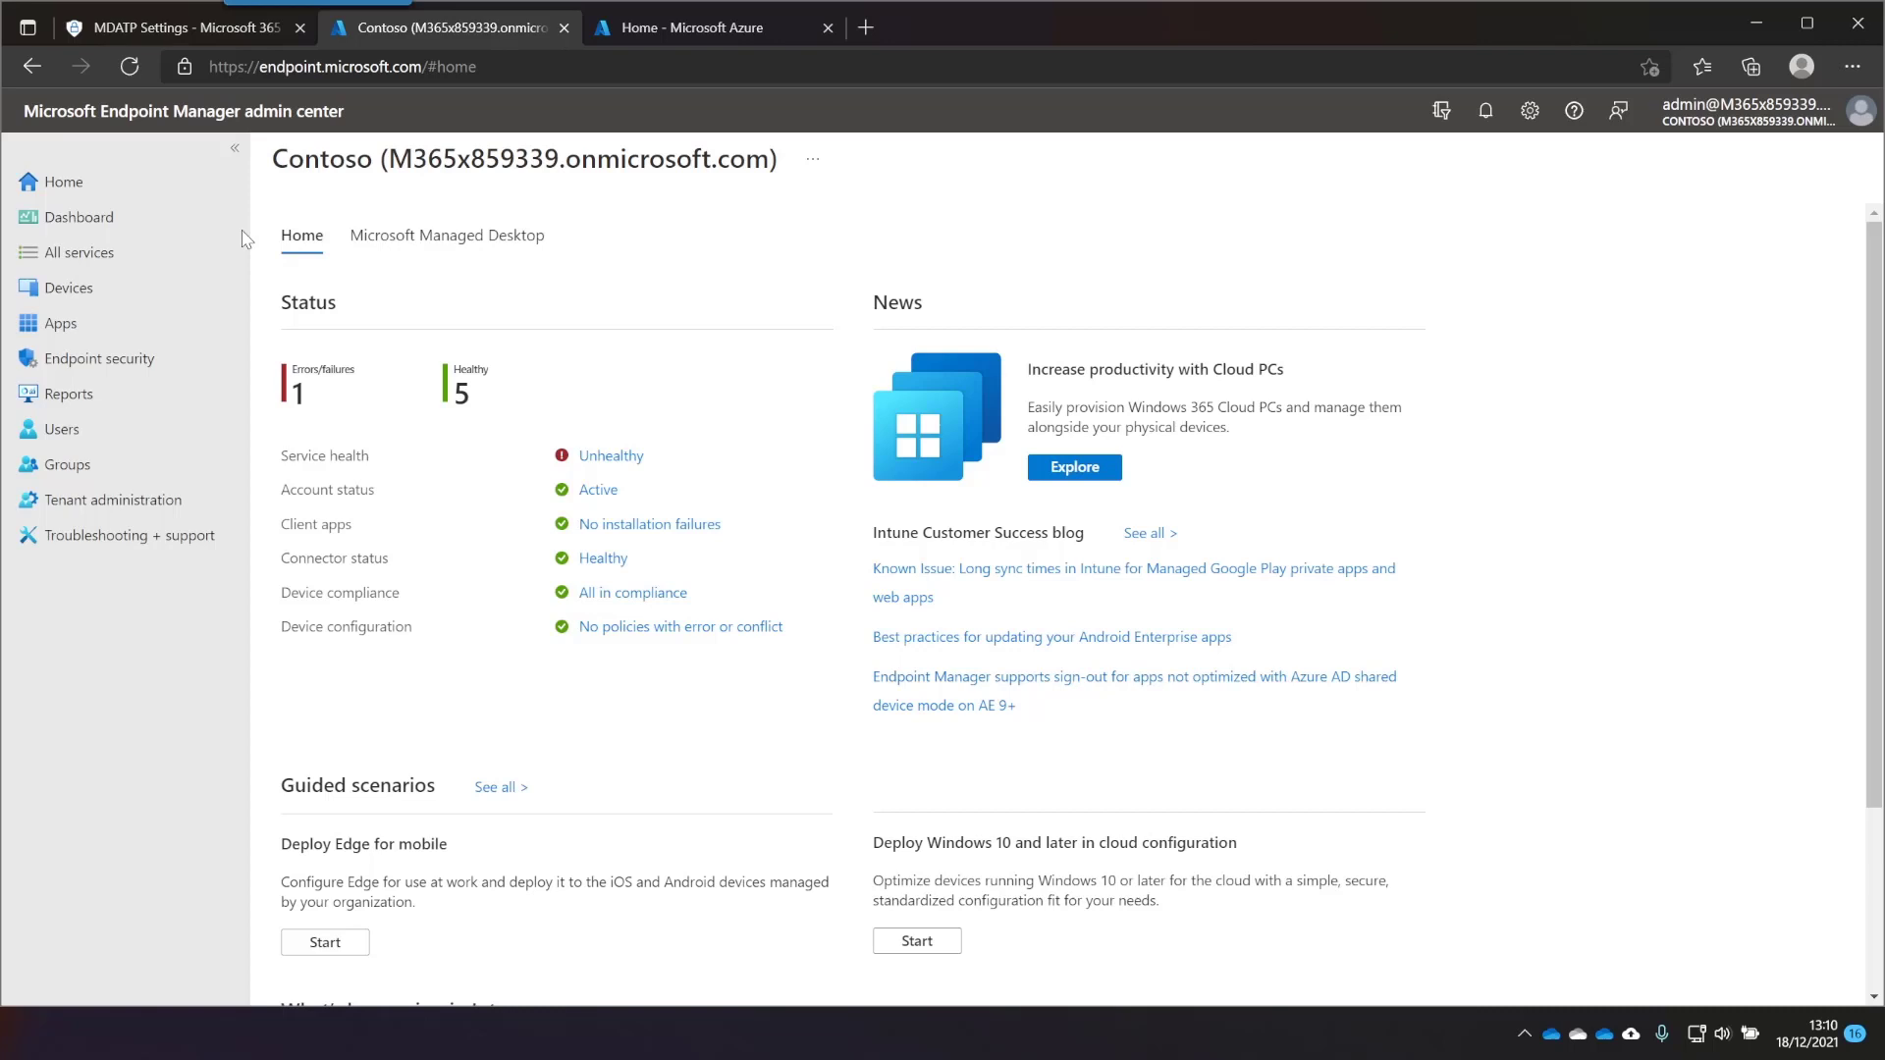
pyautogui.click(100, 358)
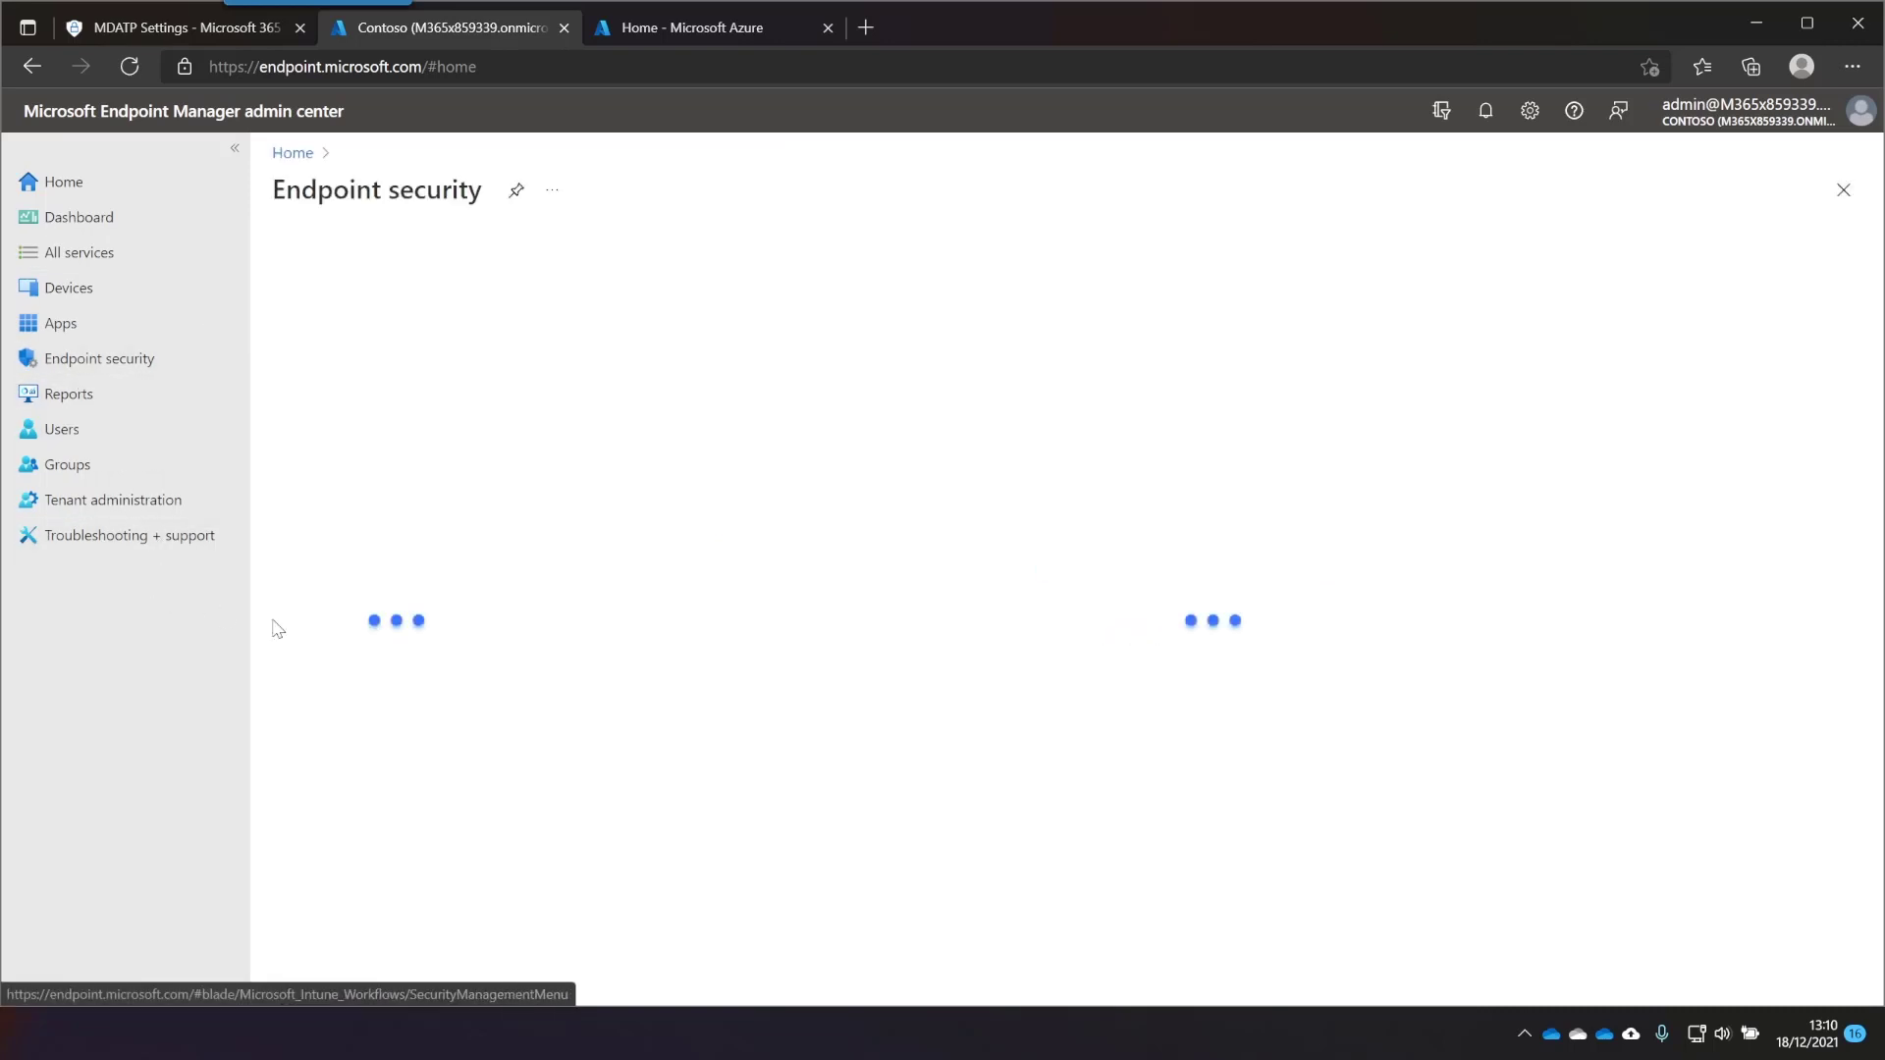
pyautogui.click(98, 358)
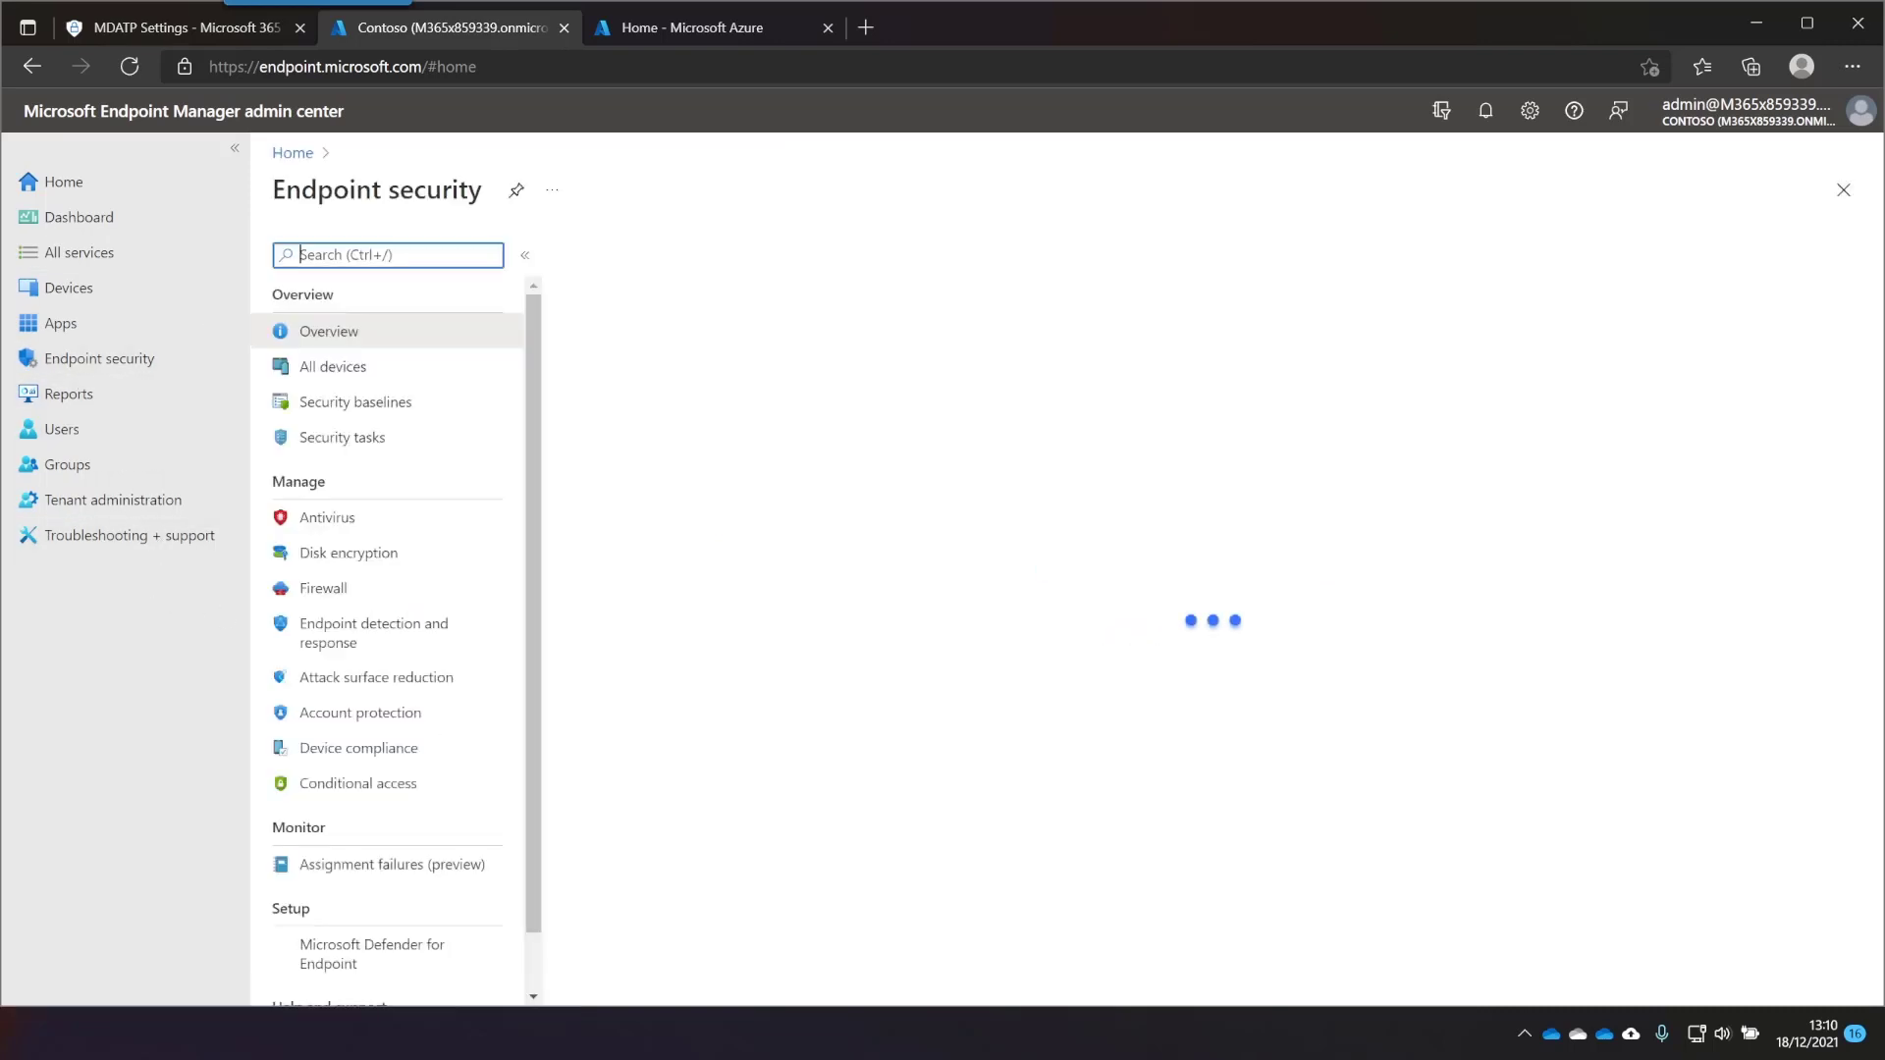
pyautogui.click(328, 331)
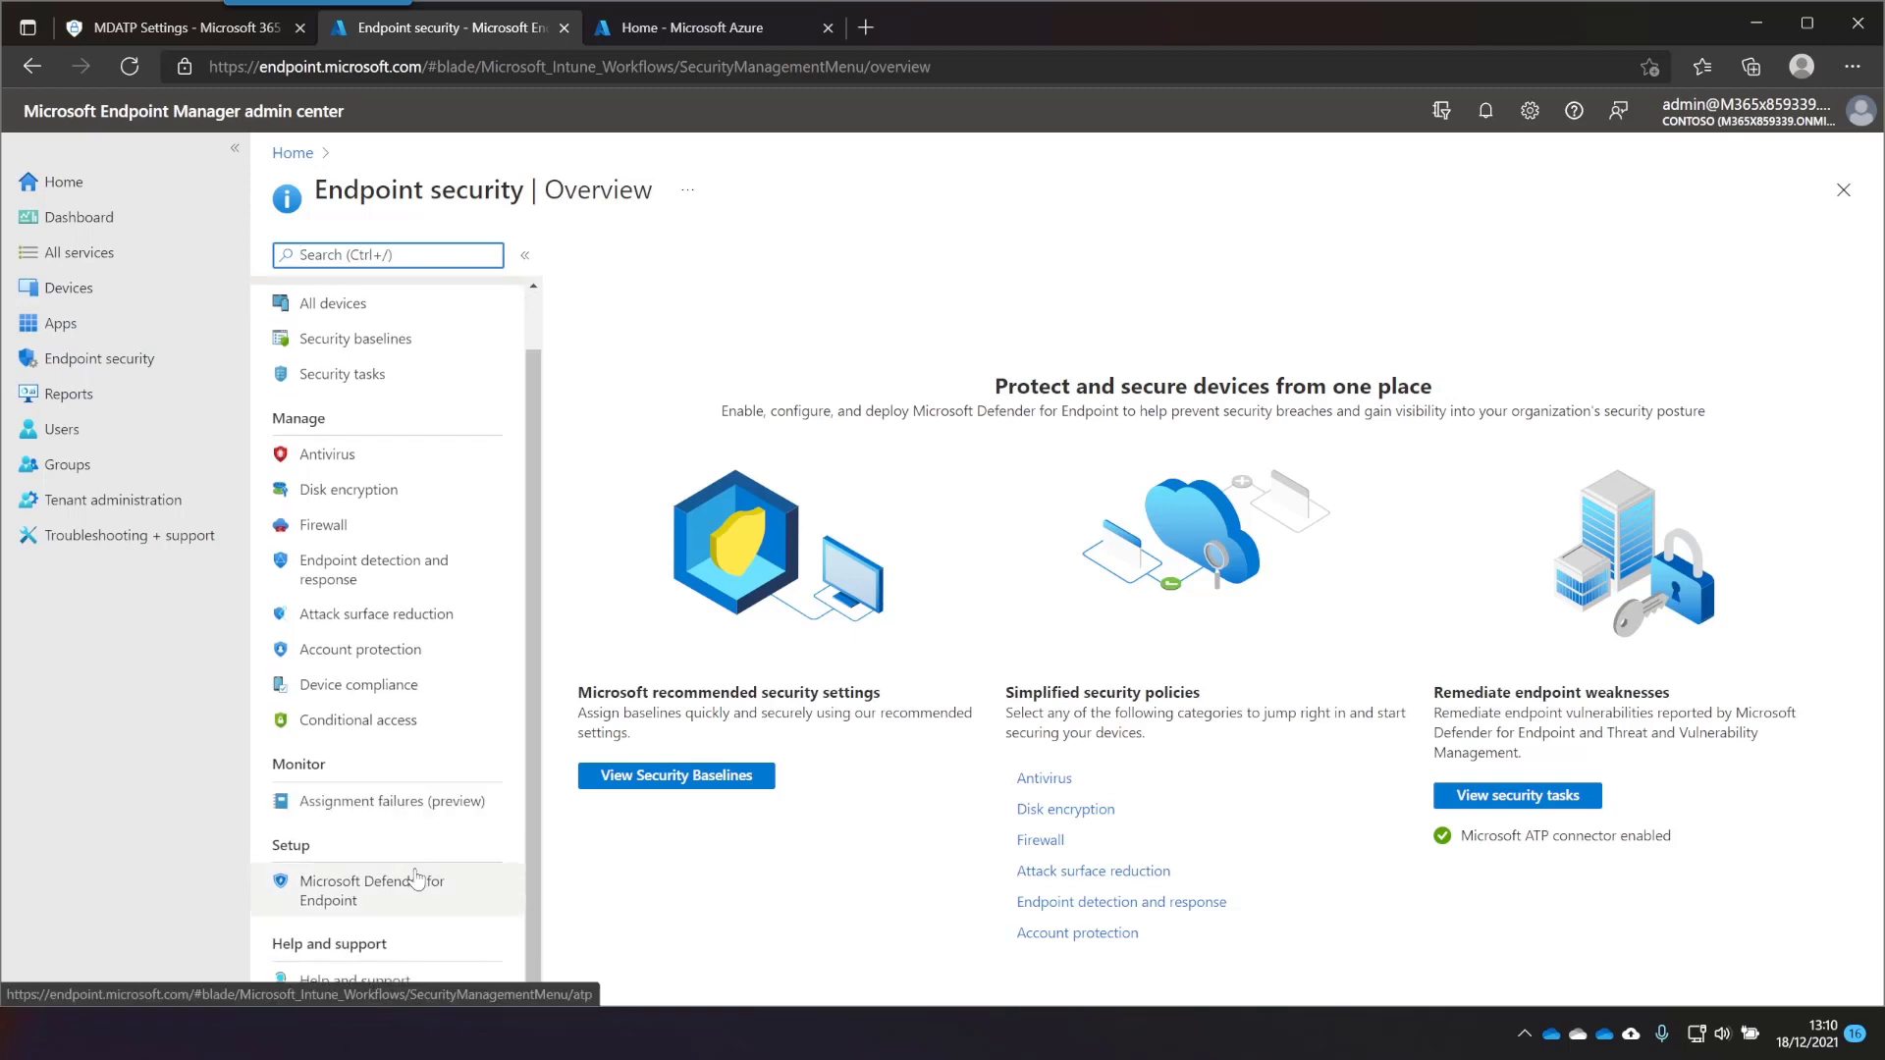
pyautogui.click(371, 890)
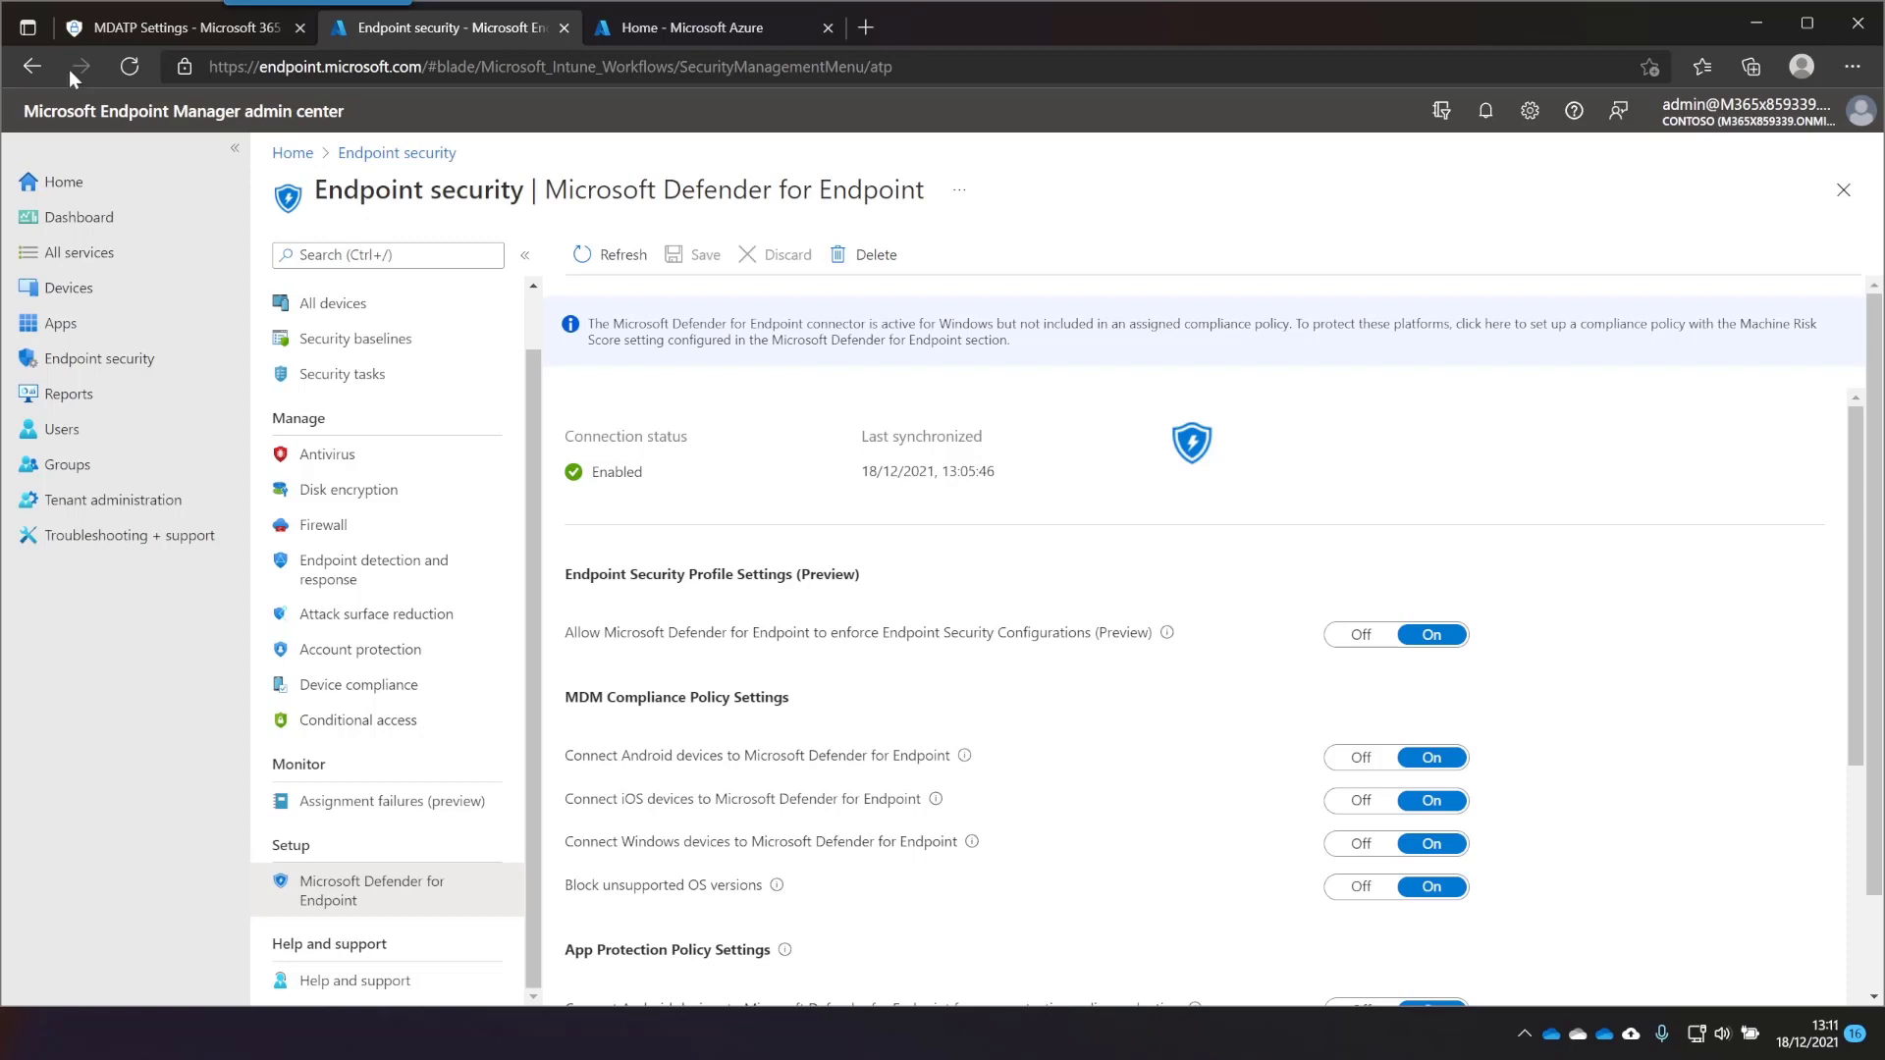
# Download the Windows 10 and 11 local-script onboarding package from Defender's Onboarding settings
pyautogui.click(181, 27)
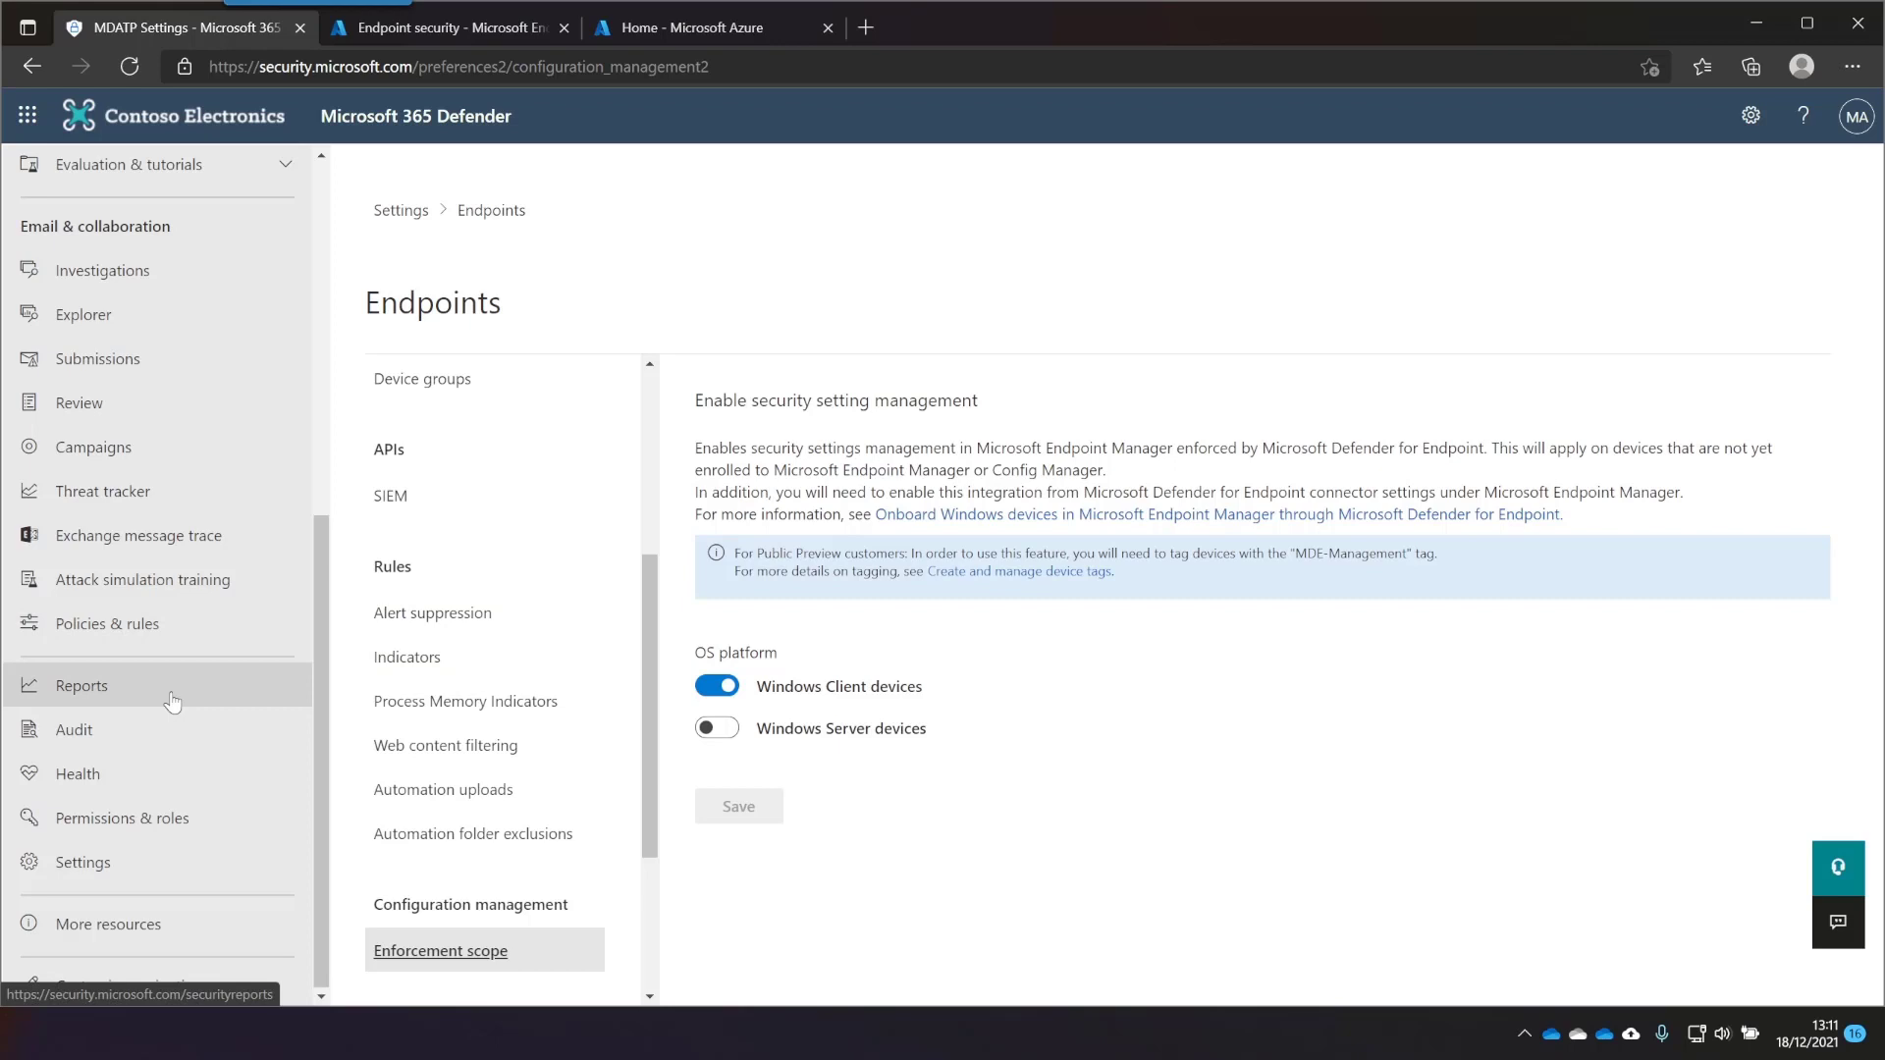
pyautogui.scroll(3)
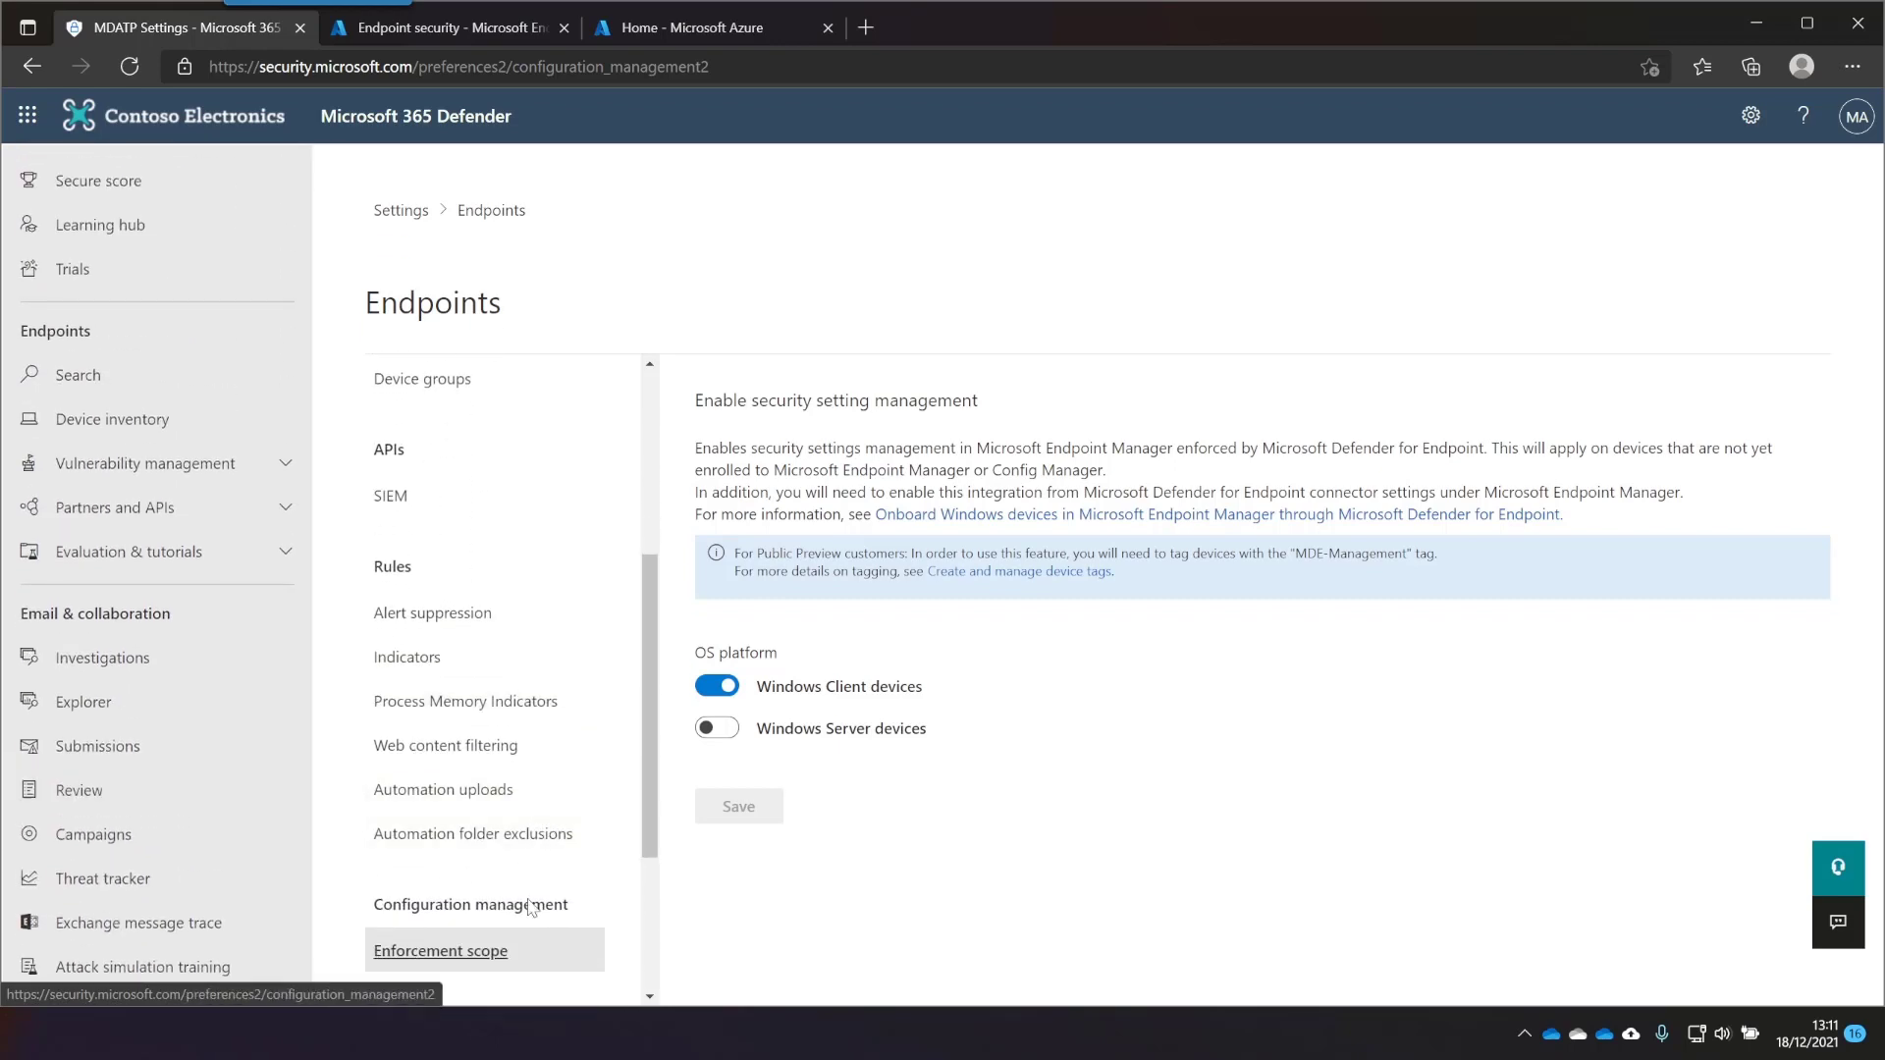
pyautogui.click(417, 872)
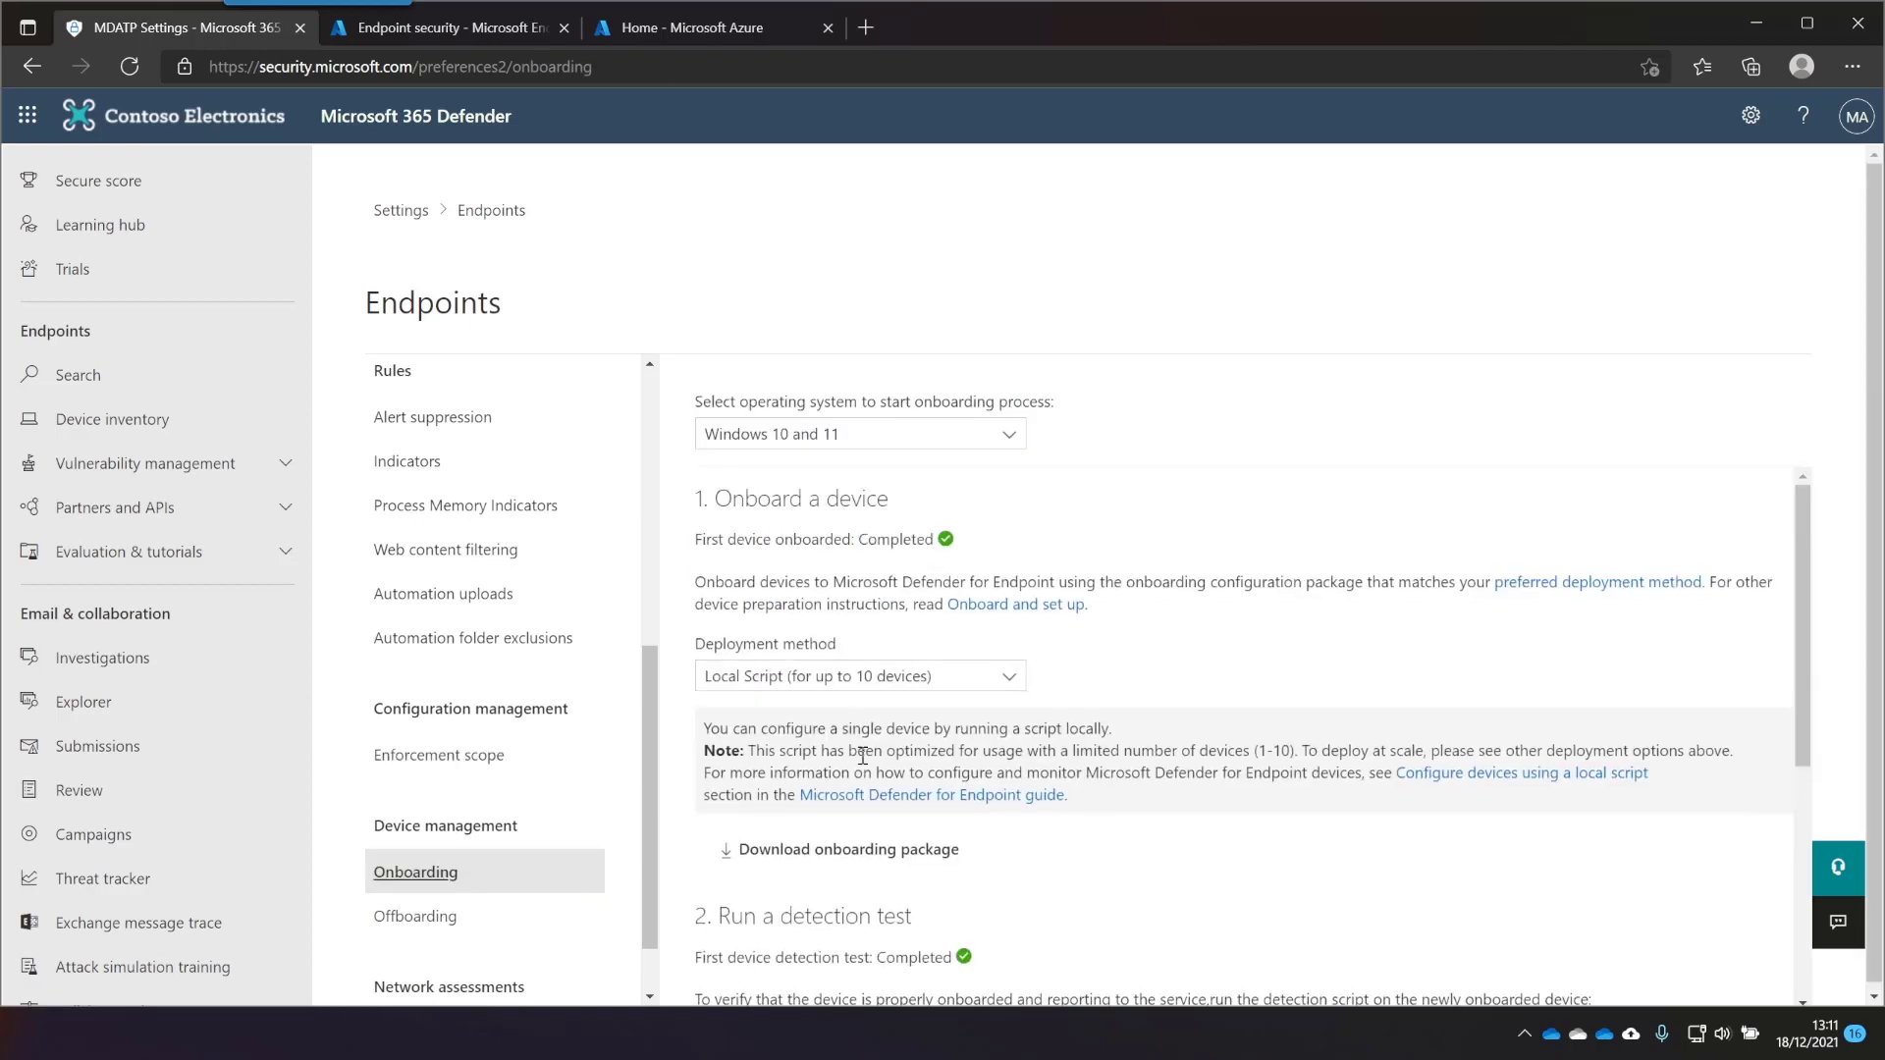
pyautogui.moveTo(1007, 461)
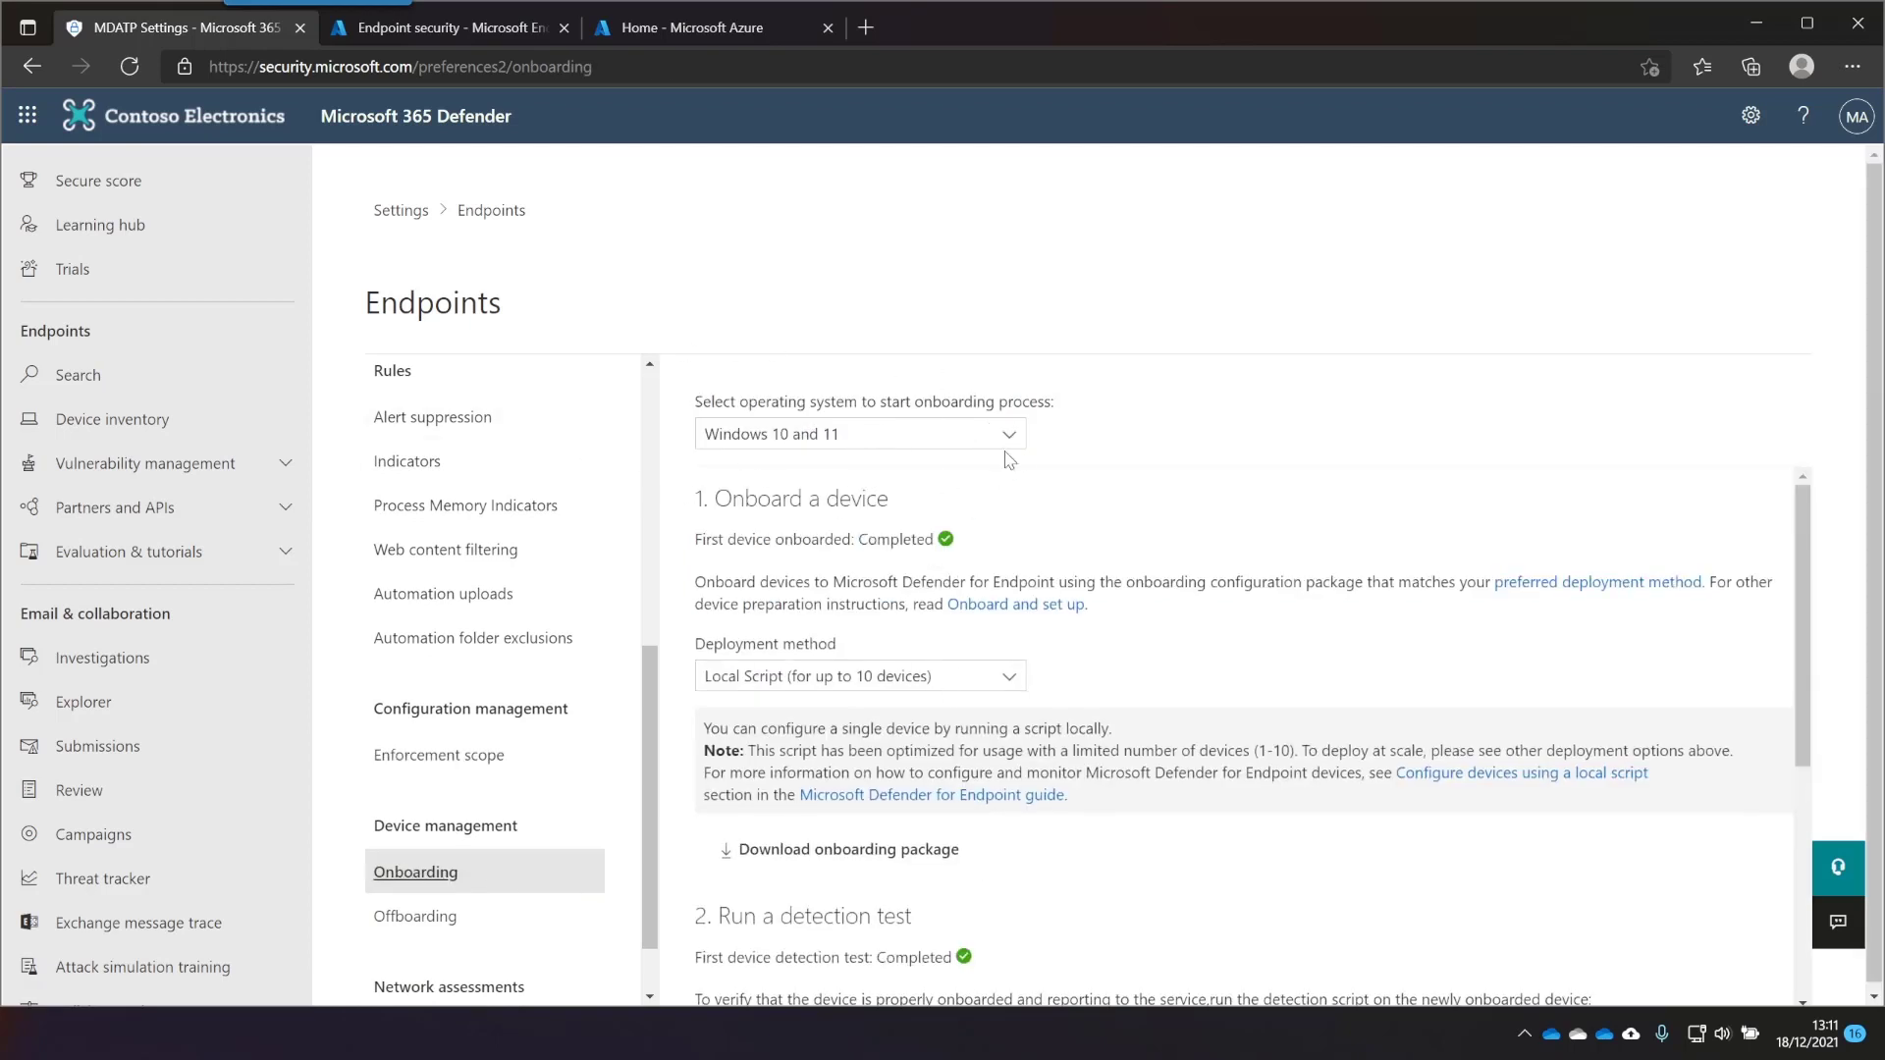
pyautogui.scroll(-3)
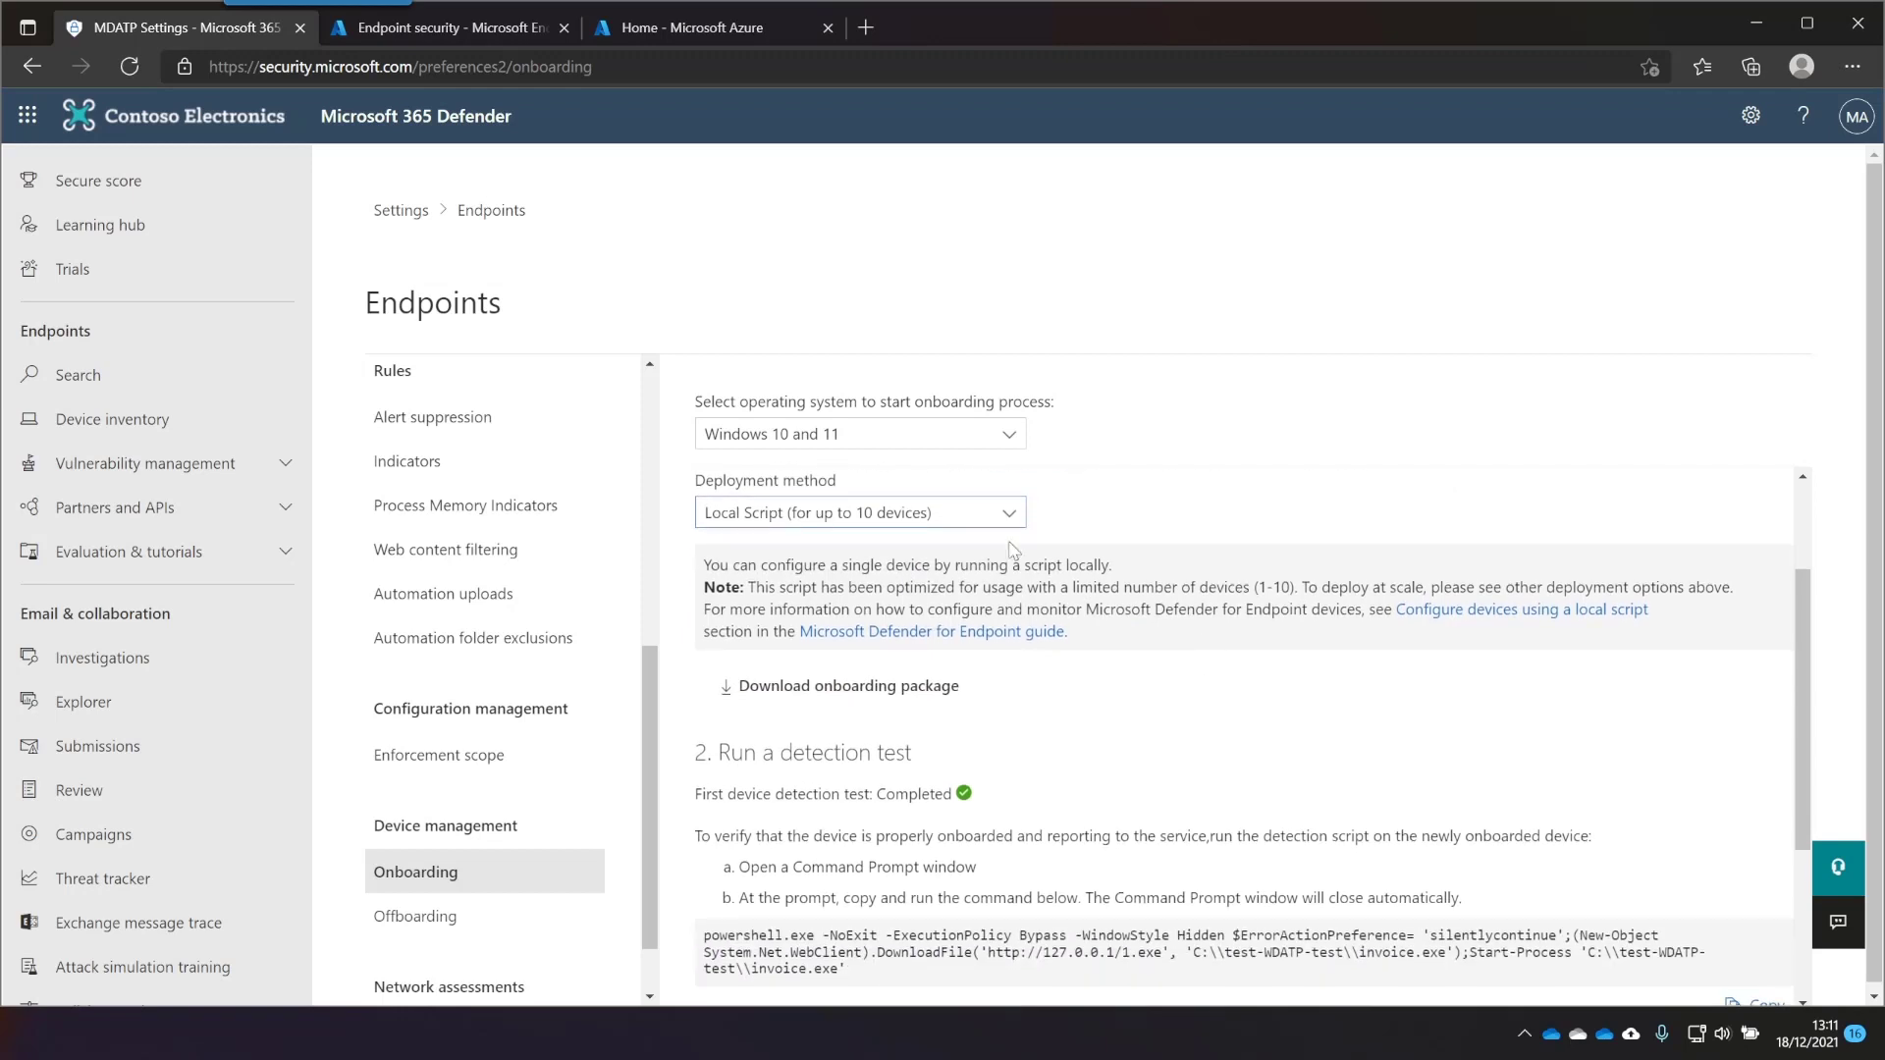
pyautogui.moveTo(847, 685)
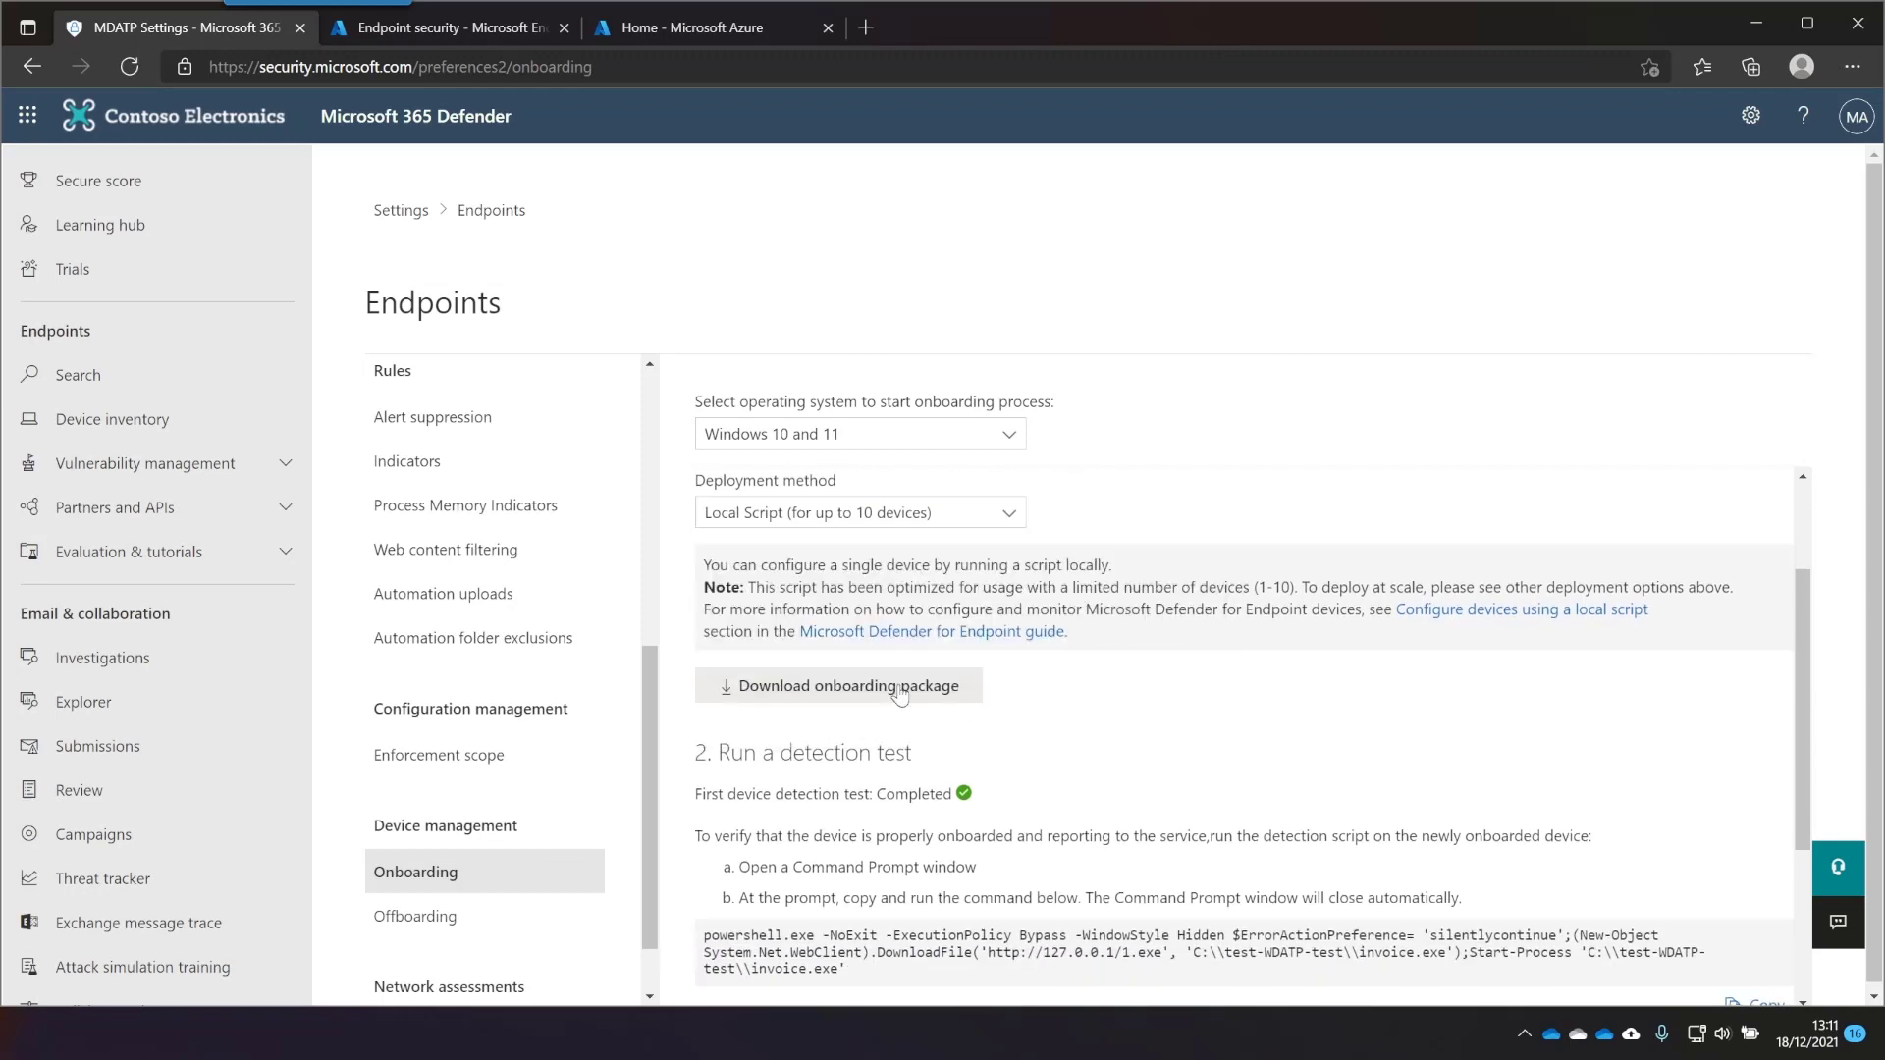
pyautogui.moveTo(941, 685)
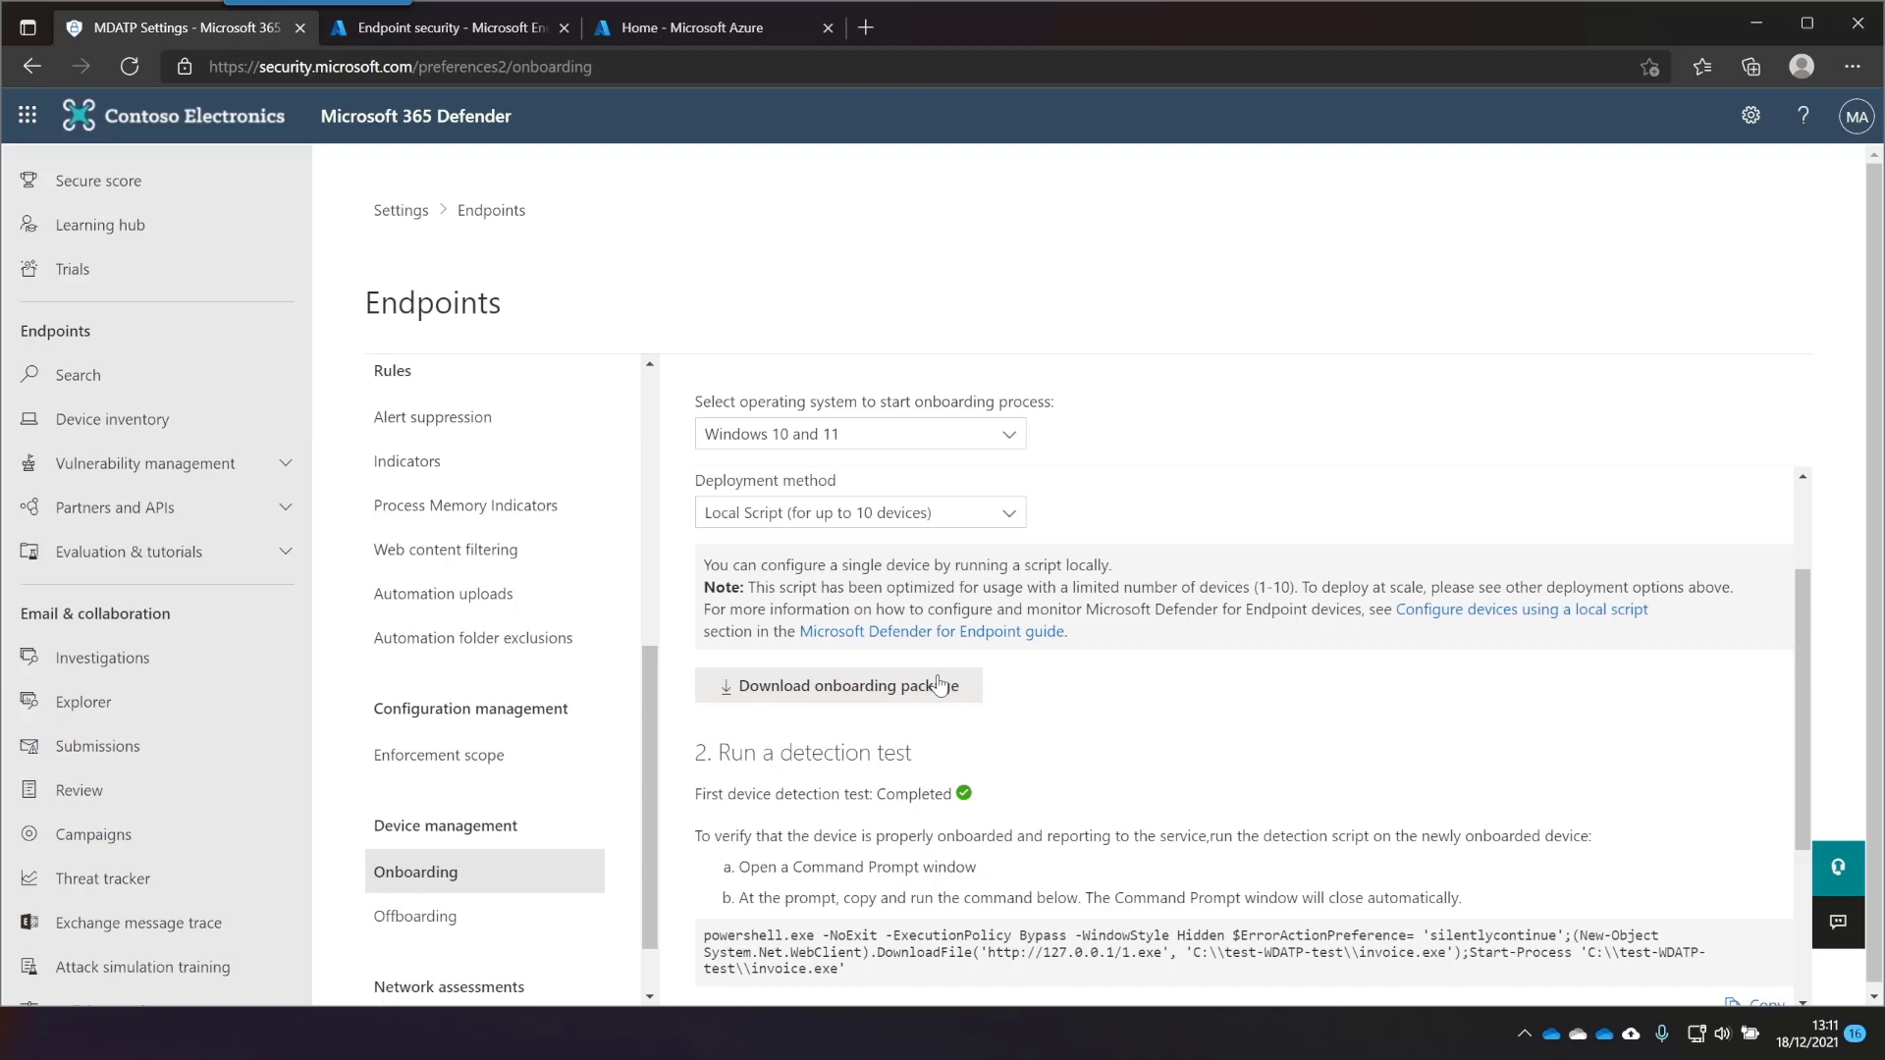
pyautogui.click(838, 685)
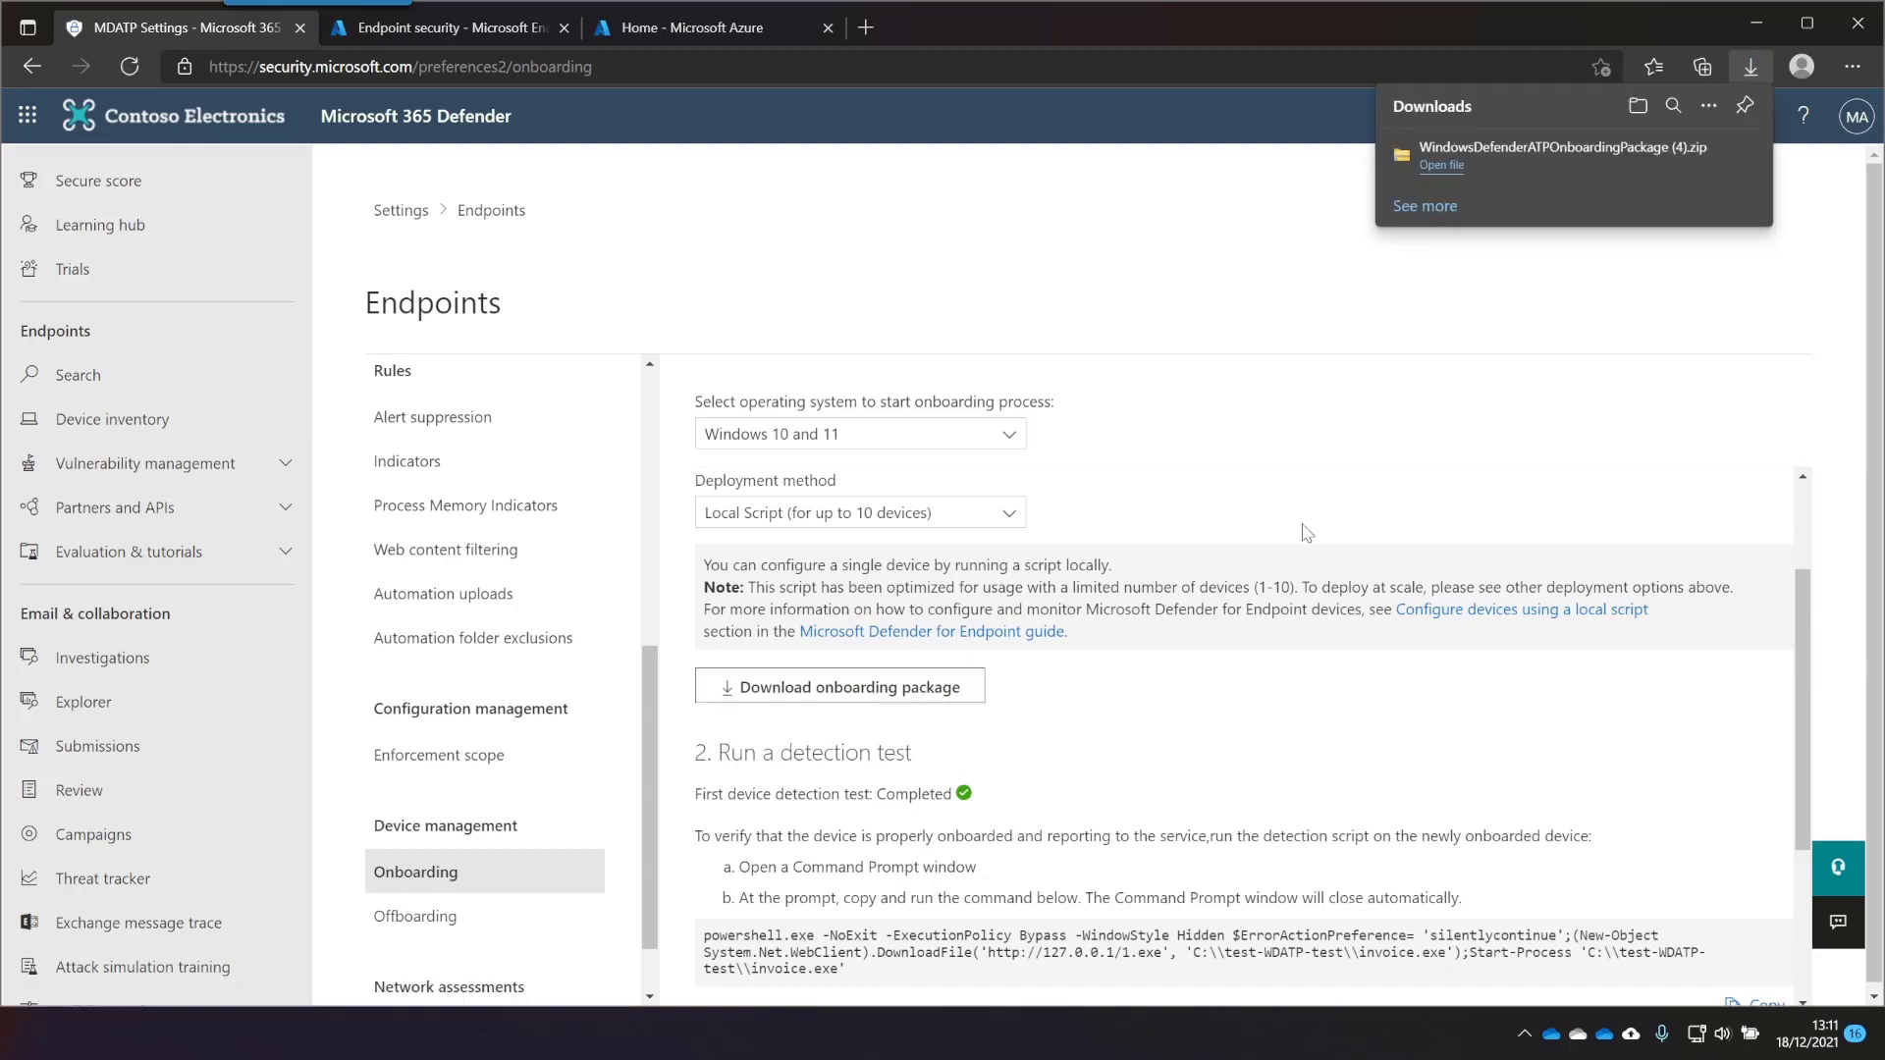
pyautogui.moveTo(273, 722)
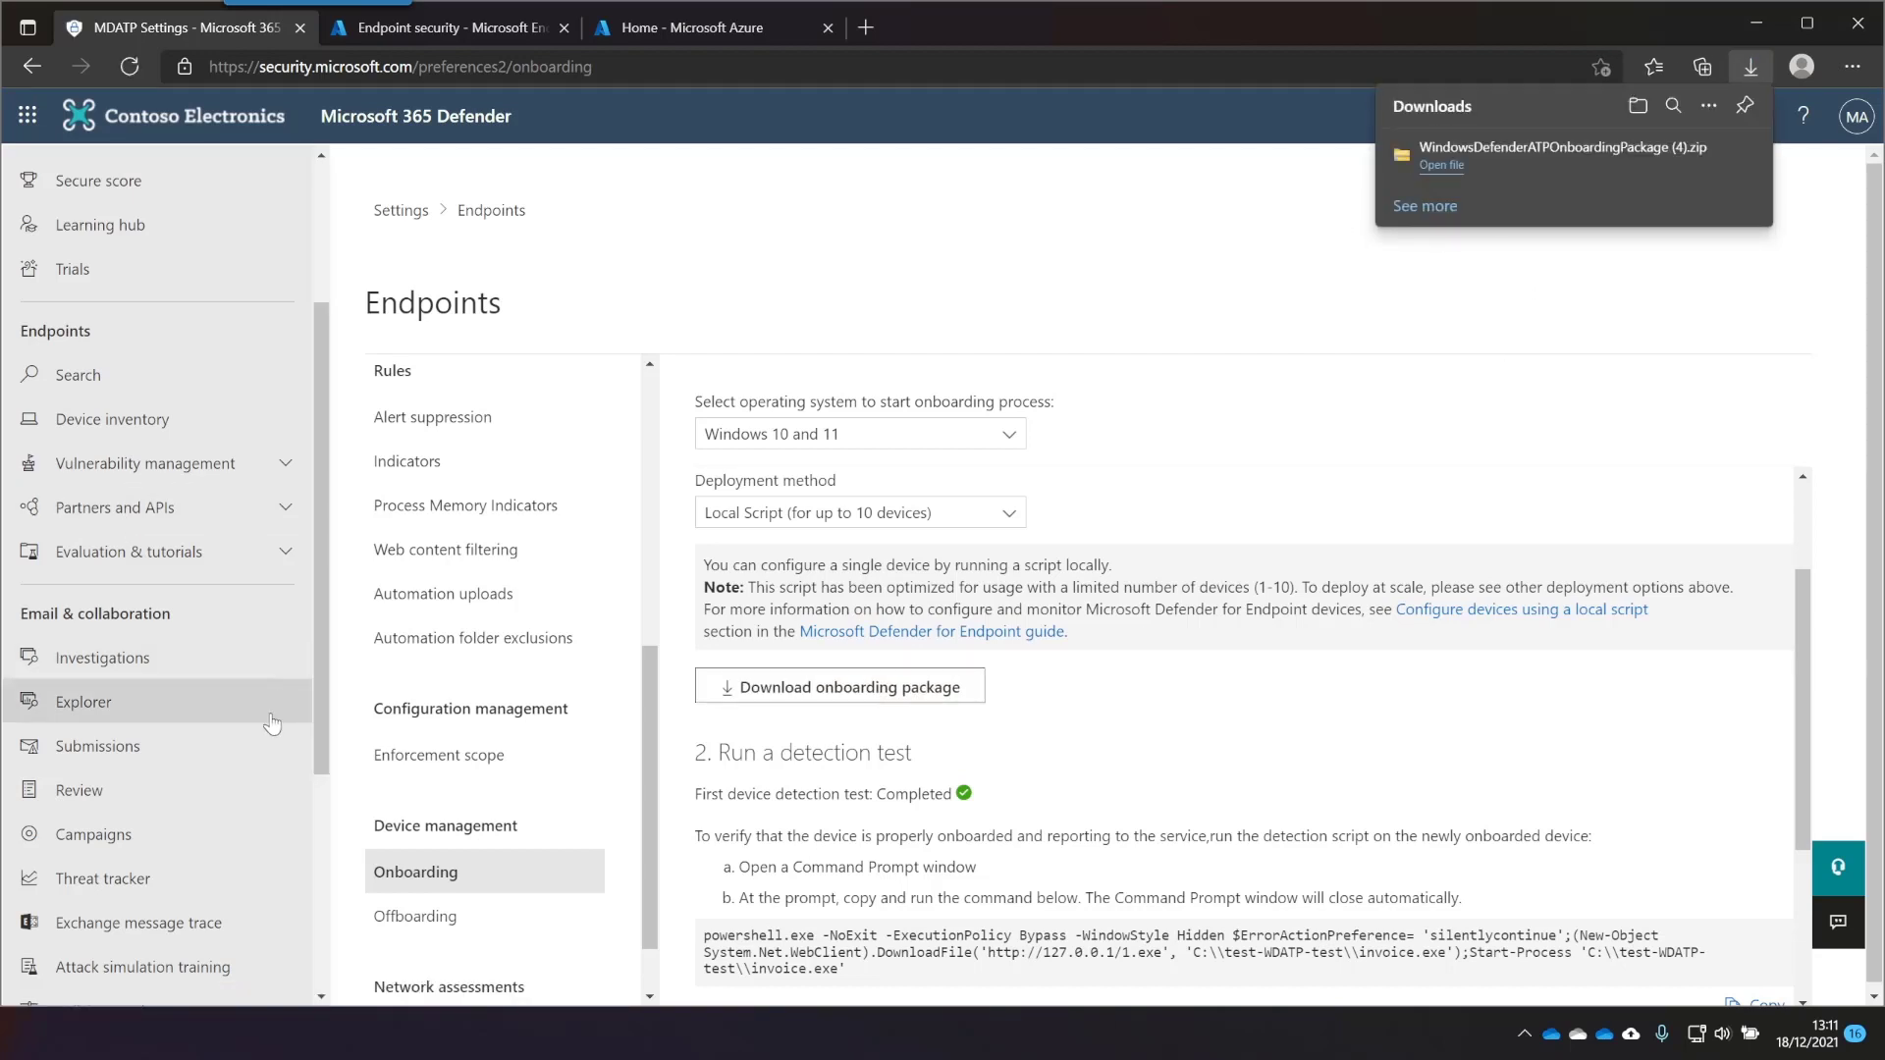
pyautogui.moveTo(331, 727)
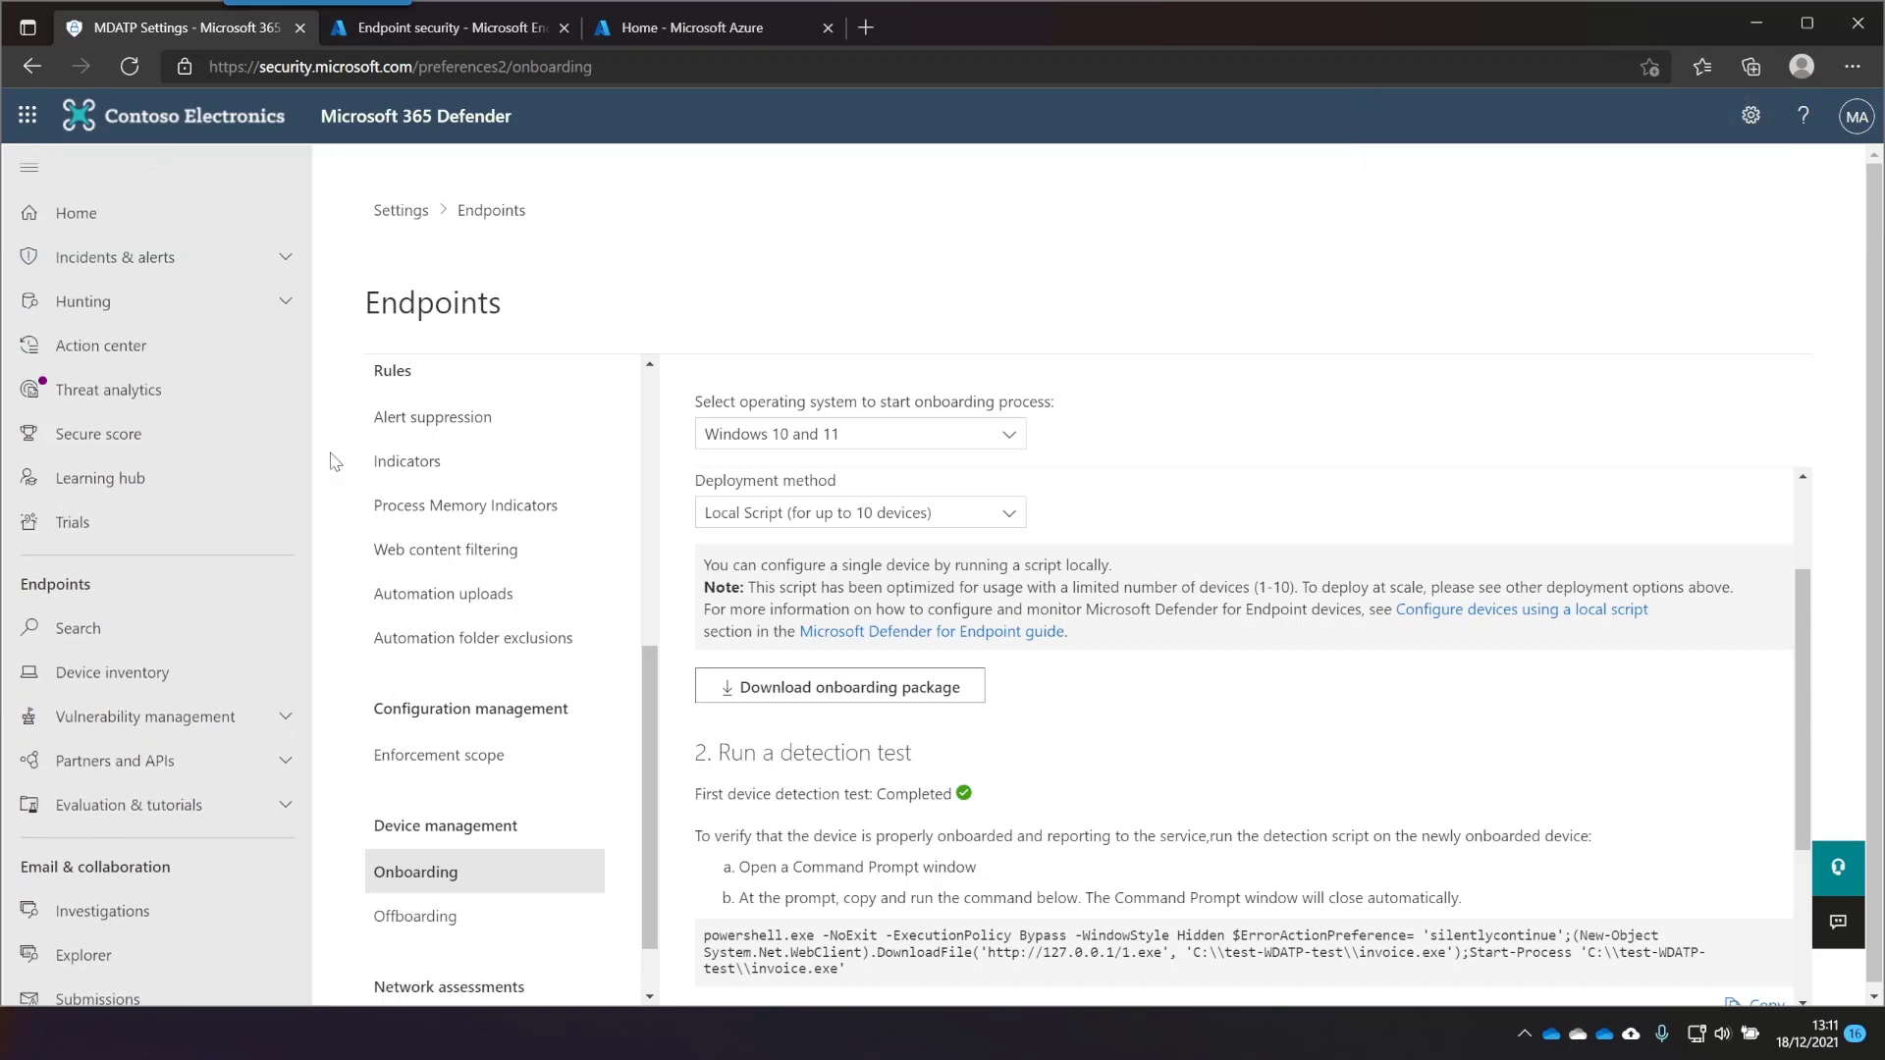
pyautogui.click(75, 213)
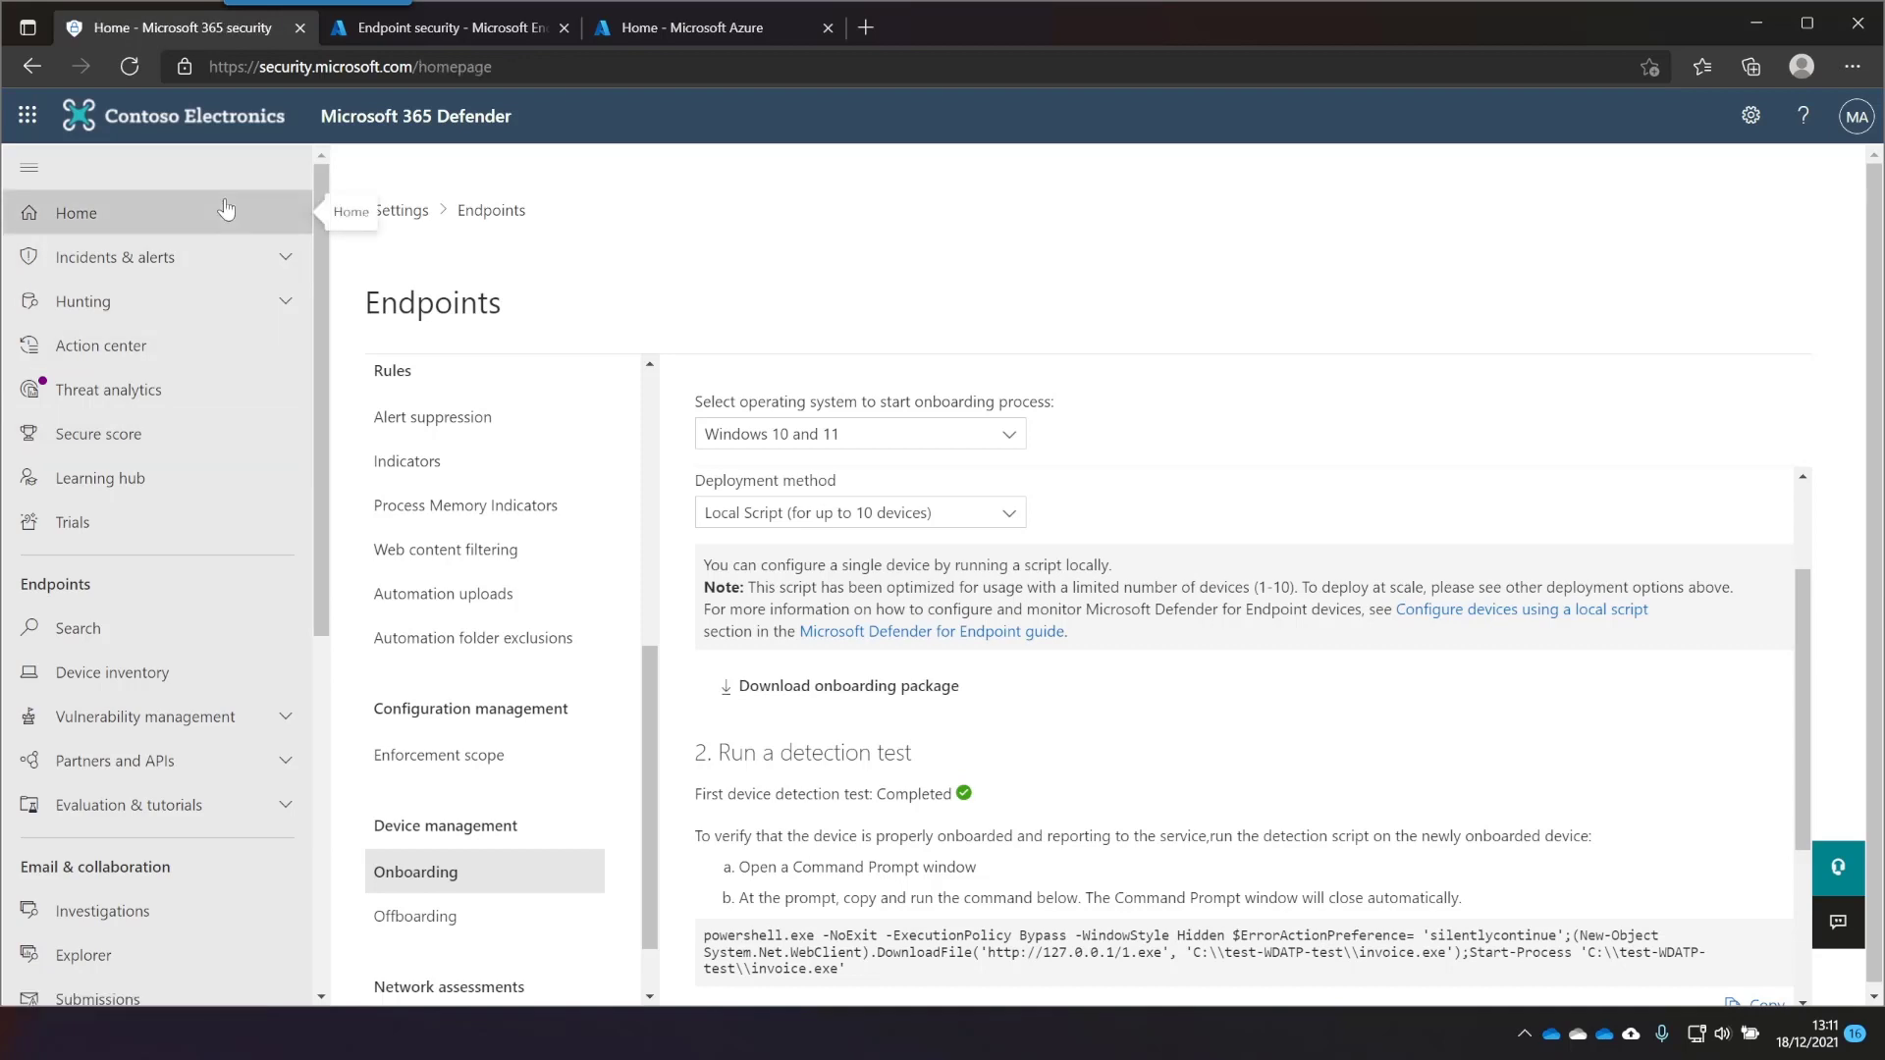
# Open the desktop-92cg6si device page from the Defender device inventory
pyautogui.click(75, 214)
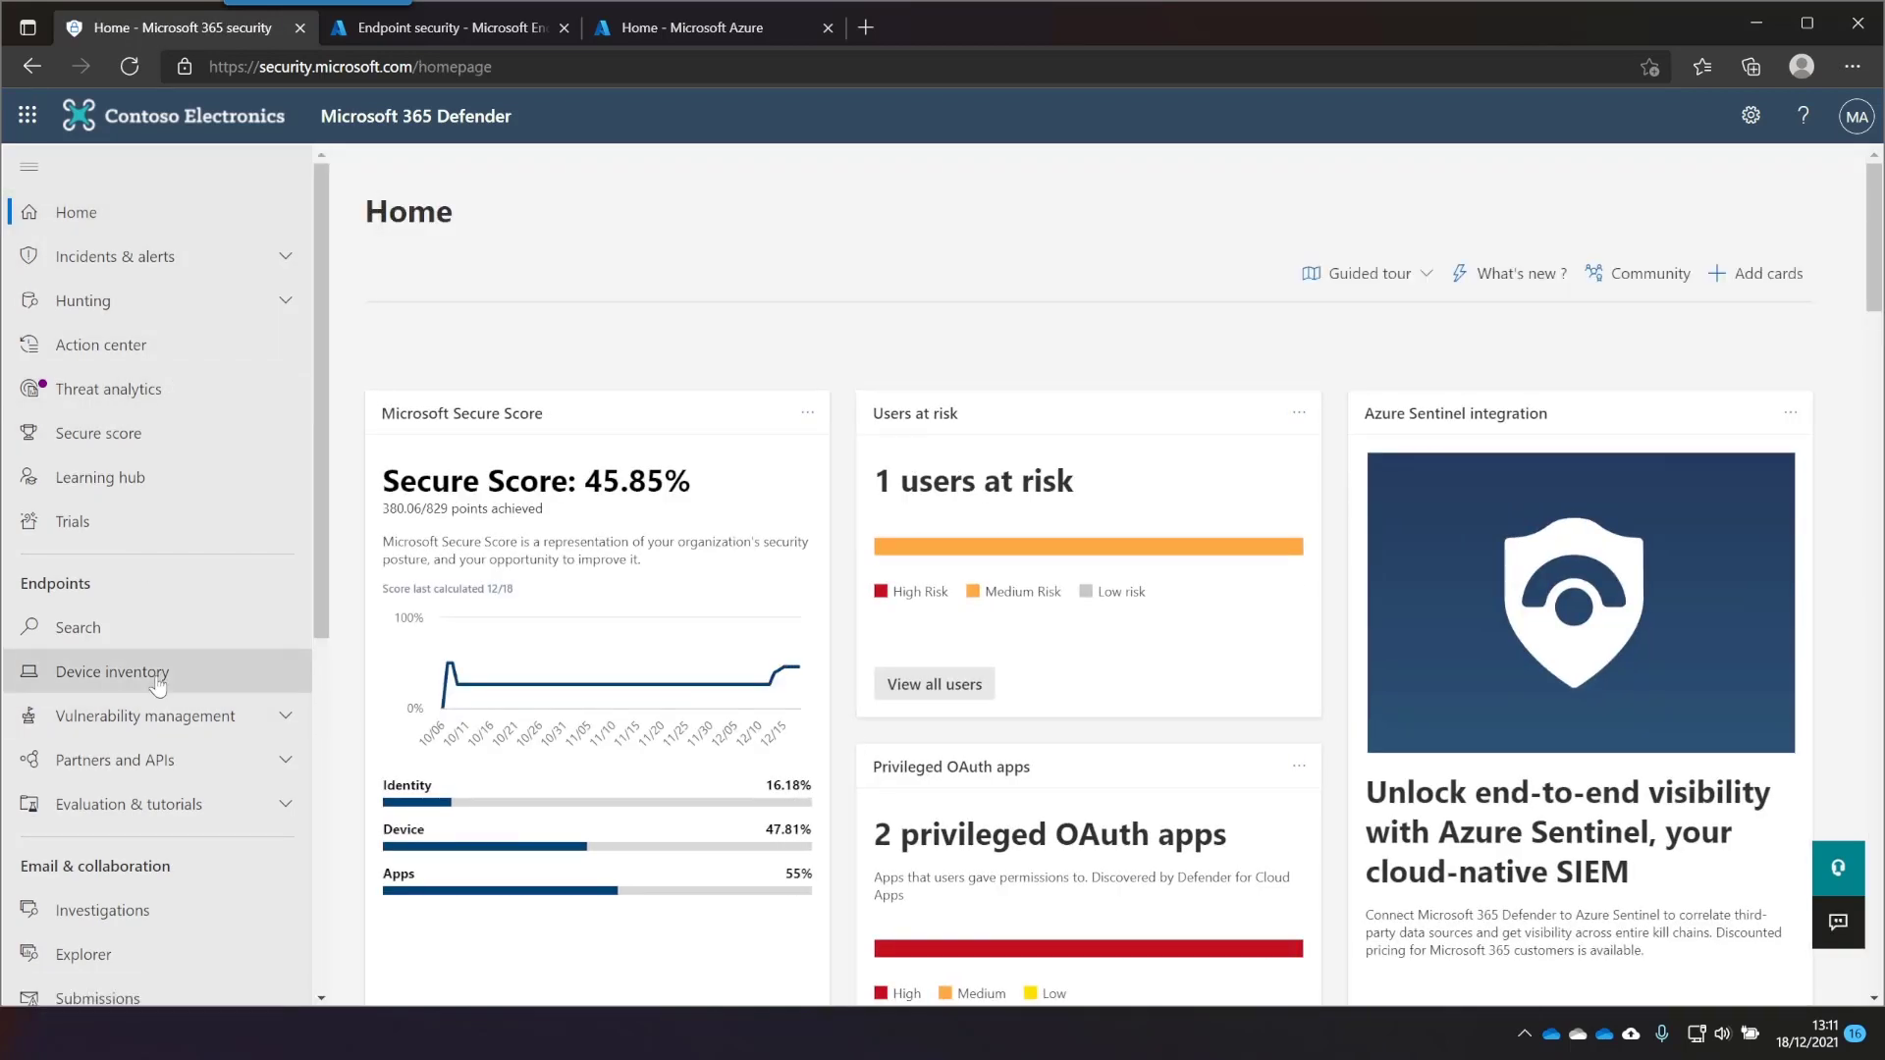
pyautogui.click(113, 671)
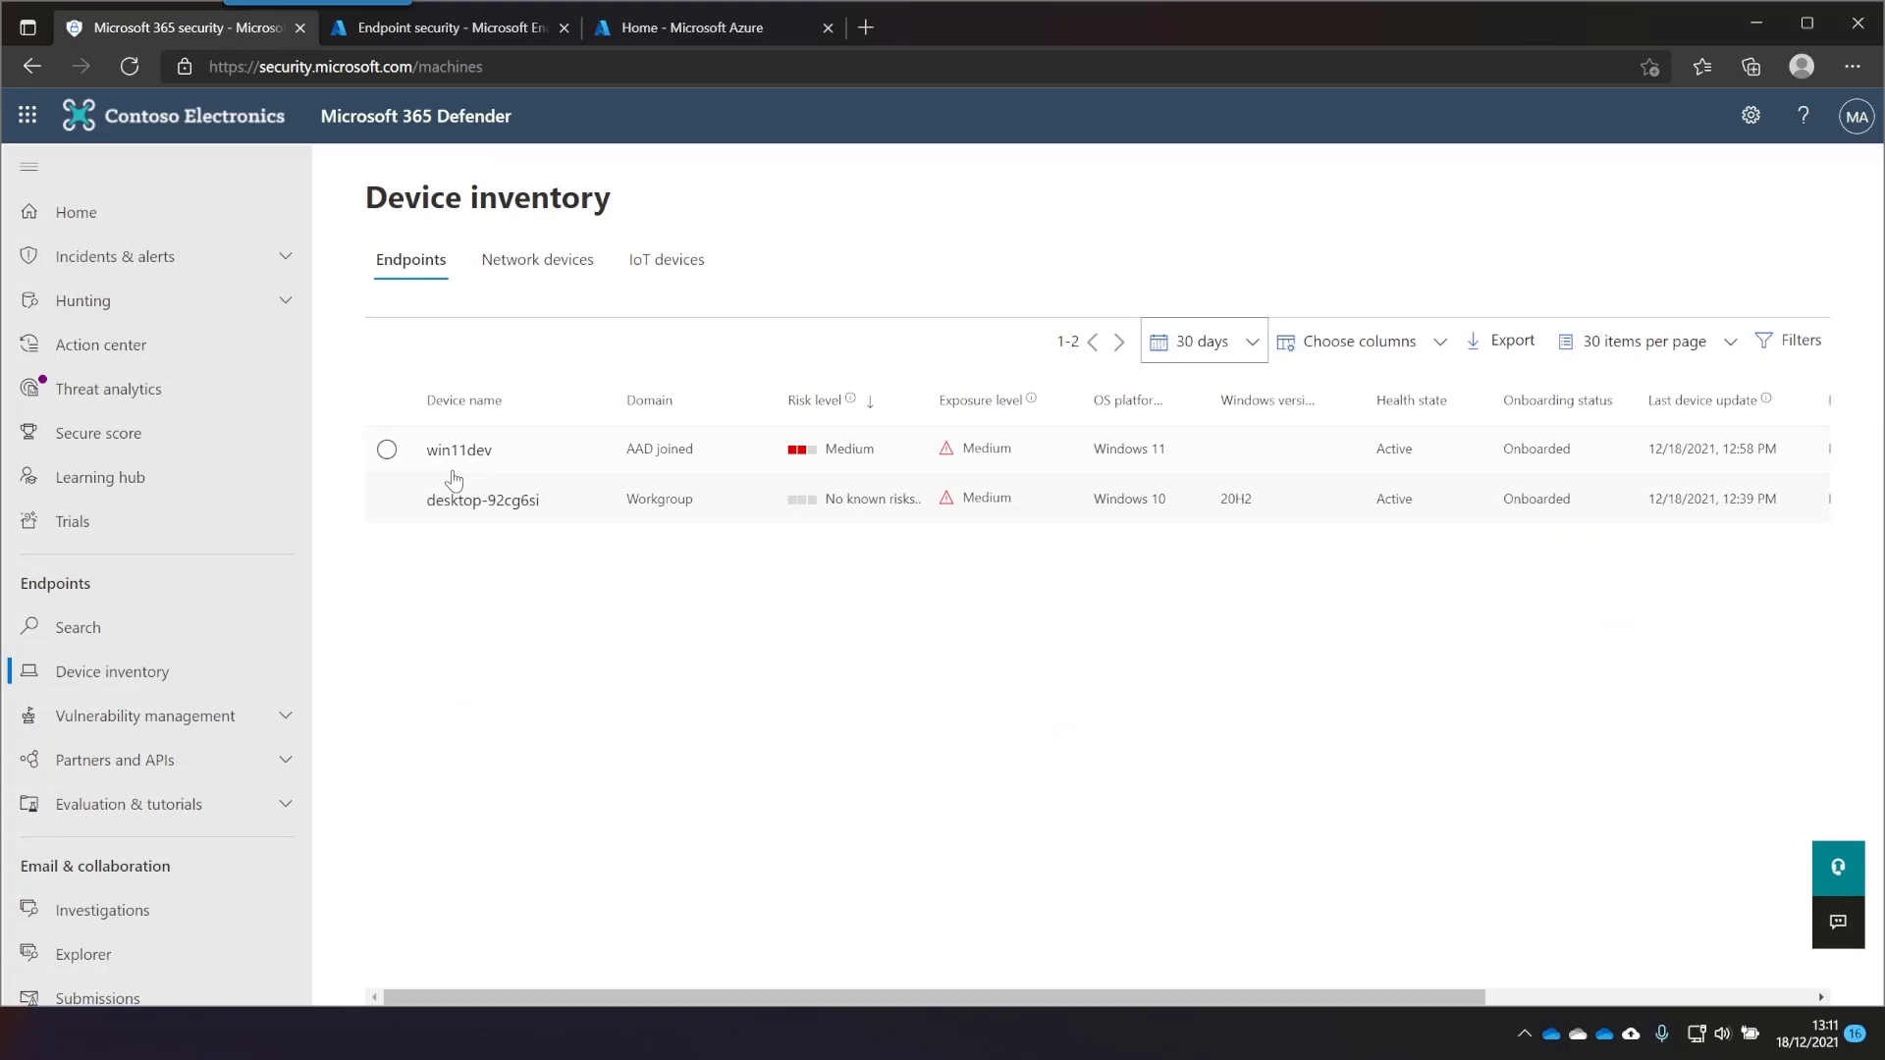
pyautogui.moveTo(564, 528)
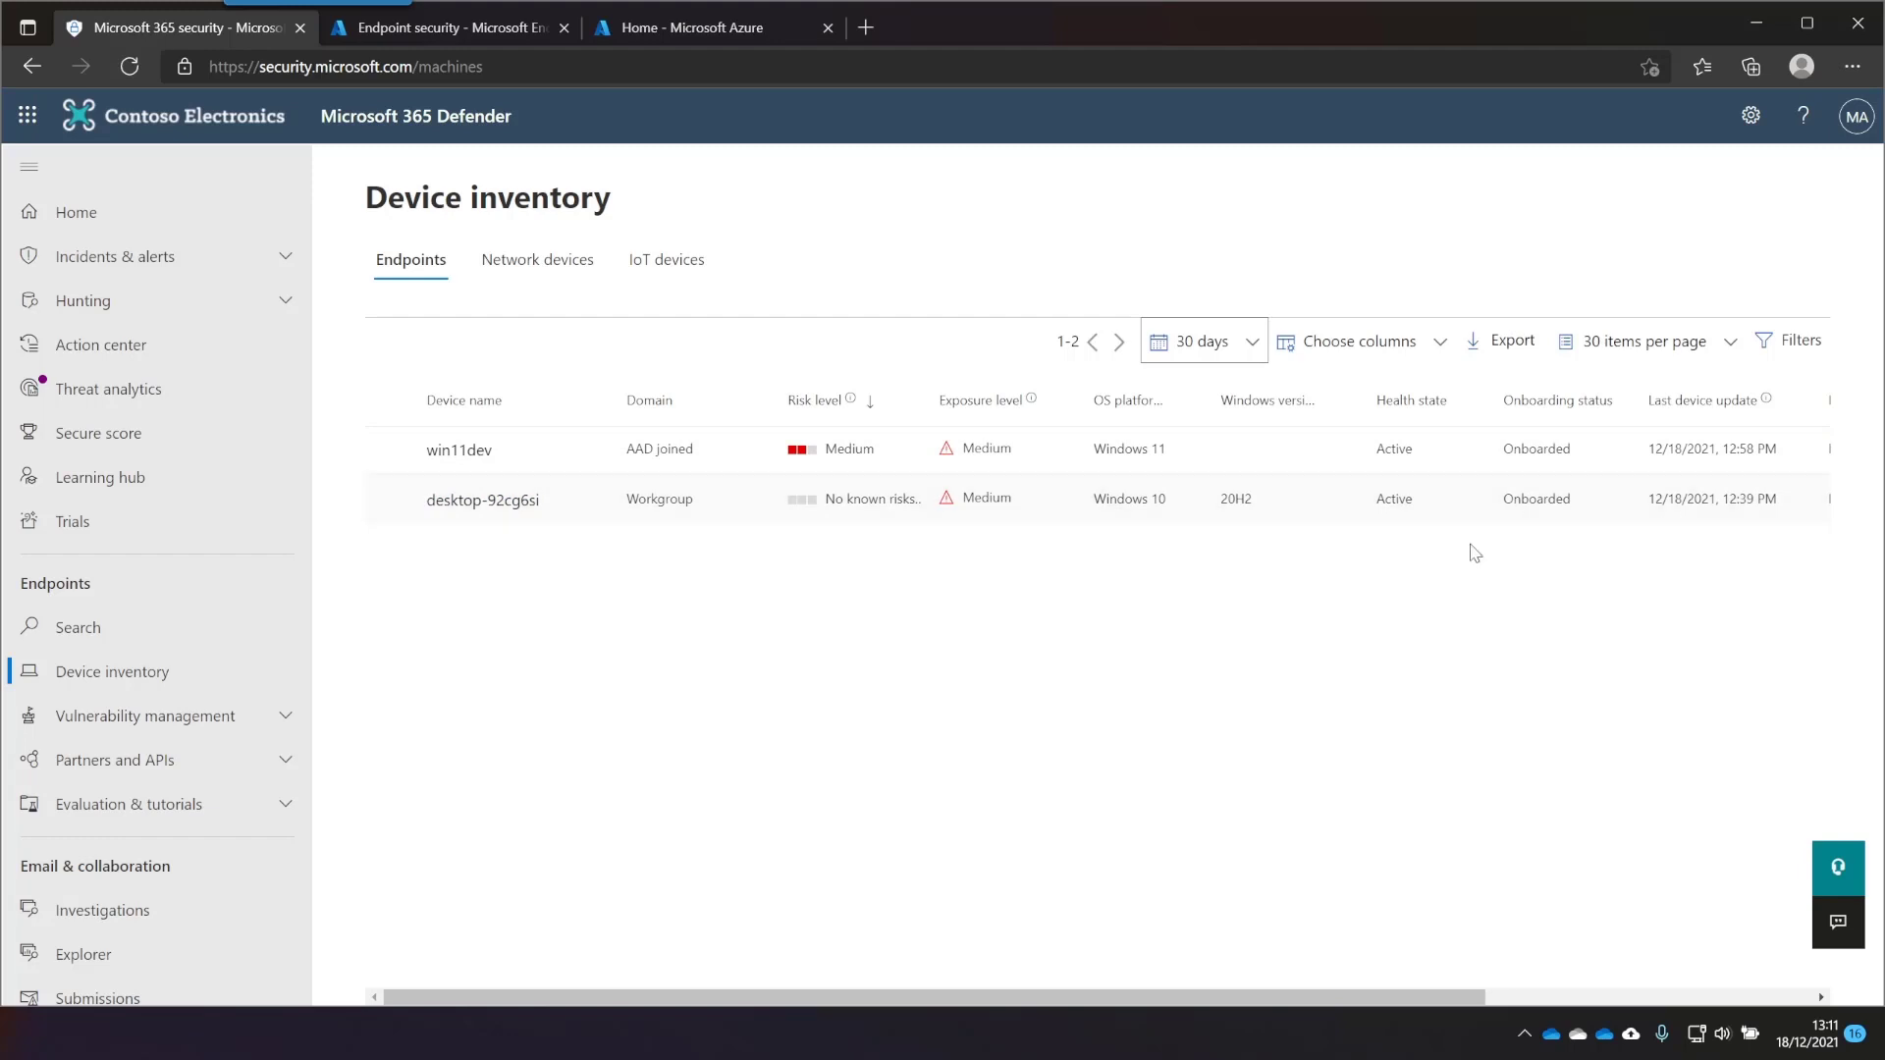
pyautogui.click(482, 498)
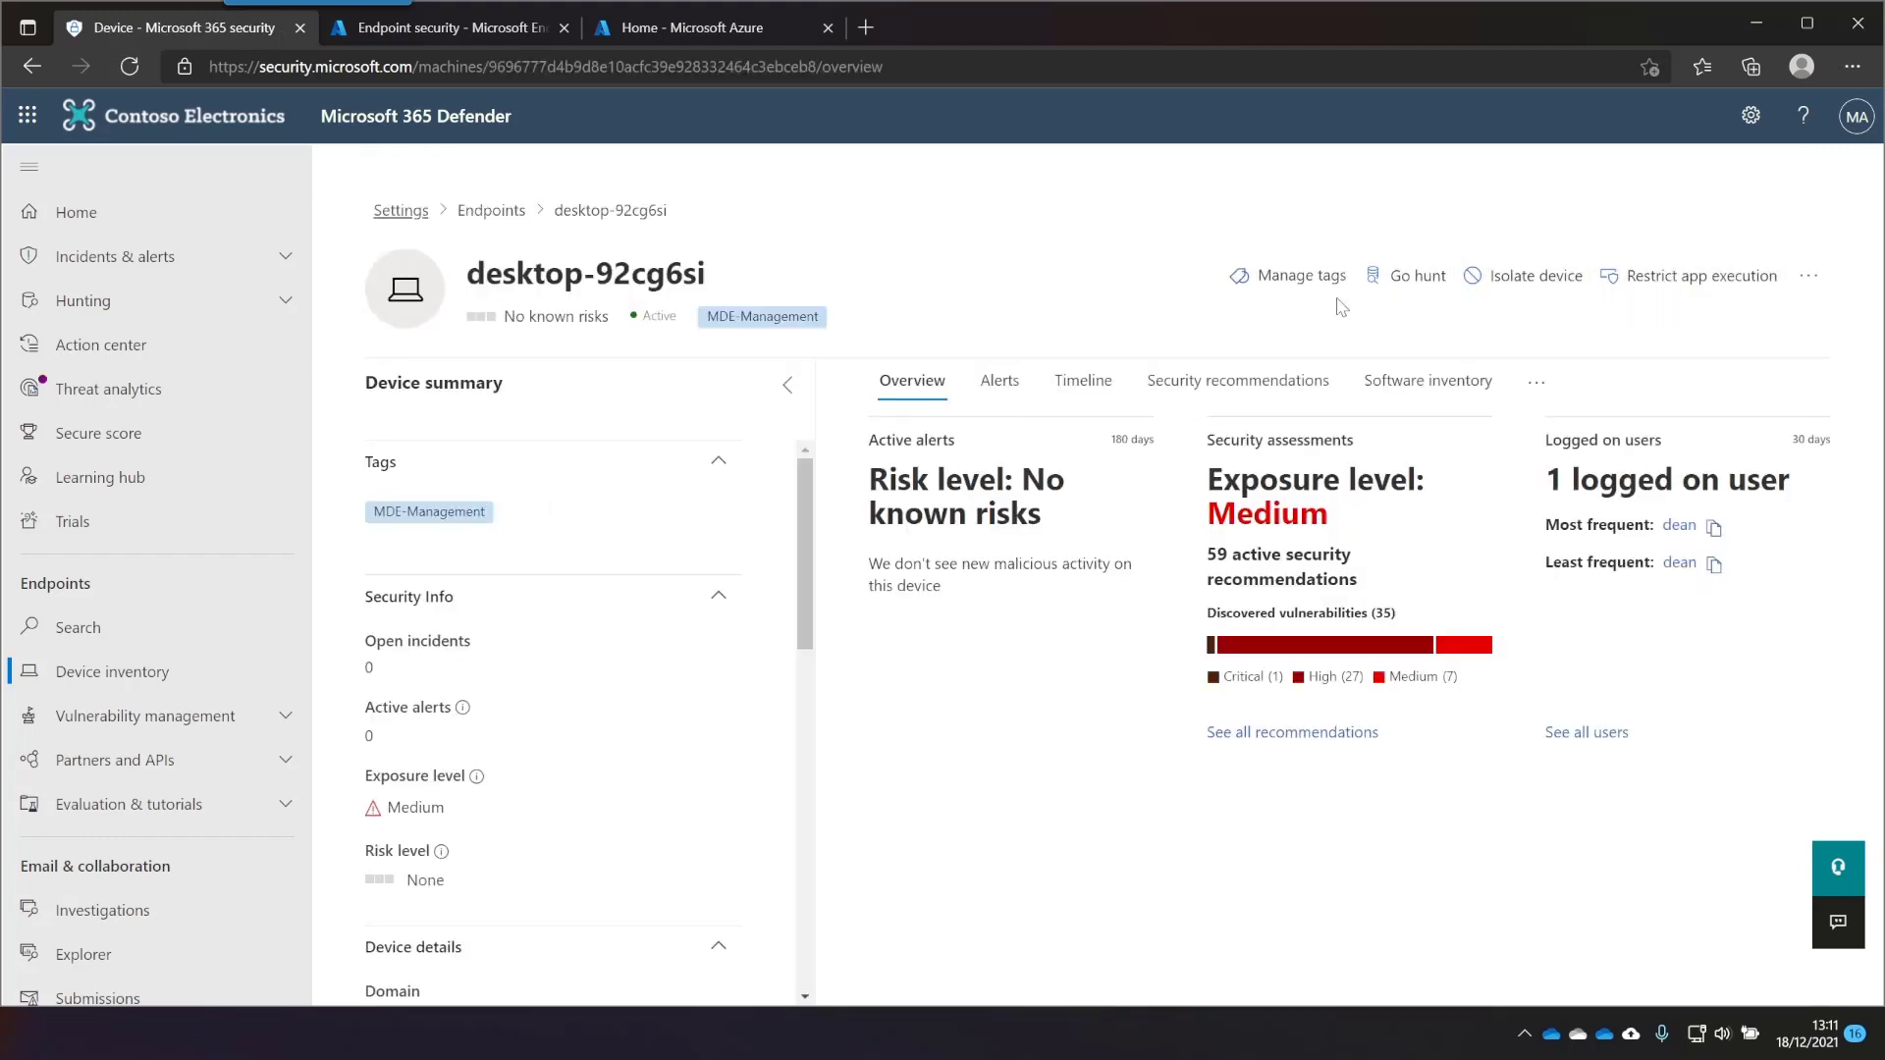
# Confirm desktop-92cg6si has the MDE-Management tag in its tag panel
pyautogui.click(1298, 275)
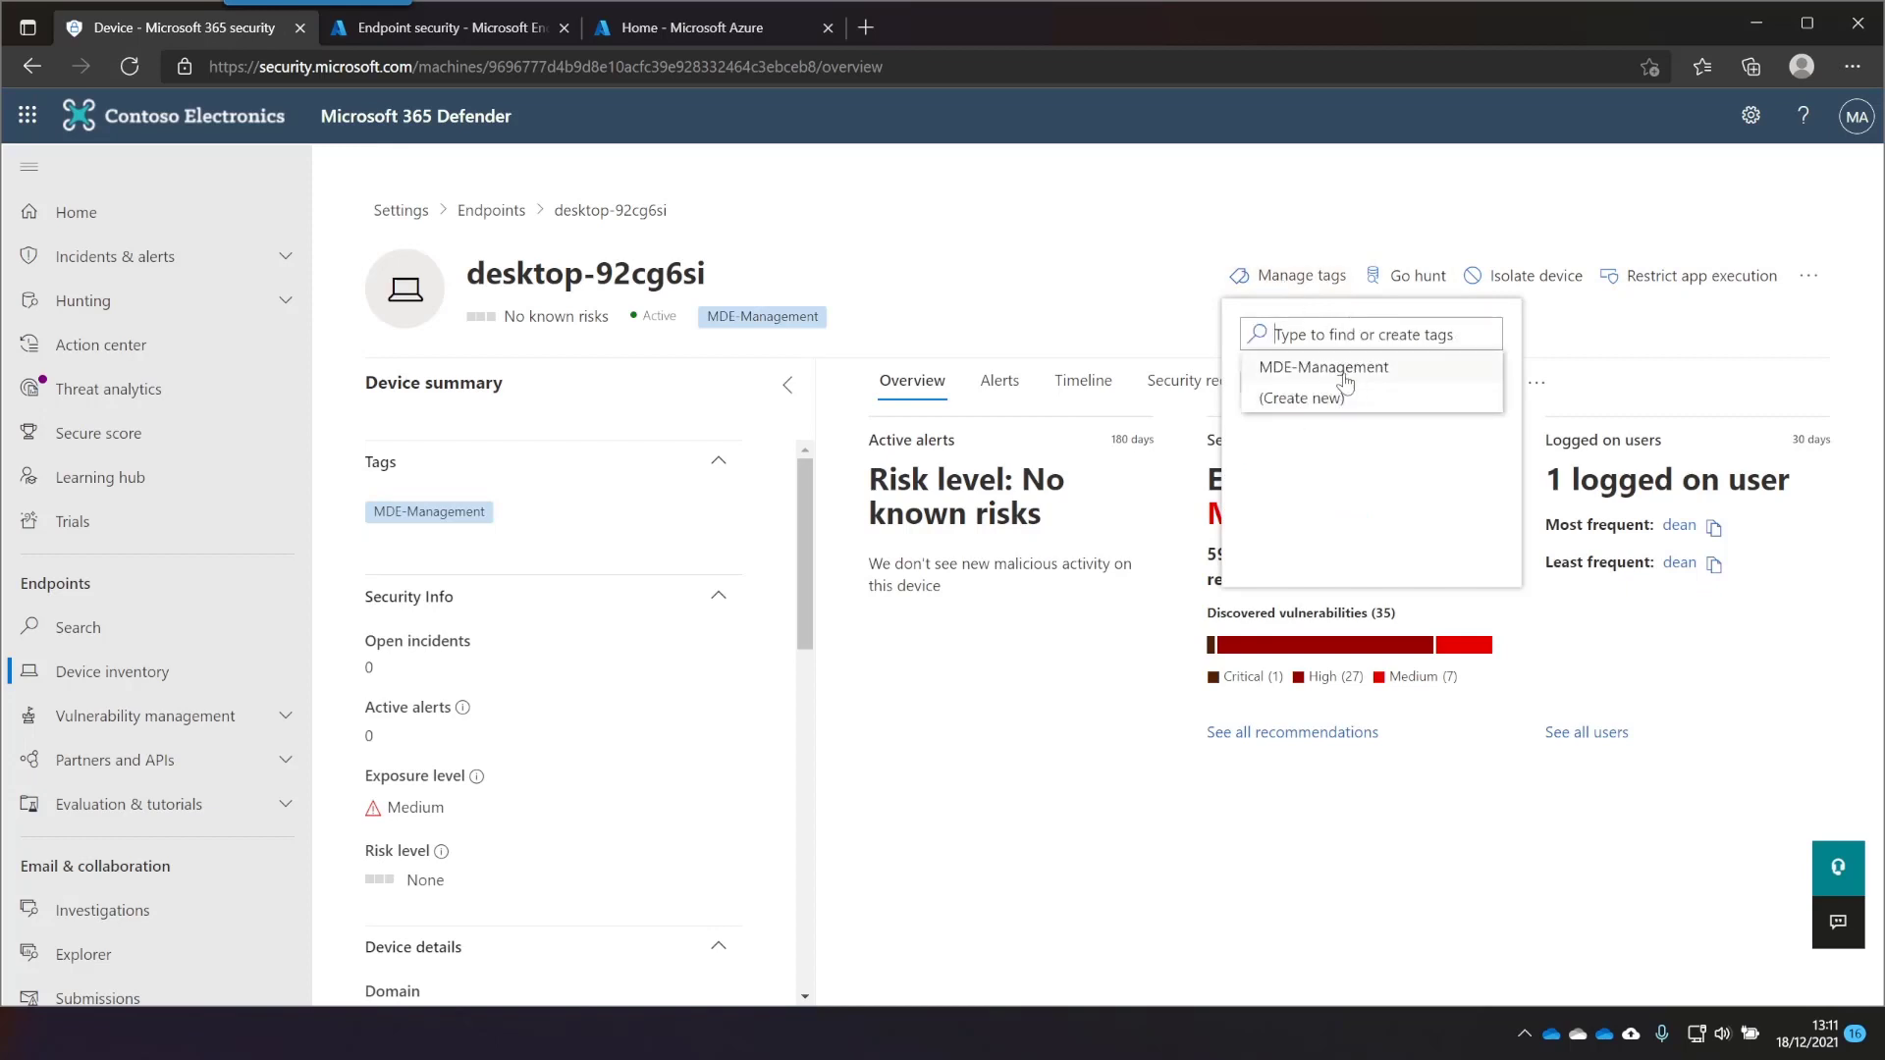
pyautogui.click(1322, 367)
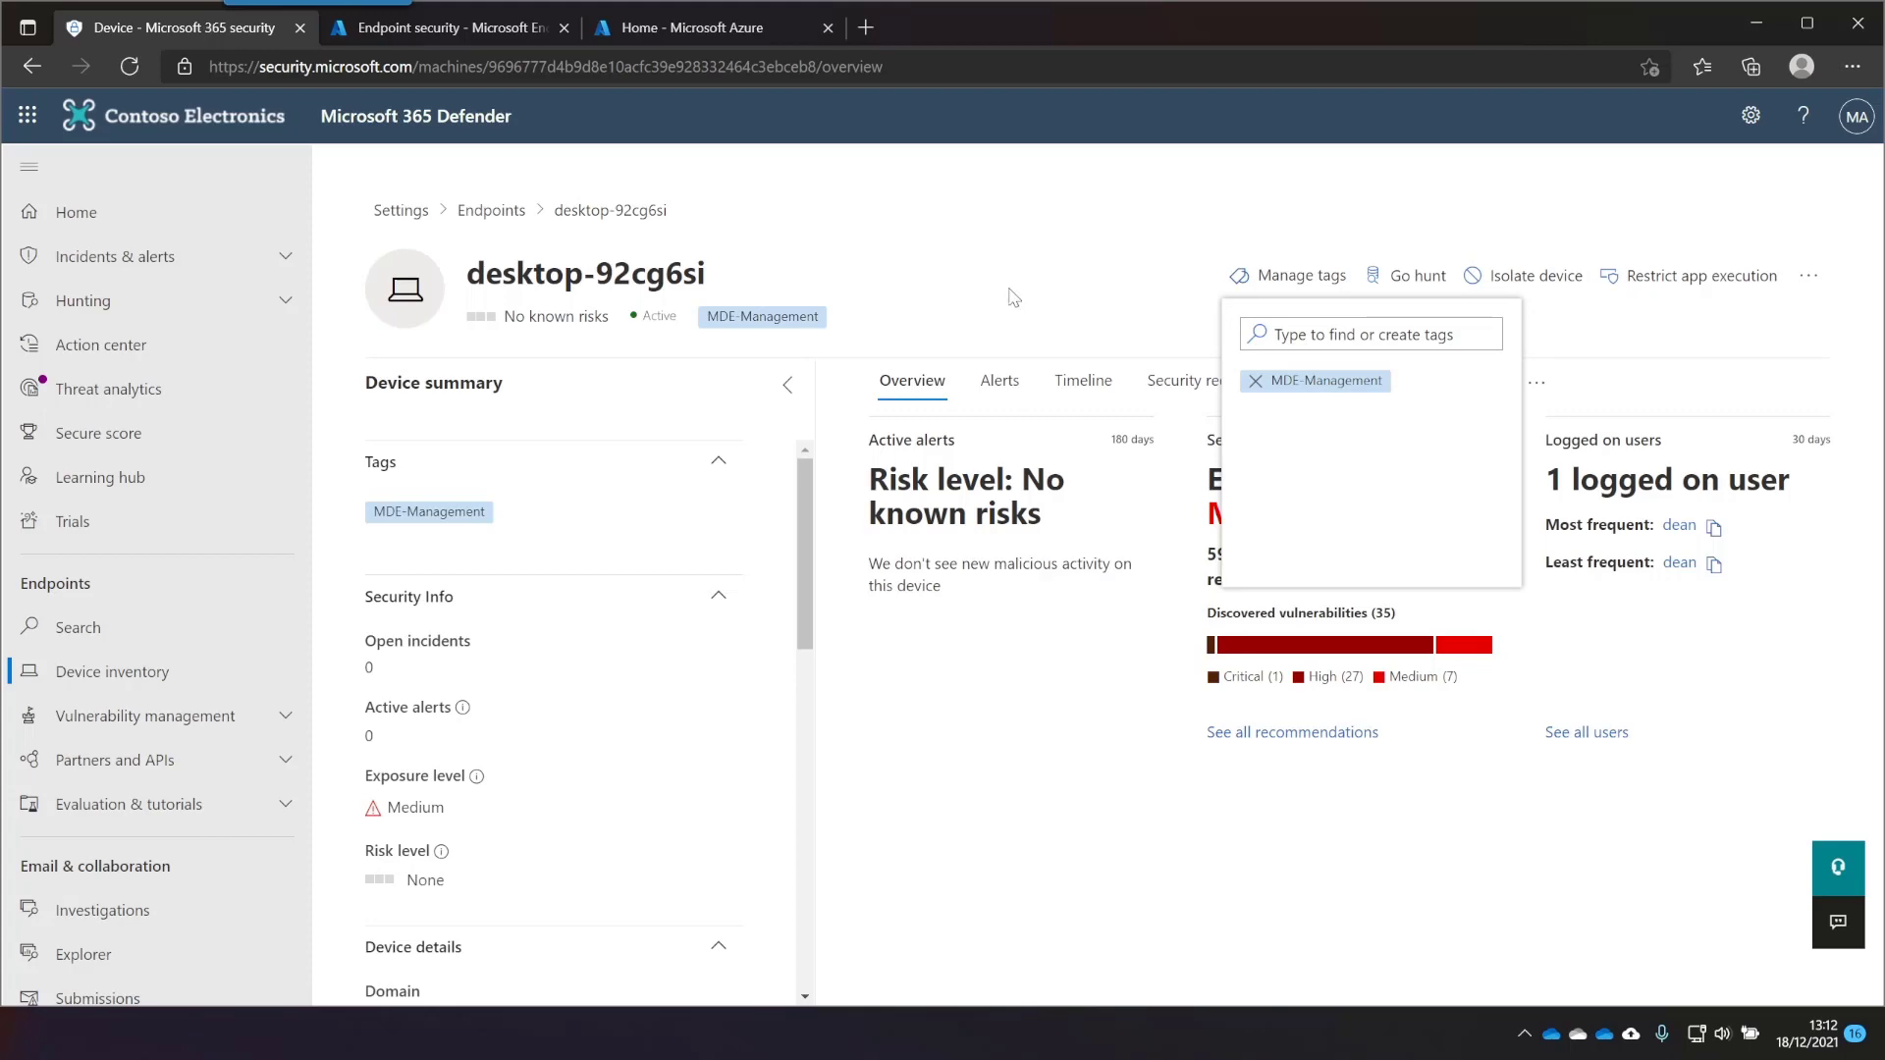
pyautogui.click(984, 316)
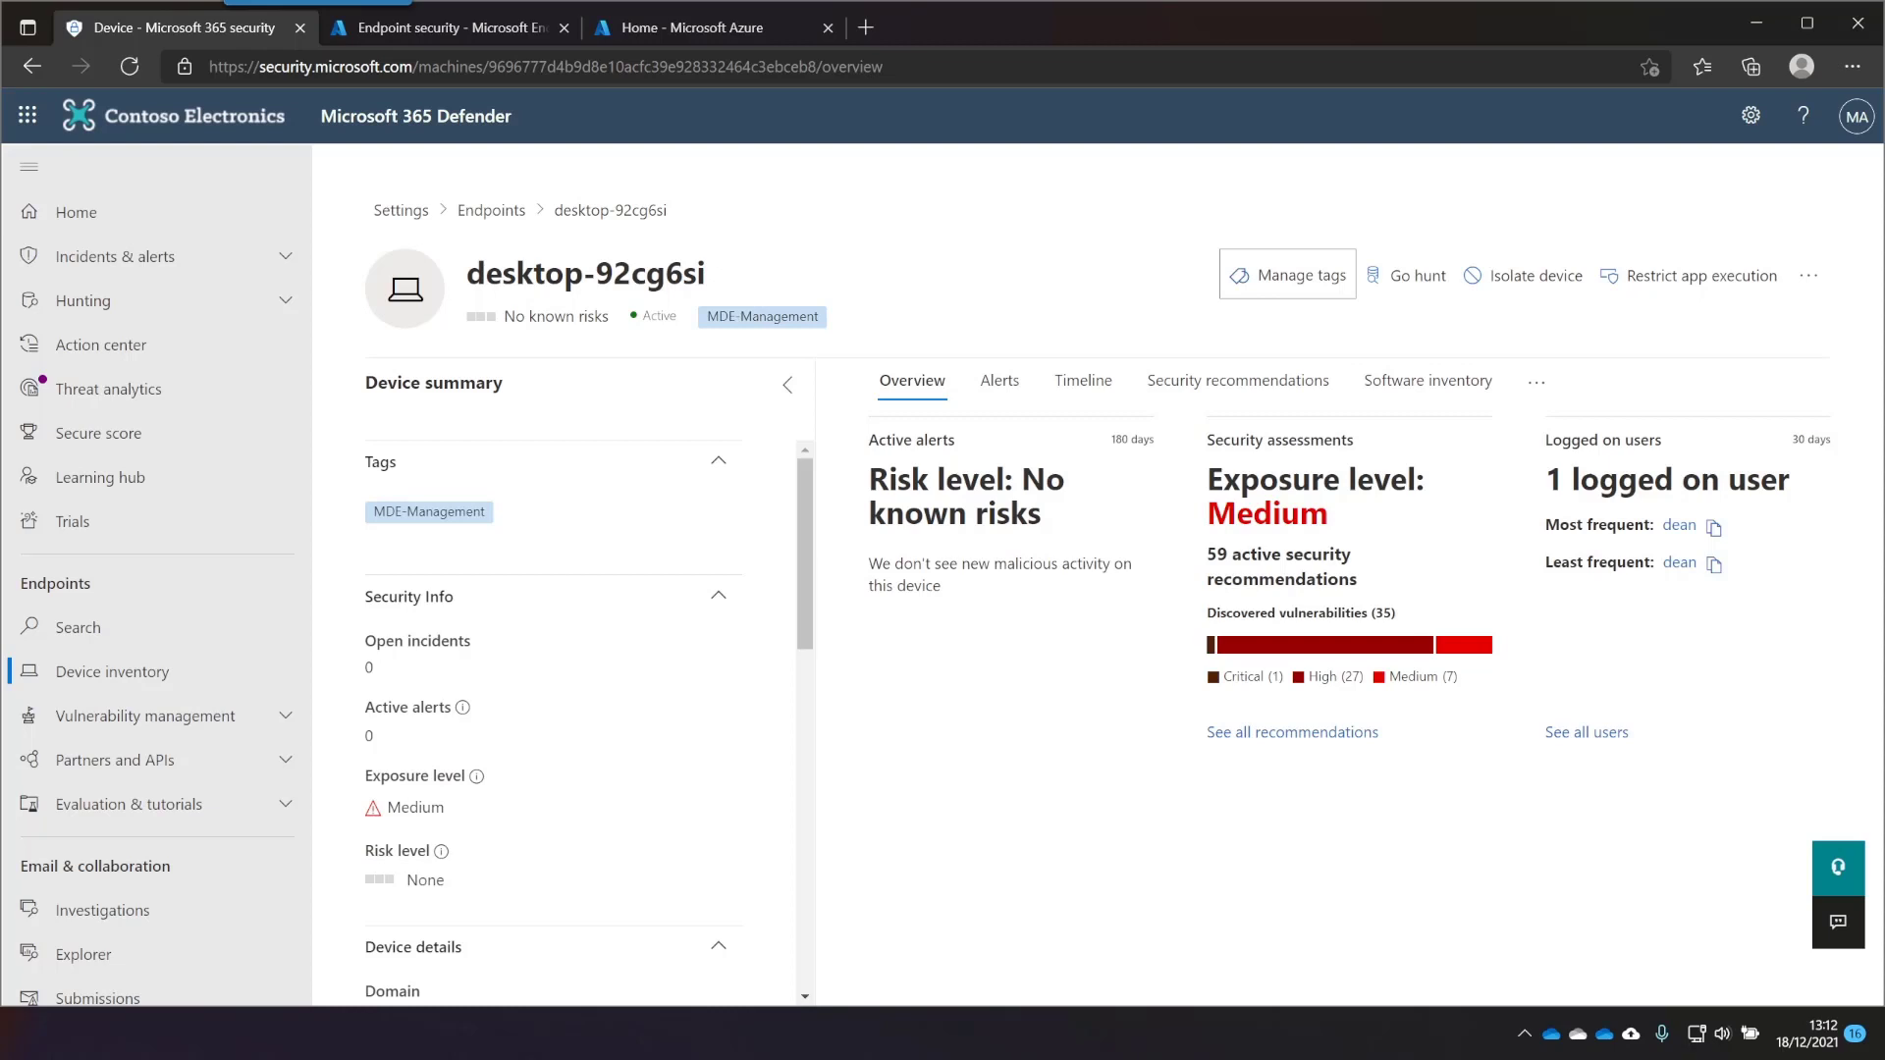
# Start a new group from All groups in Endpoint Manager
pyautogui.click(445, 27)
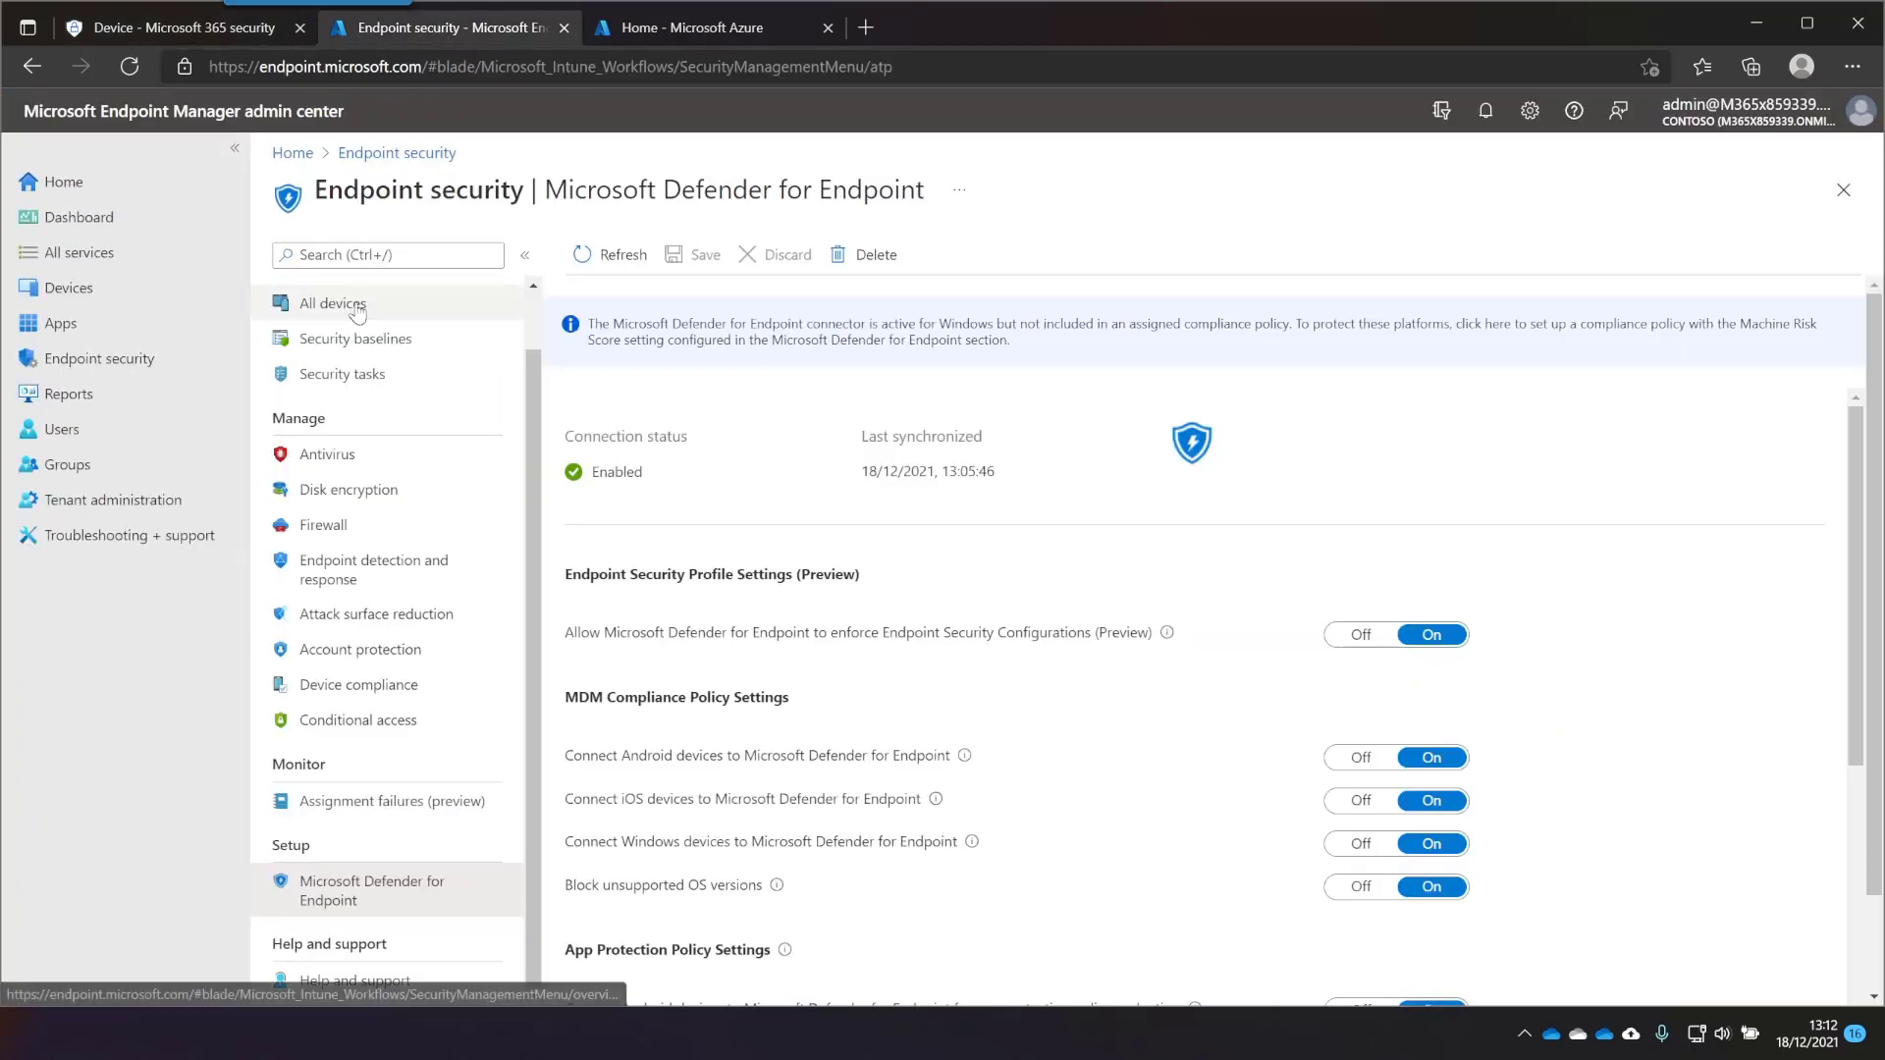
pyautogui.moveTo(68, 288)
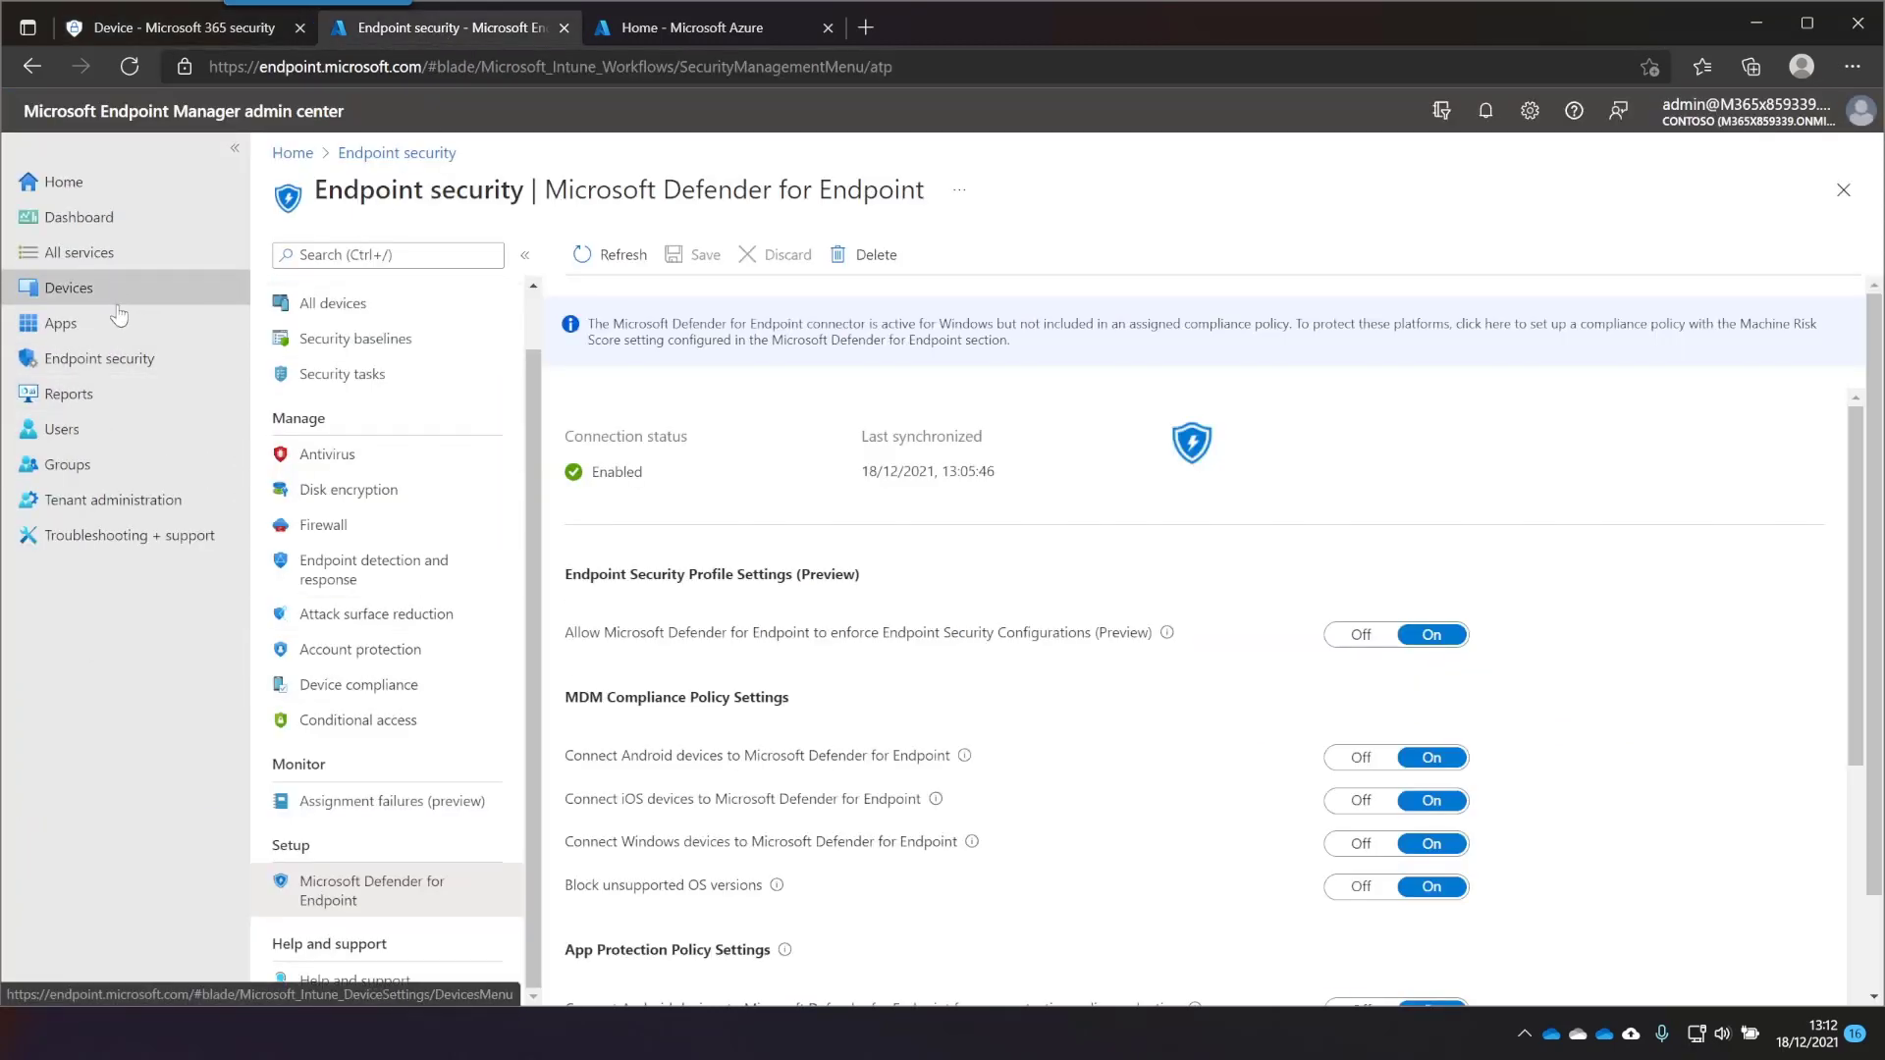
pyautogui.click(67, 288)
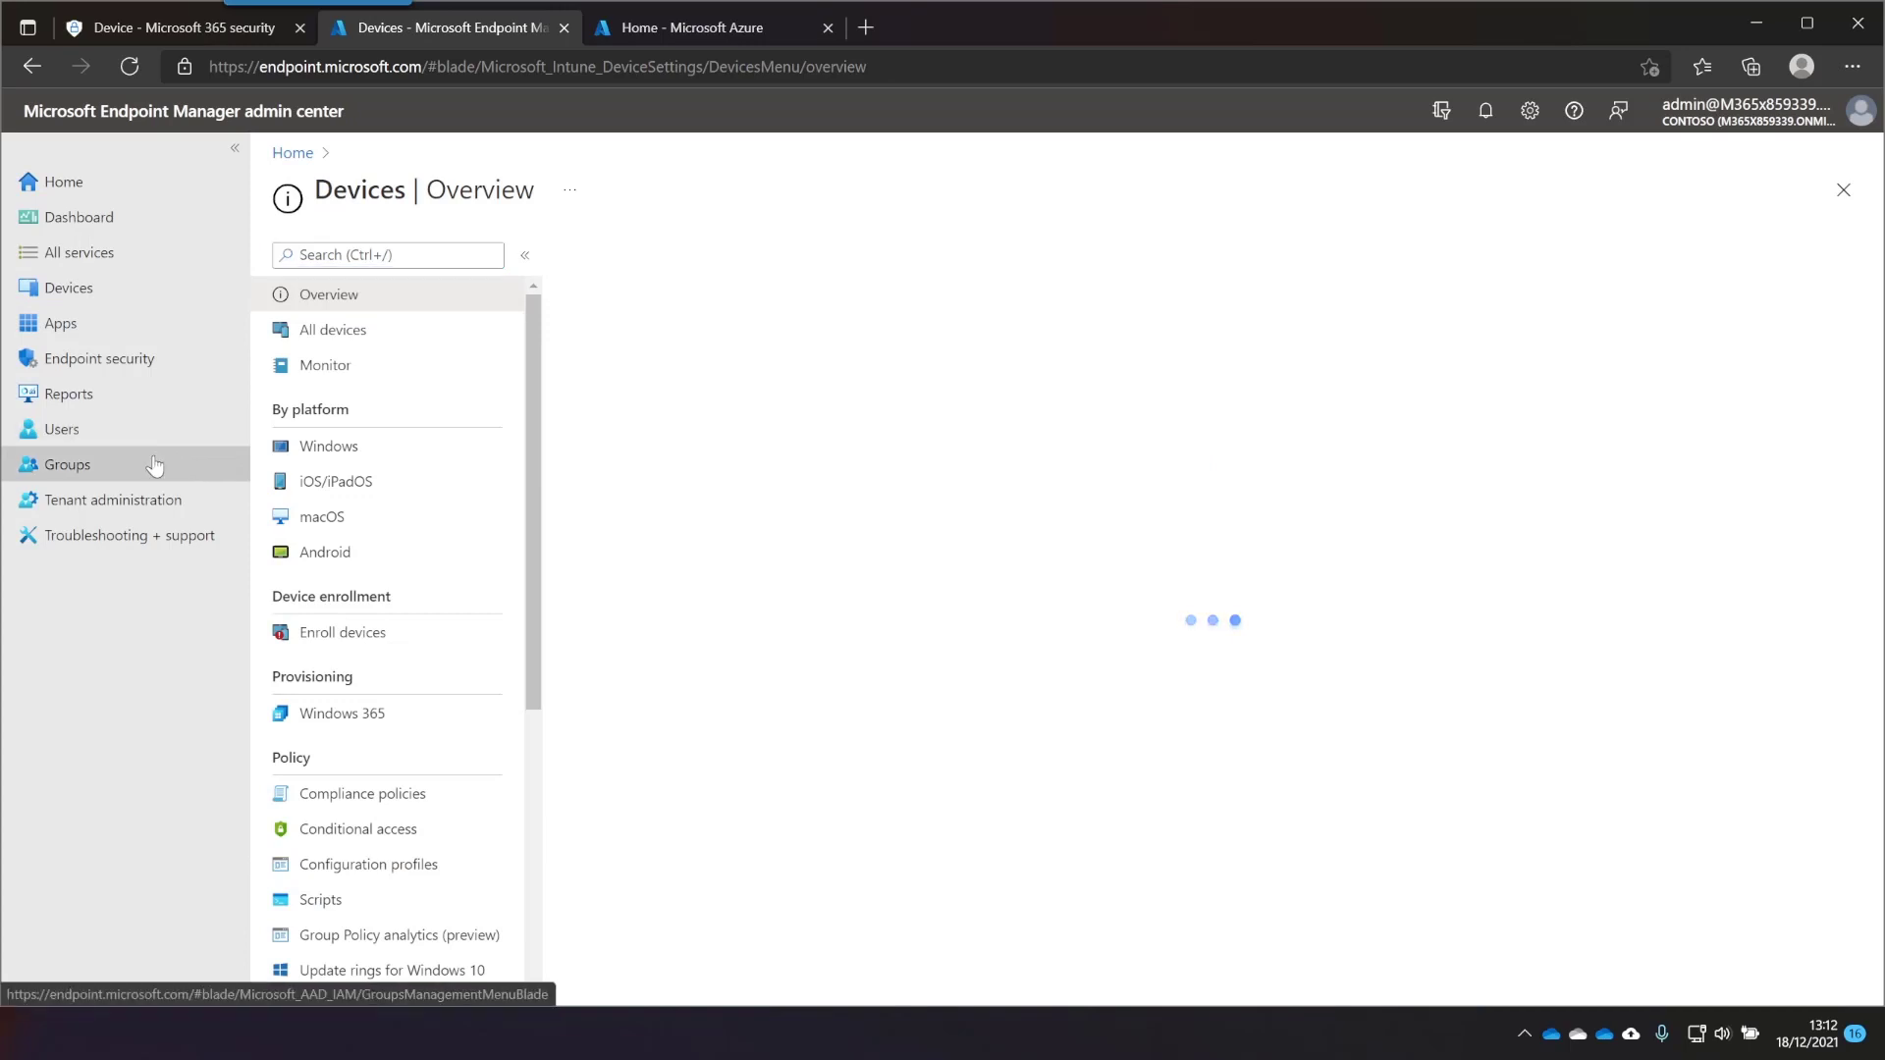
pyautogui.click(65, 464)
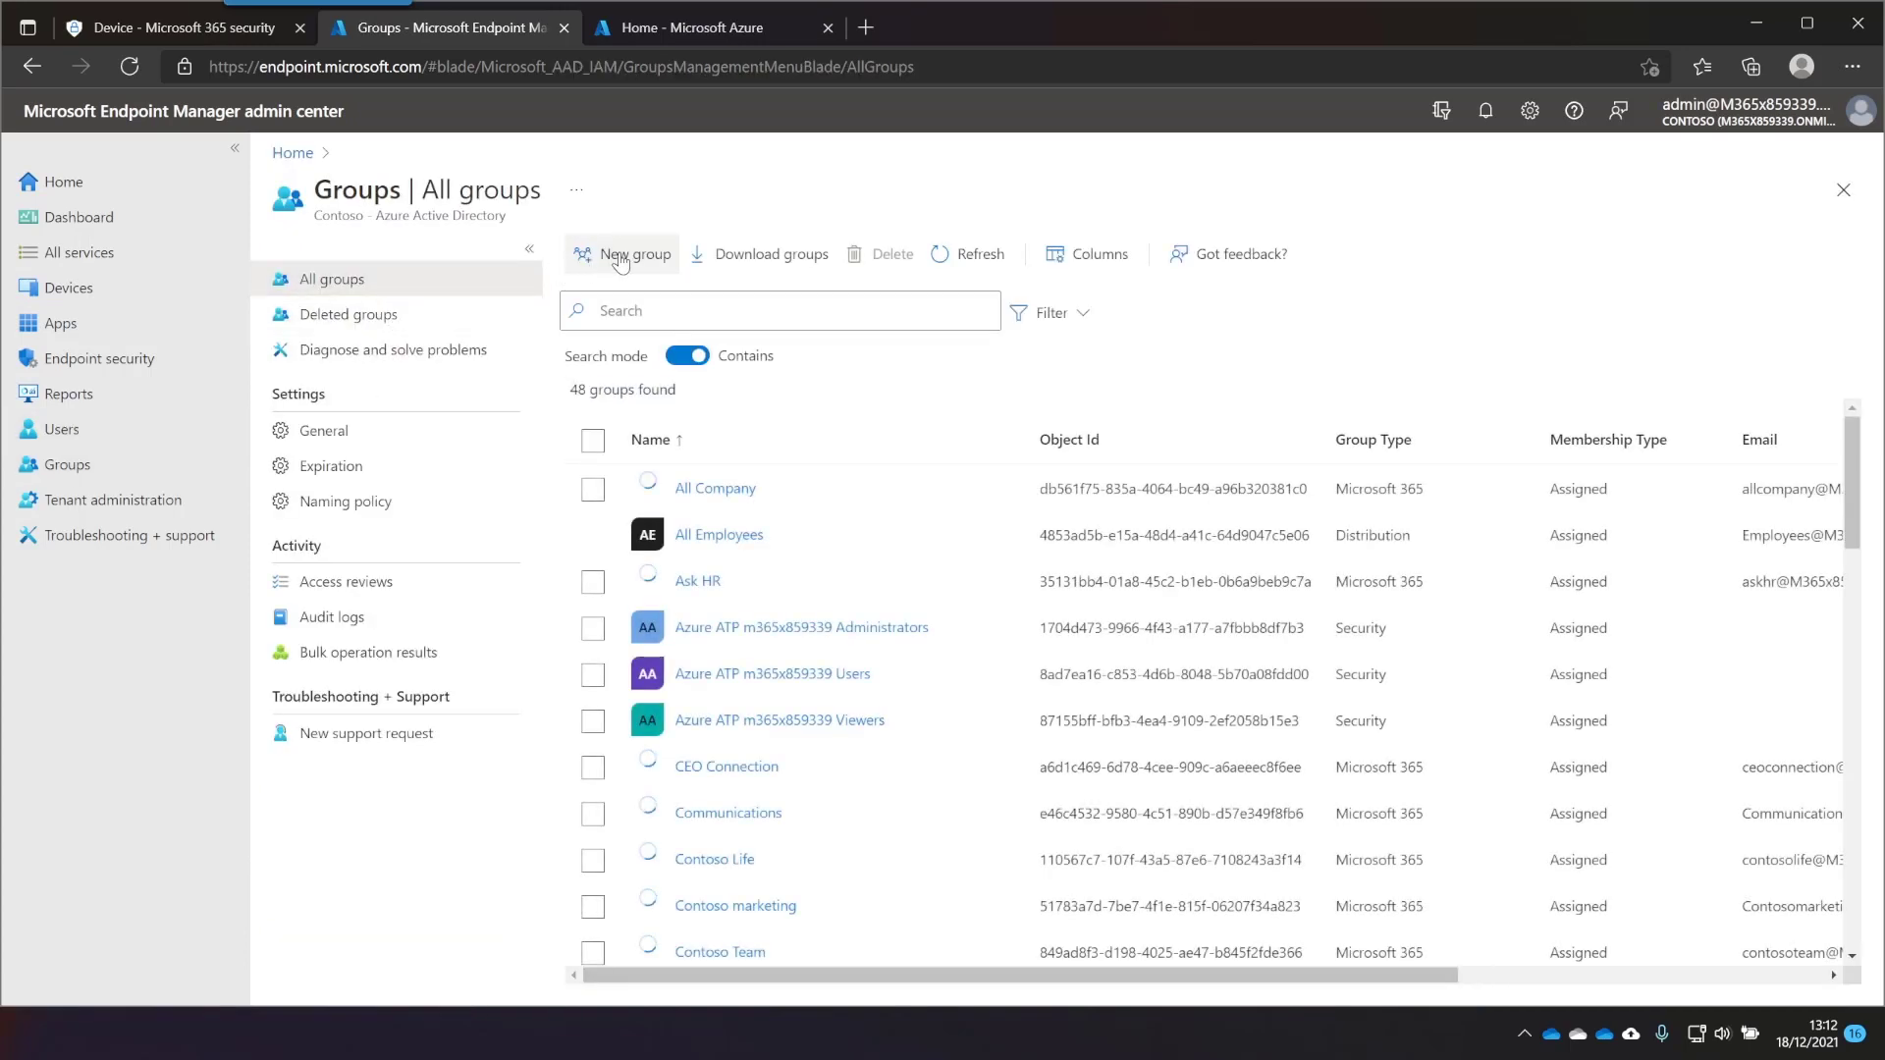
pyautogui.click(622, 253)
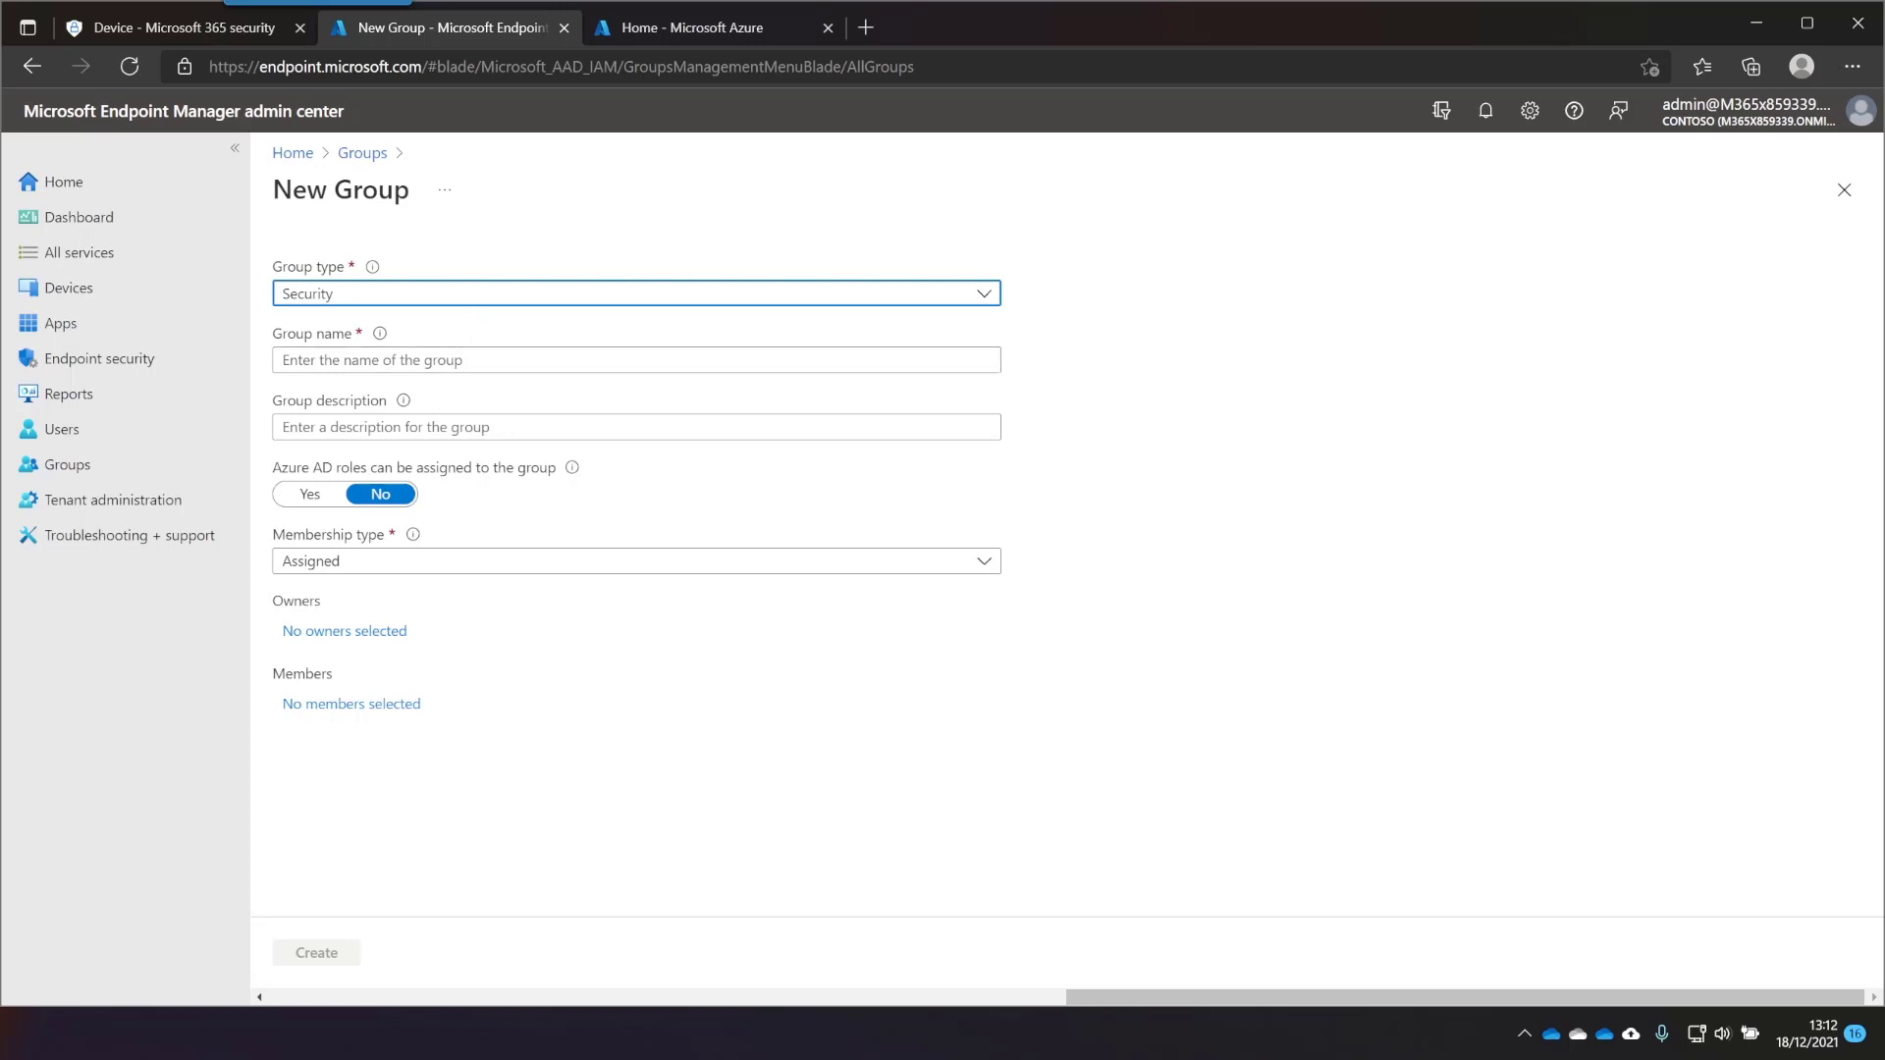
# Name it 'Security Management Devices', choose Dynamic Device membership, and open the rule builder
pyautogui.write('Security Management Devices')
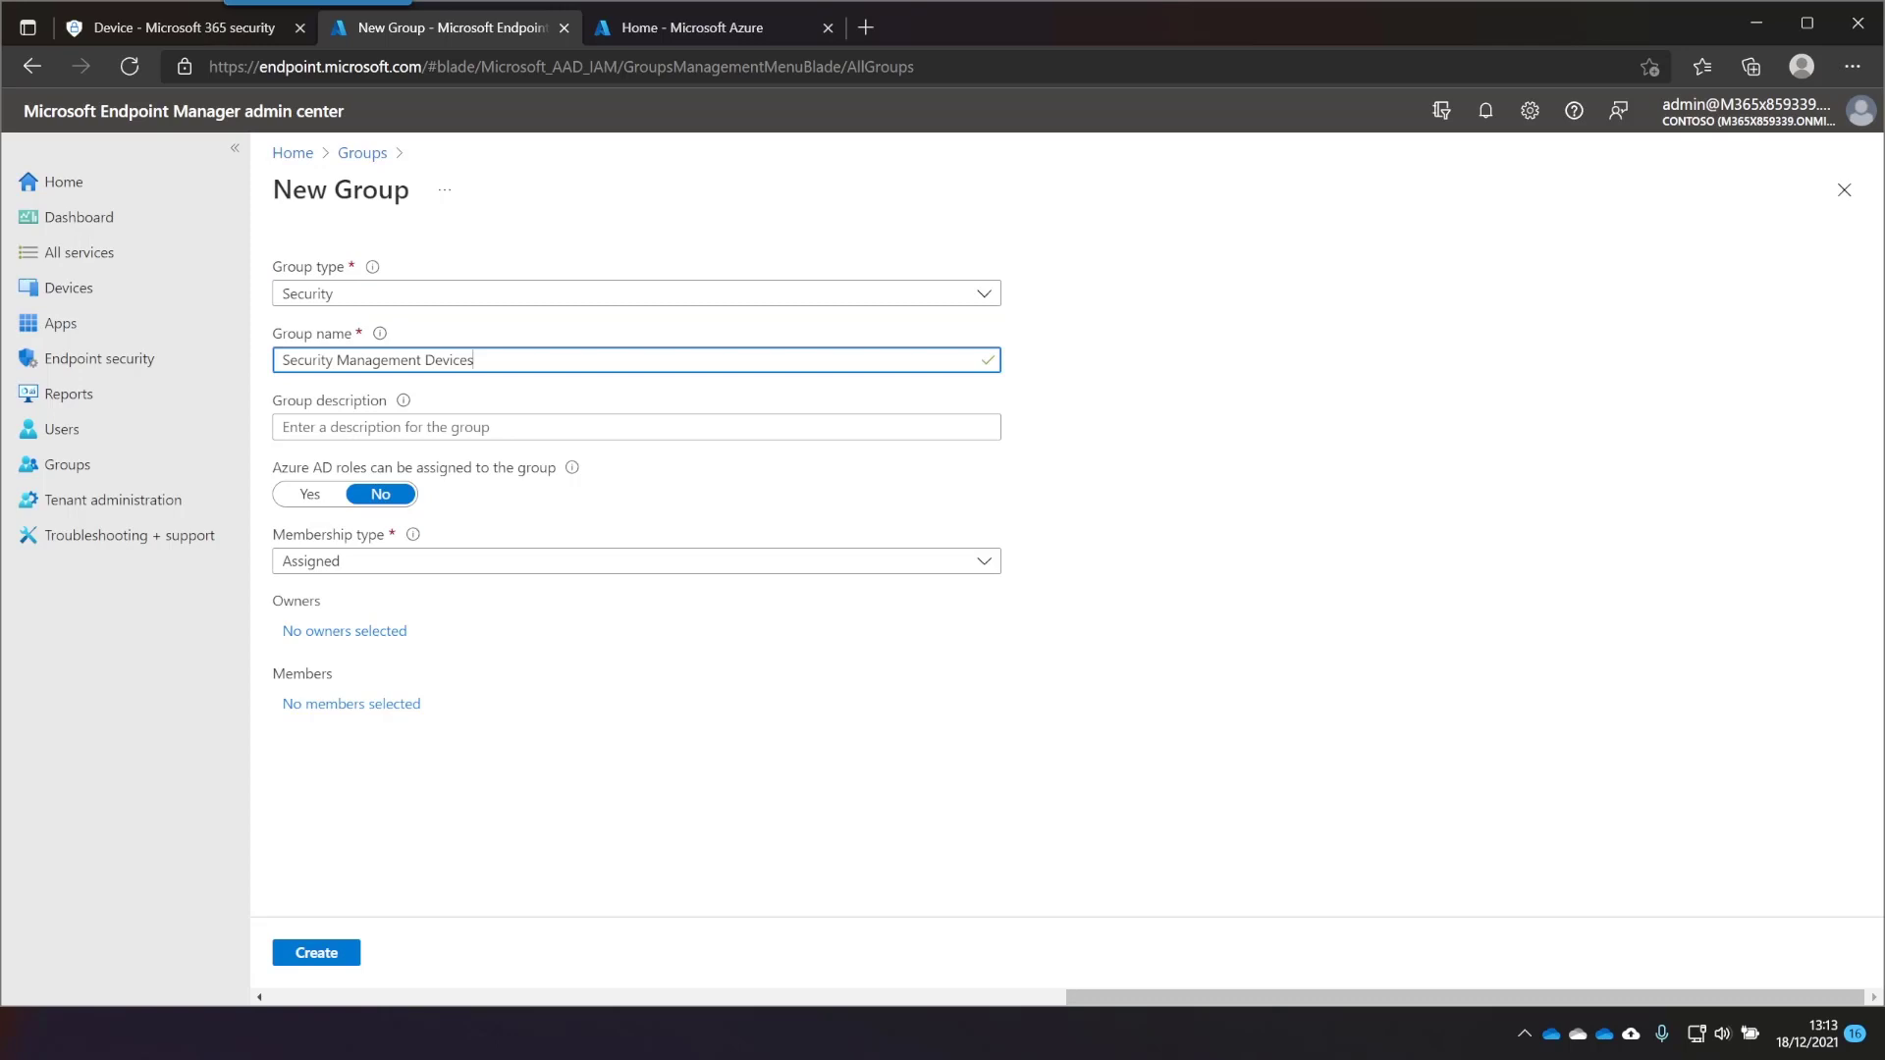
pyautogui.moveTo(397, 561)
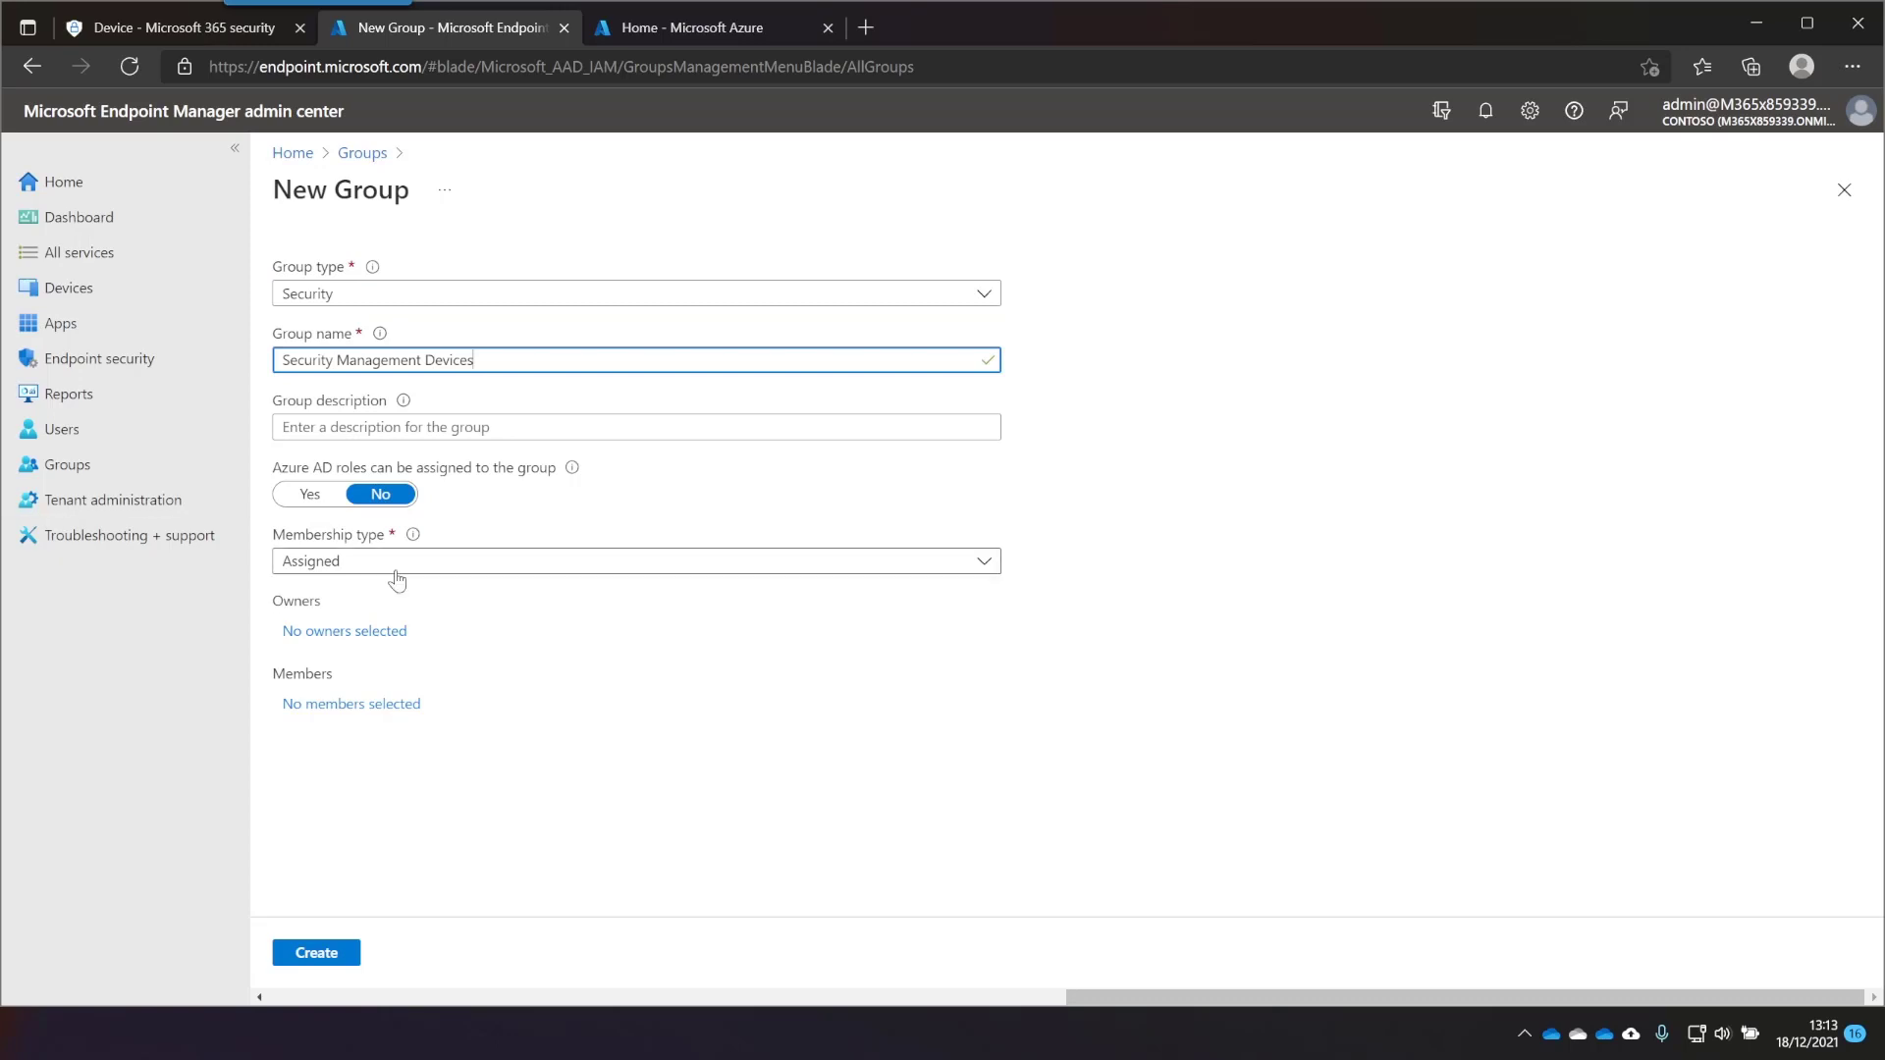
pyautogui.click(636, 561)
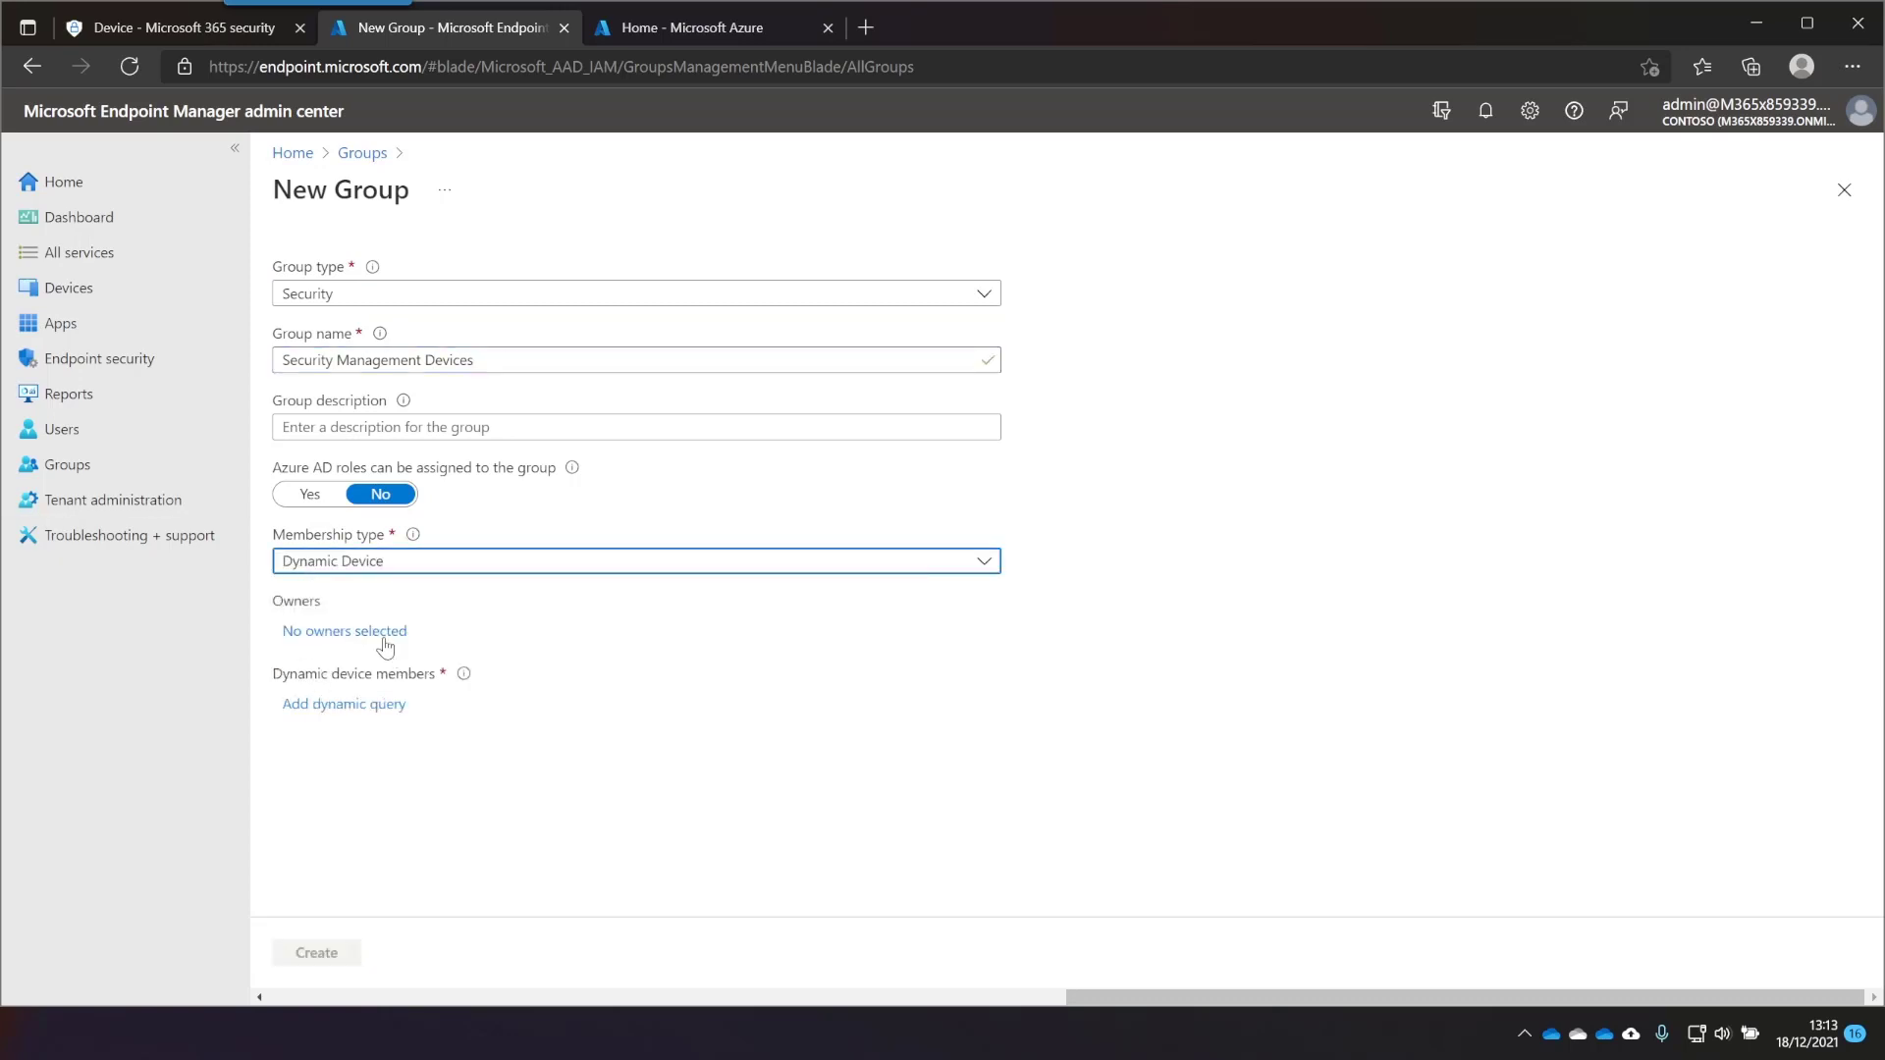
pyautogui.click(343, 703)
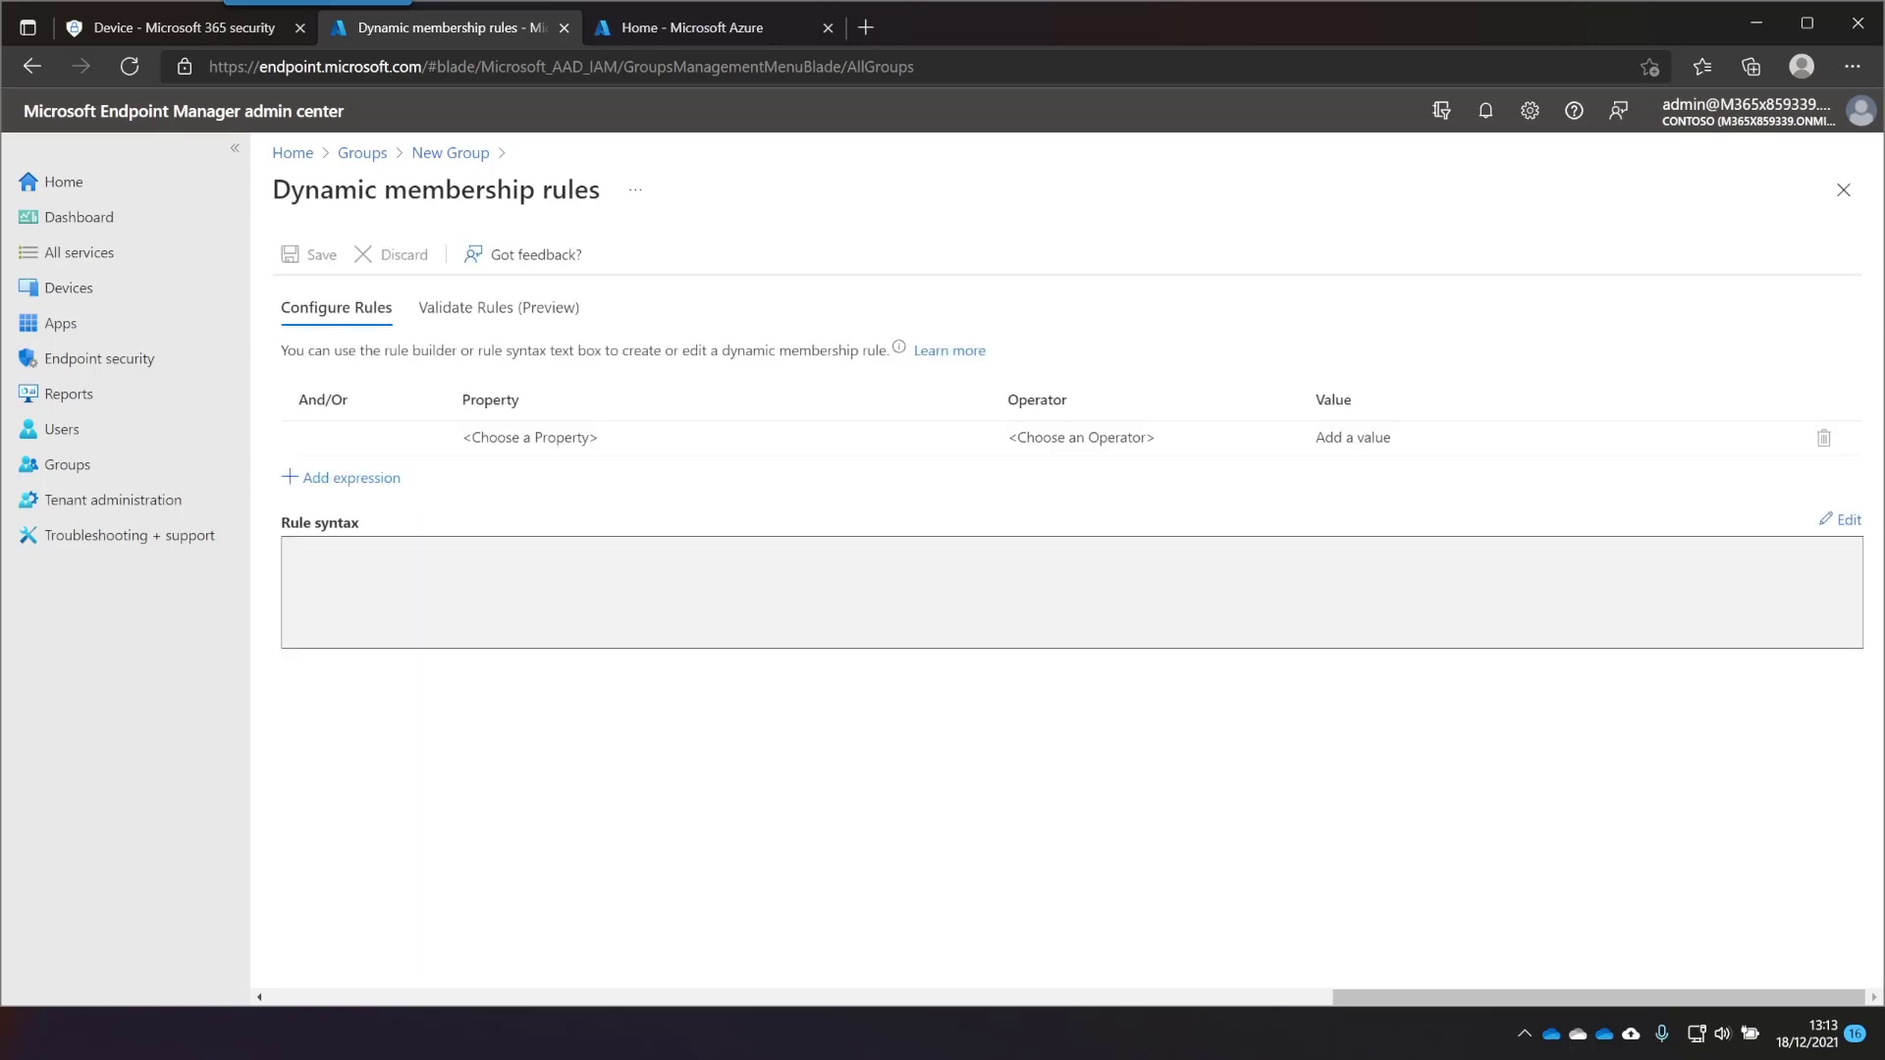
# Enter and confirm the rule syntax (device.managementType -eq "MicrosoftSense")
pyautogui.click(1842, 518)
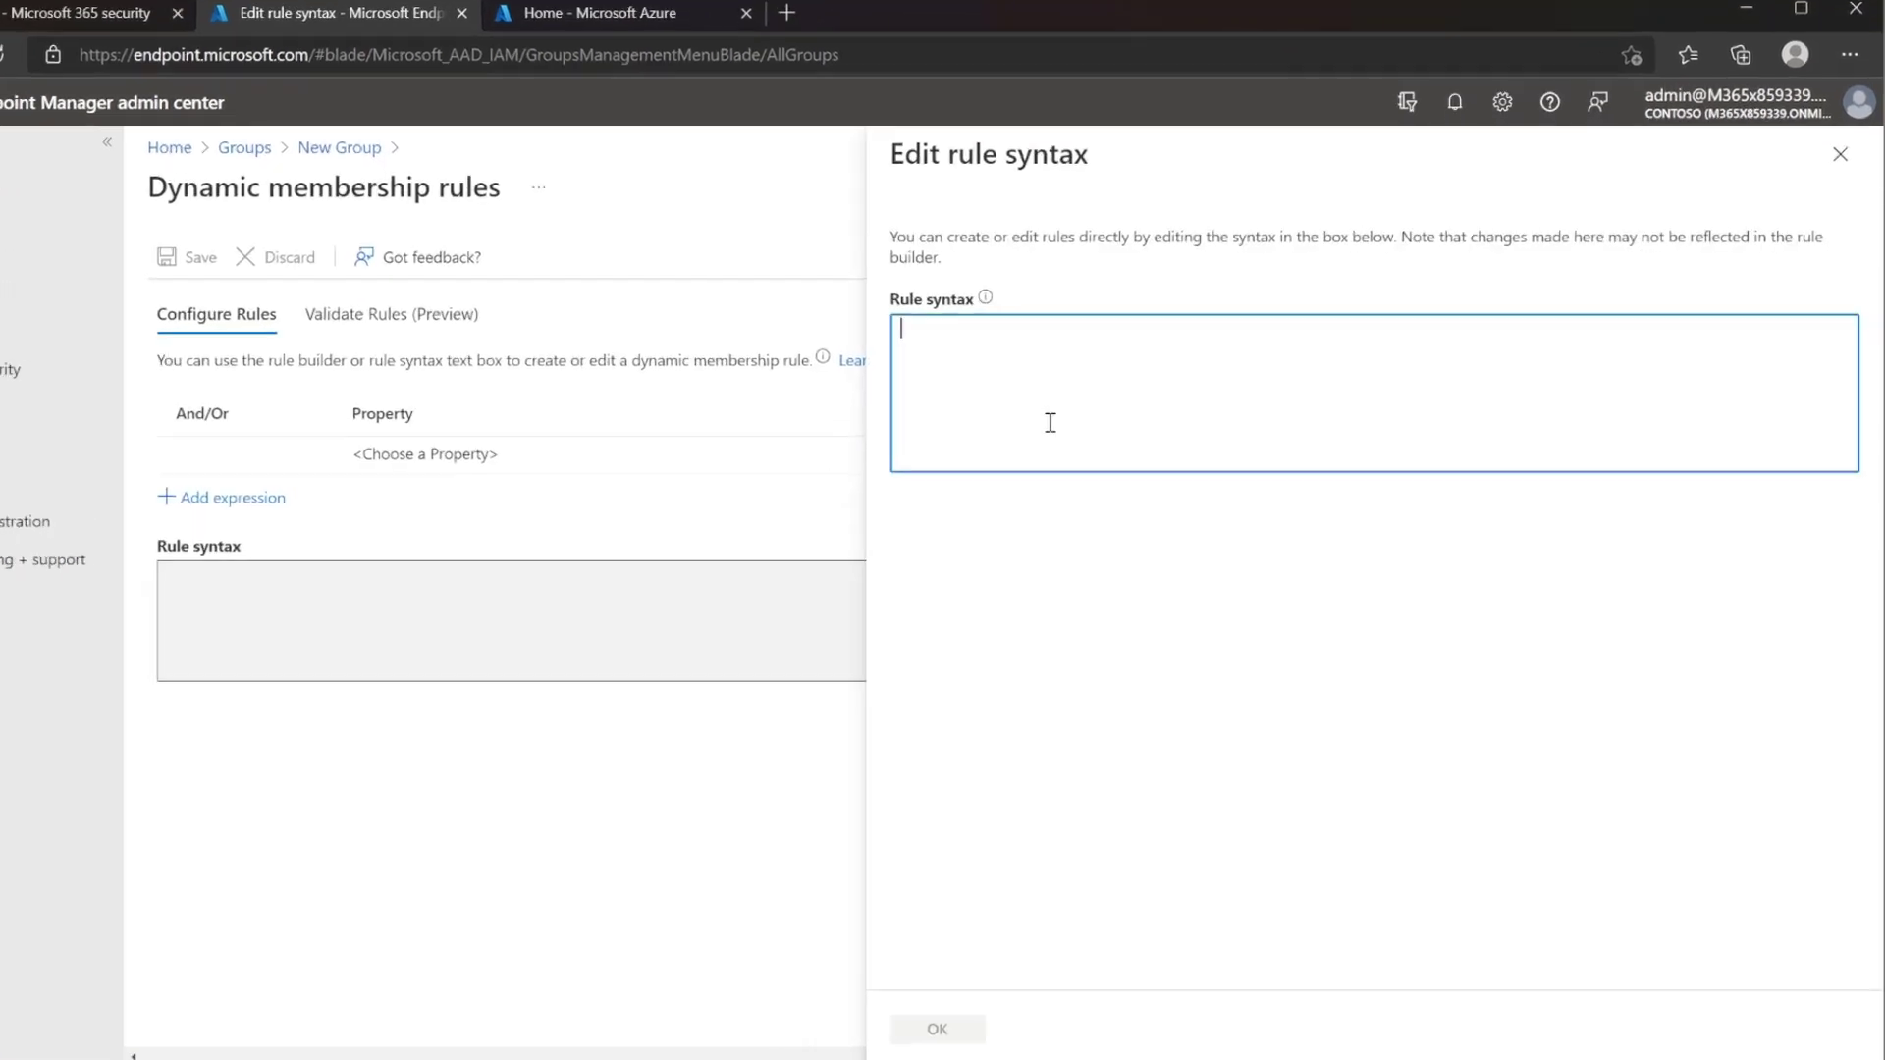
pyautogui.write('(deve')
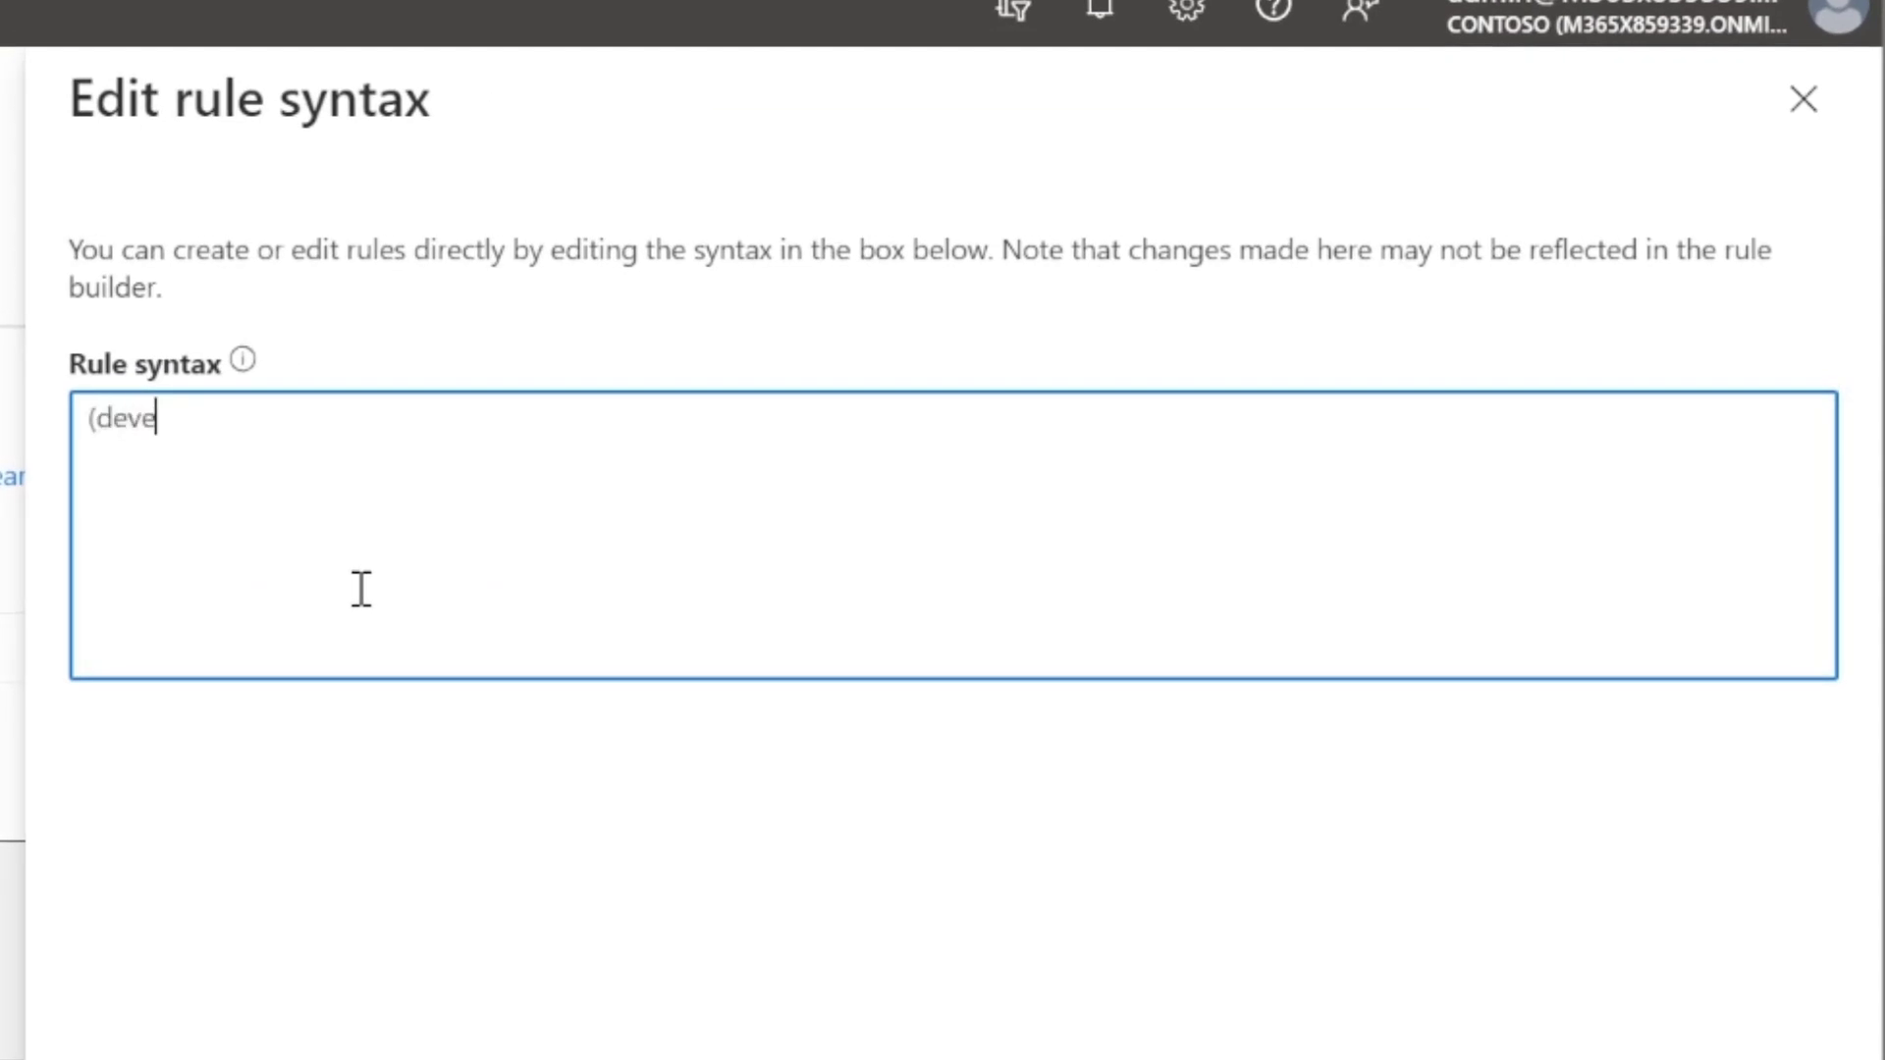
pyautogui.write('ice.mana')
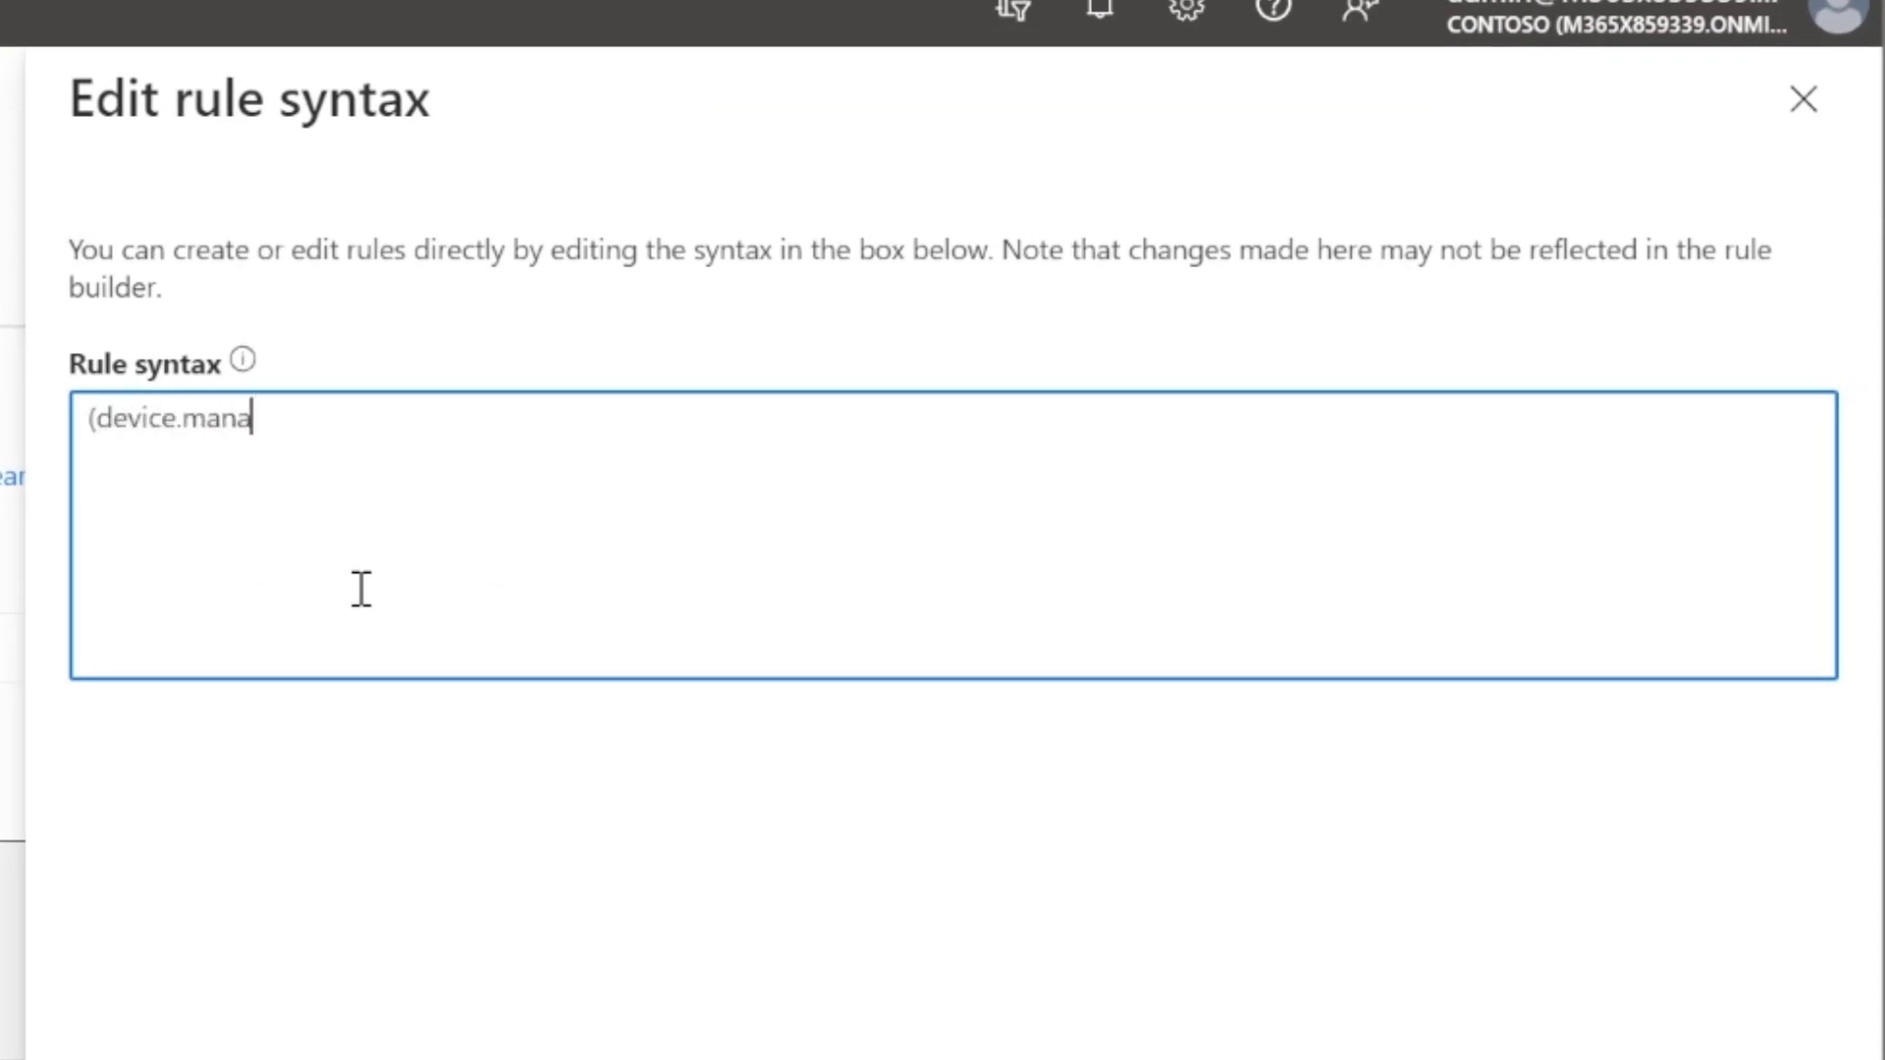
pyautogui.write('gement.')
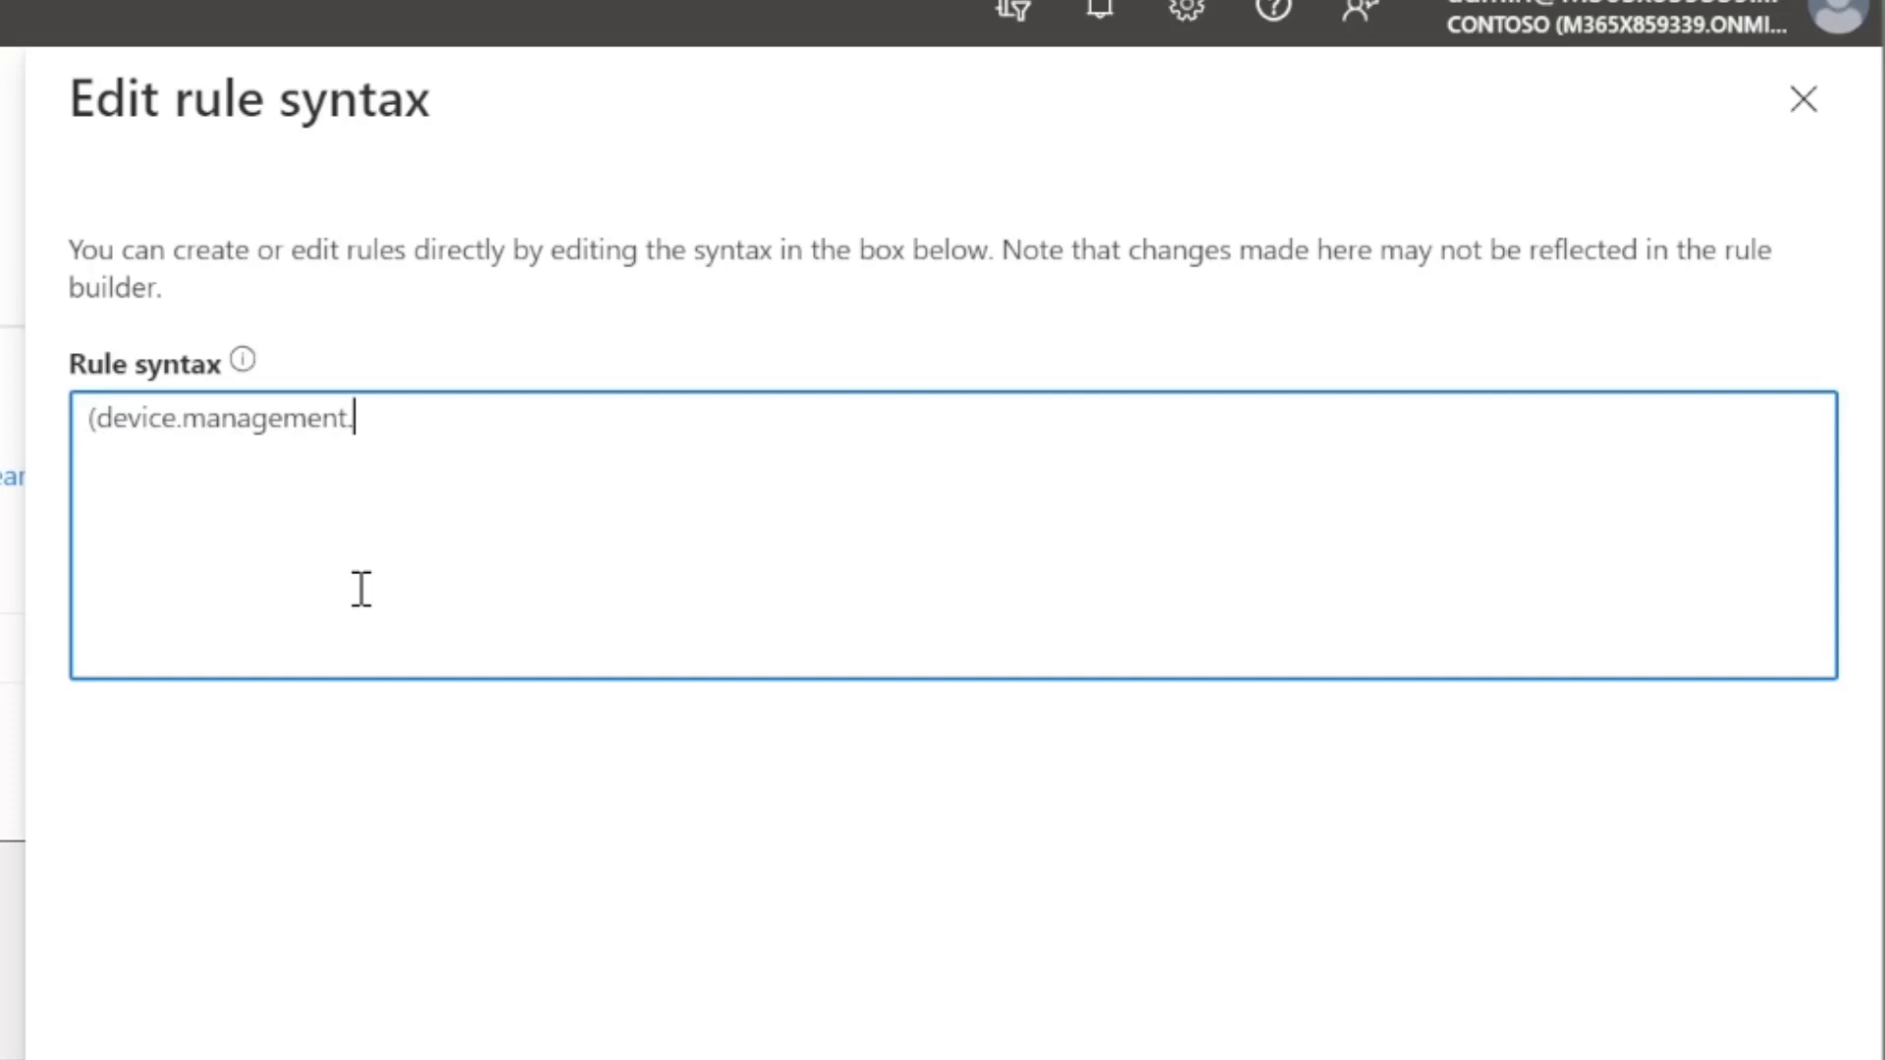
pyautogui.write('Type')
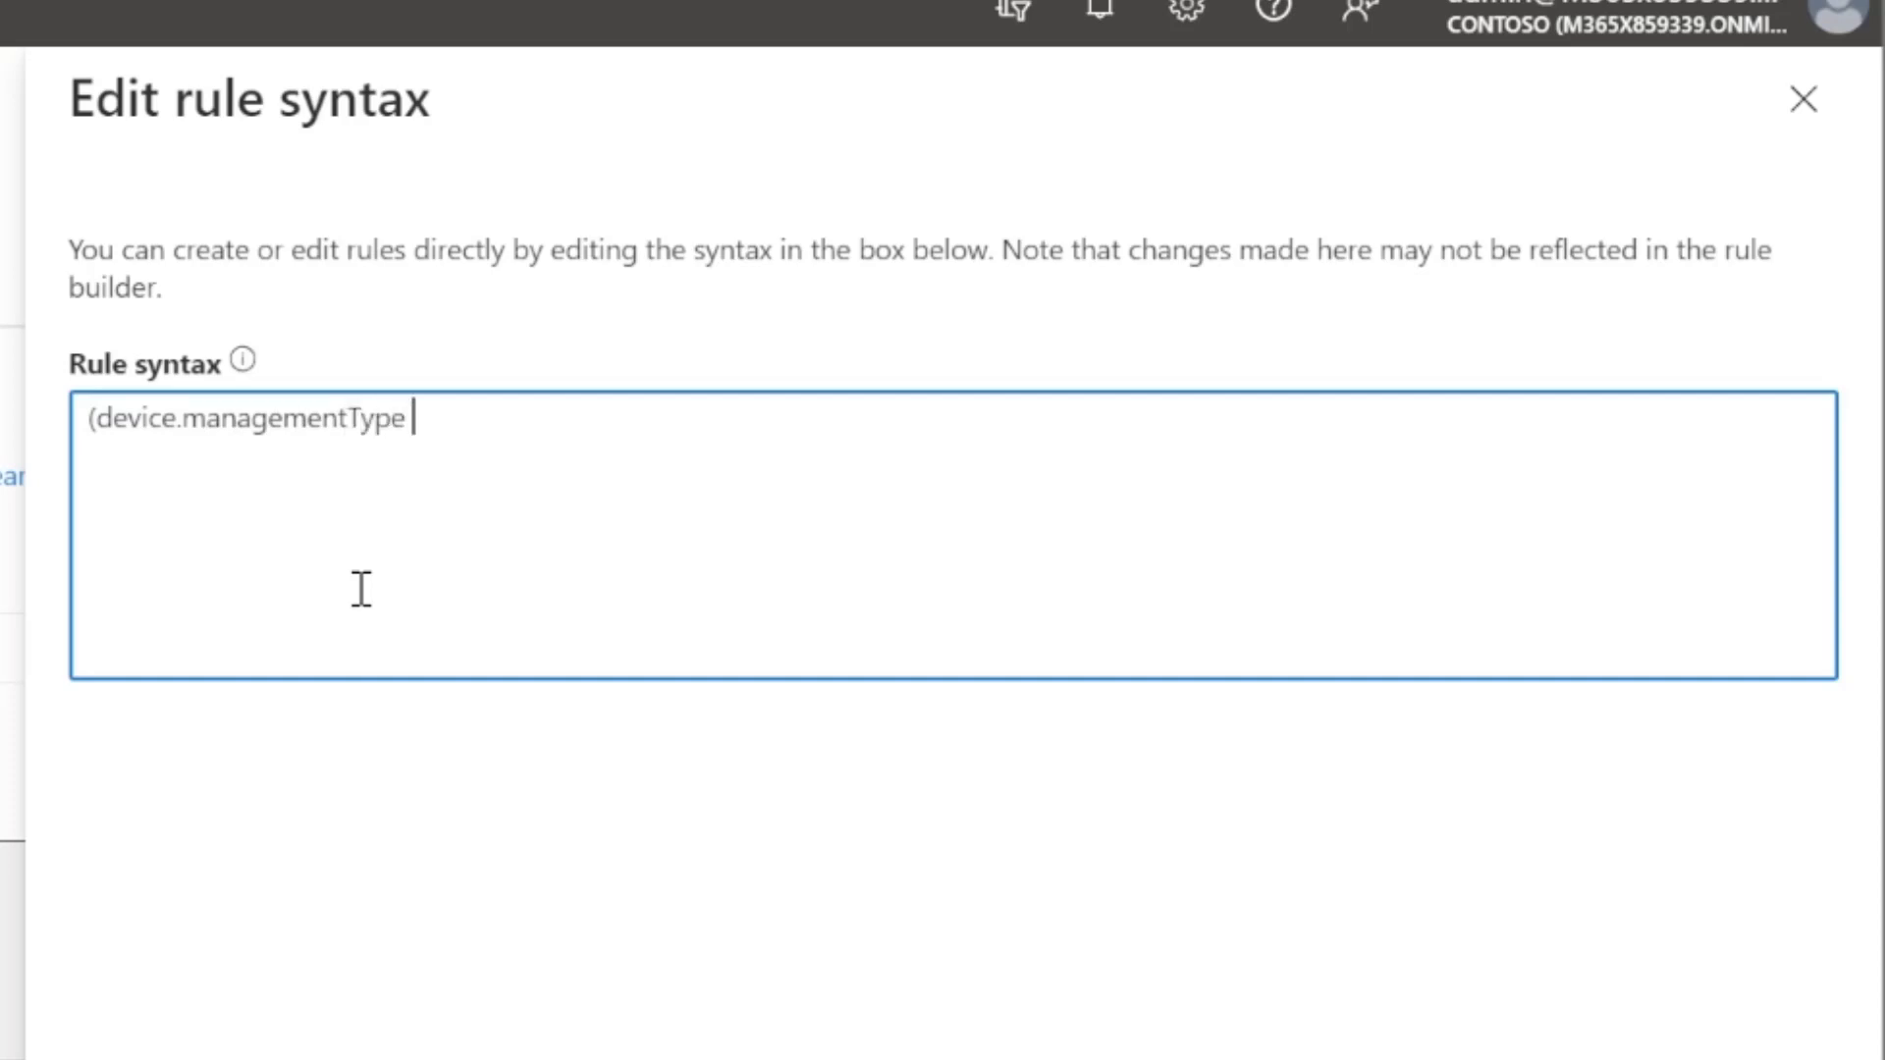
pyautogui.write('-eq')
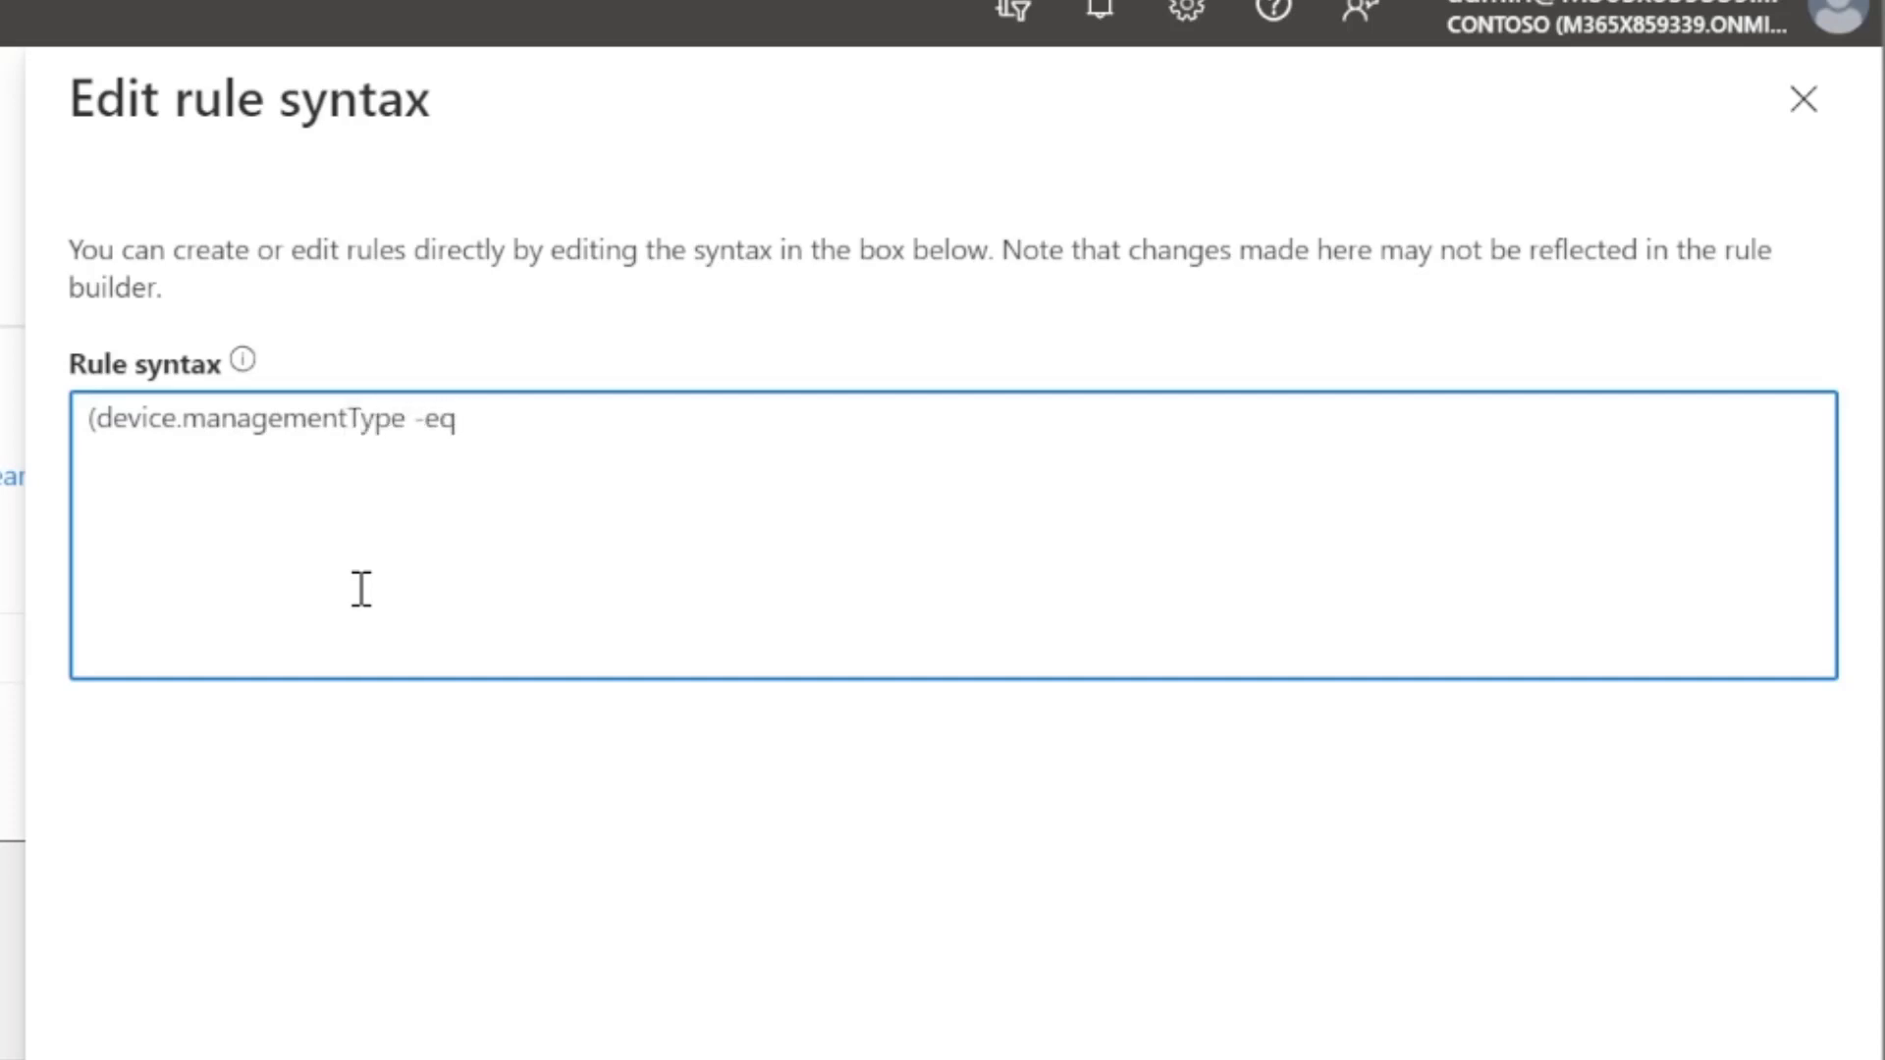
pyautogui.write('"mic')
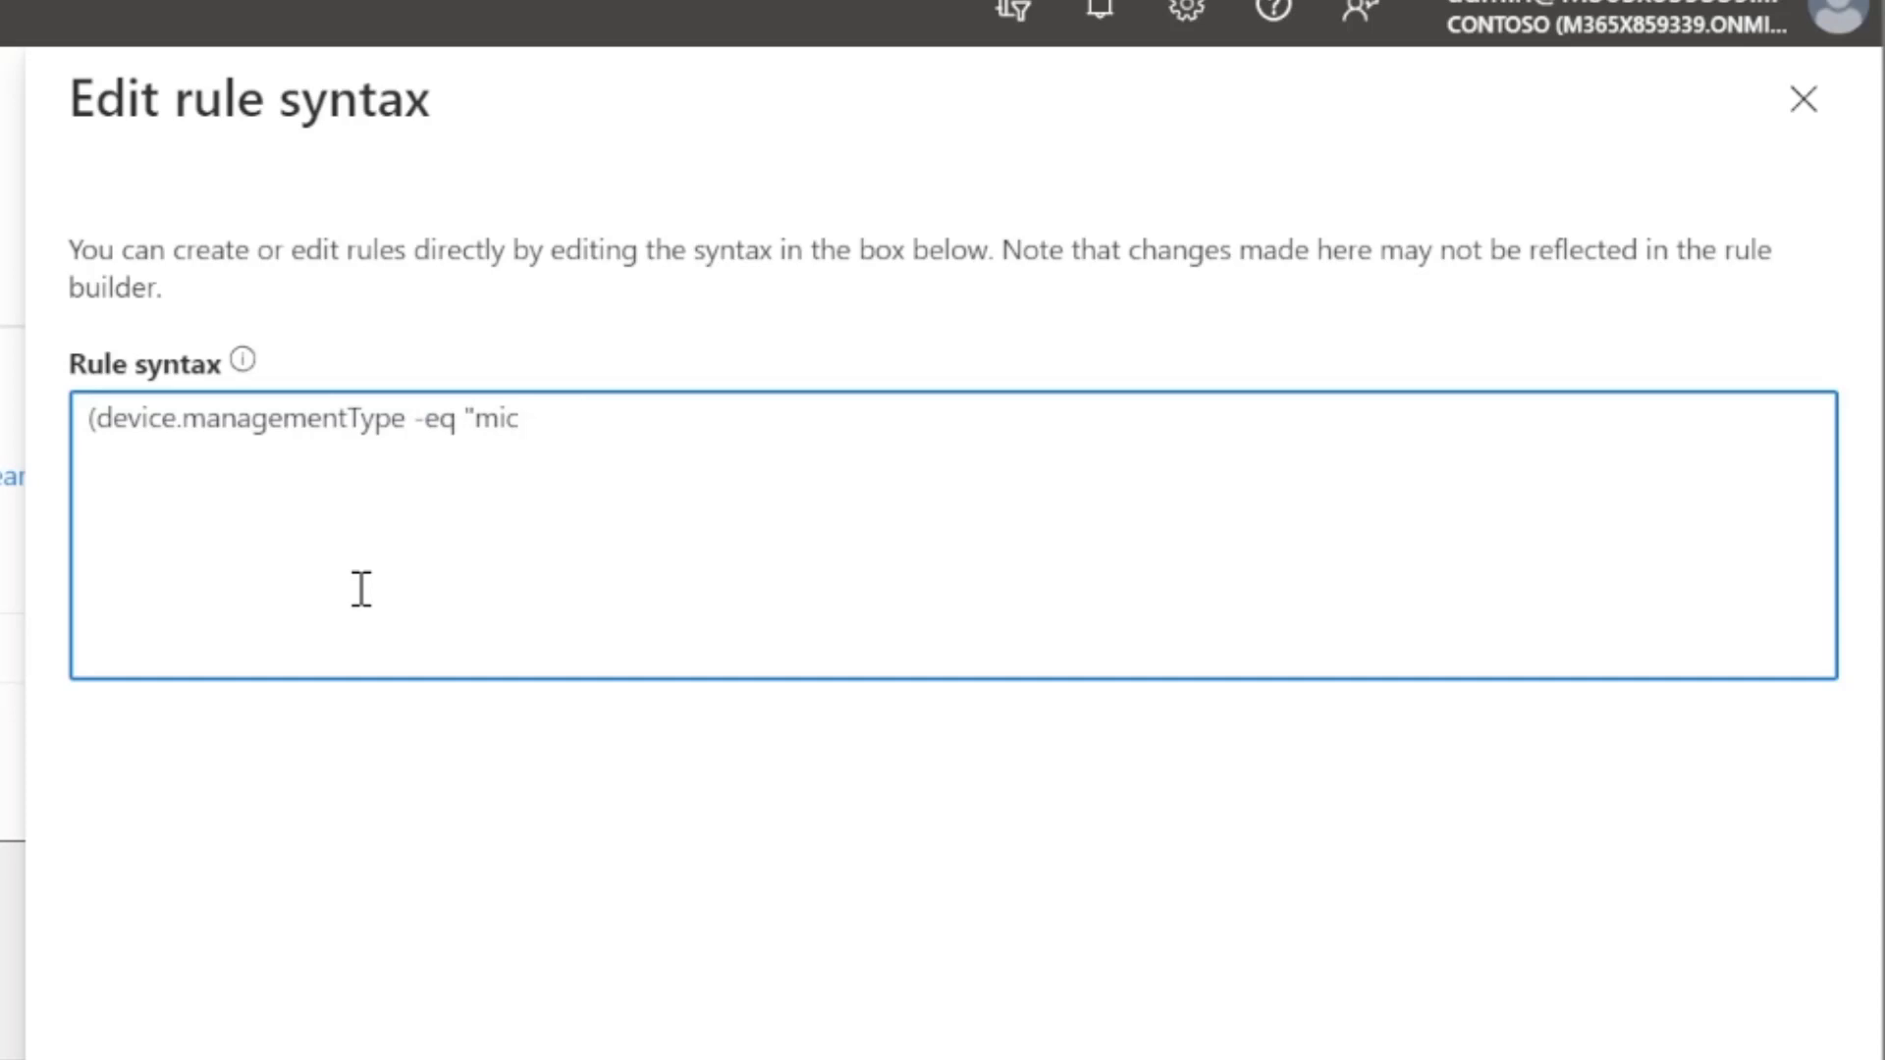
pyautogui.write('Misr')
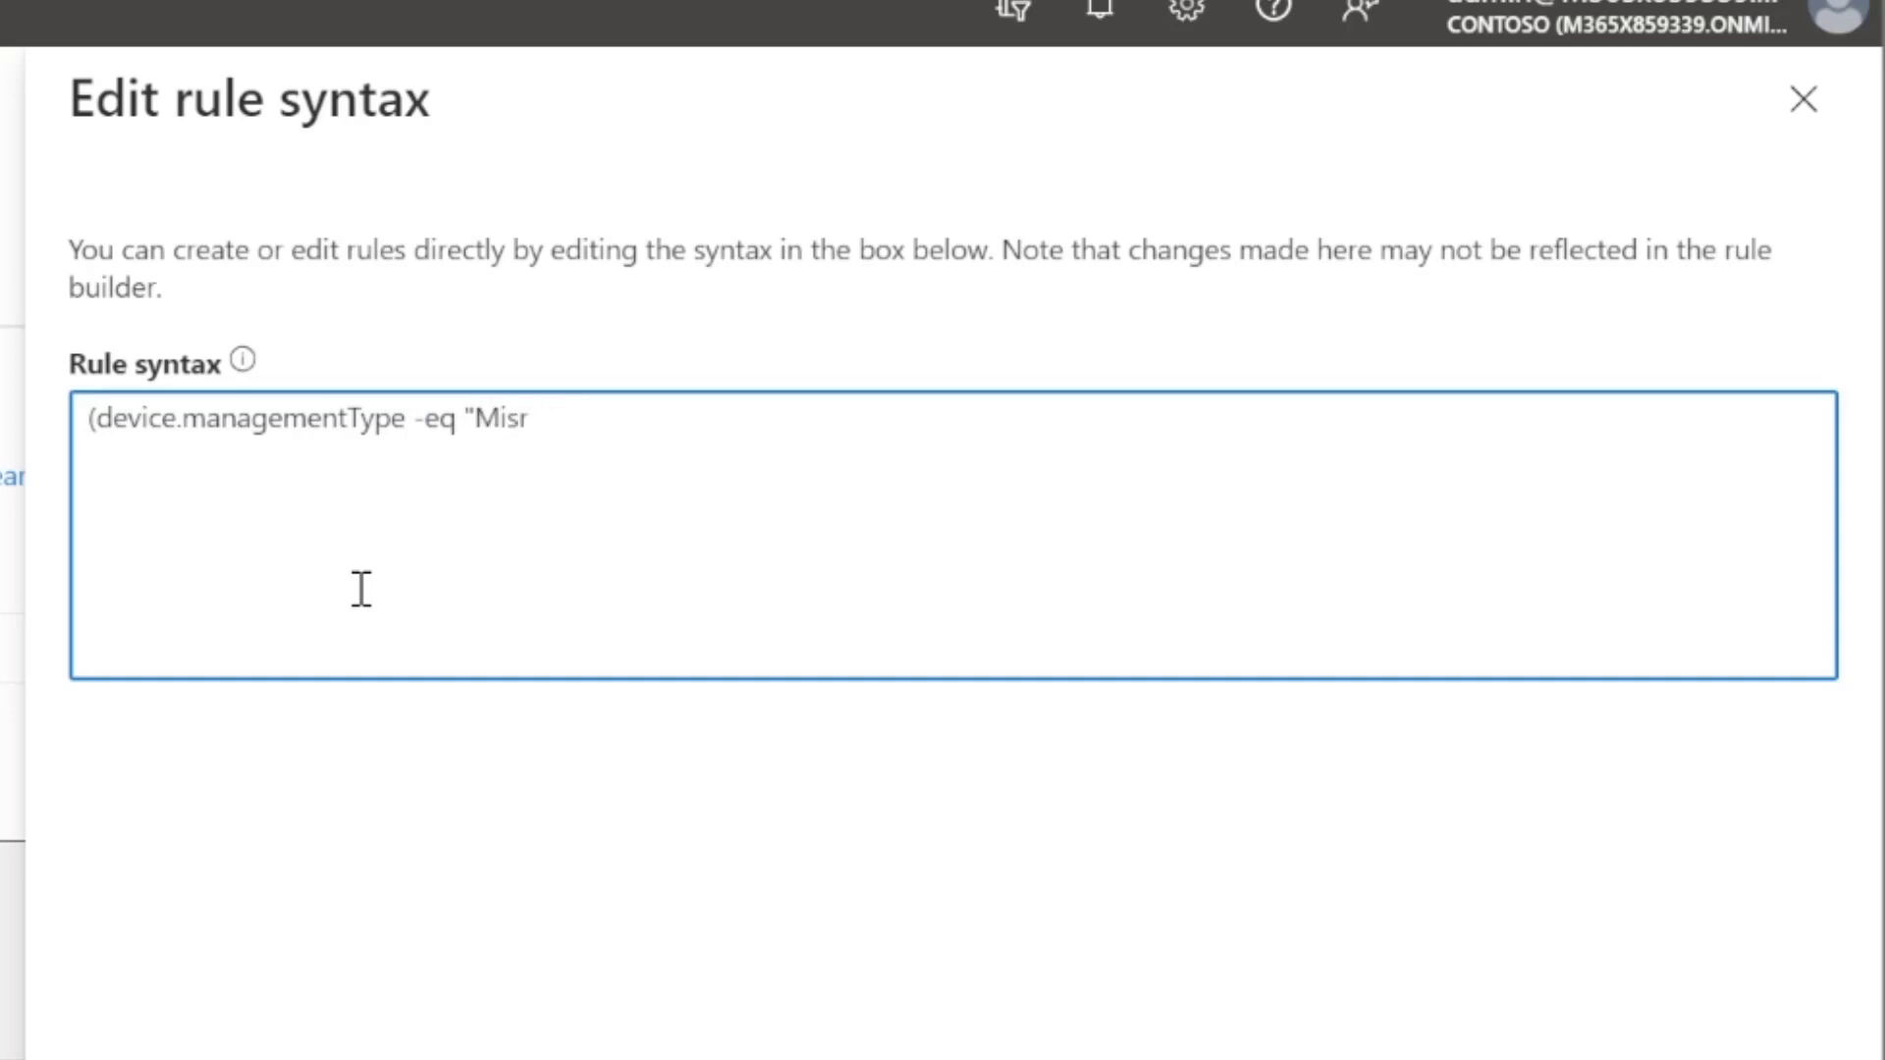
pyautogui.write('crosoftSense"')
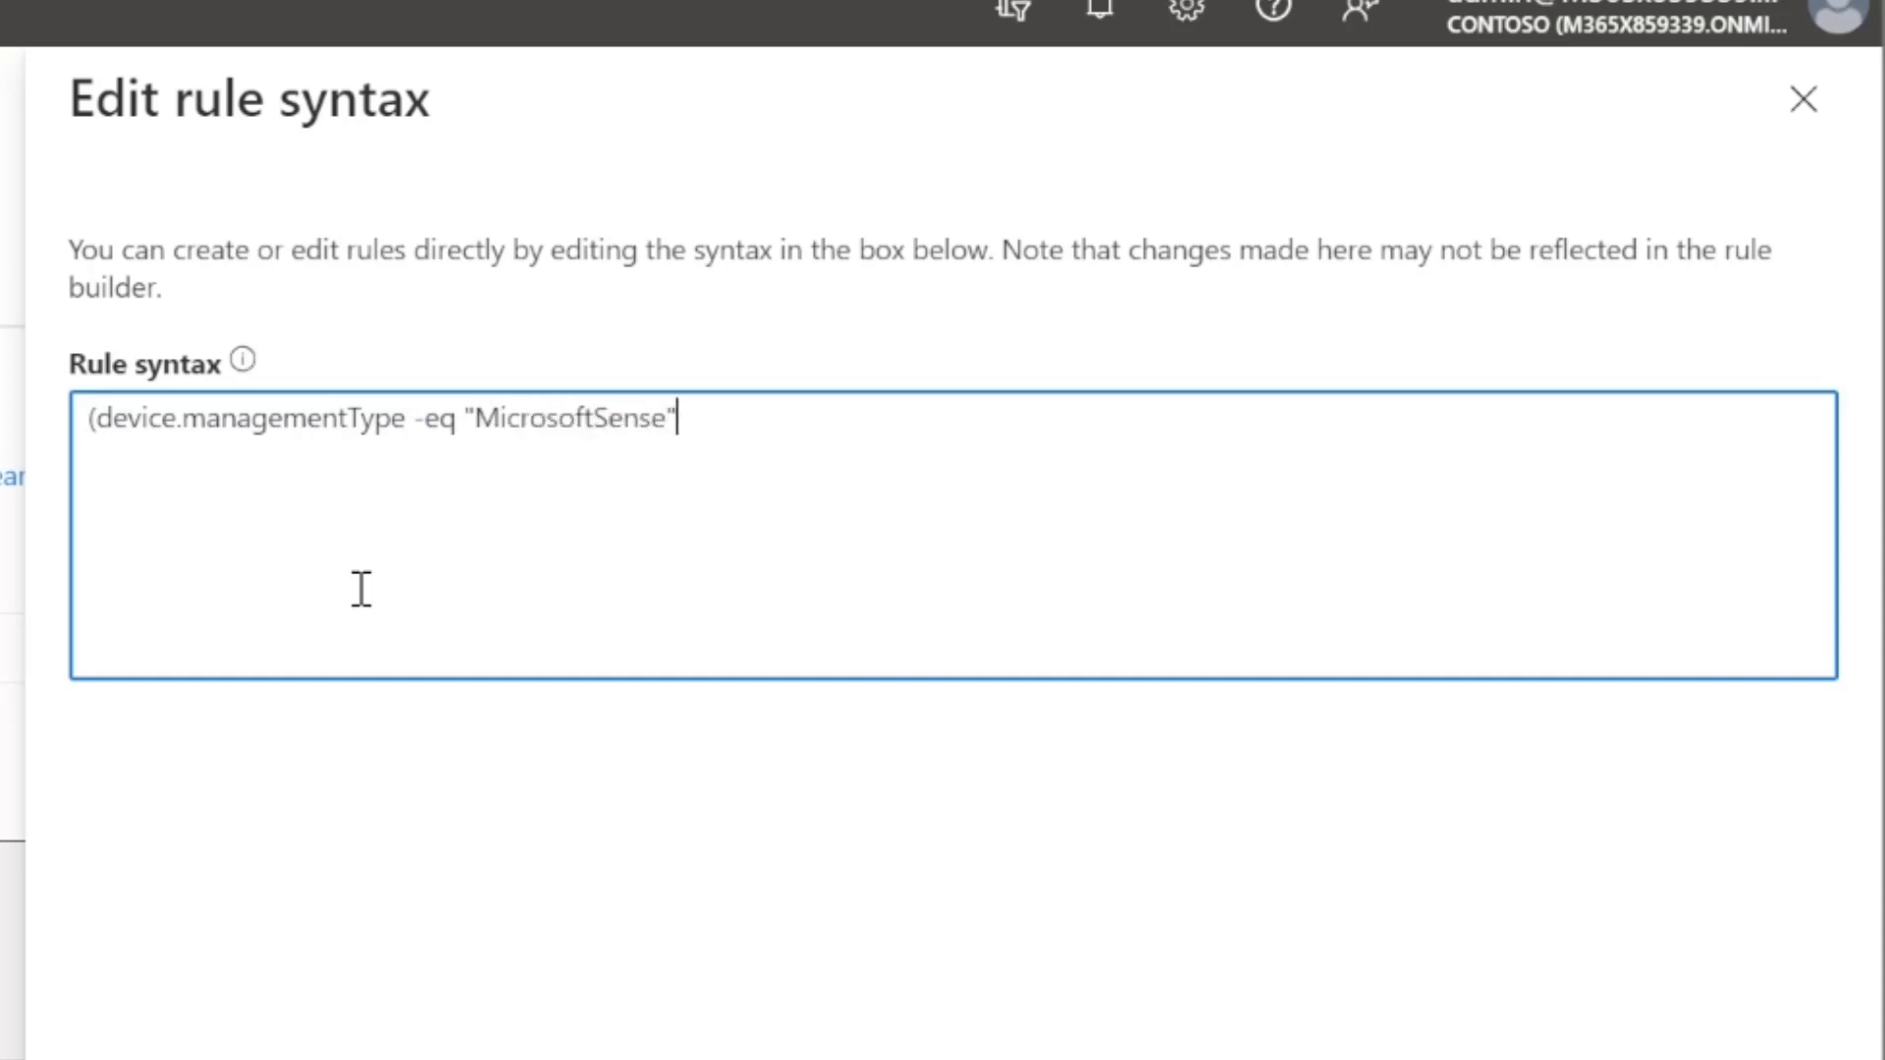
pyautogui.write(')')
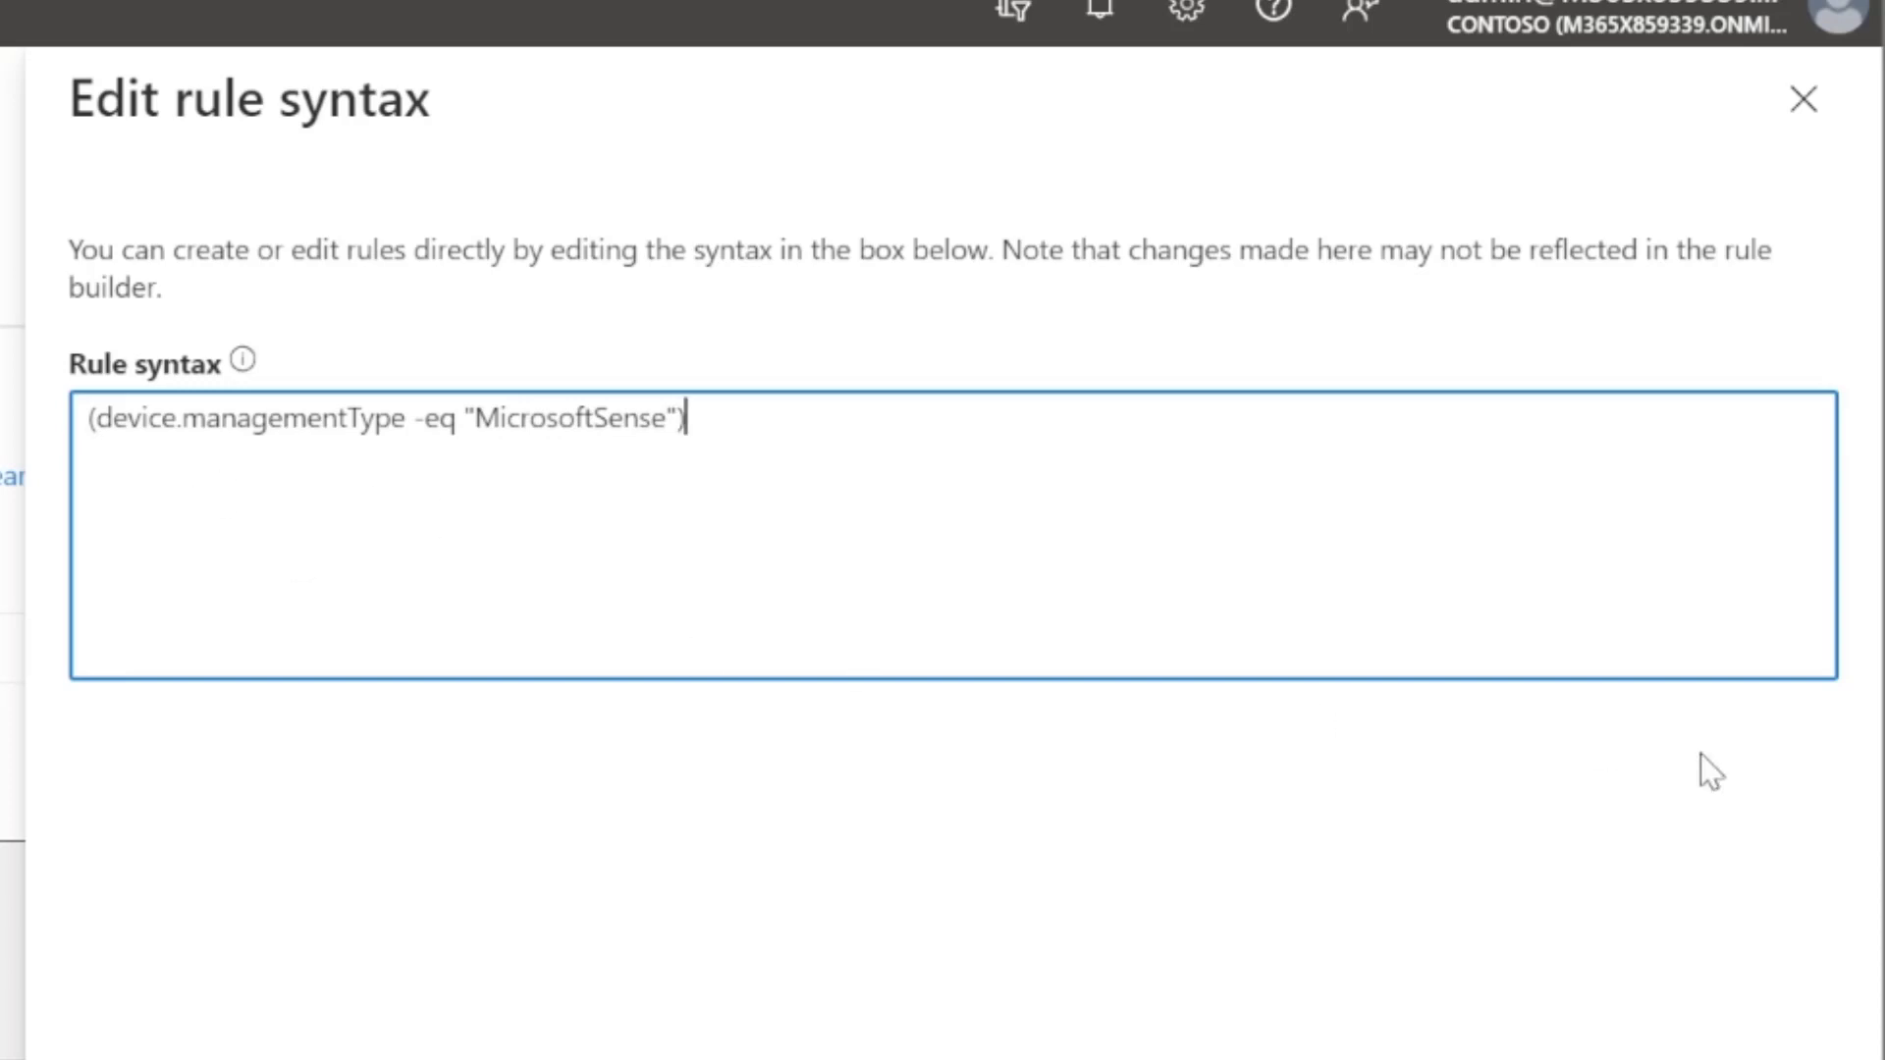
pyautogui.click(1800, 101)
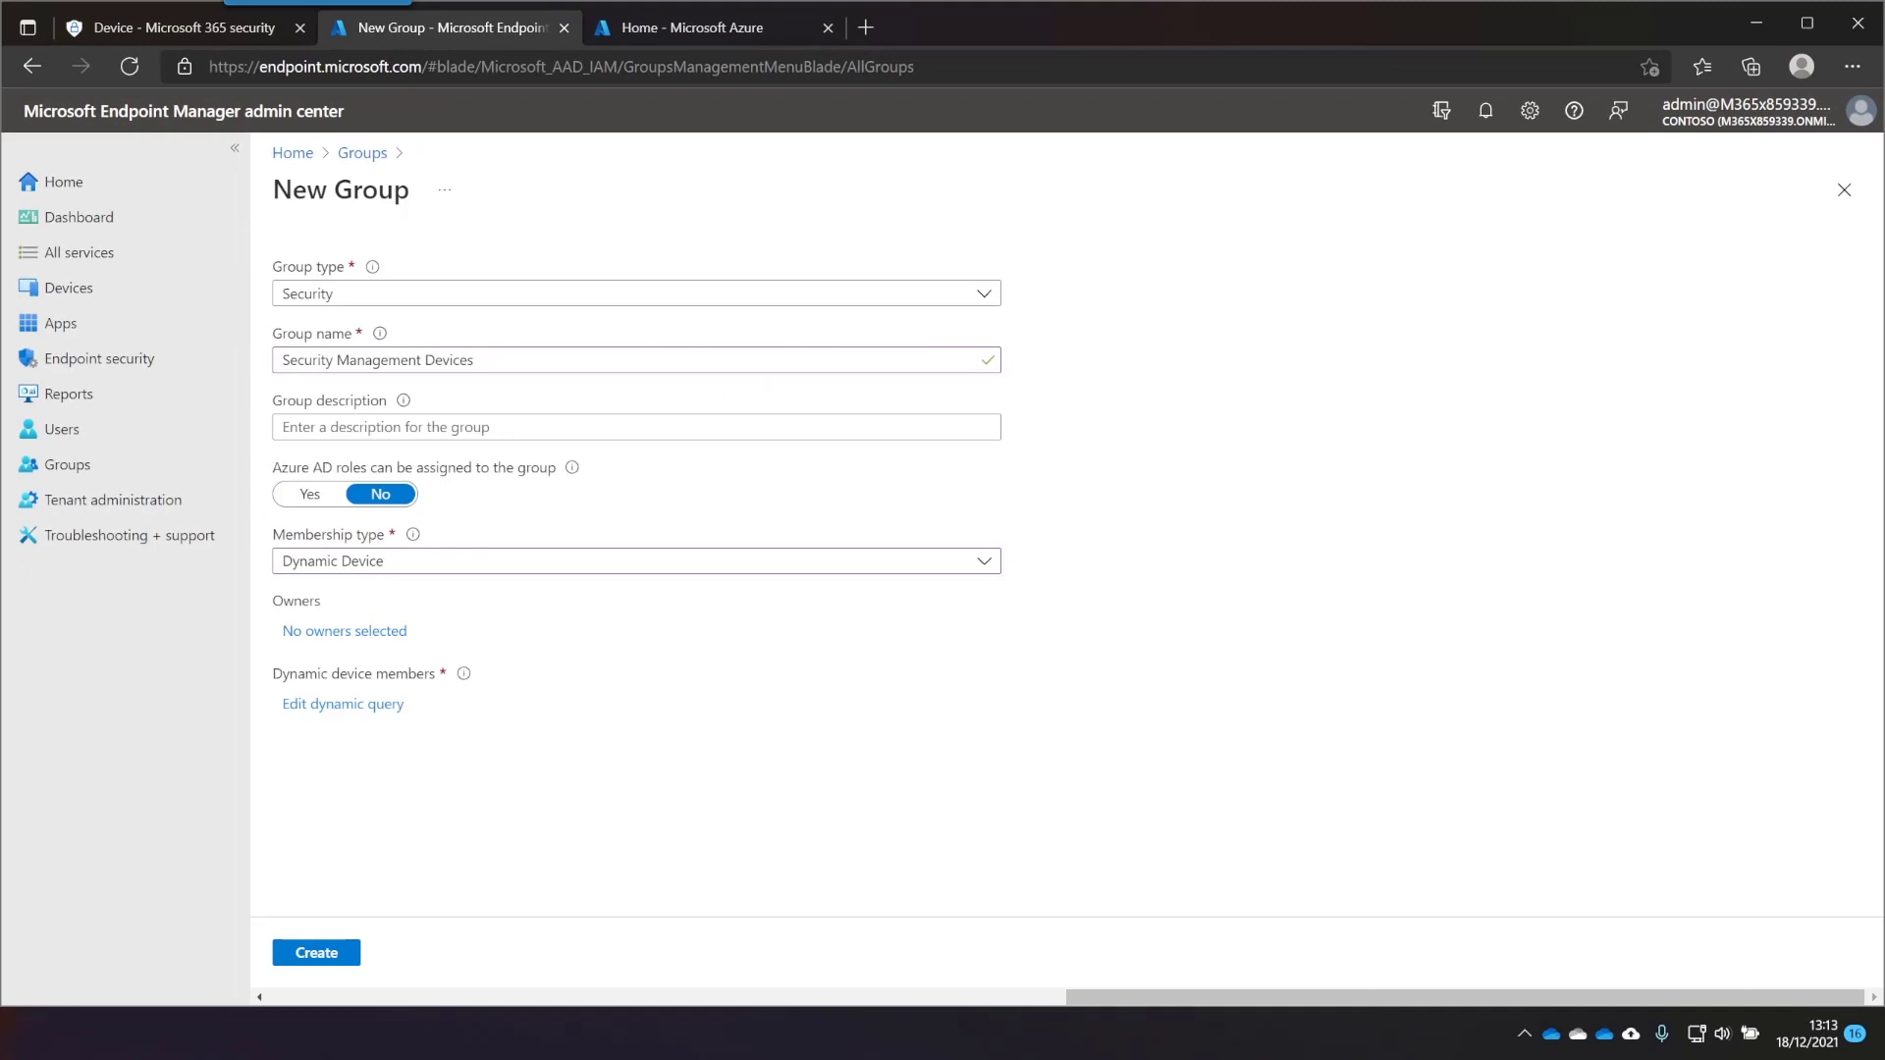
# Create the Security Management Devices group, then go to Endpoint security Firewall
pyautogui.click(342, 703)
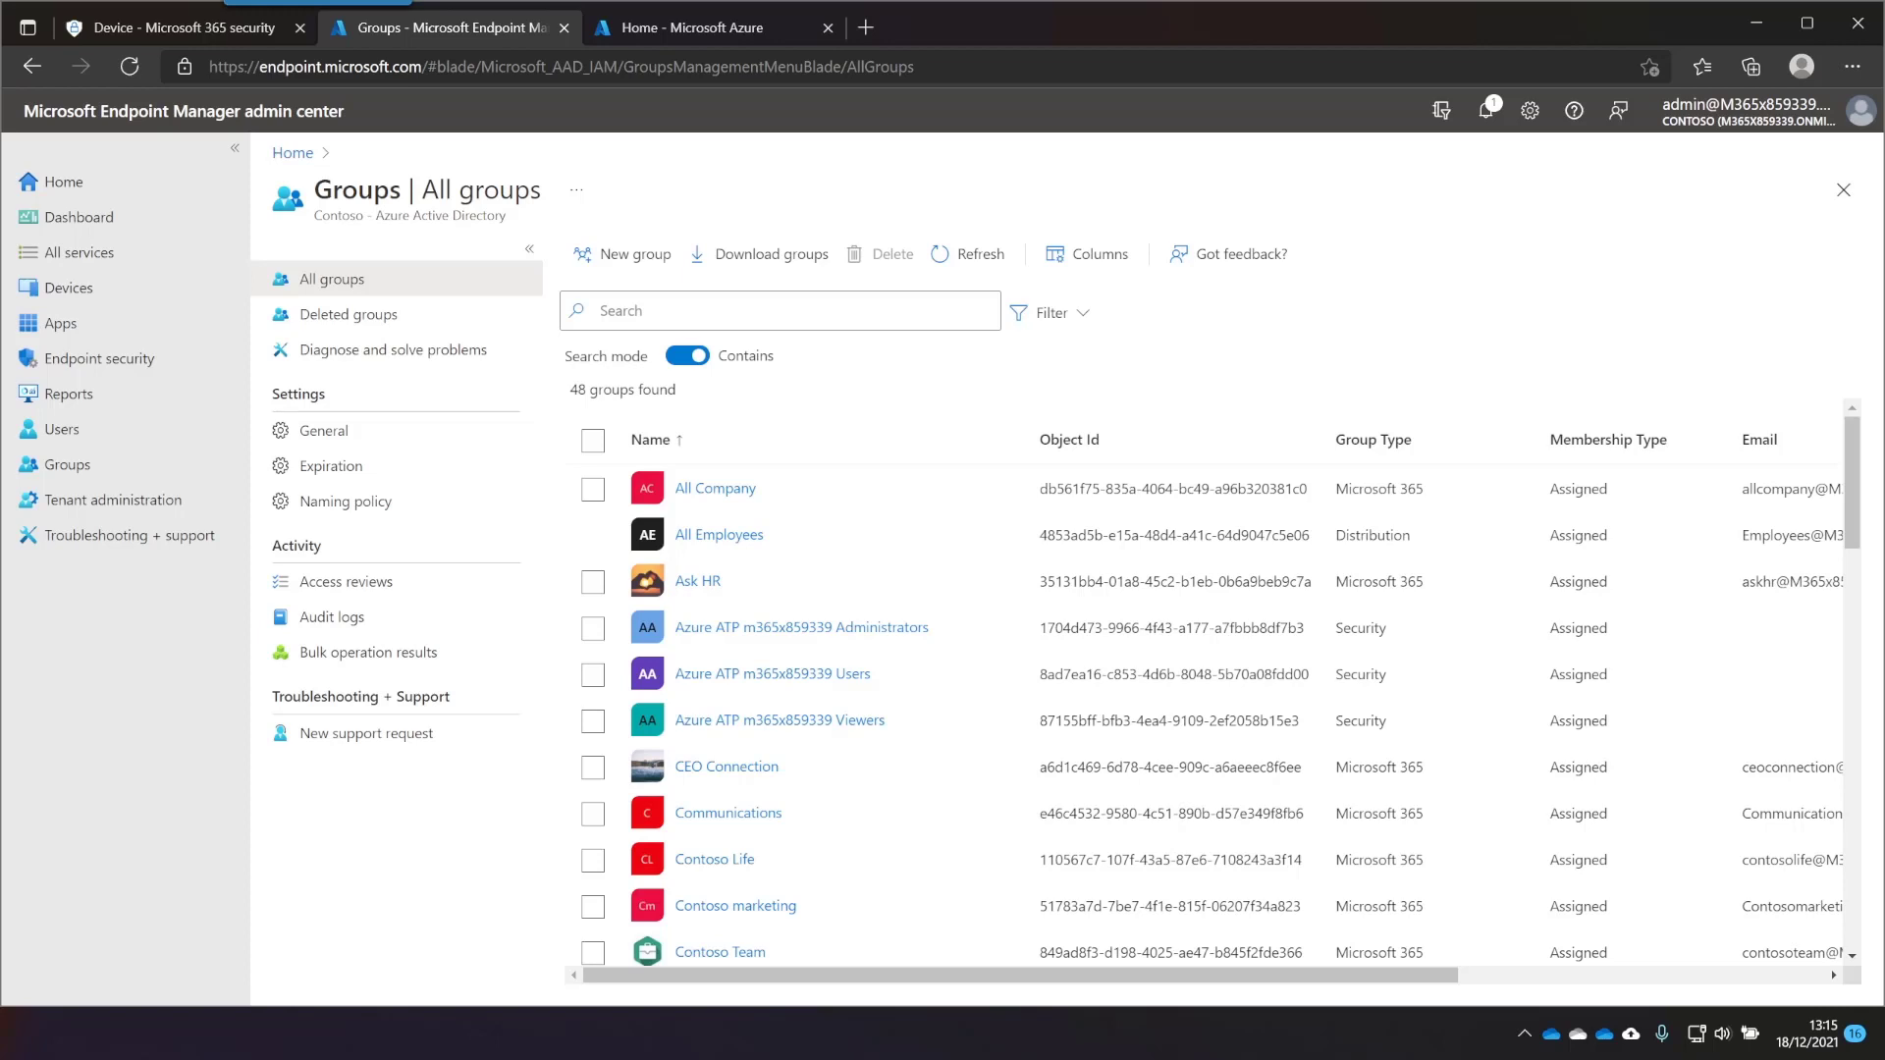
pyautogui.moveTo(108, 464)
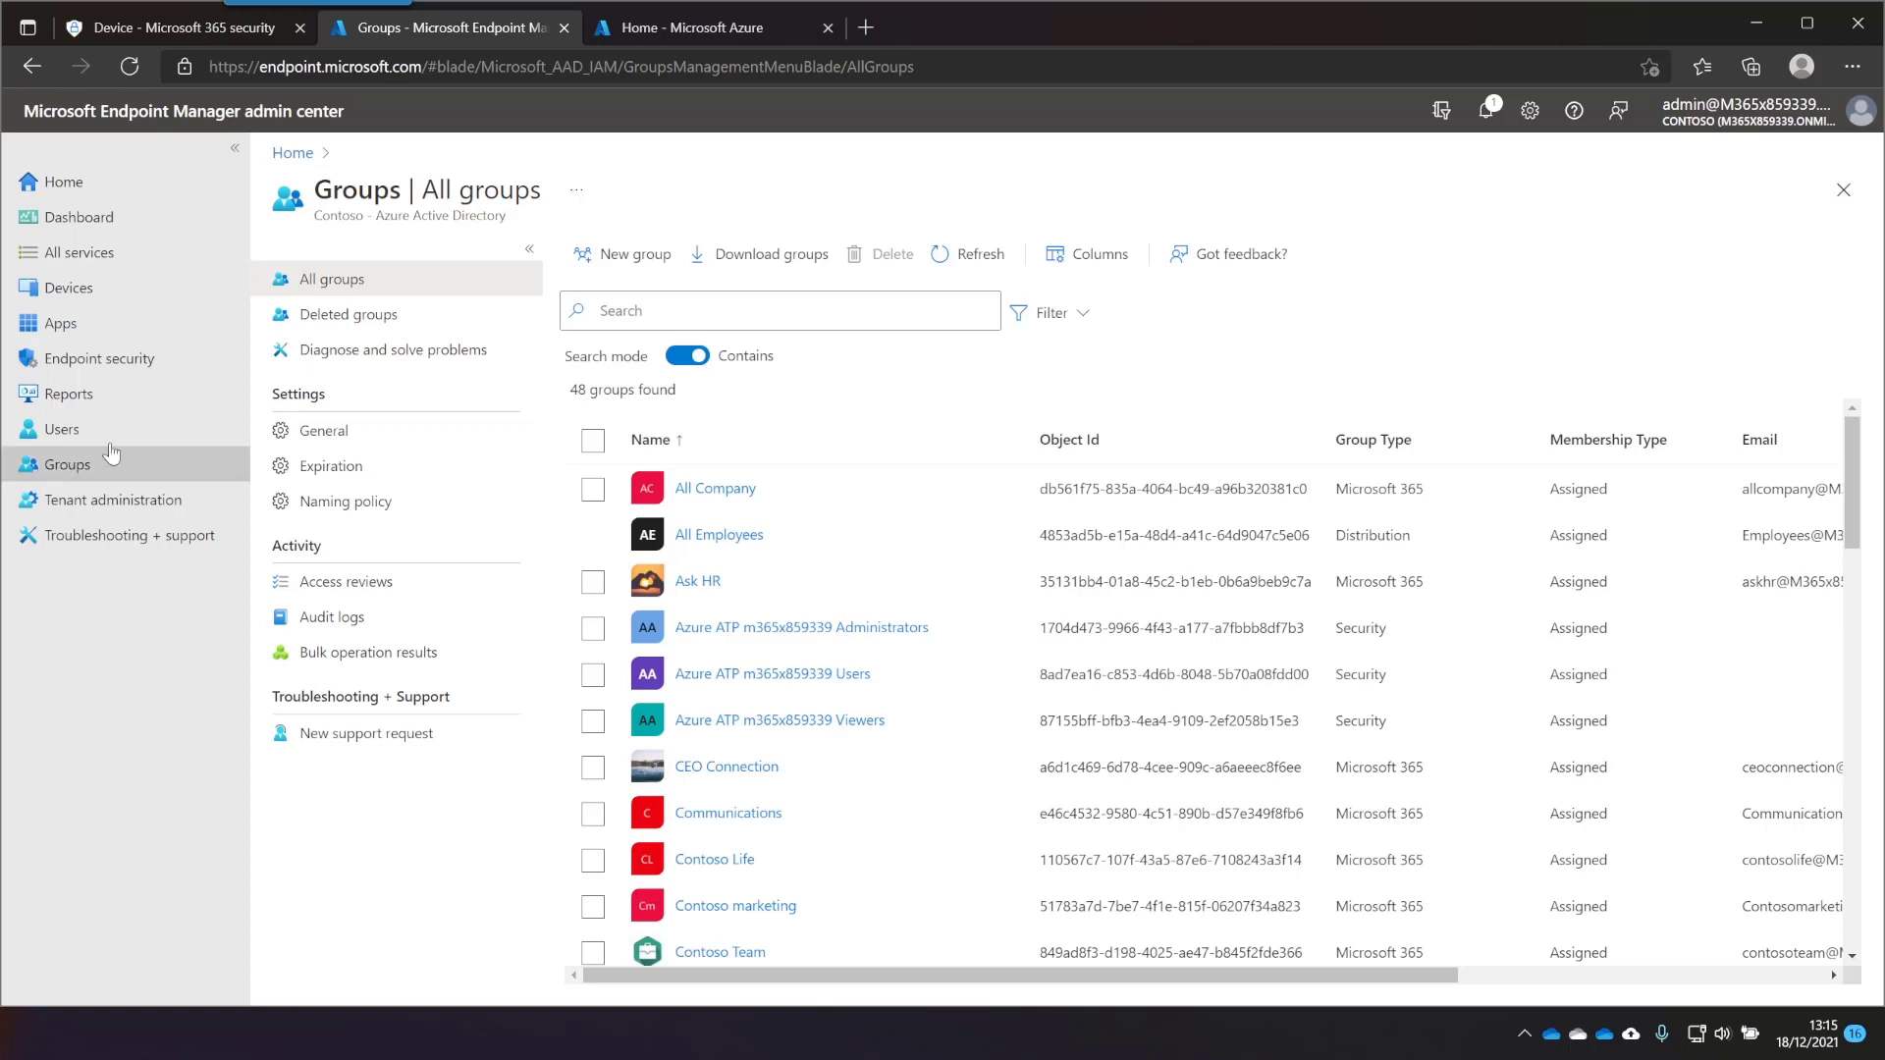
pyautogui.click(102, 359)
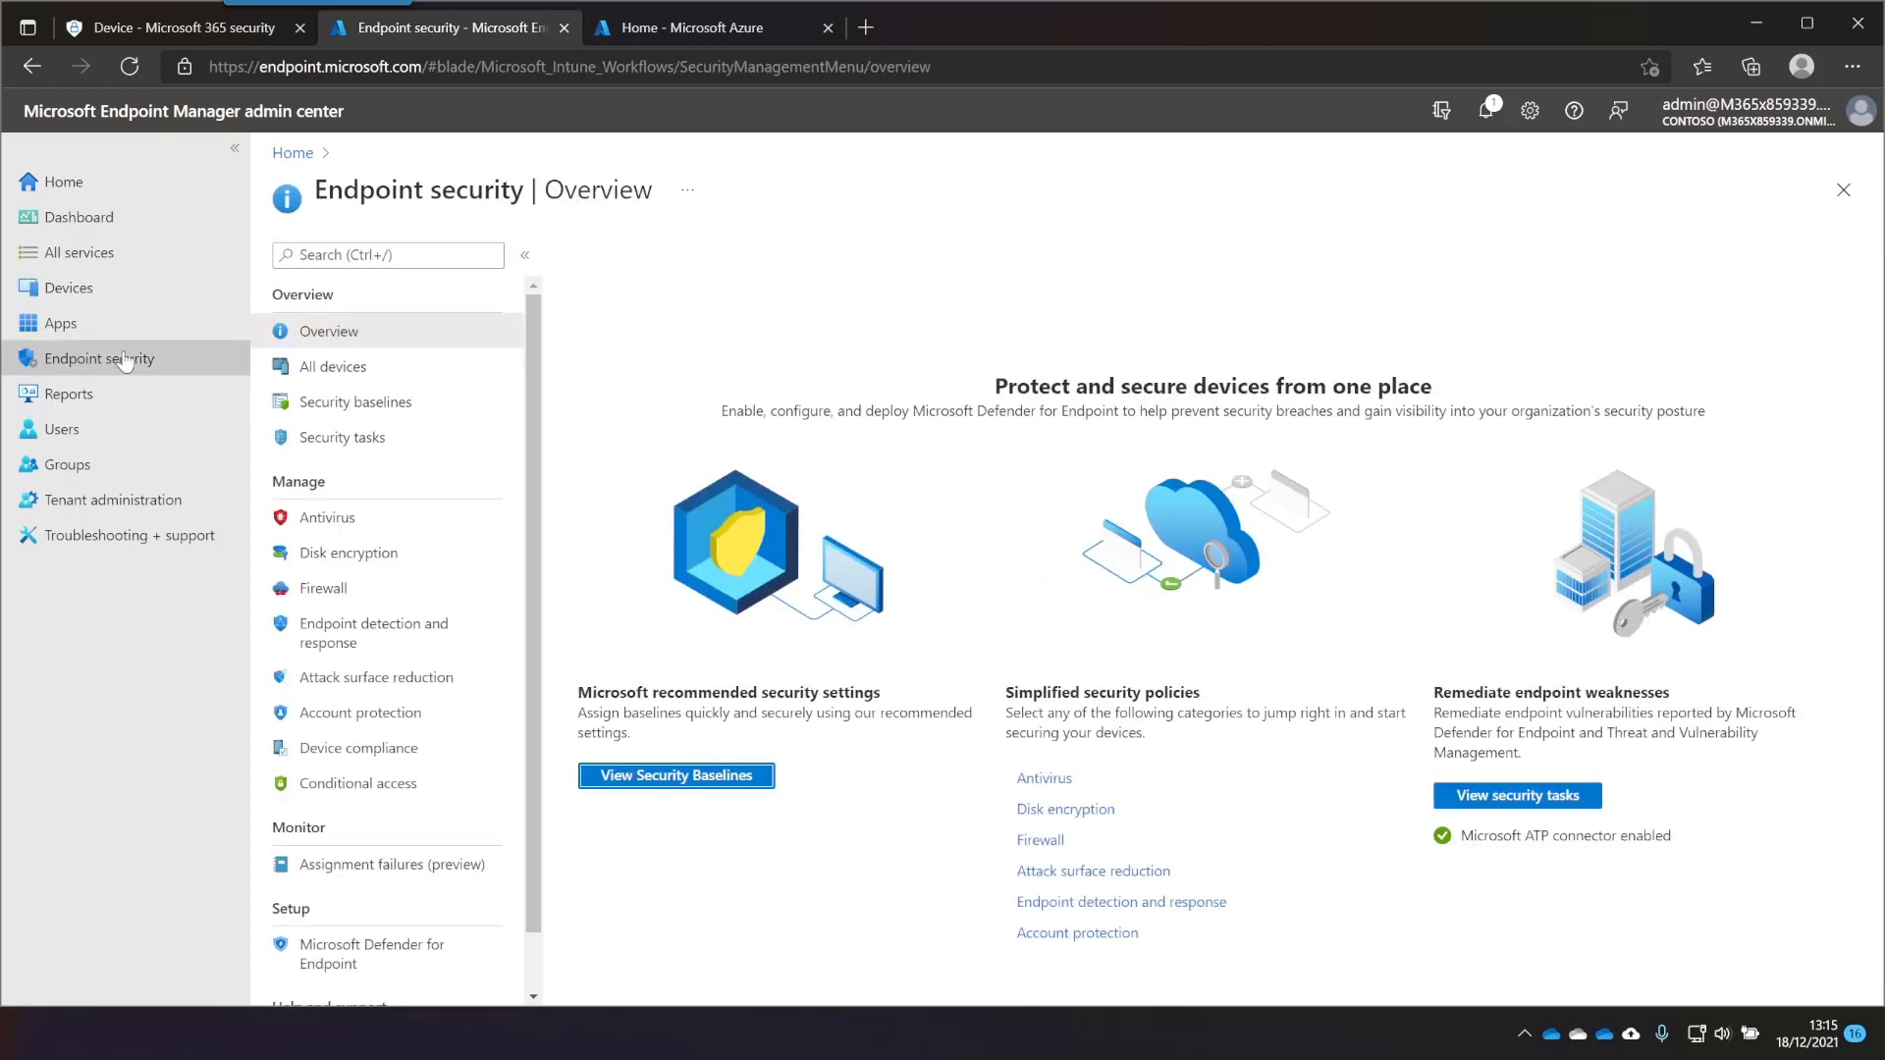
pyautogui.moveTo(325, 517)
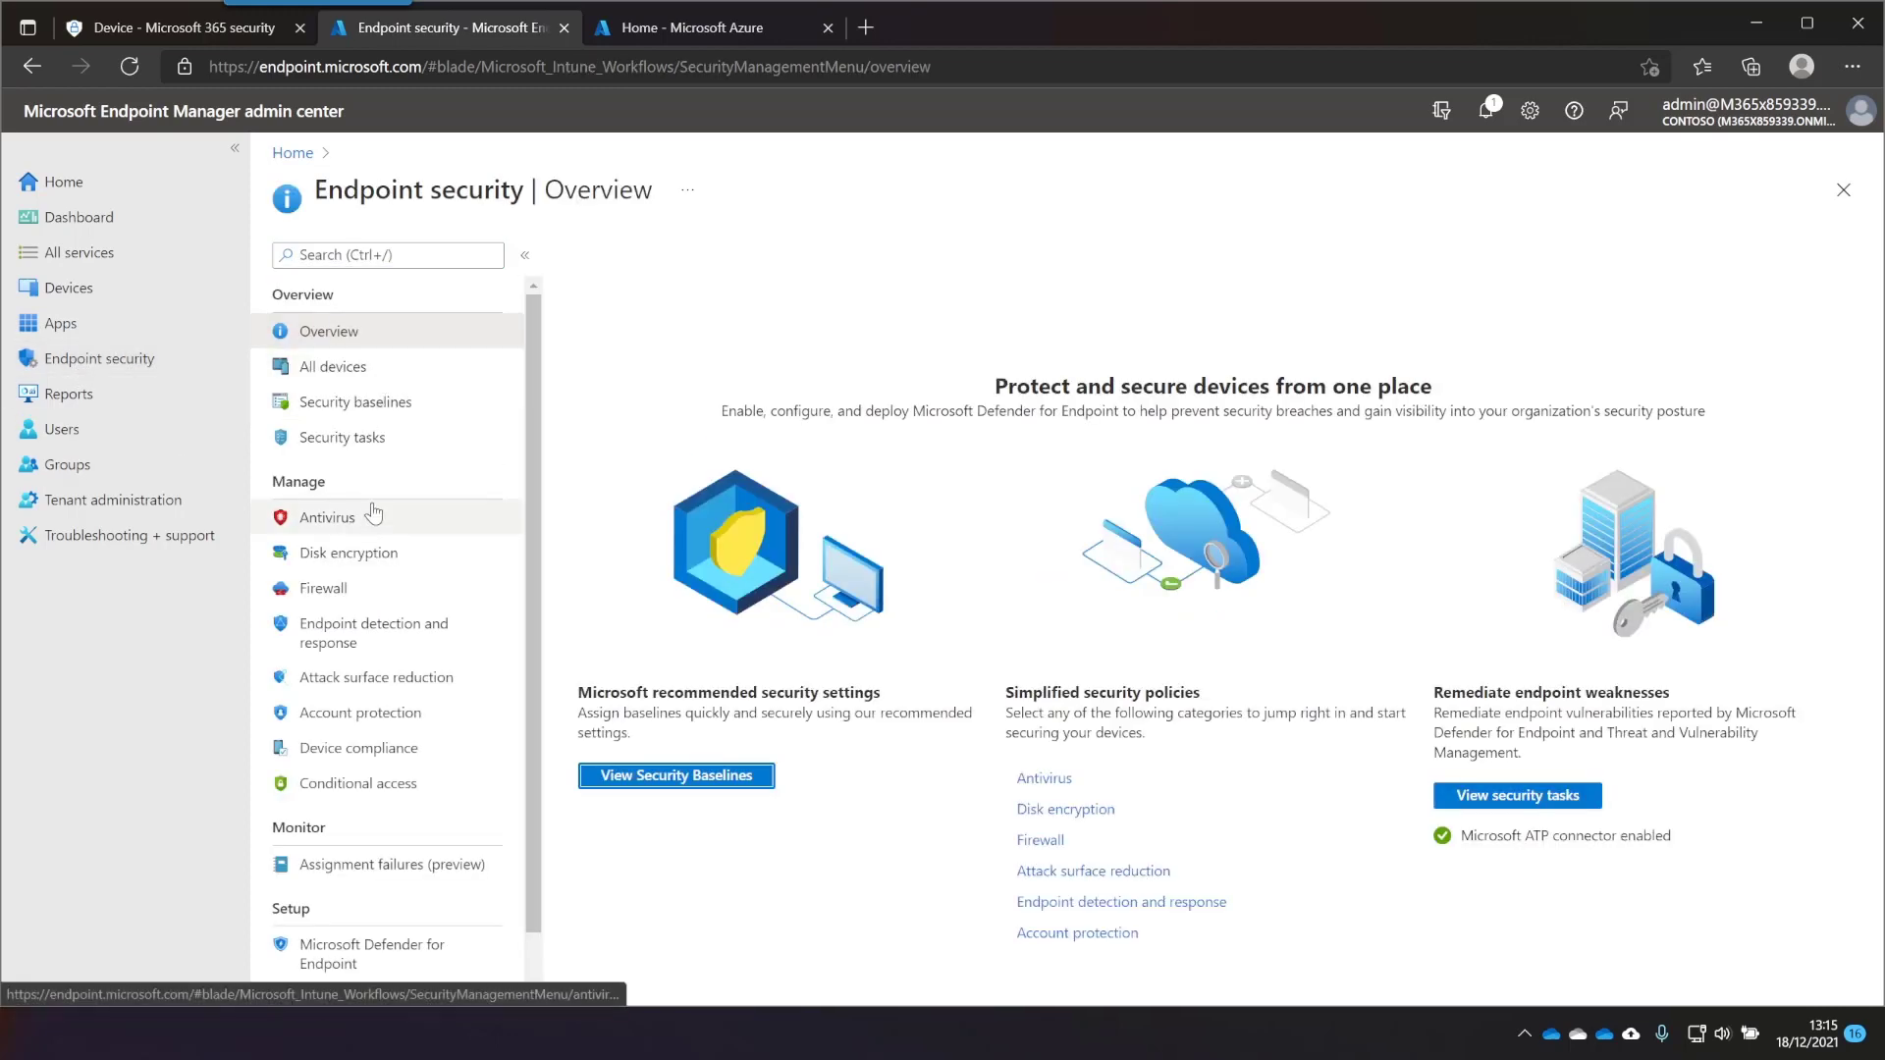
pyautogui.moveTo(406, 536)
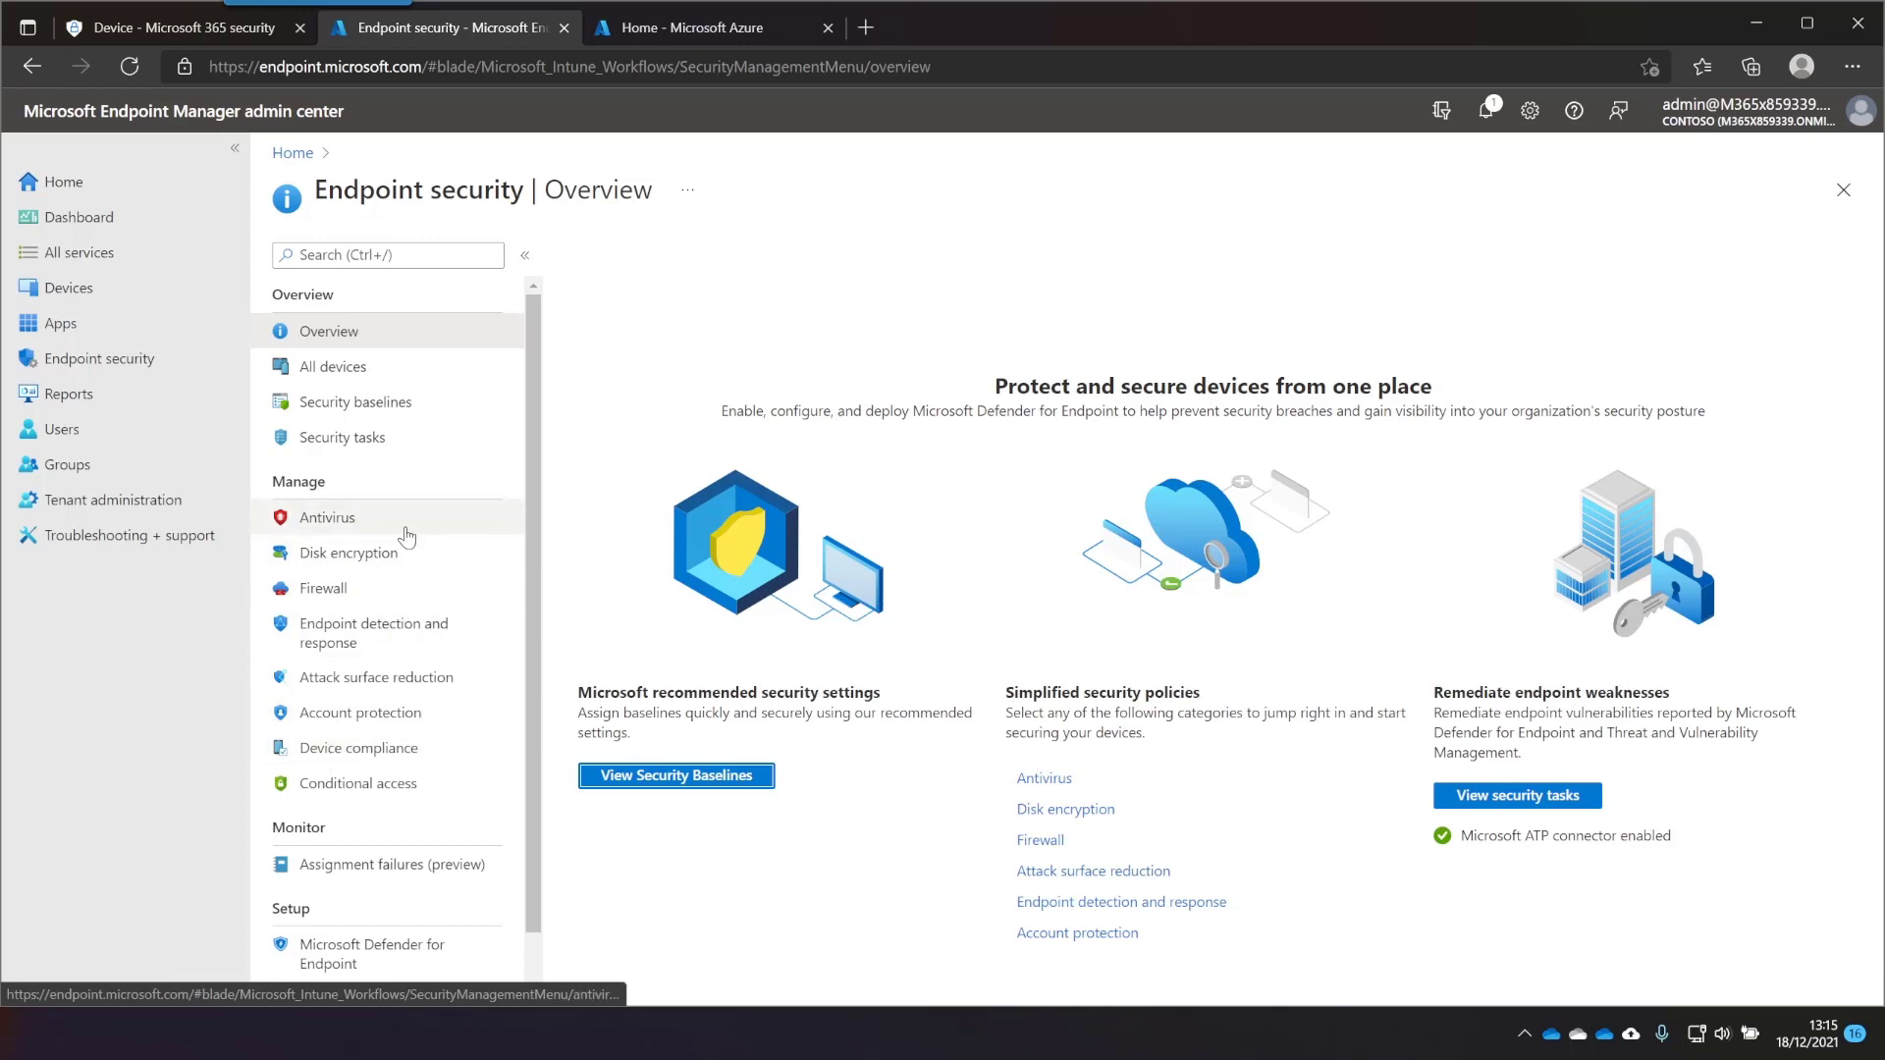
pyautogui.moveTo(322, 589)
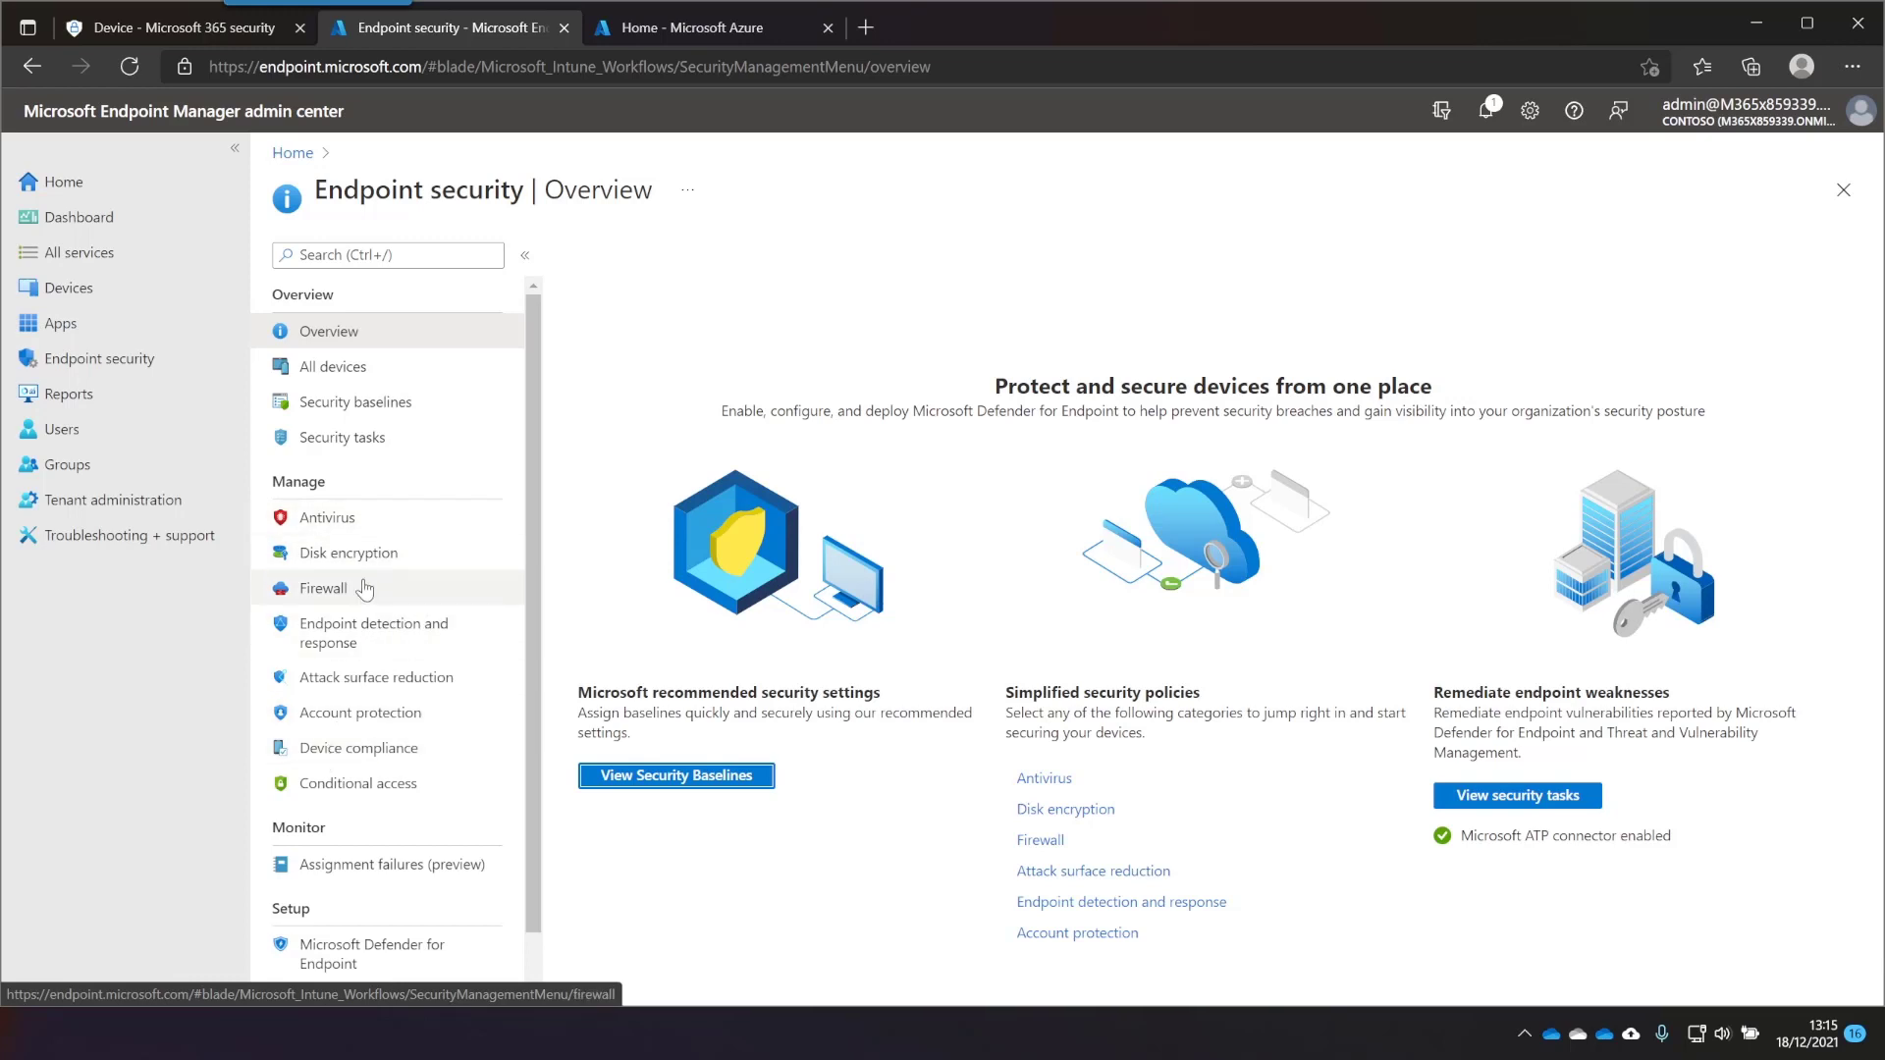
pyautogui.click(322, 588)
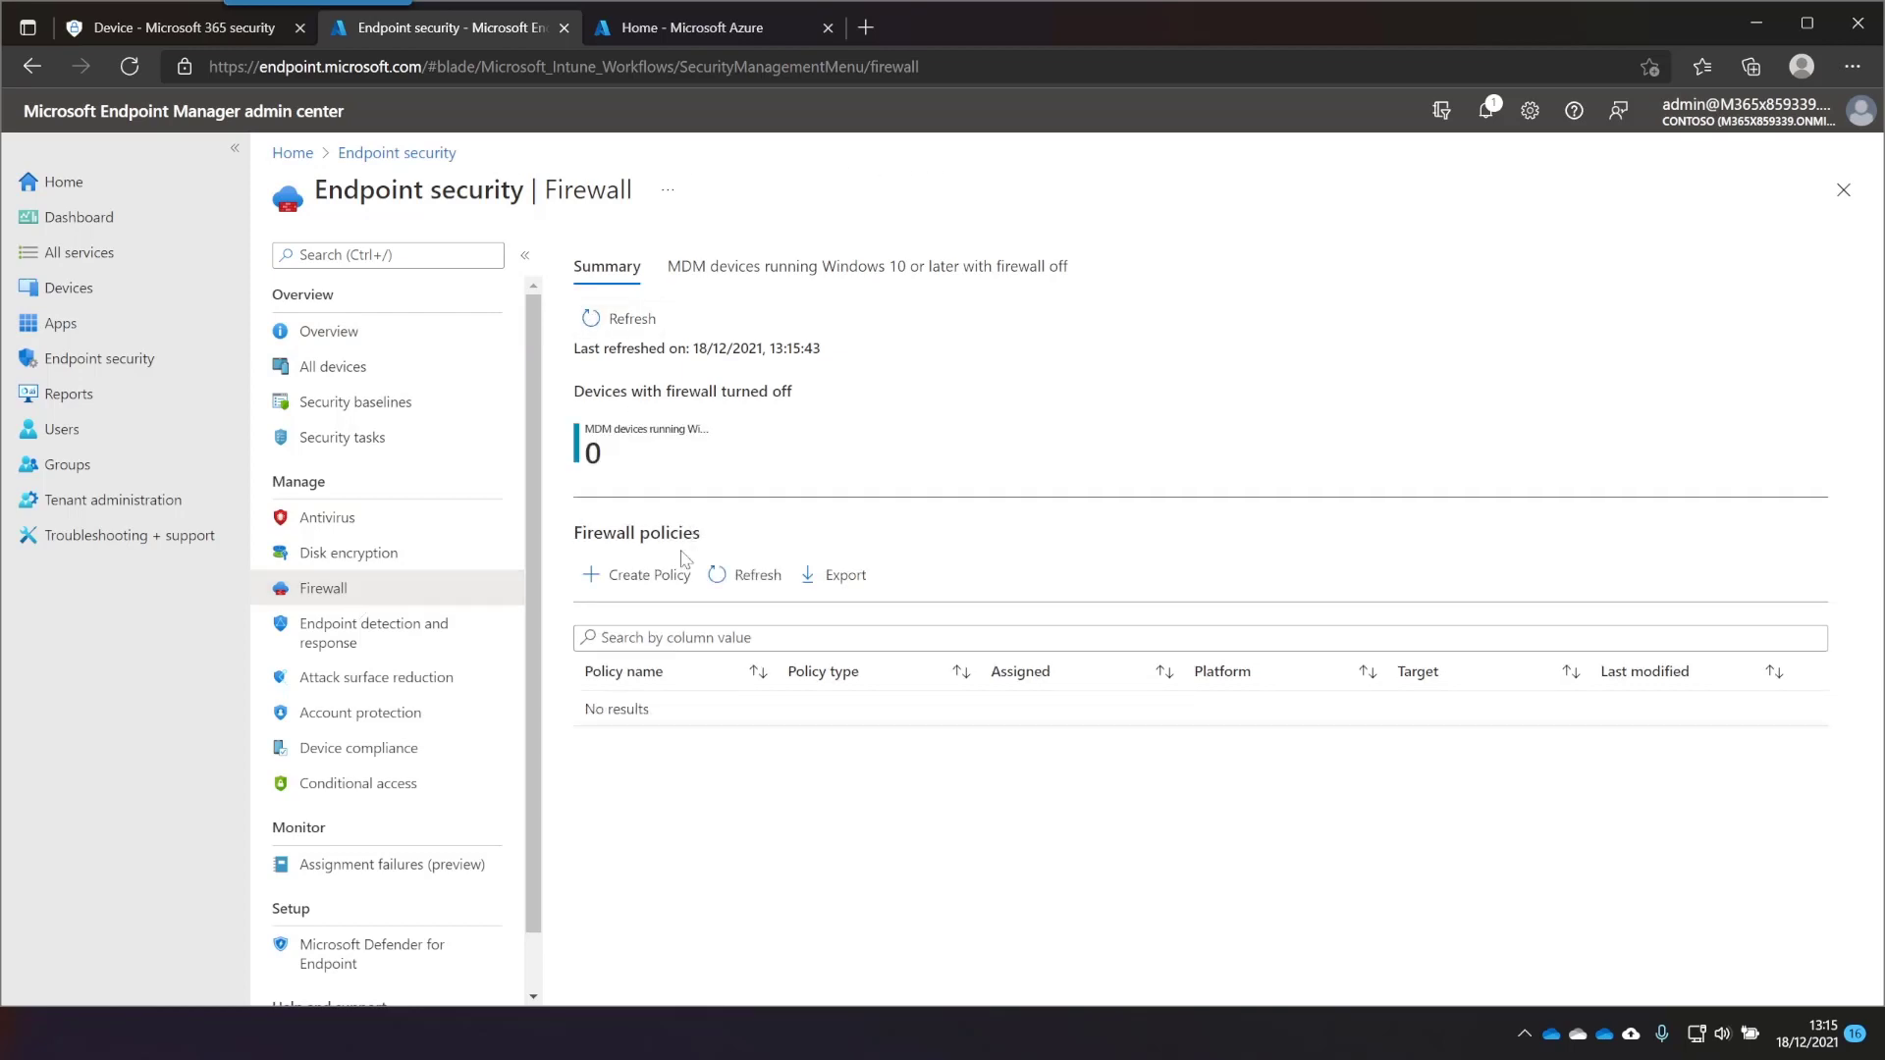
# Configure a Windows 10/11/Server Defender Firewall profile with Domain Network Firewall set True
pyautogui.click(648, 573)
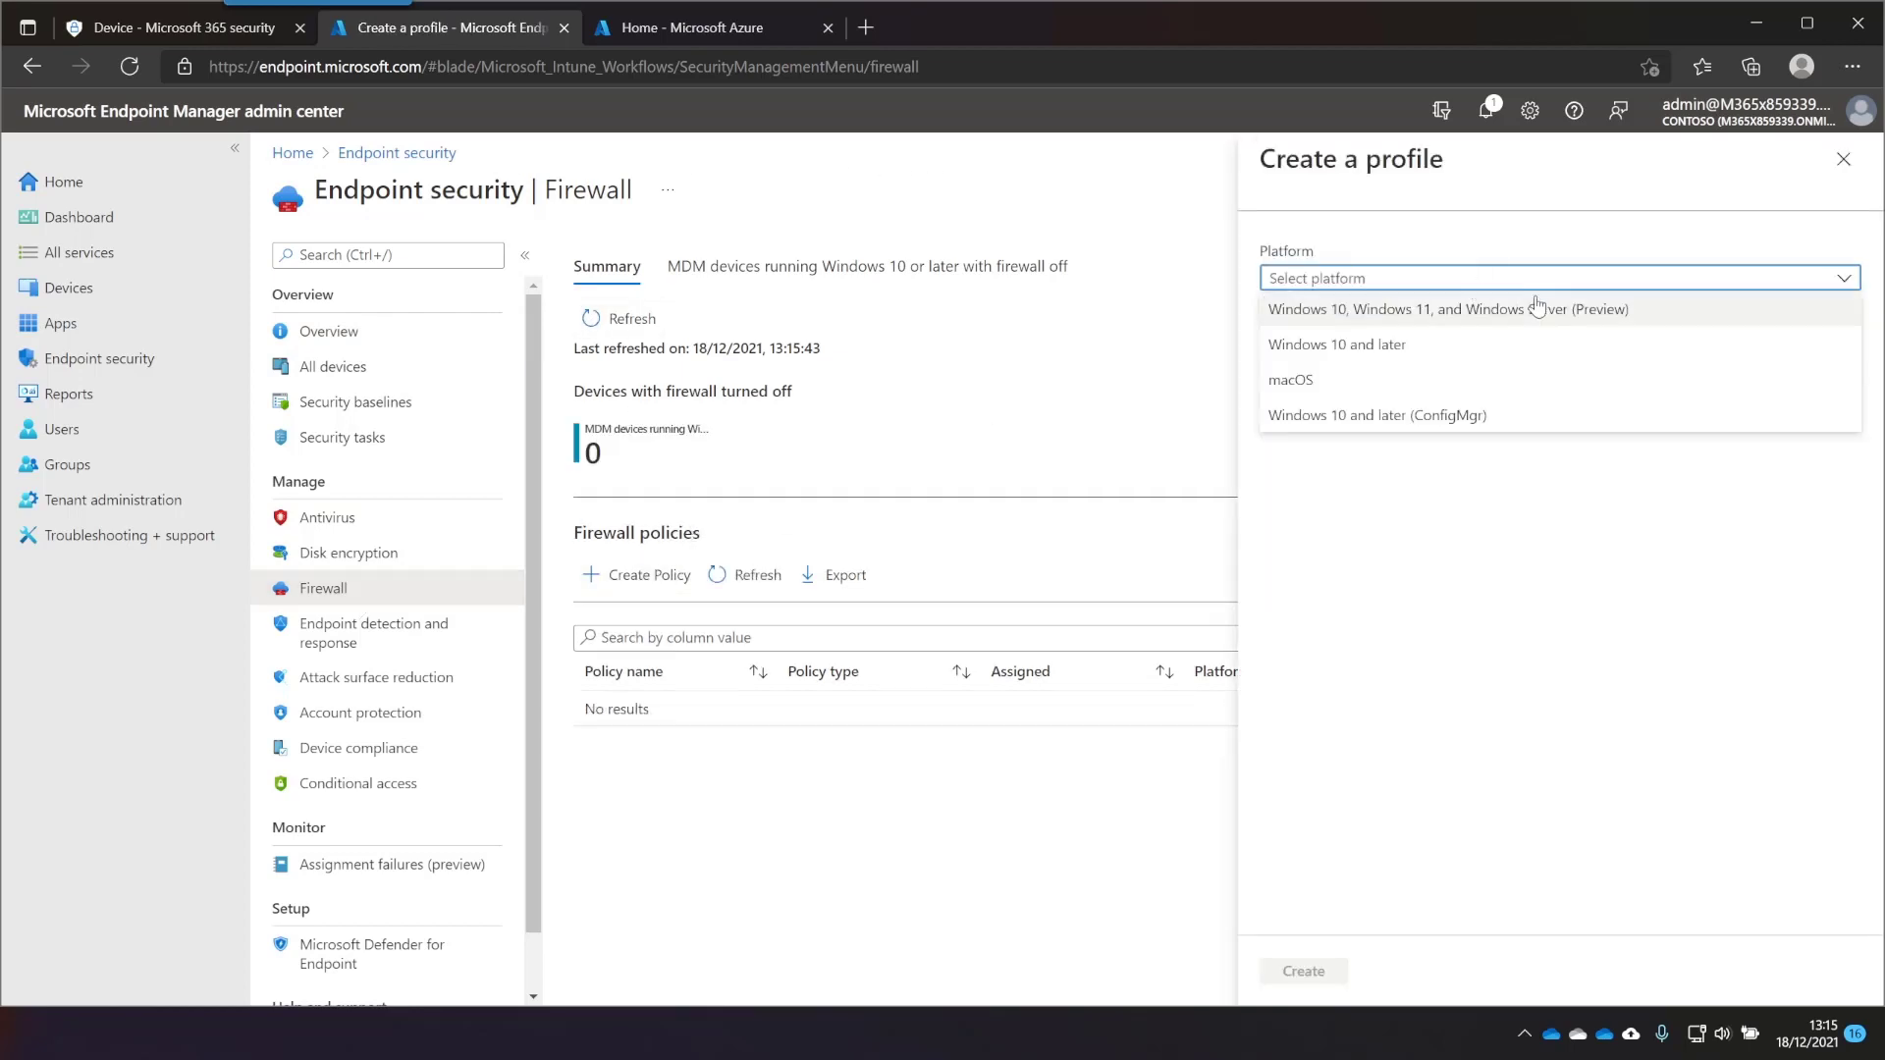
pyautogui.moveTo(1478, 315)
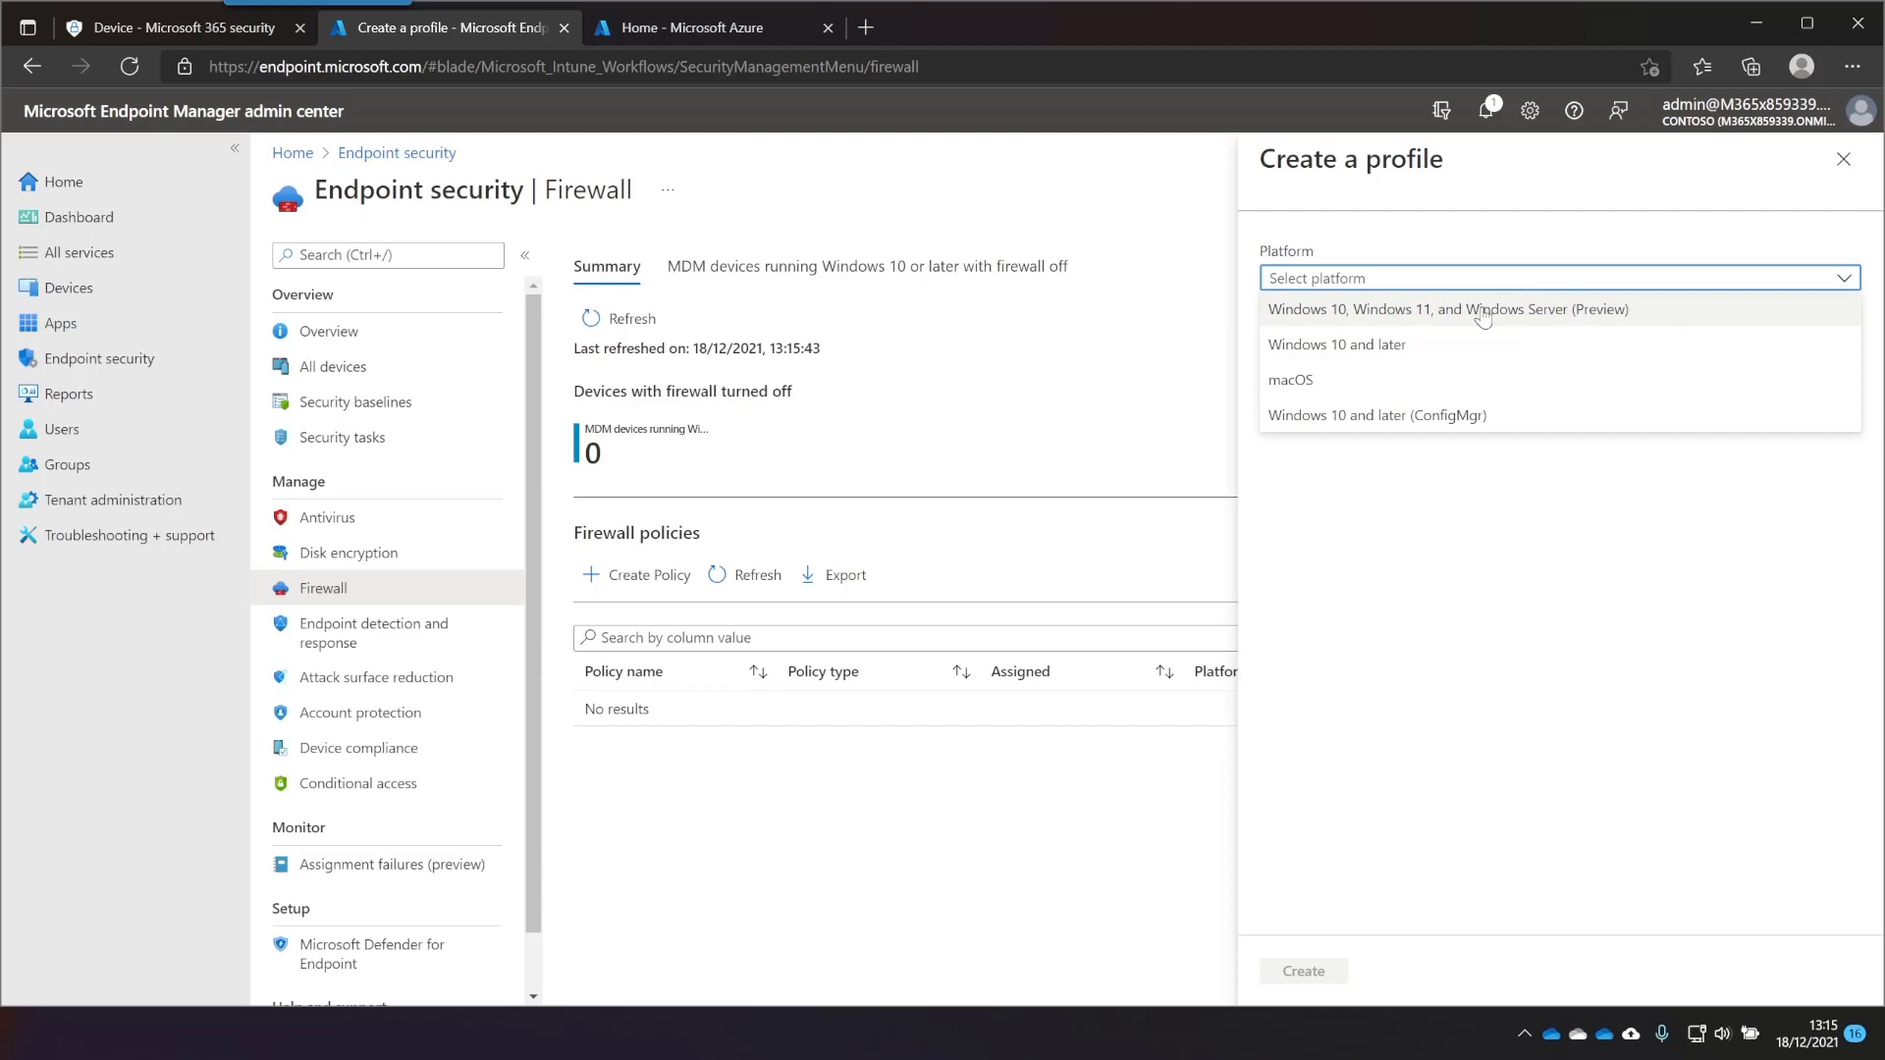
pyautogui.click(1447, 309)
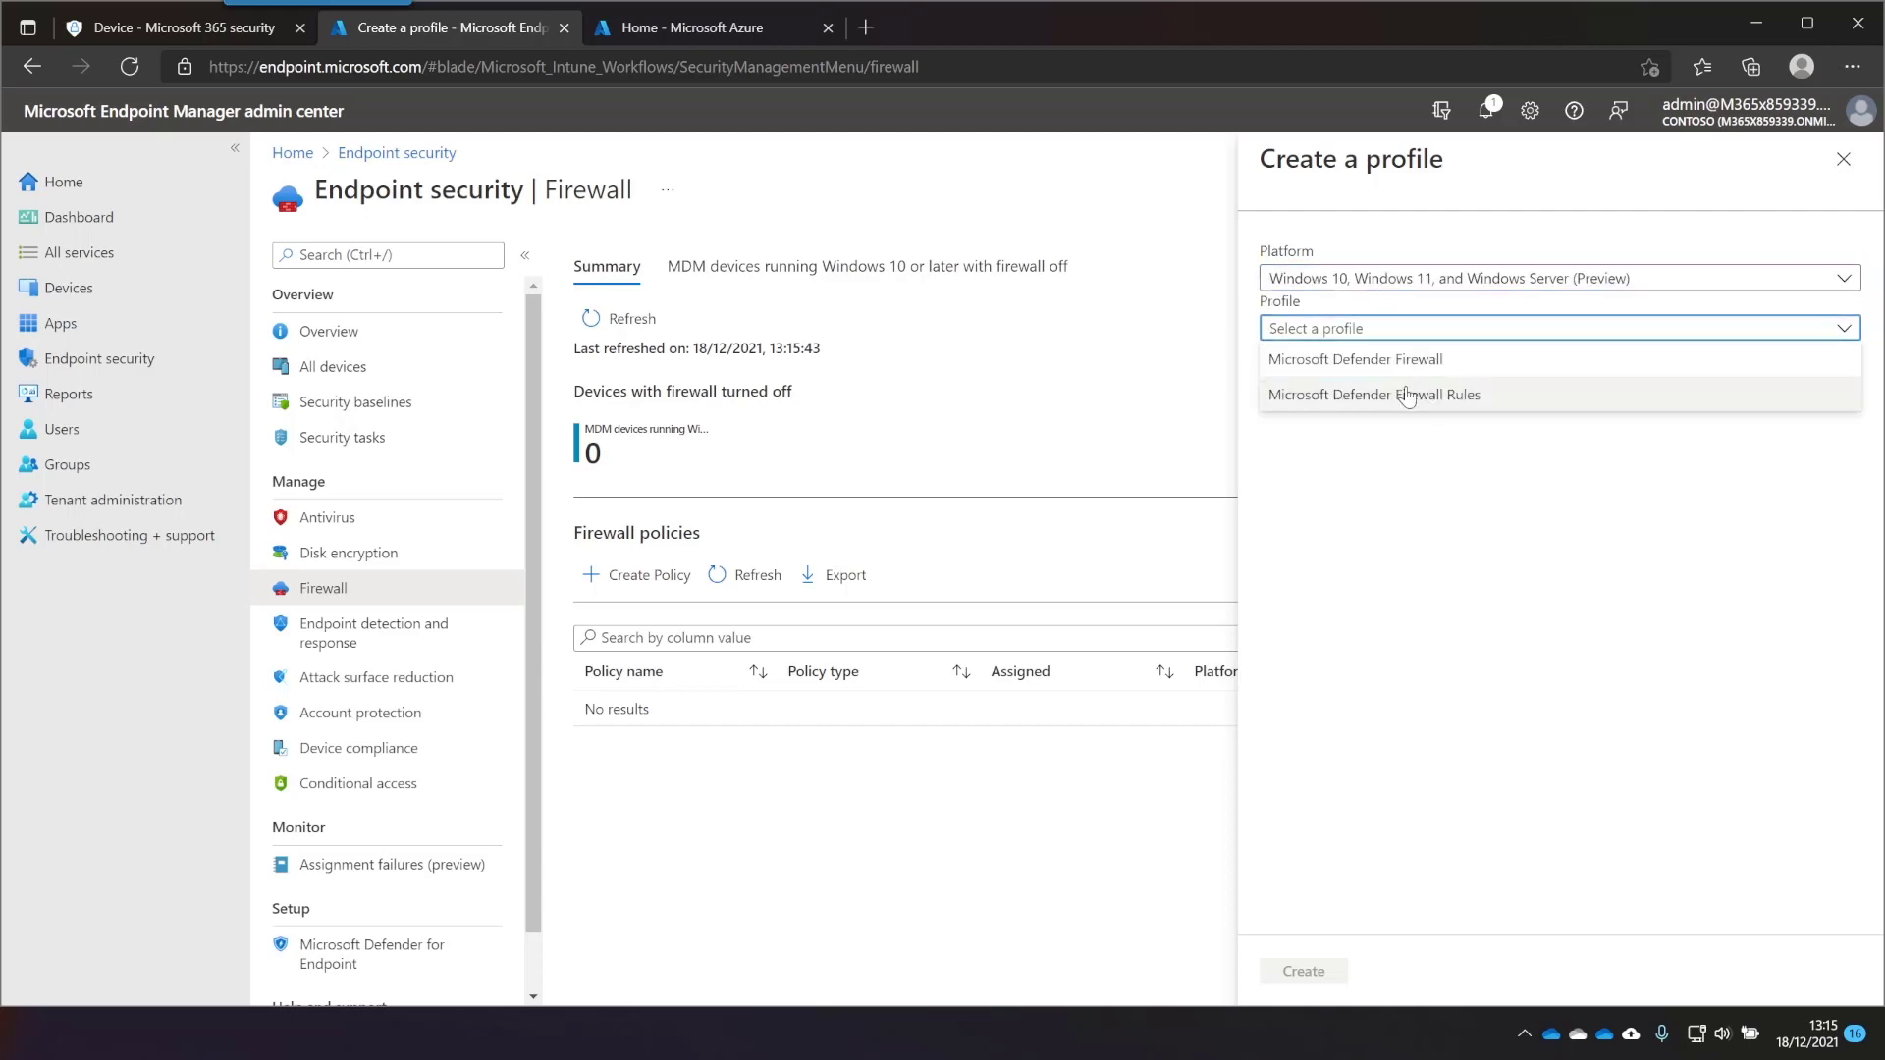
pyautogui.click(1374, 395)
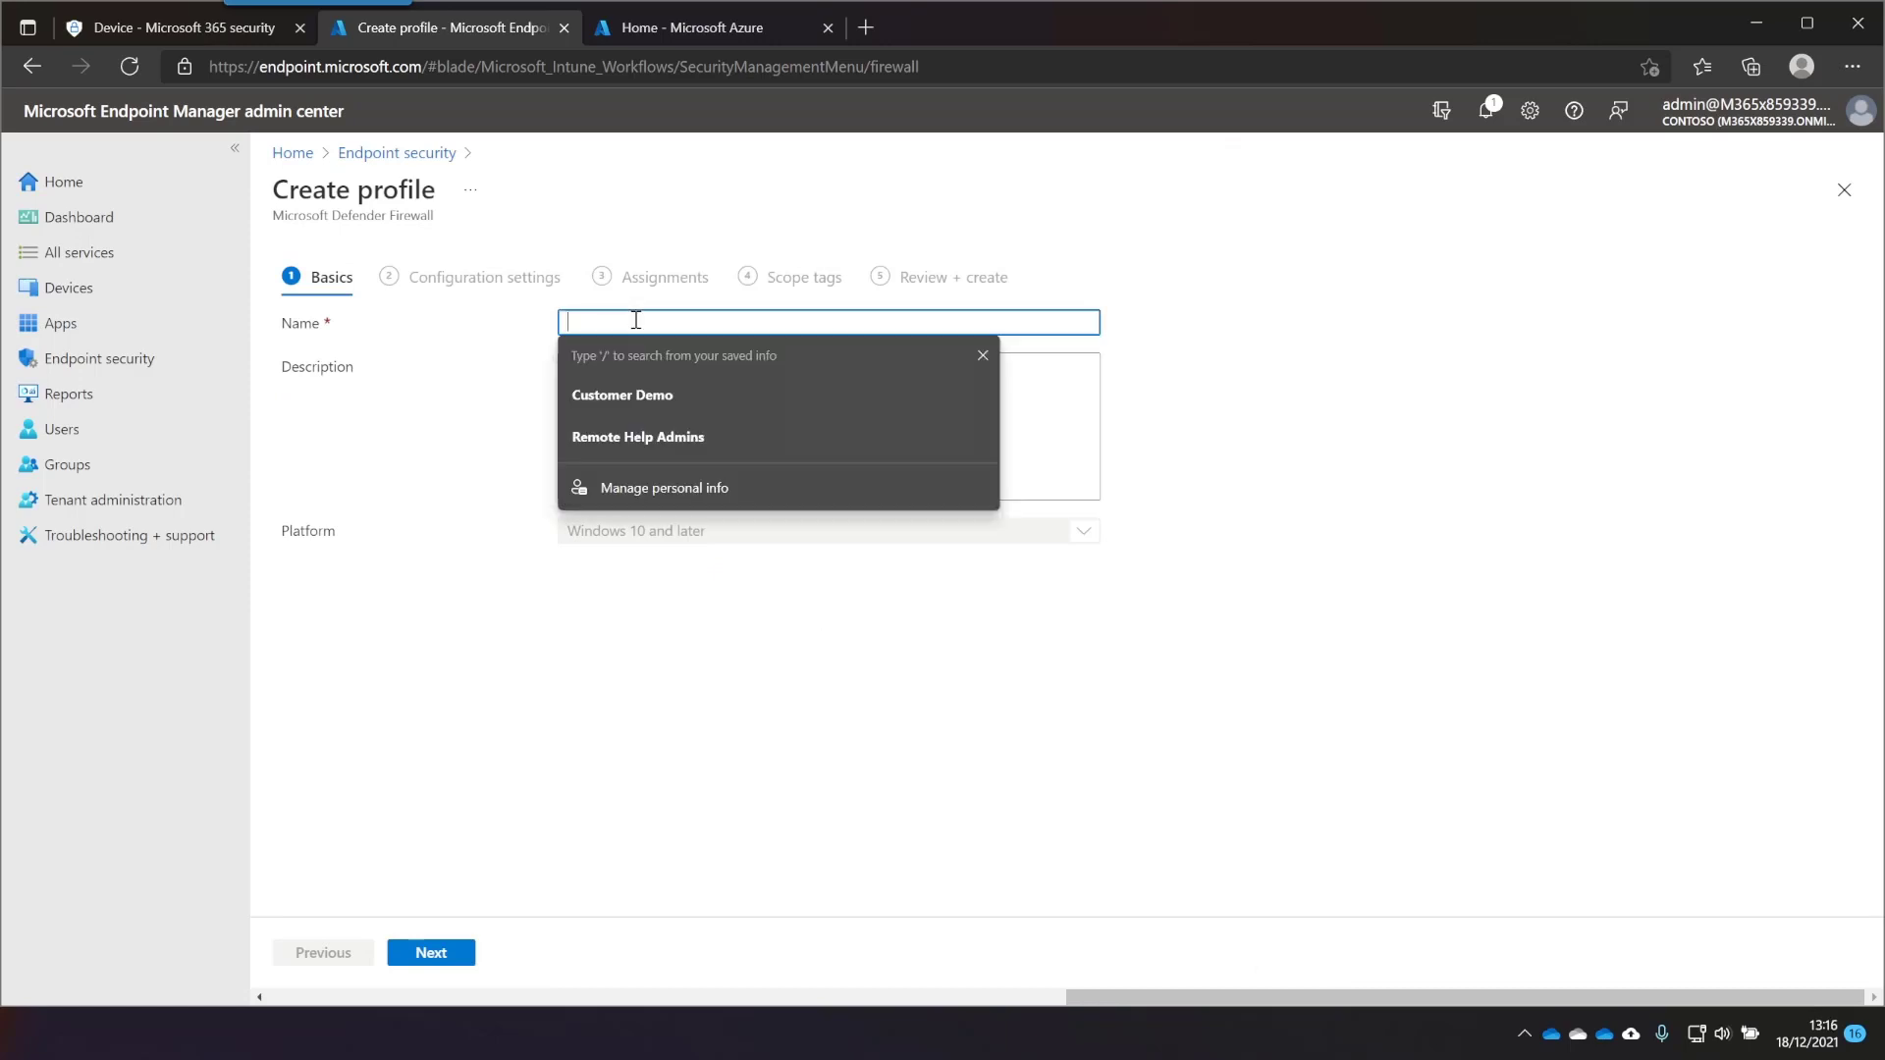
pyautogui.click(429, 952)
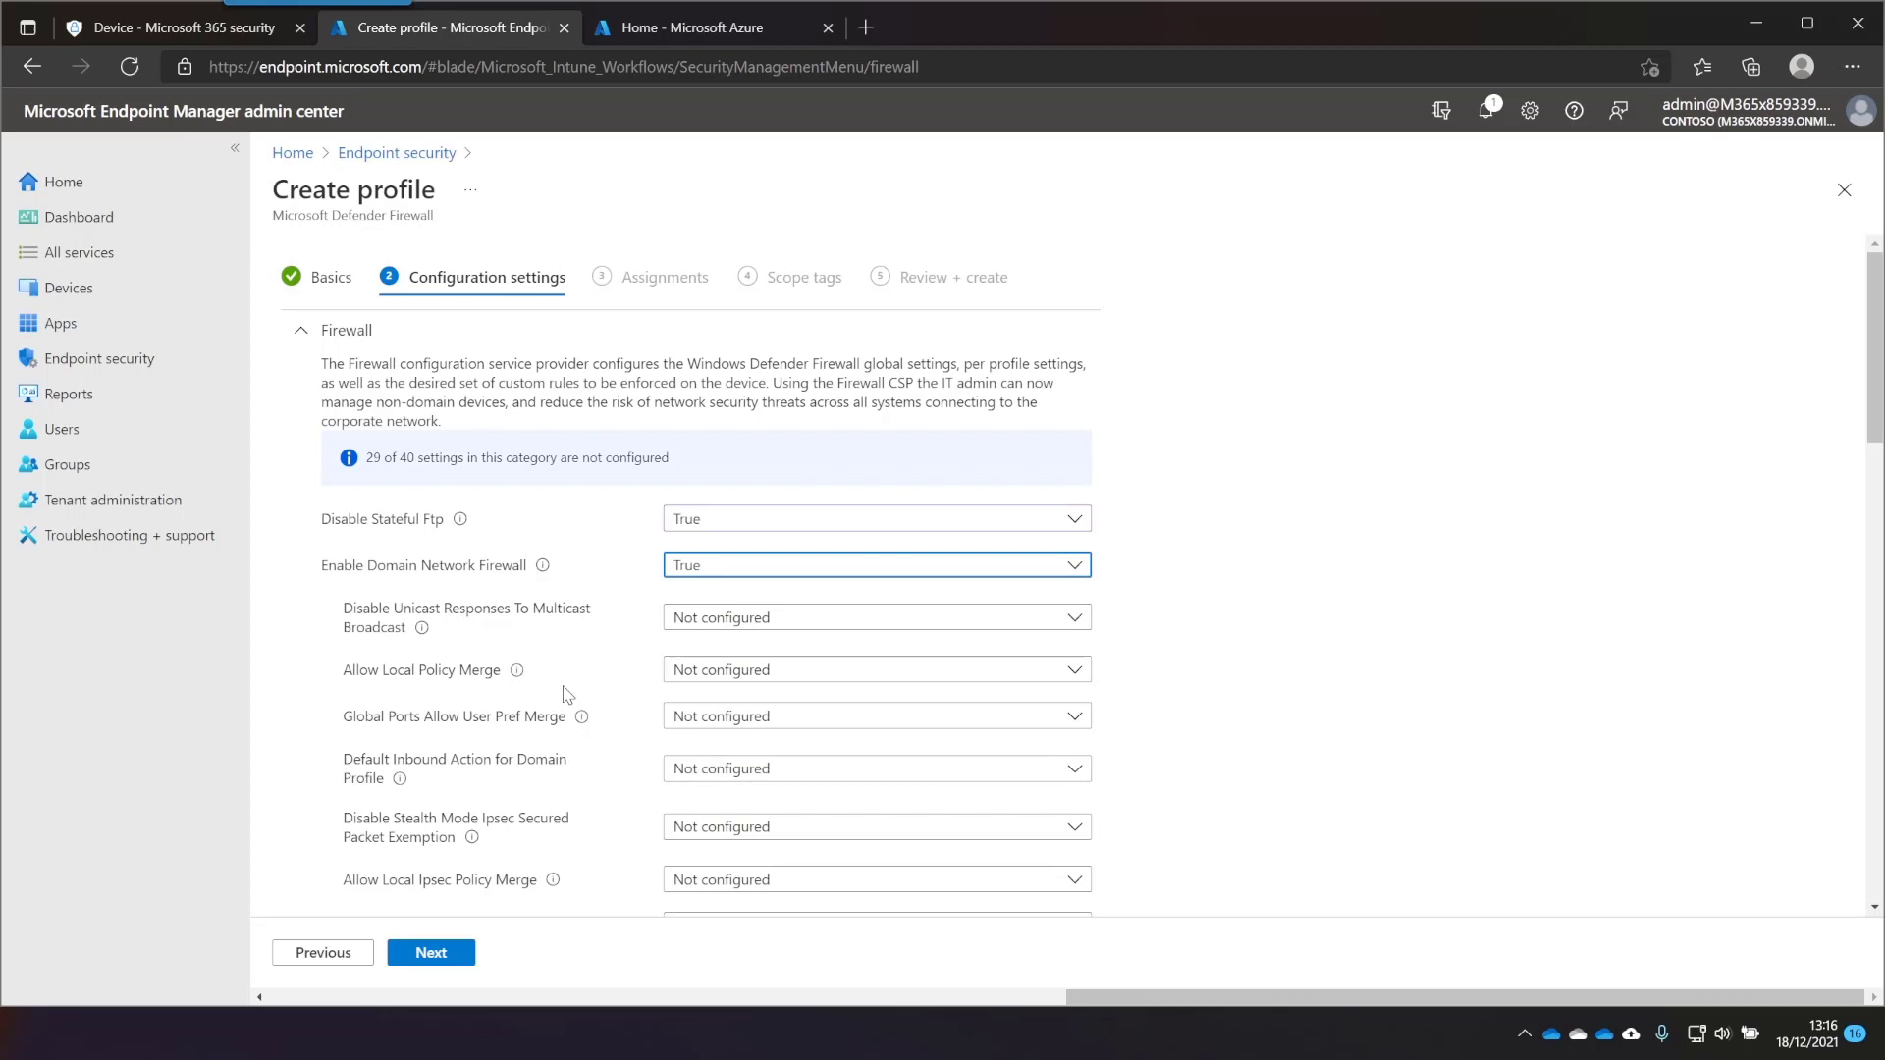
pyautogui.scroll(-3)
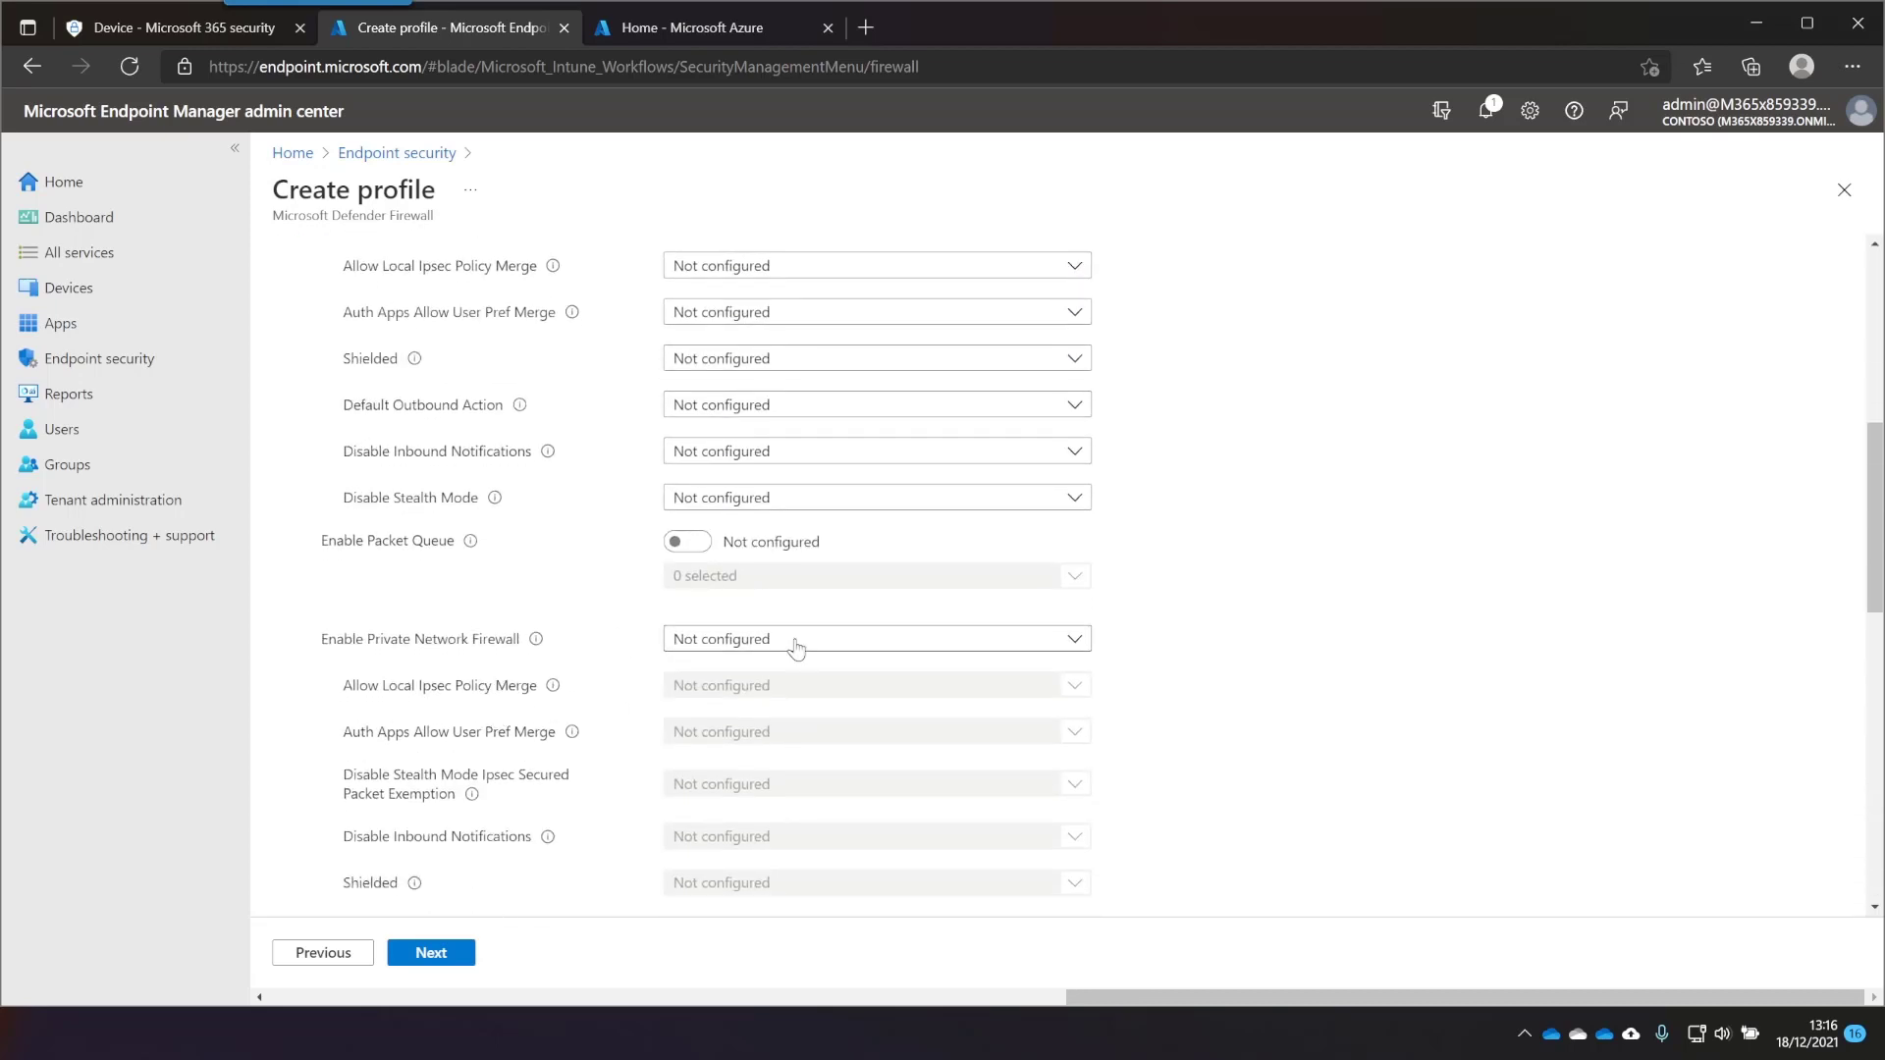
pyautogui.scroll(-3)
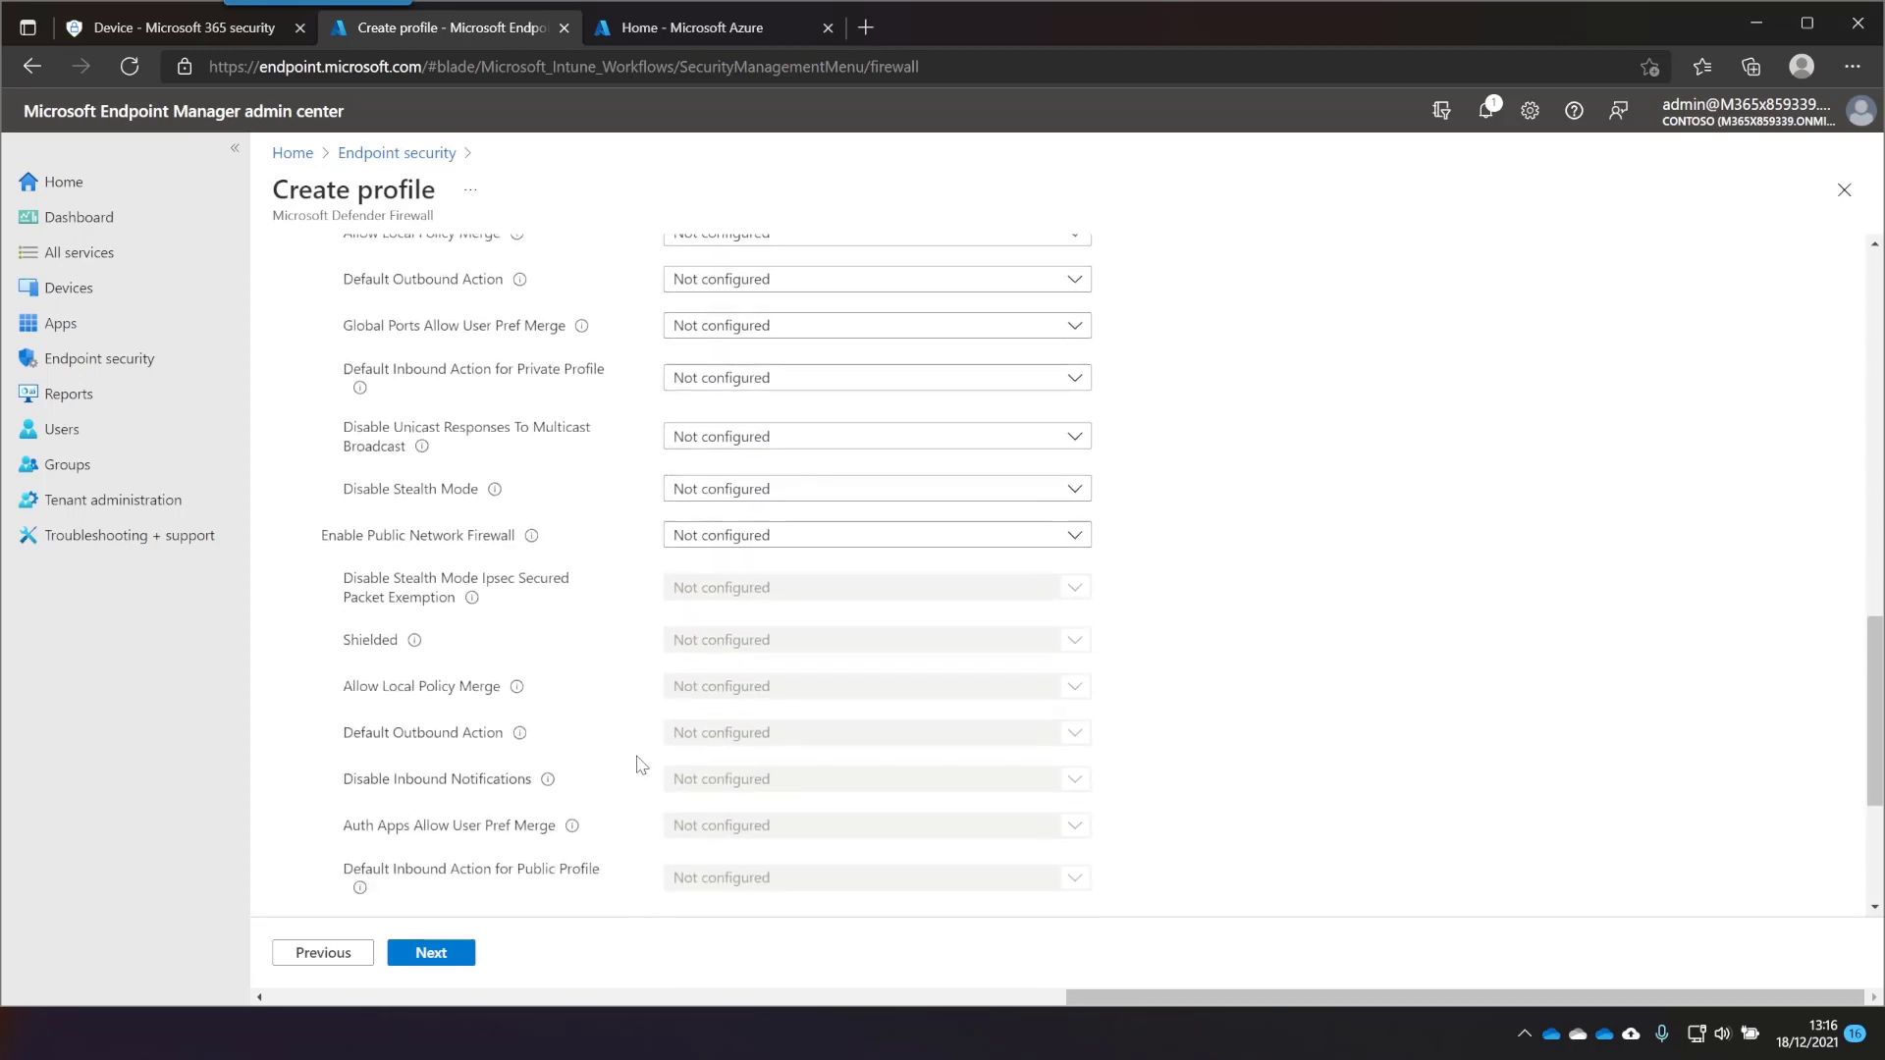
pyautogui.scroll(-3)
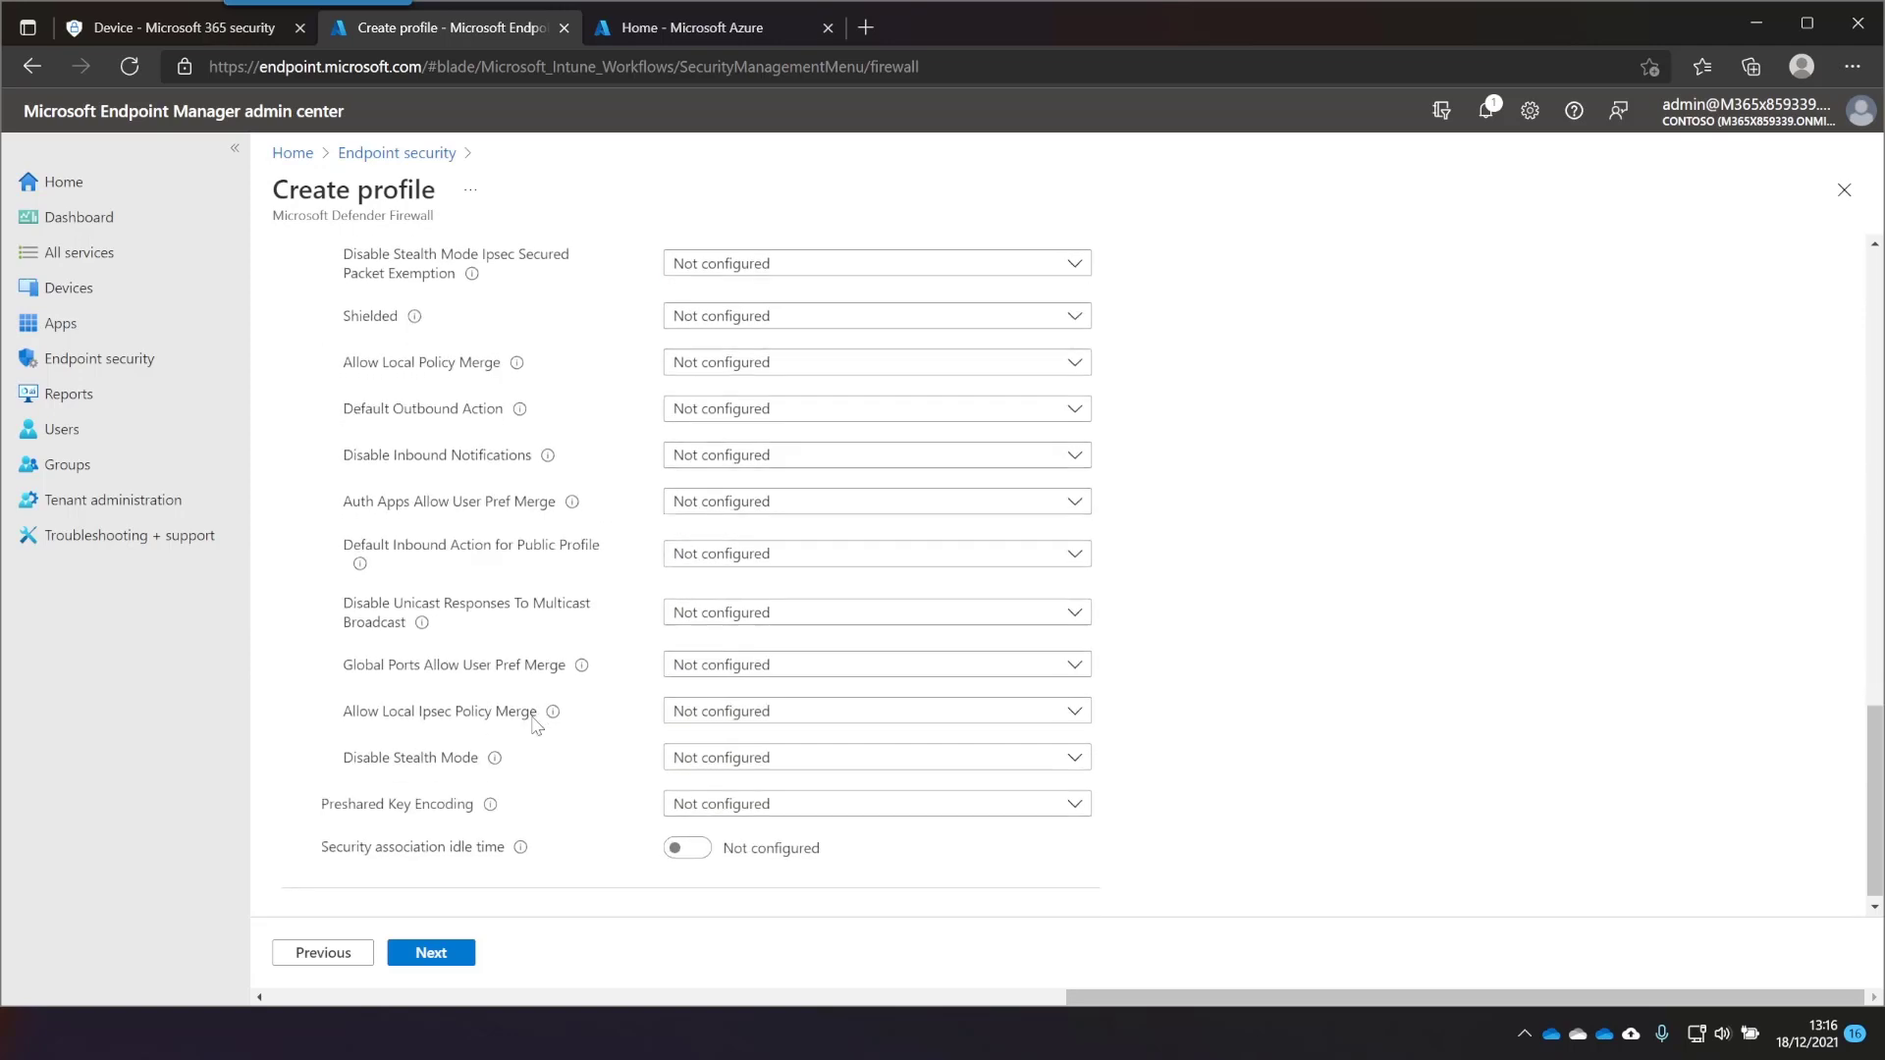
pyautogui.click(430, 952)
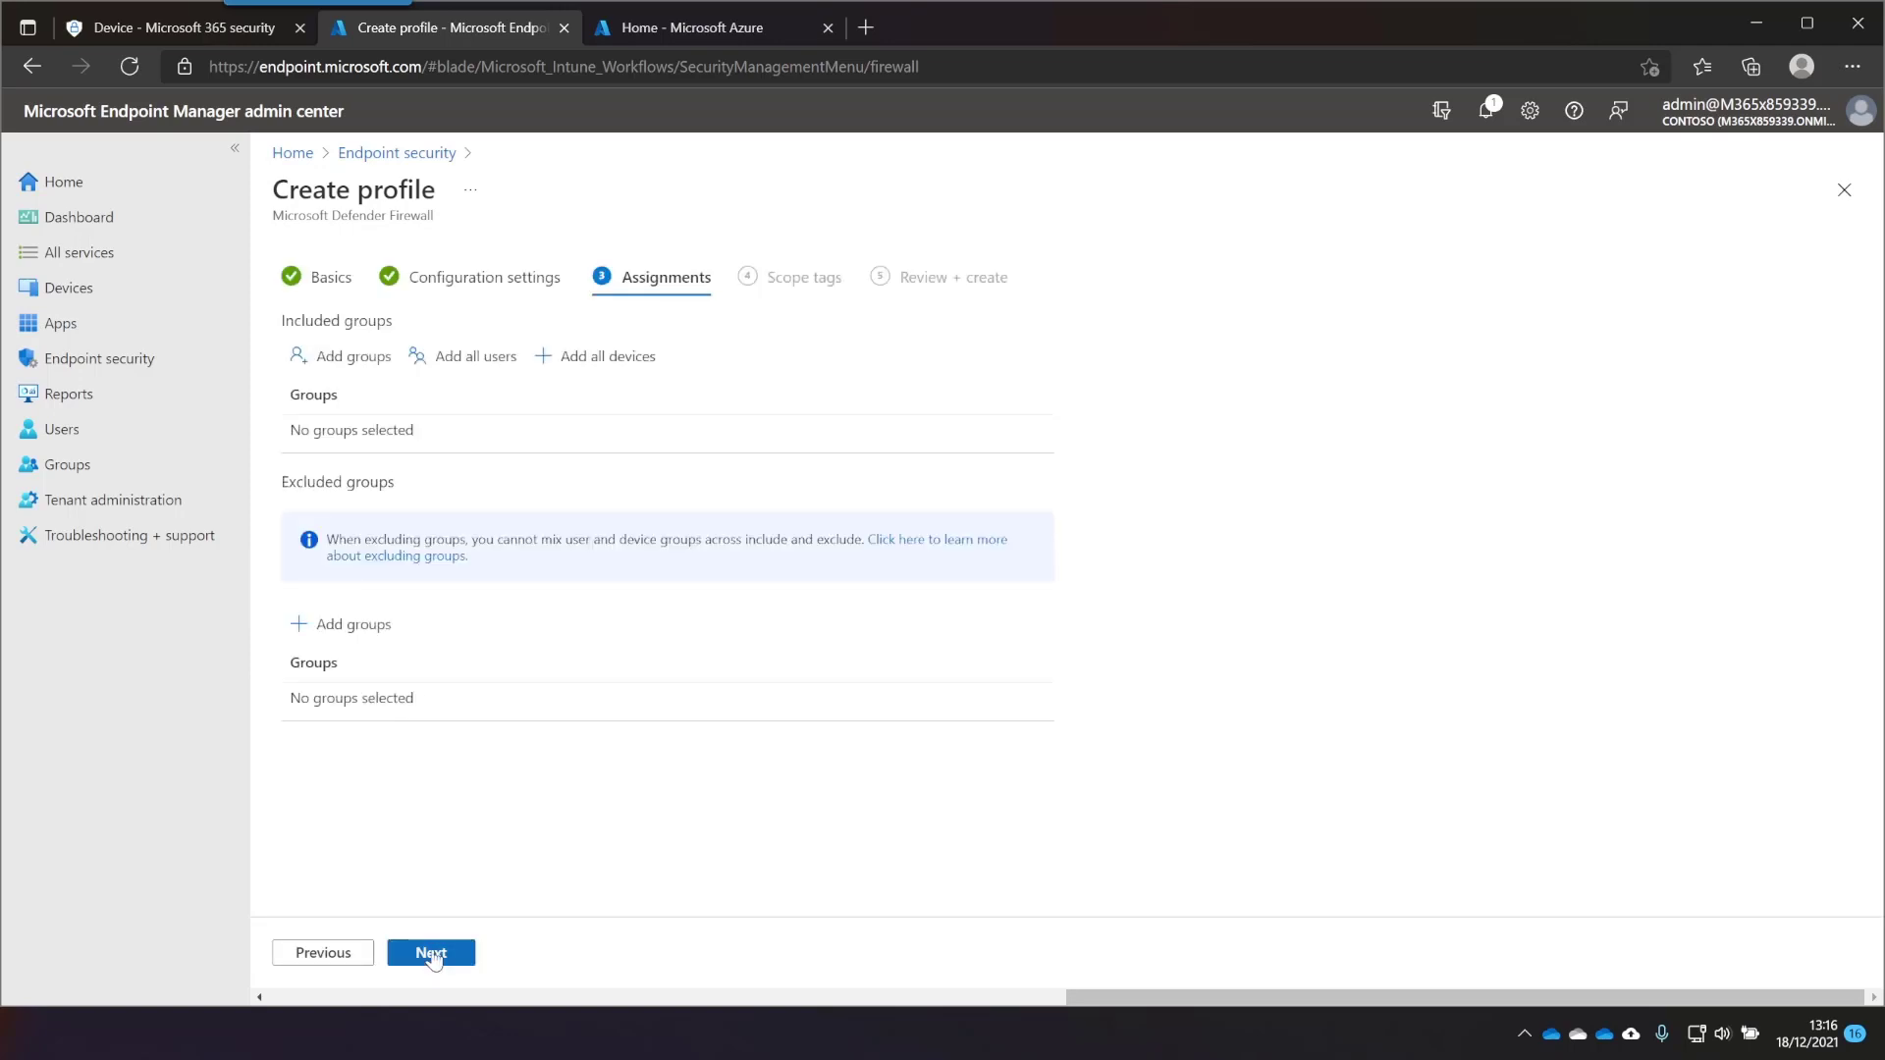
pyautogui.moveTo(352, 355)
pyautogui.write('sec')
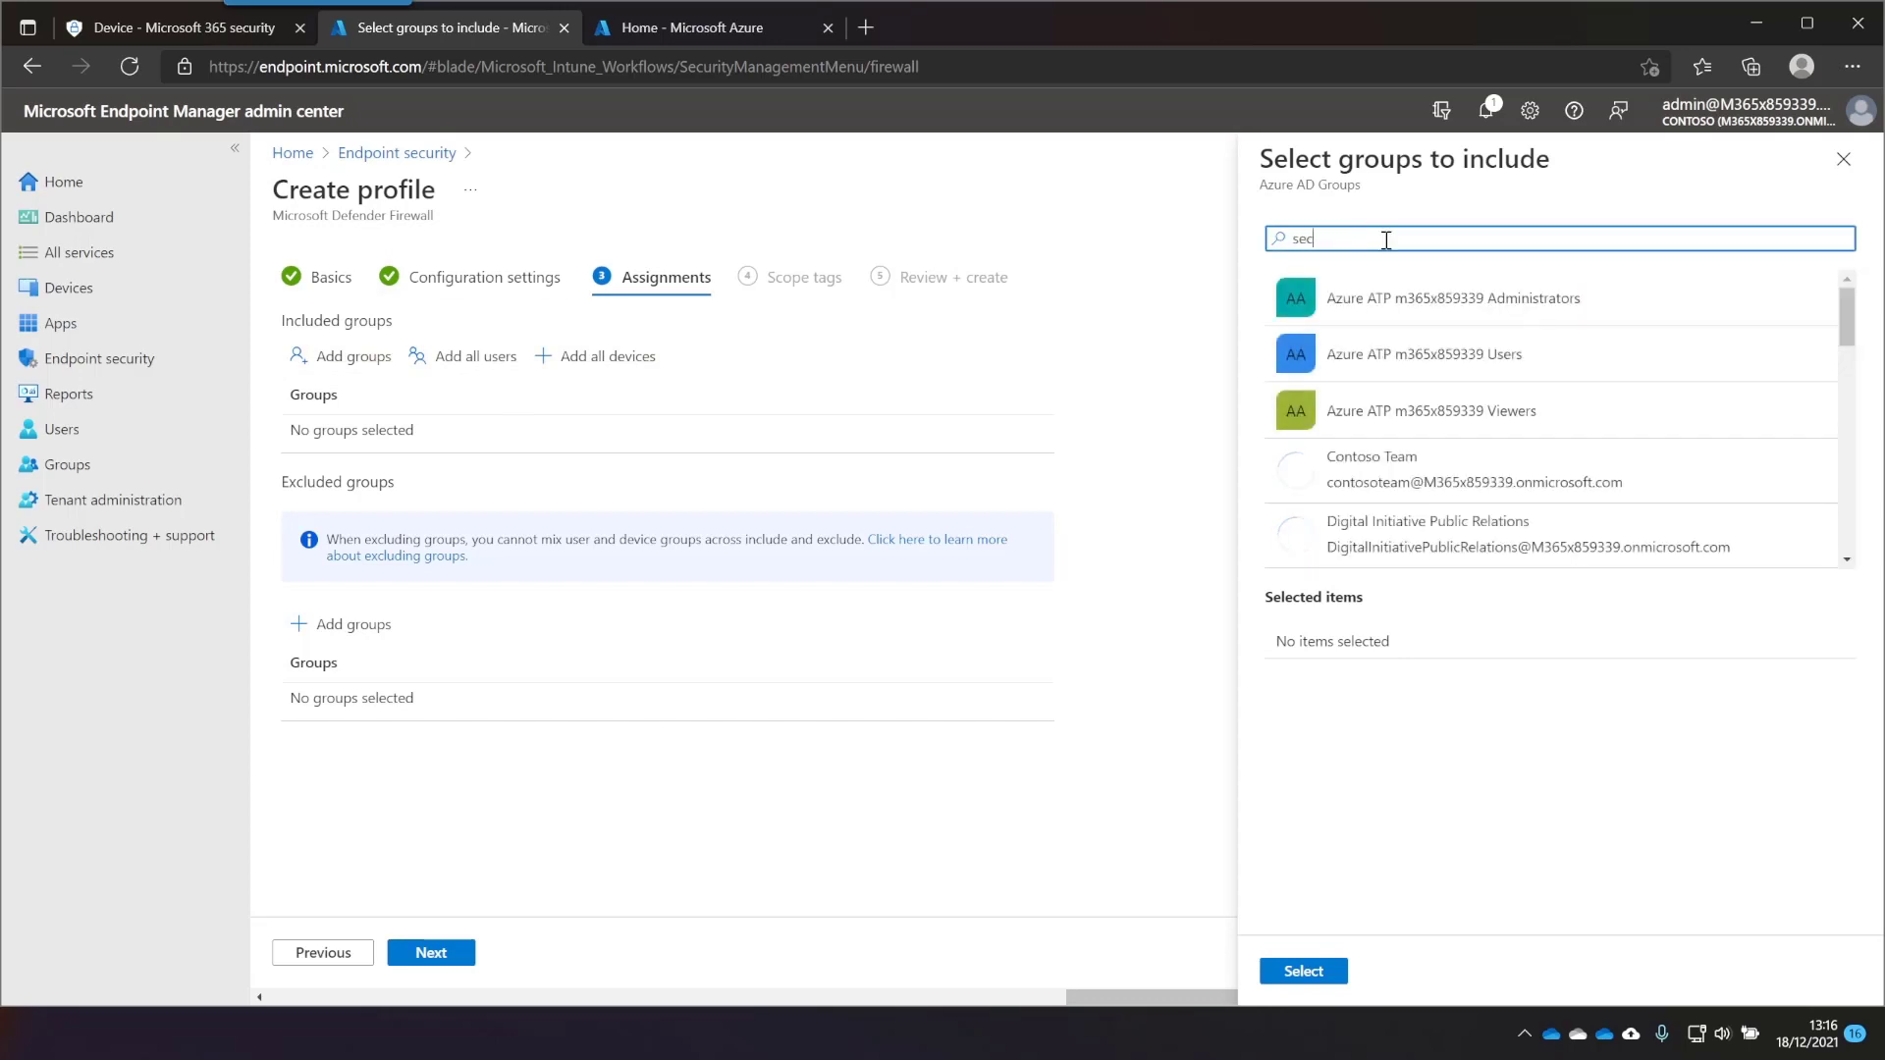
# Assign Security Management Devices and create the Security Management for Firewall policy, then reach Antivirus
pyautogui.click(1420, 298)
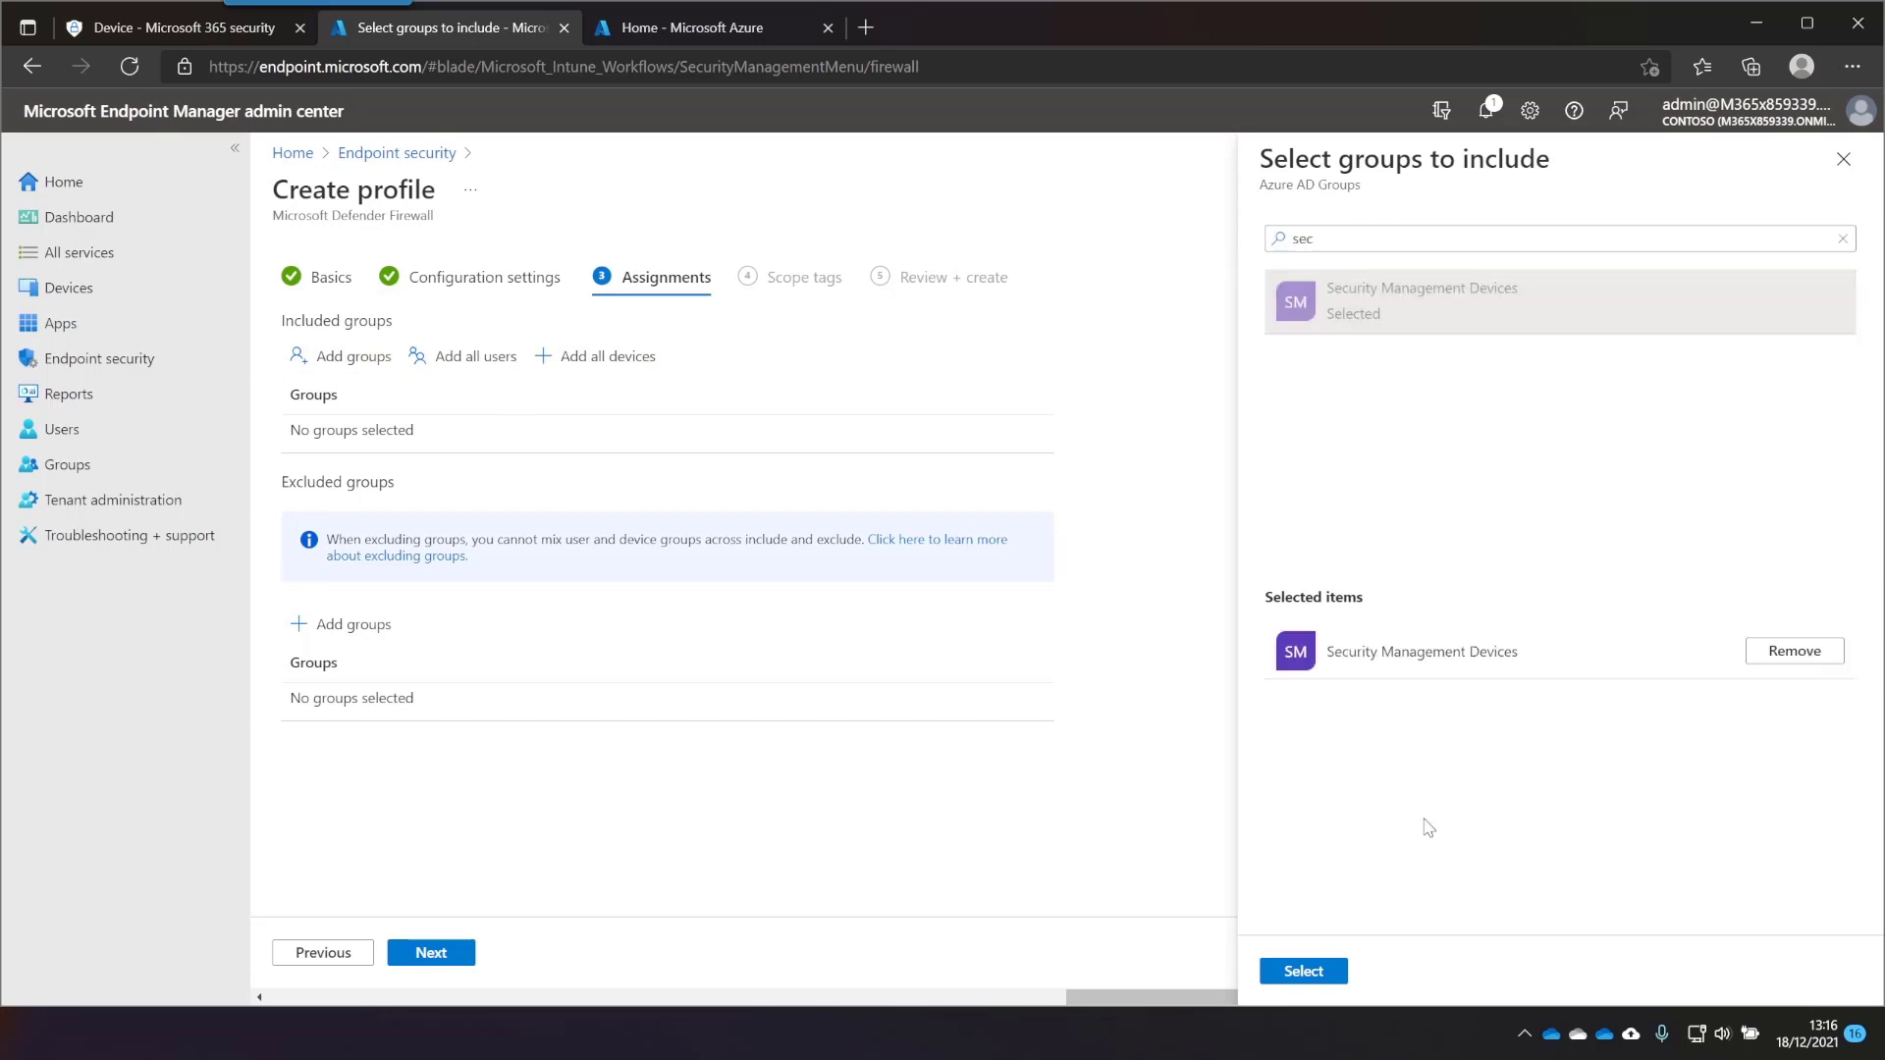
pyautogui.click(1301, 970)
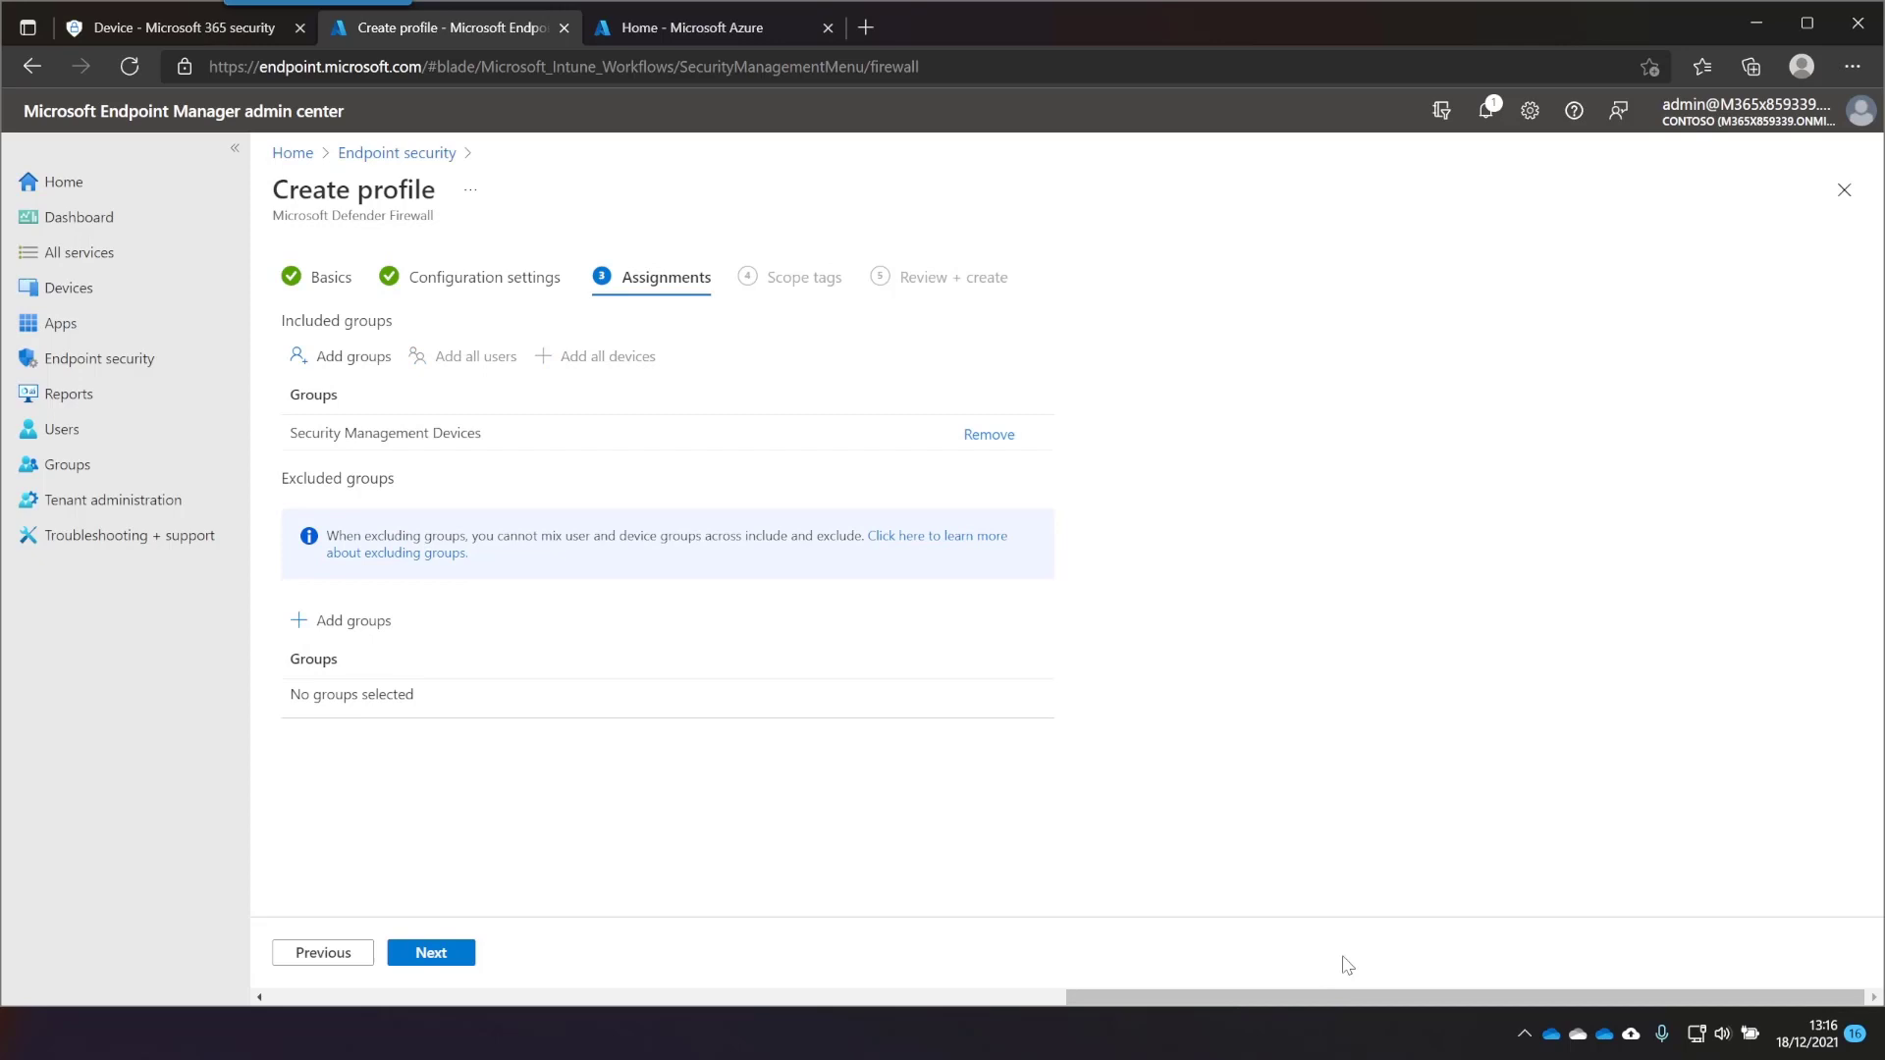
pyautogui.click(430, 953)
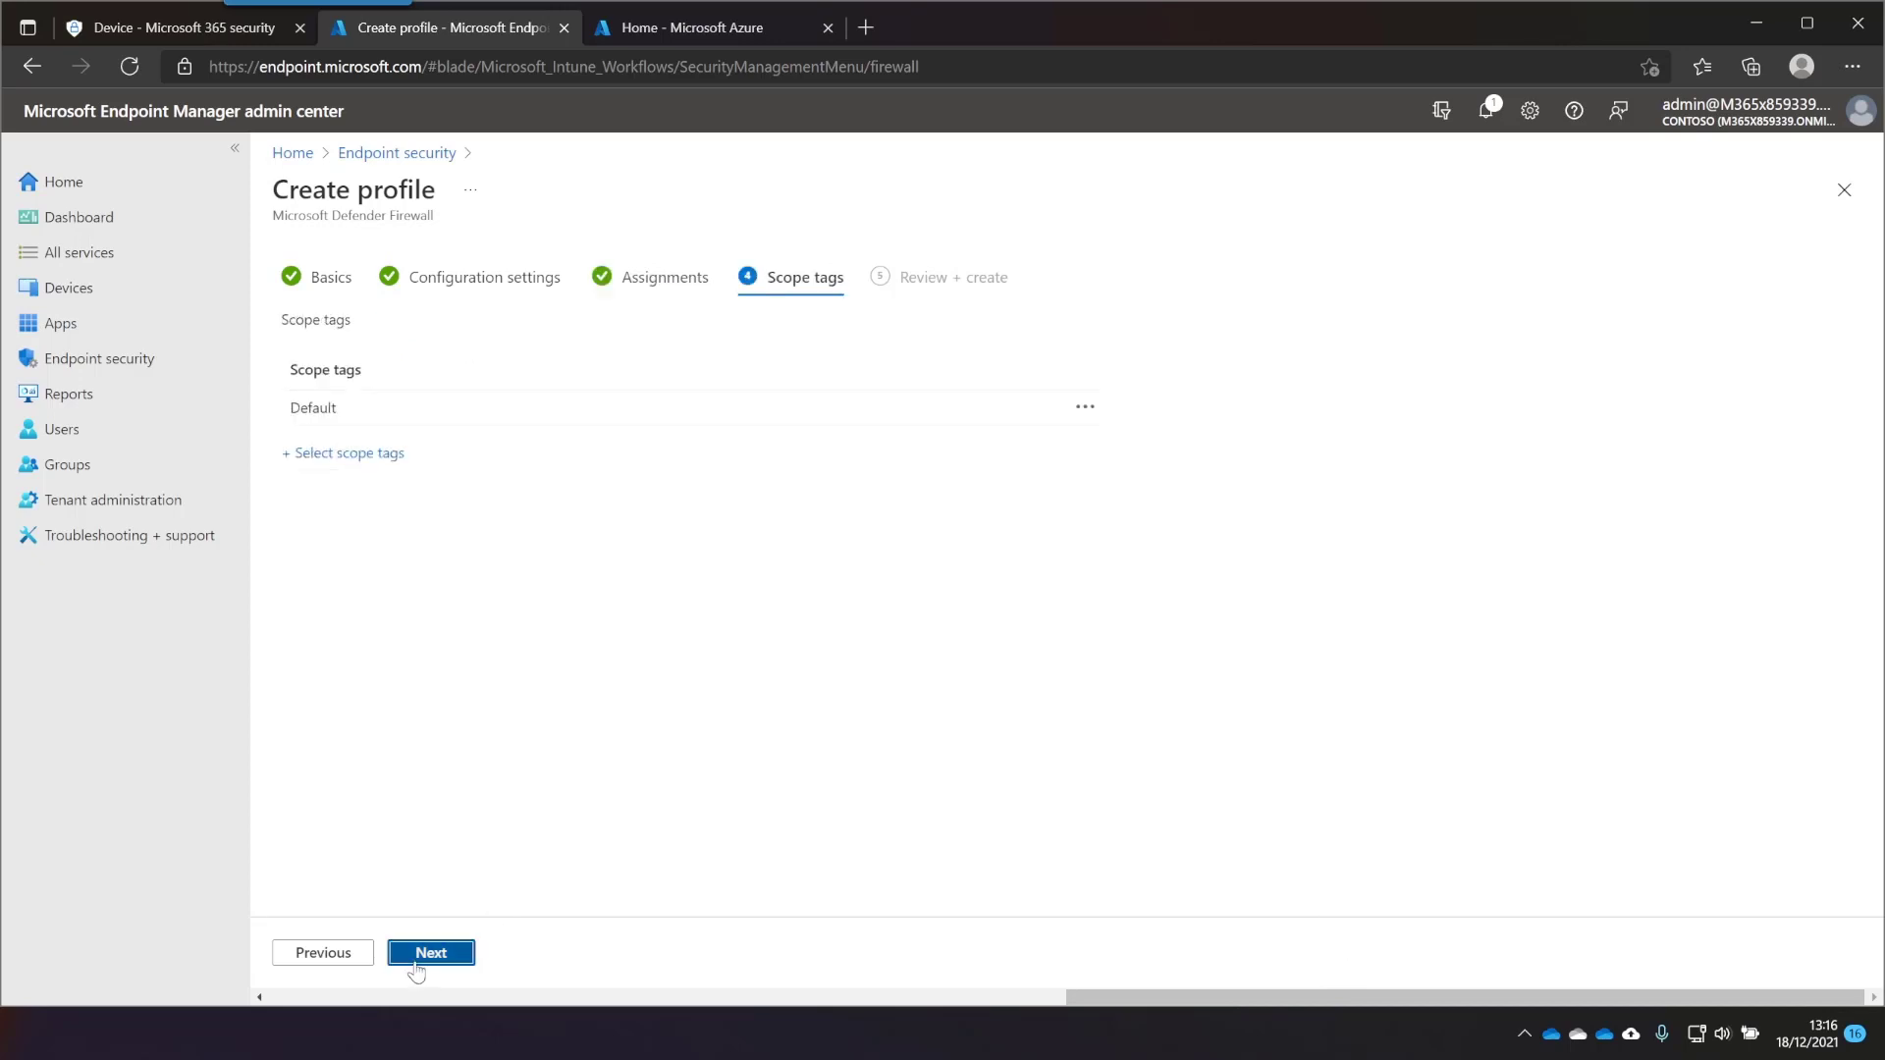
pyautogui.click(429, 952)
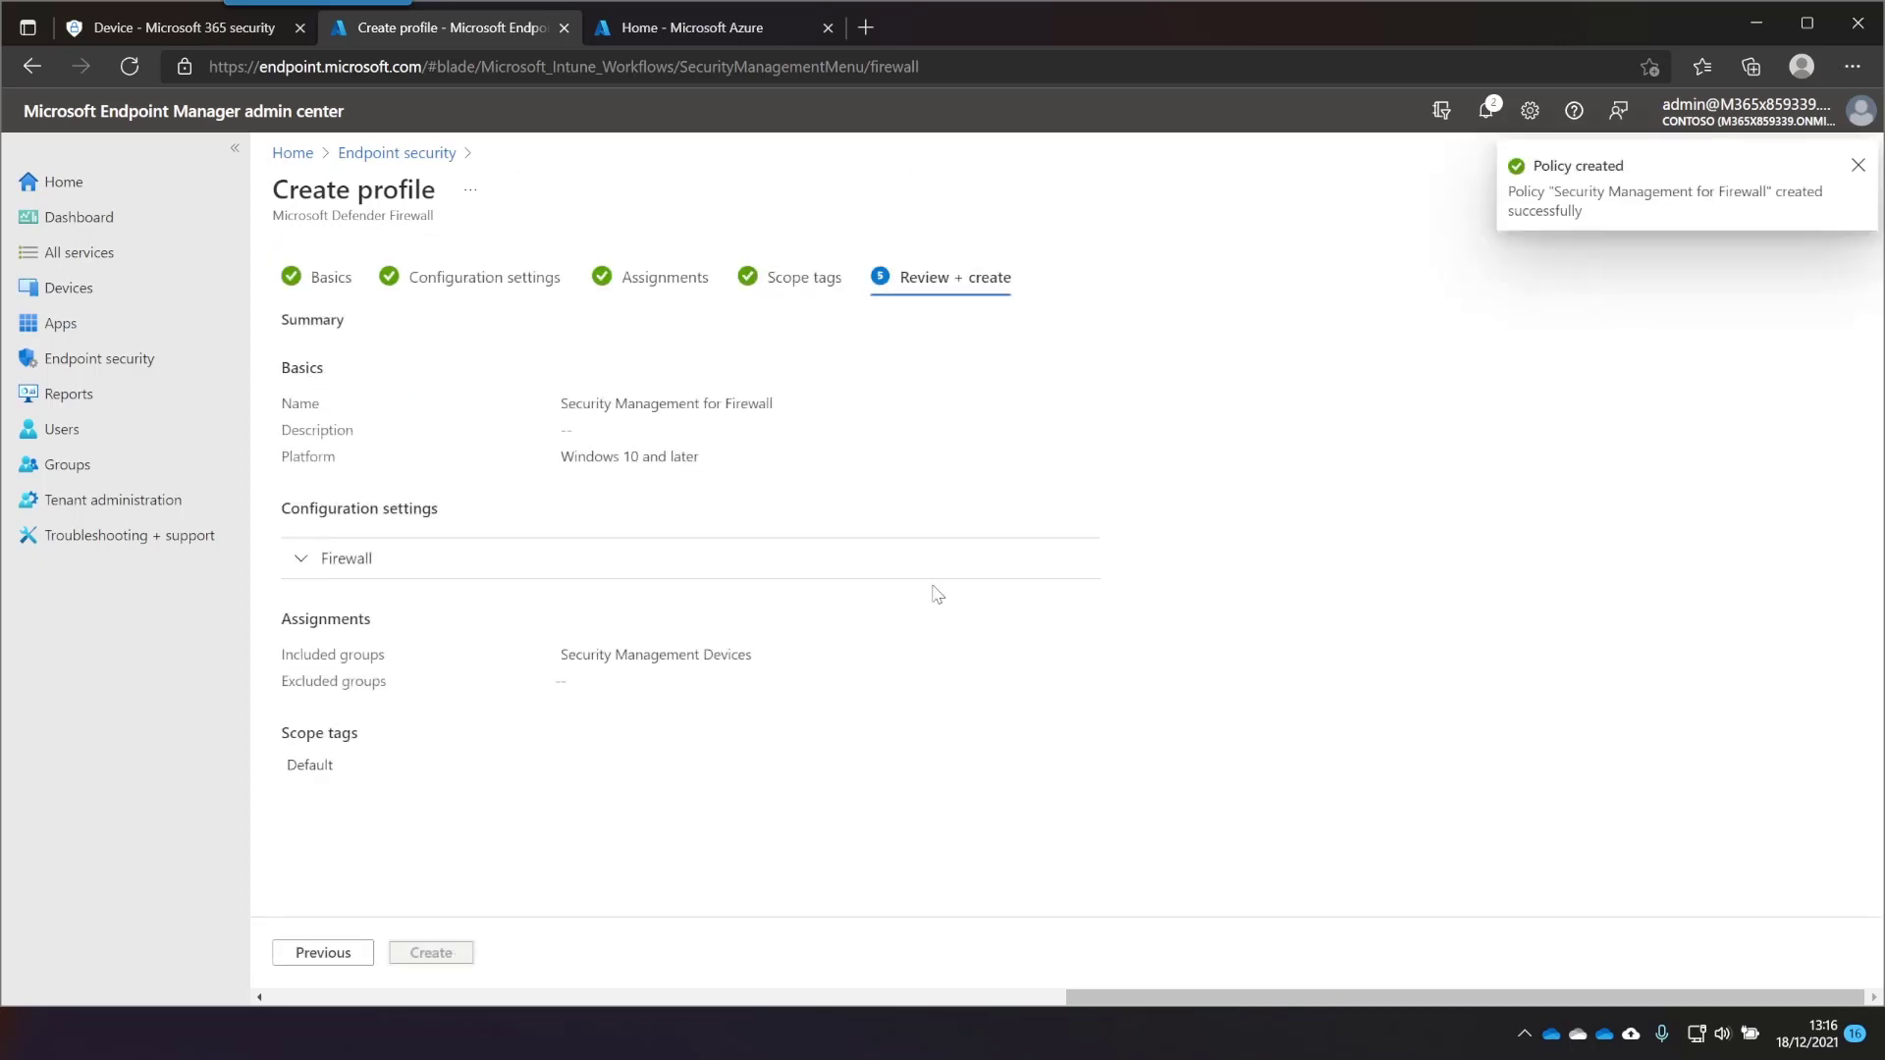
pyautogui.click(429, 952)
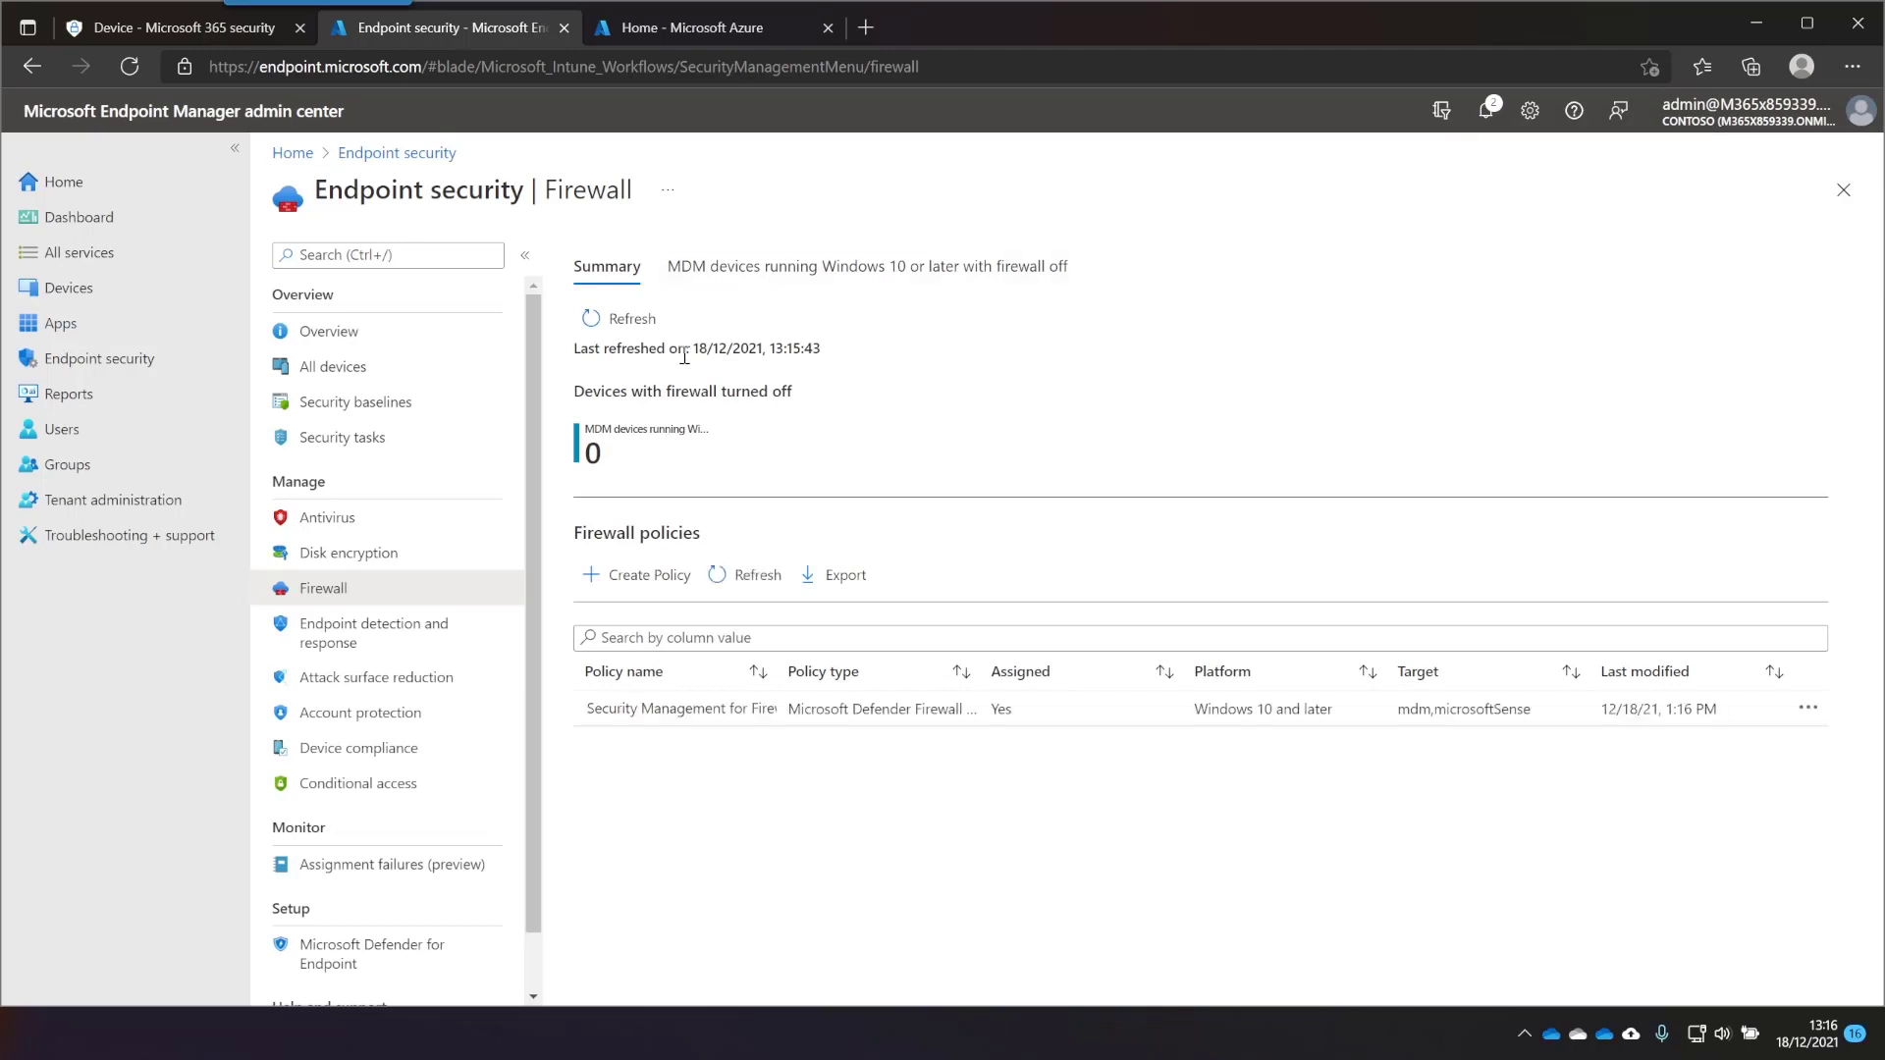
pyautogui.moveTo(396, 153)
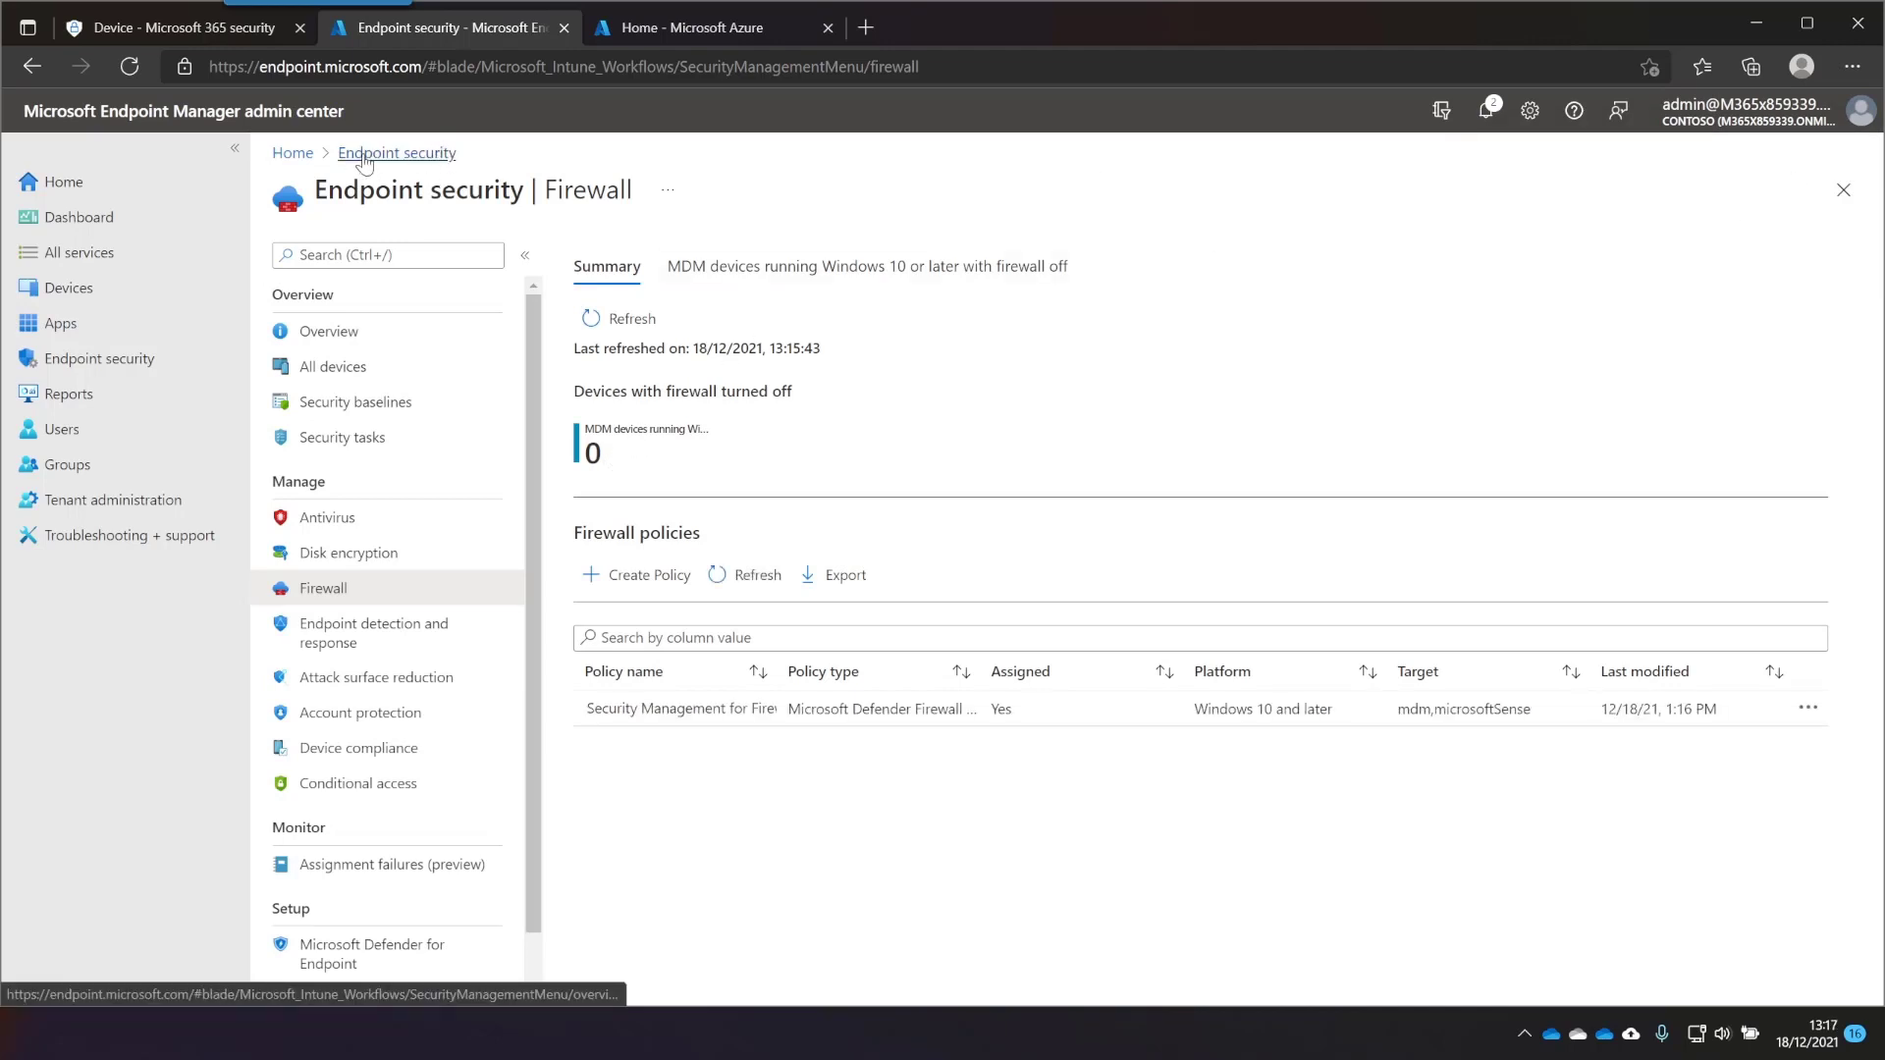
pyautogui.click(326, 517)
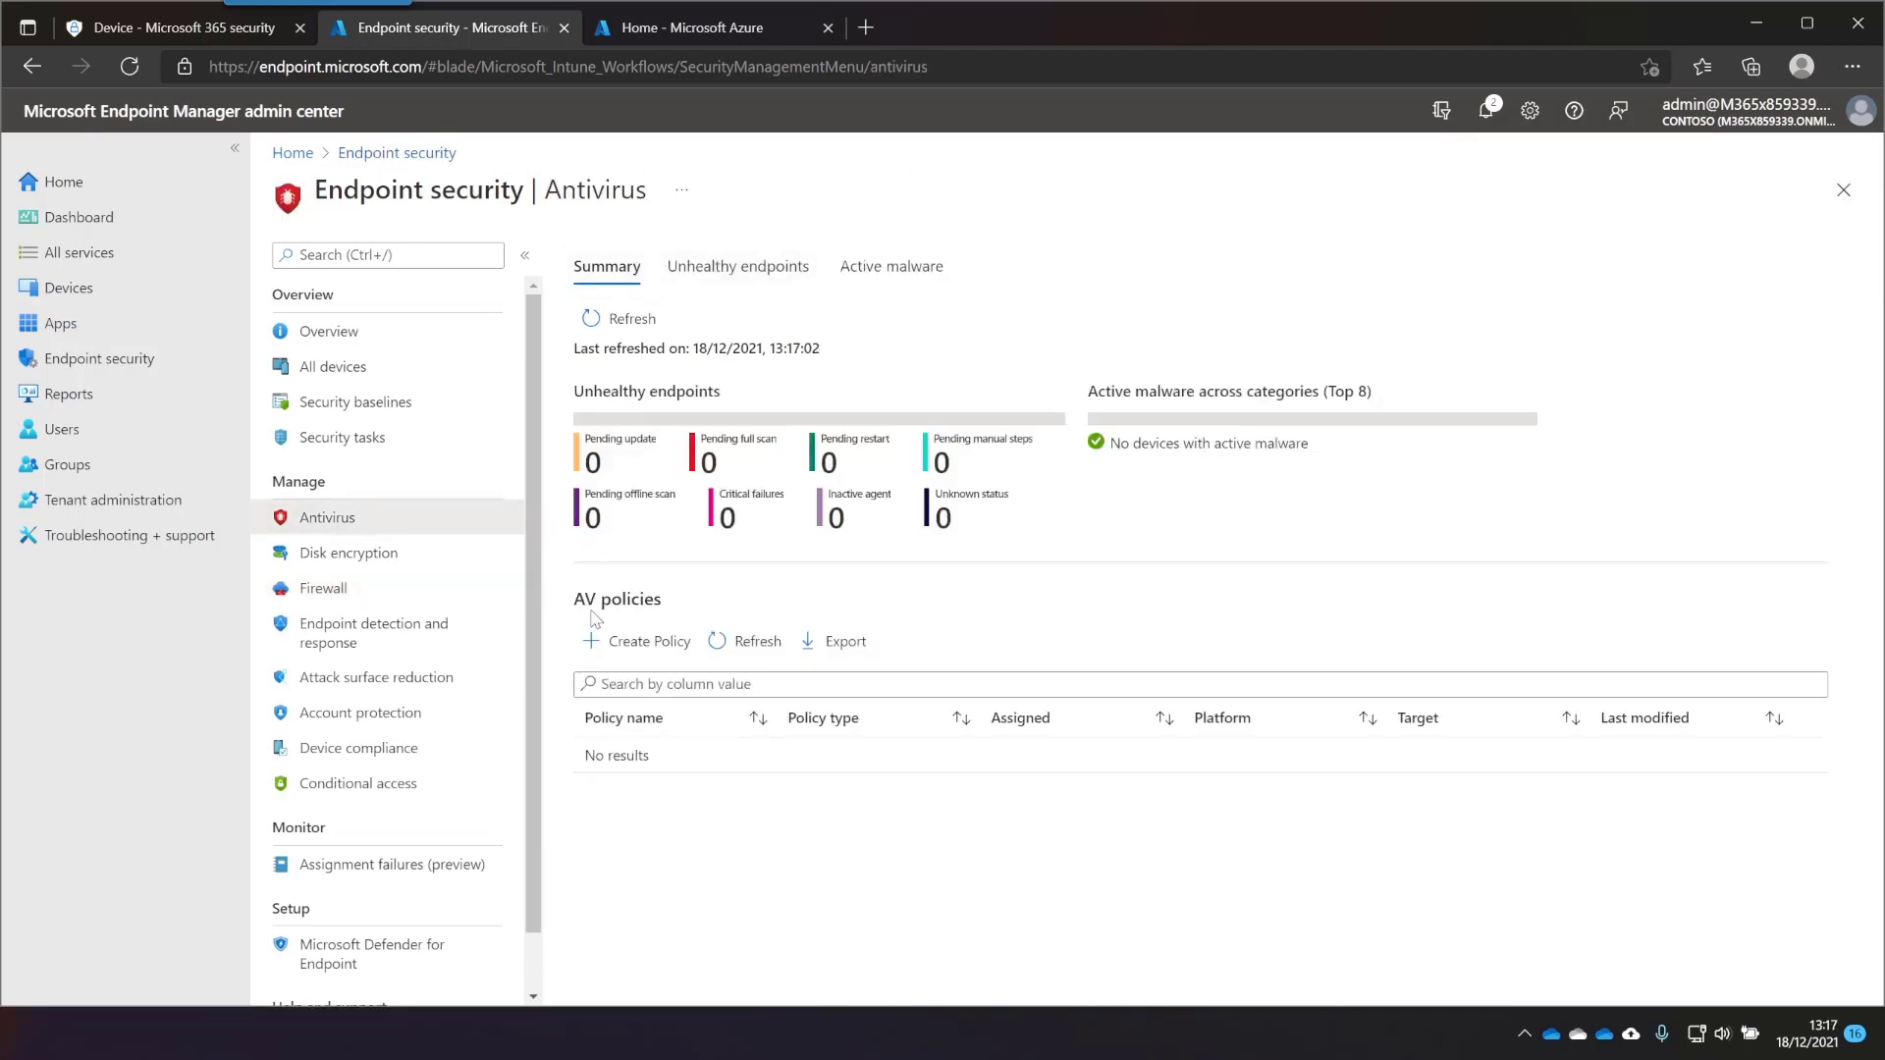
# Create a Defender Antivirus policy excluding C:\ExampleExcludedPath, with scheduled scans on Saturday
pyautogui.click(649, 641)
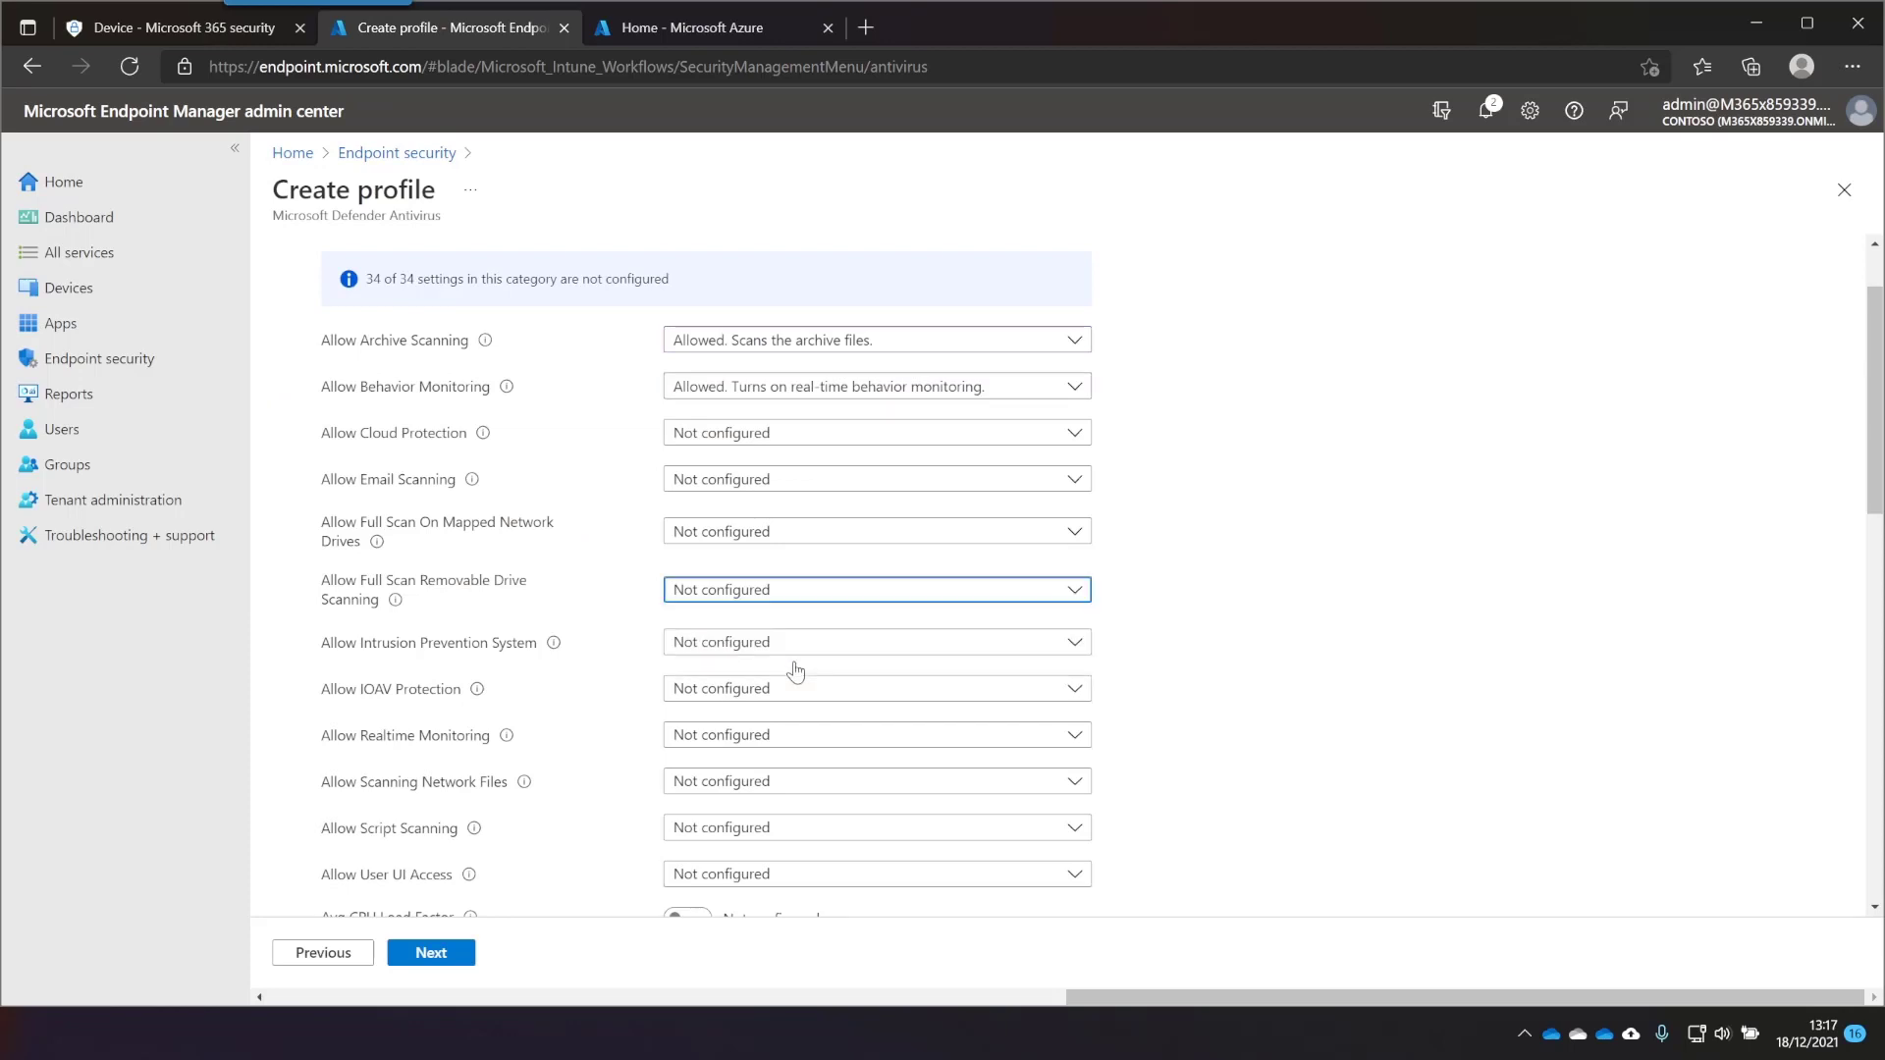
pyautogui.scroll(-3)
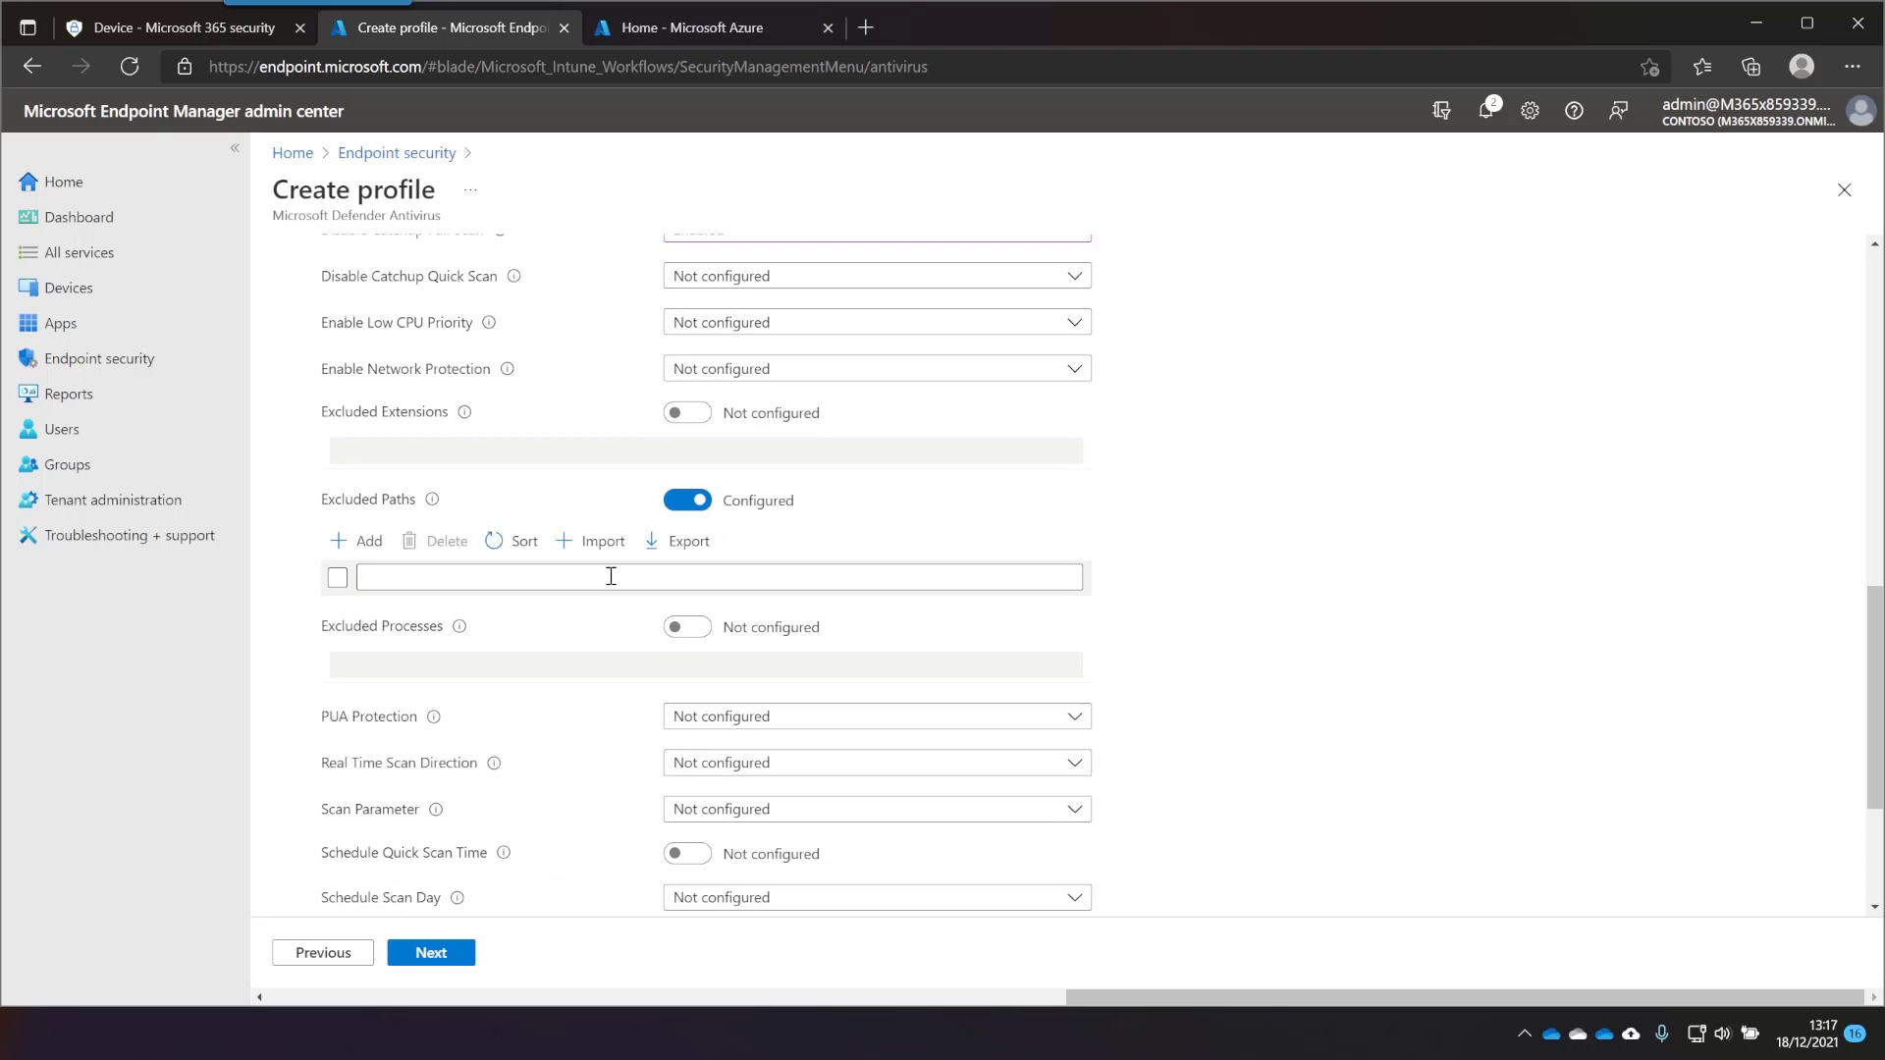
pyautogui.write('C:\\ExampleExcludedPath')
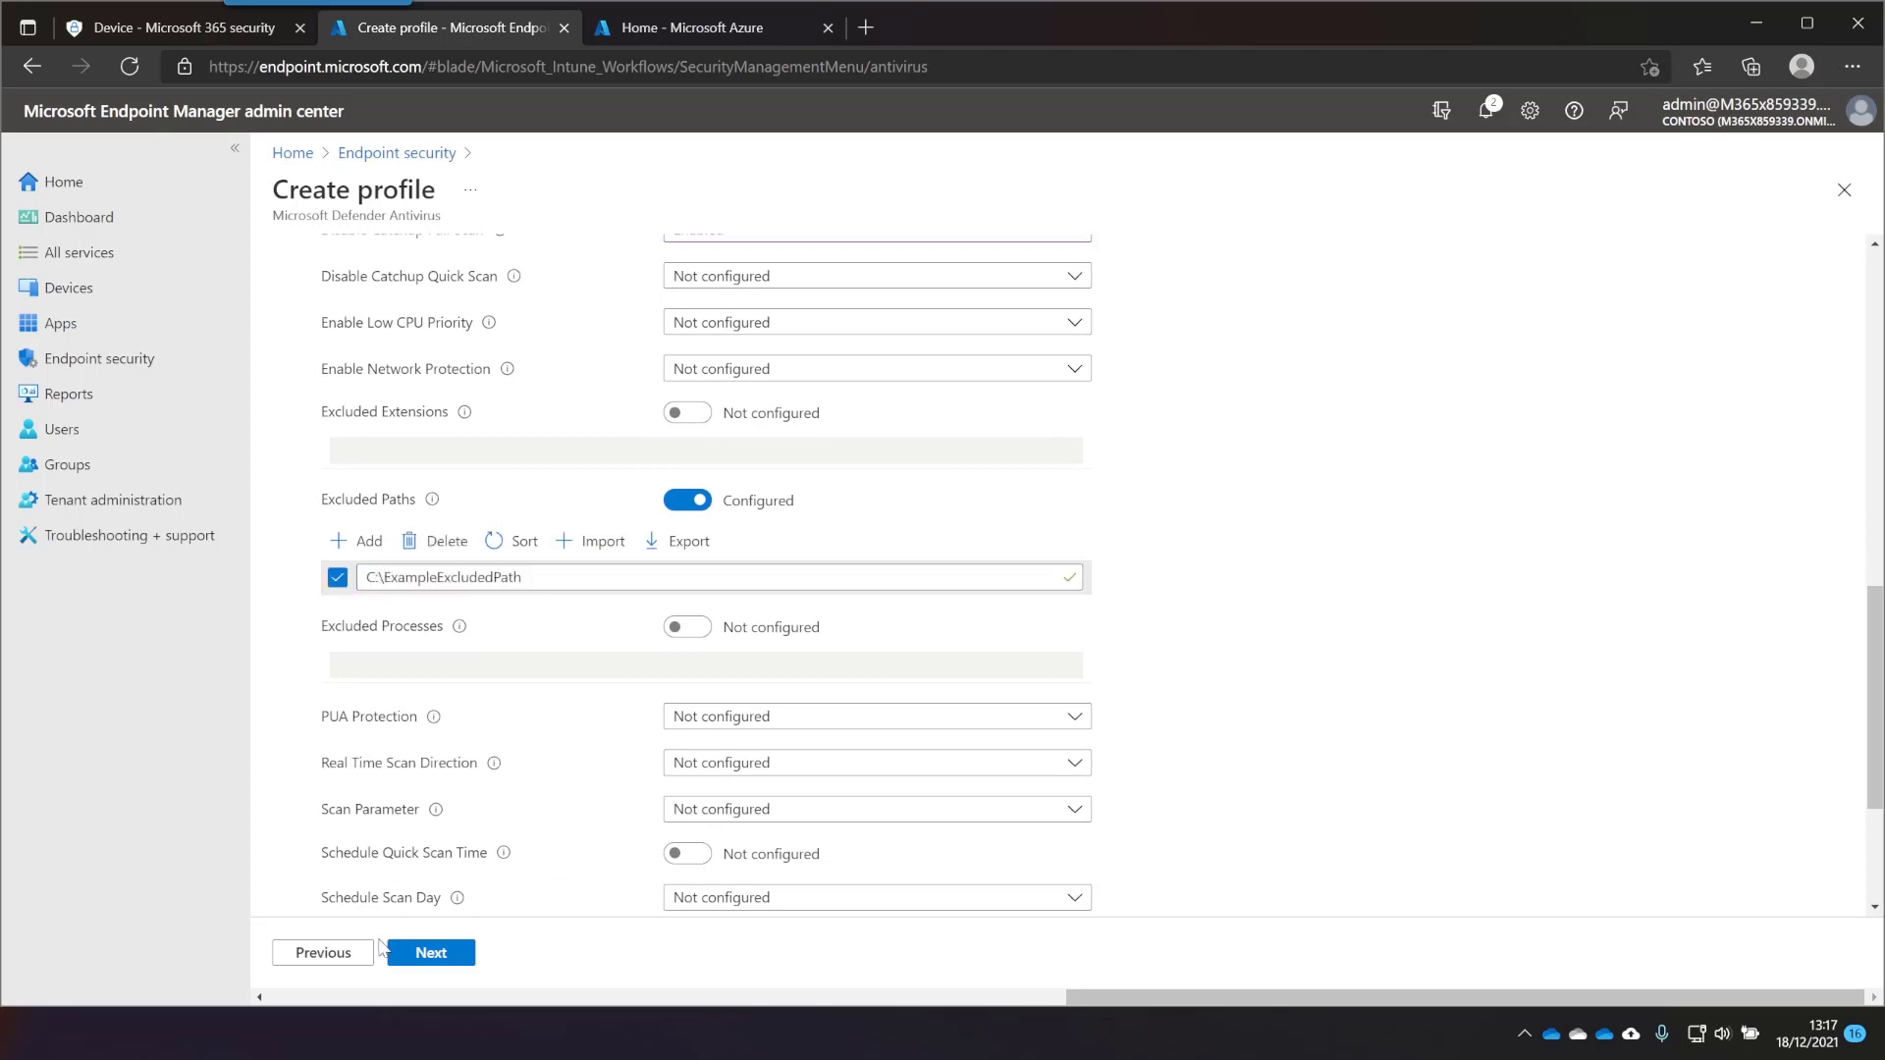
pyautogui.scroll(-3)
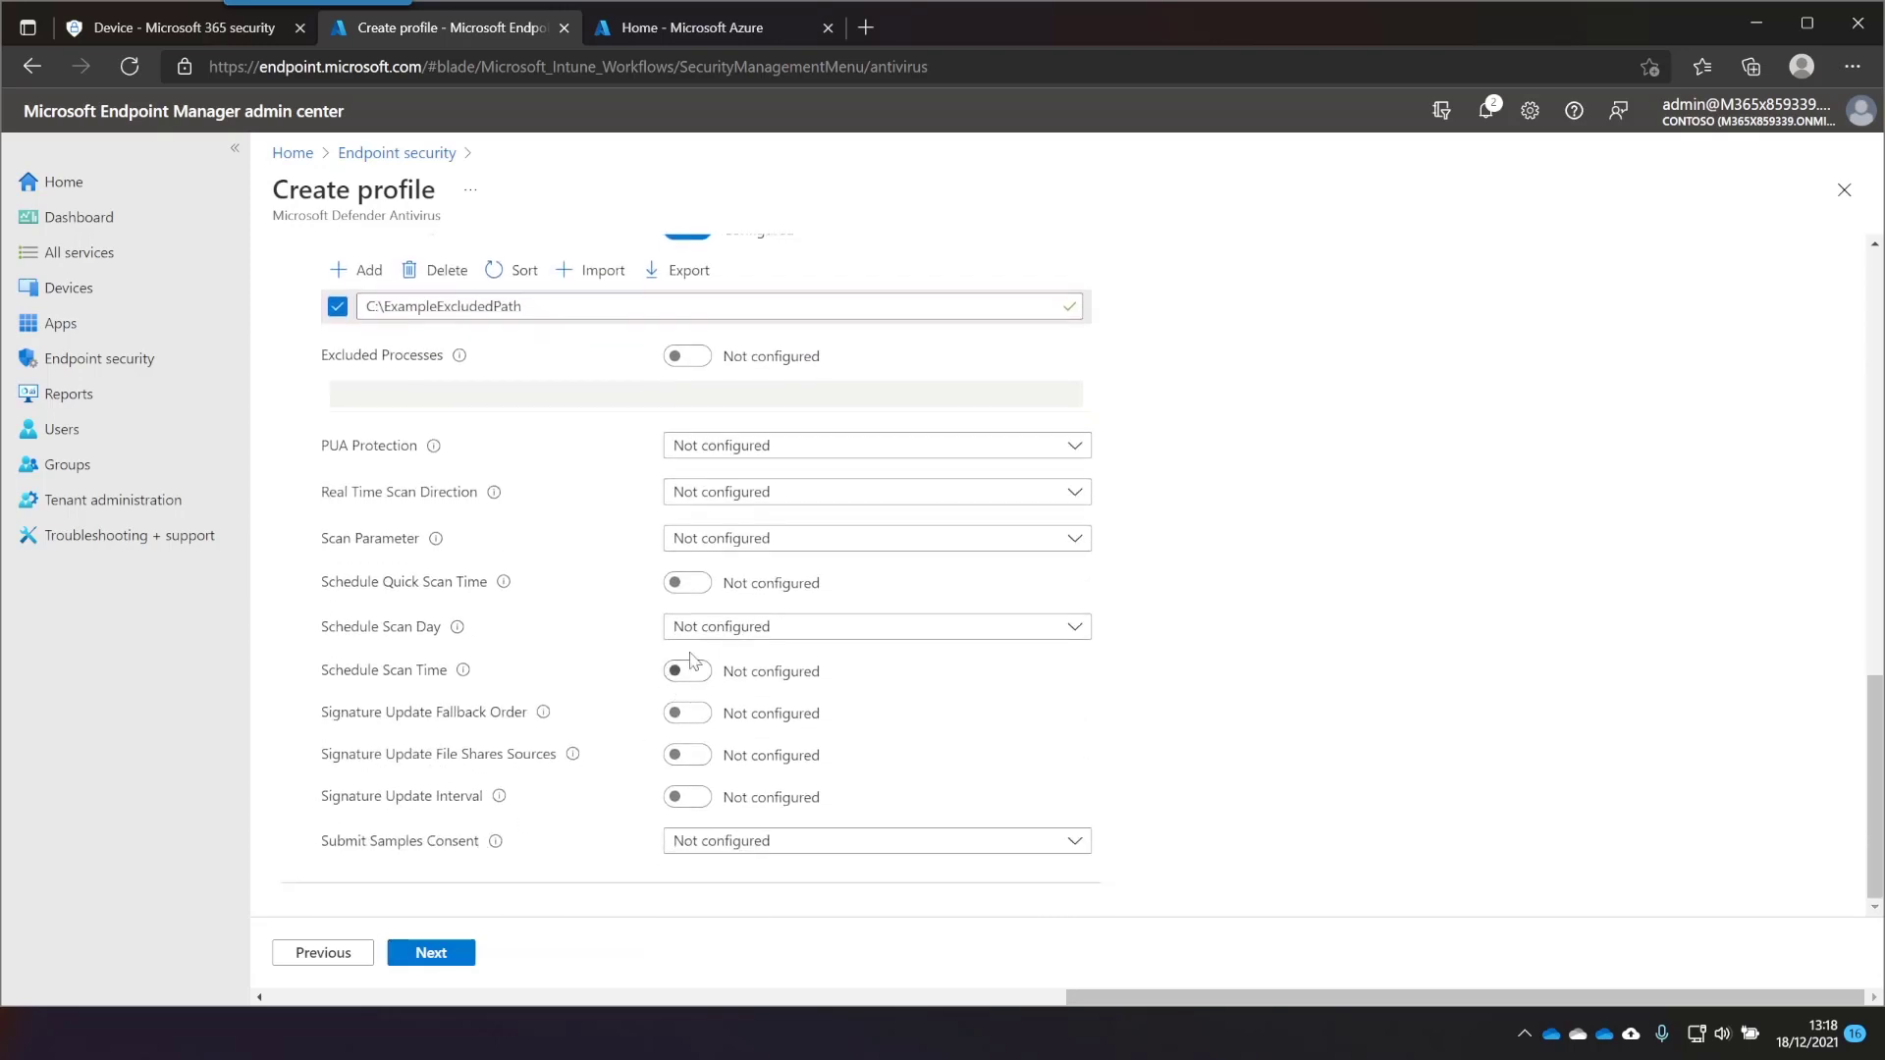
pyautogui.click(874, 627)
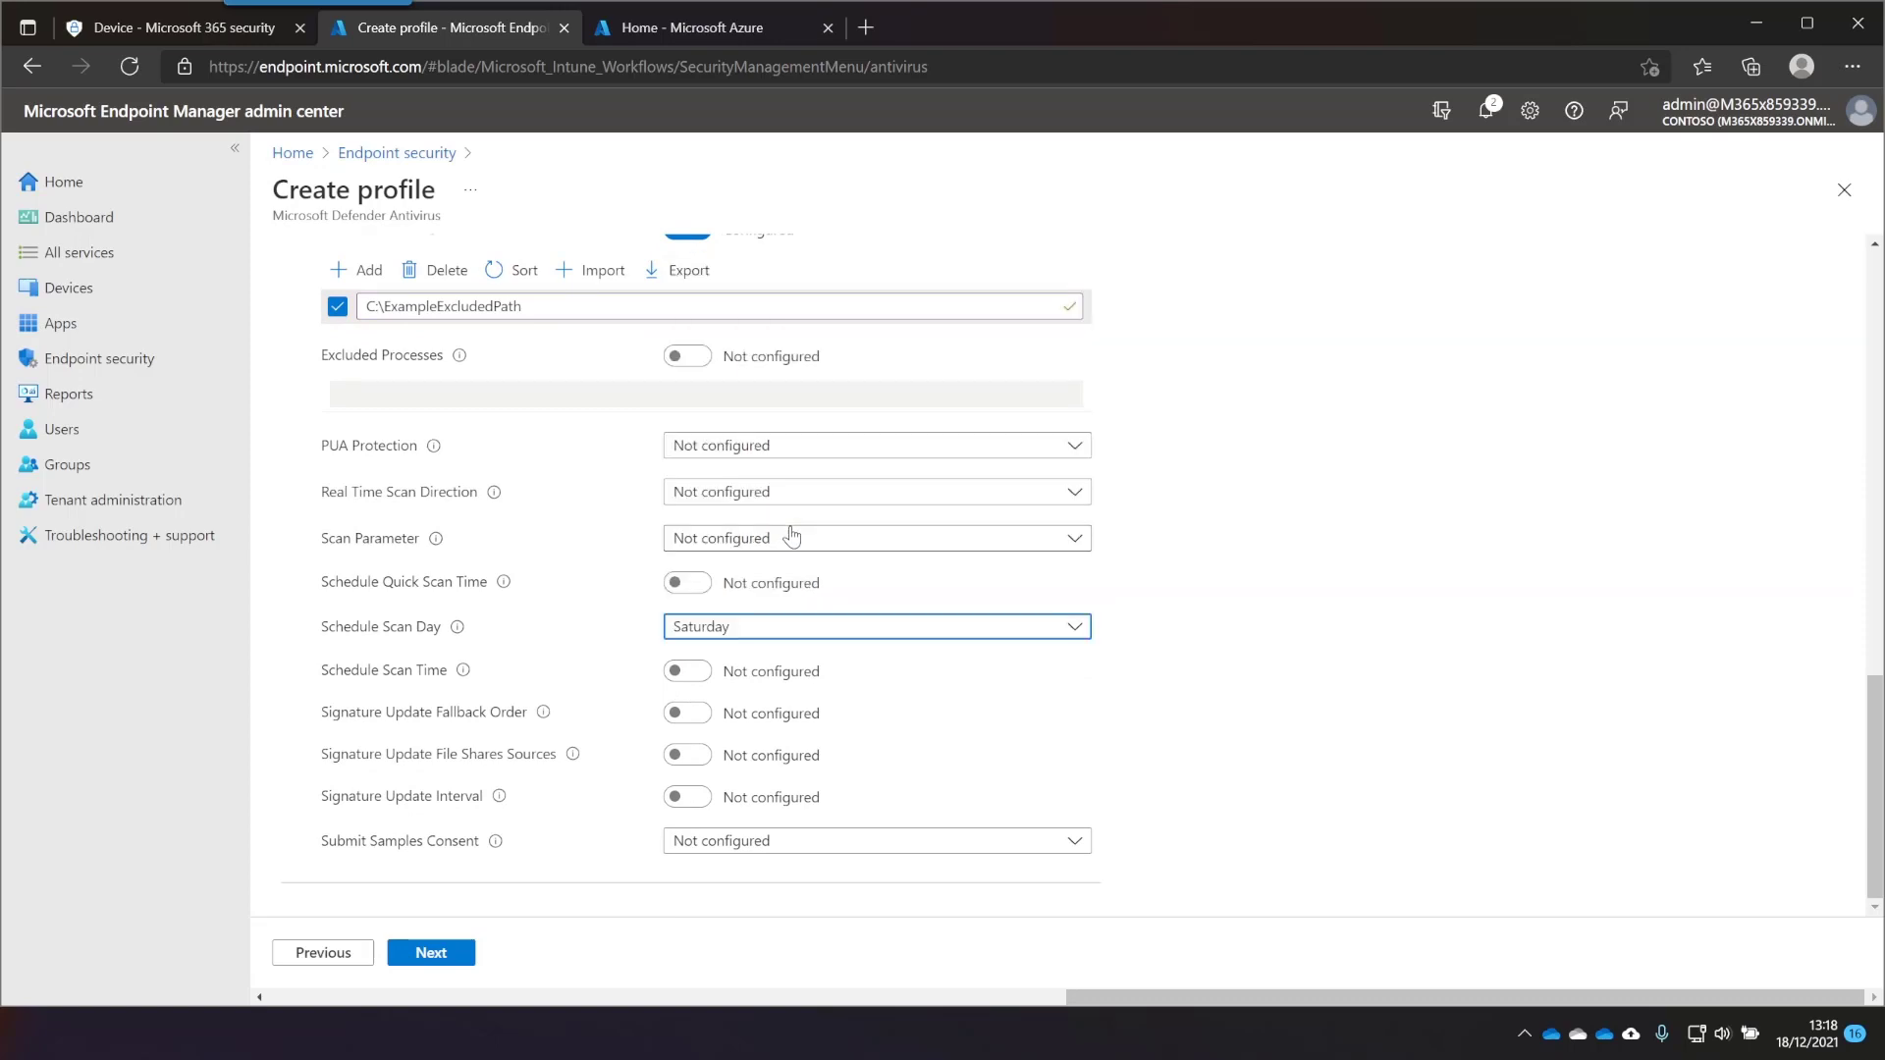
pyautogui.click(430, 952)
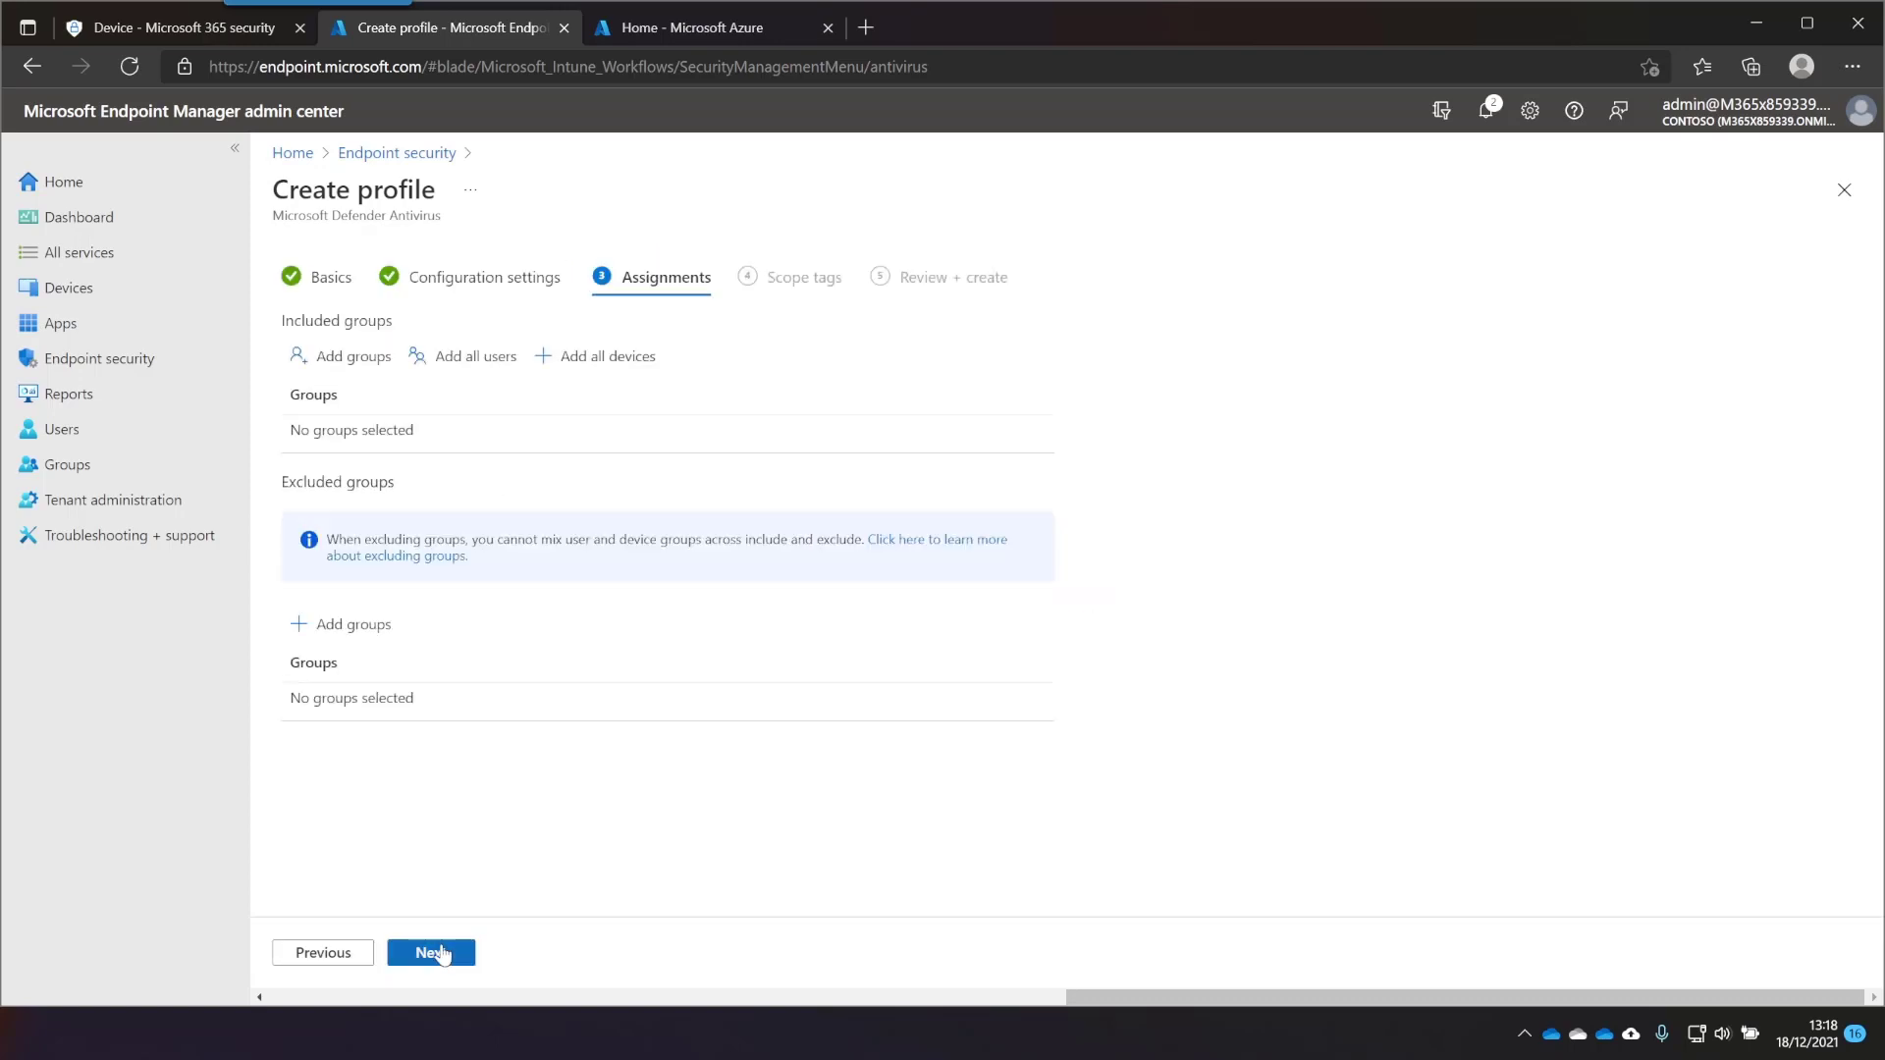
pyautogui.click(353, 356)
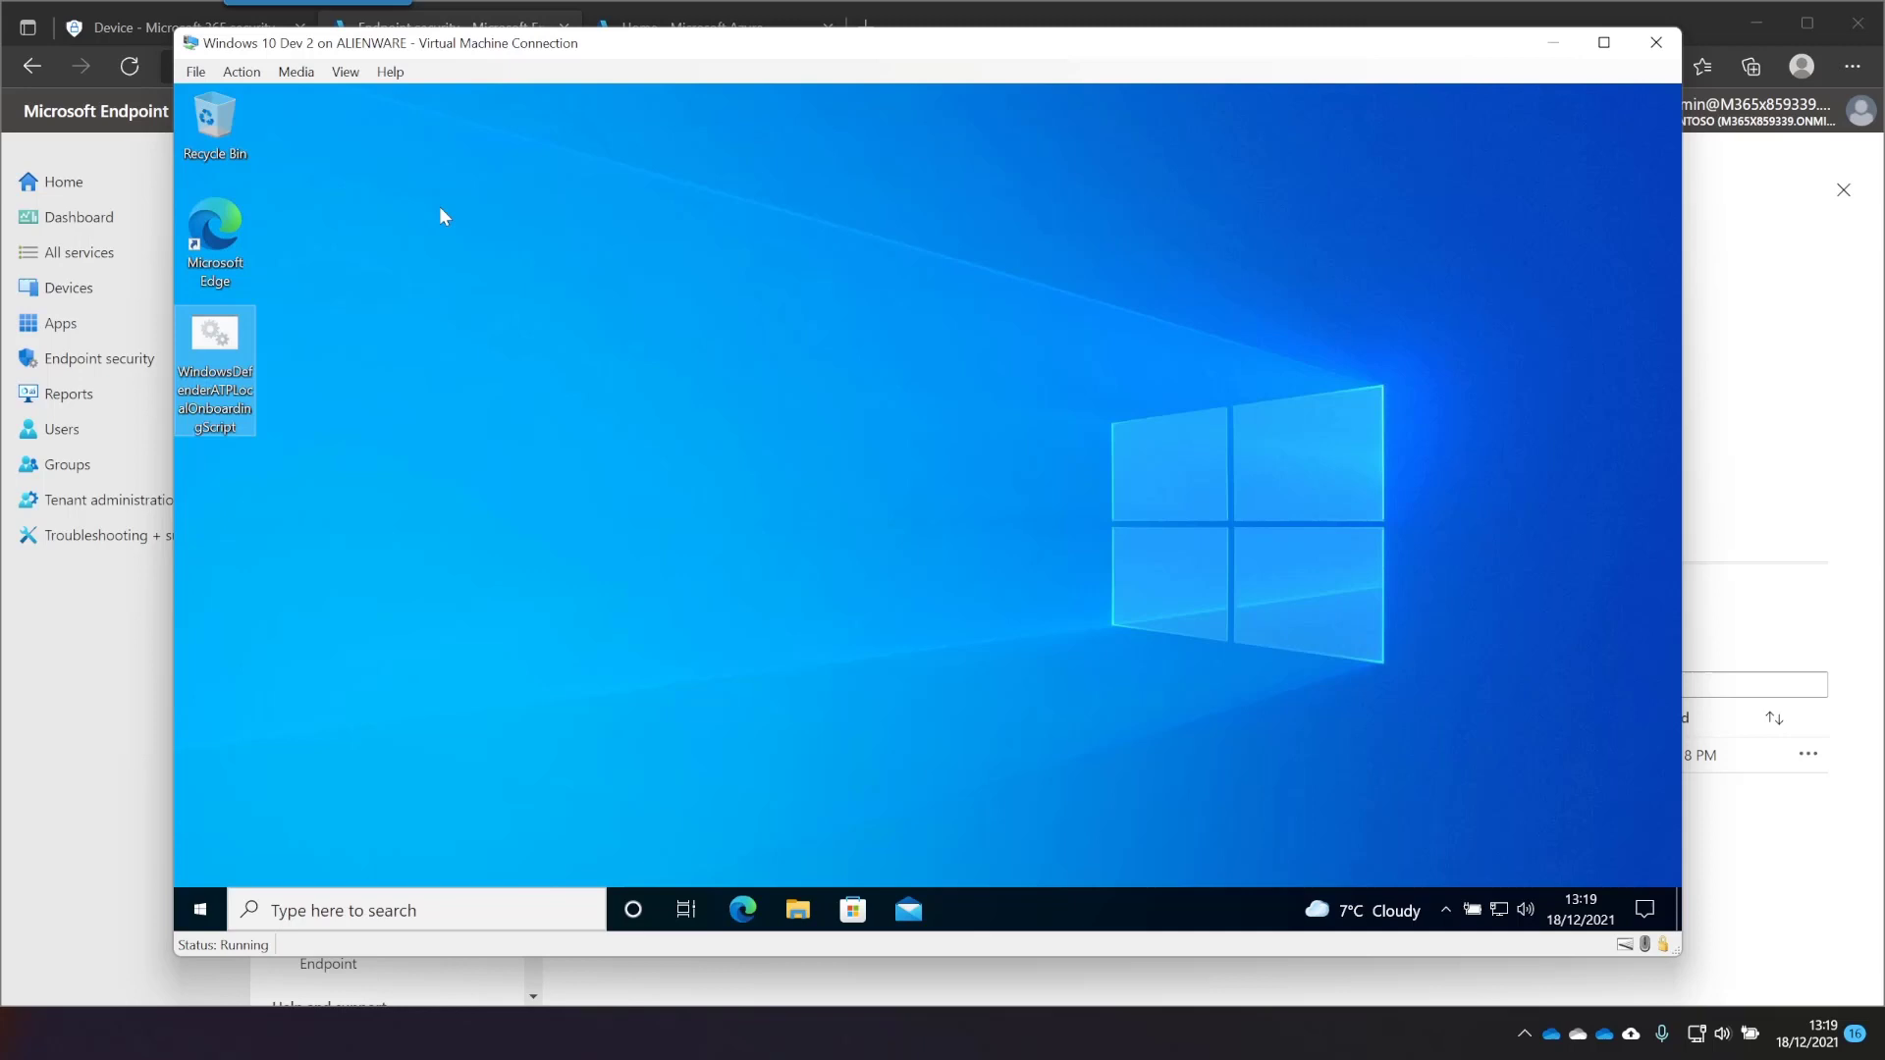
pyautogui.moveTo(1487, 916)
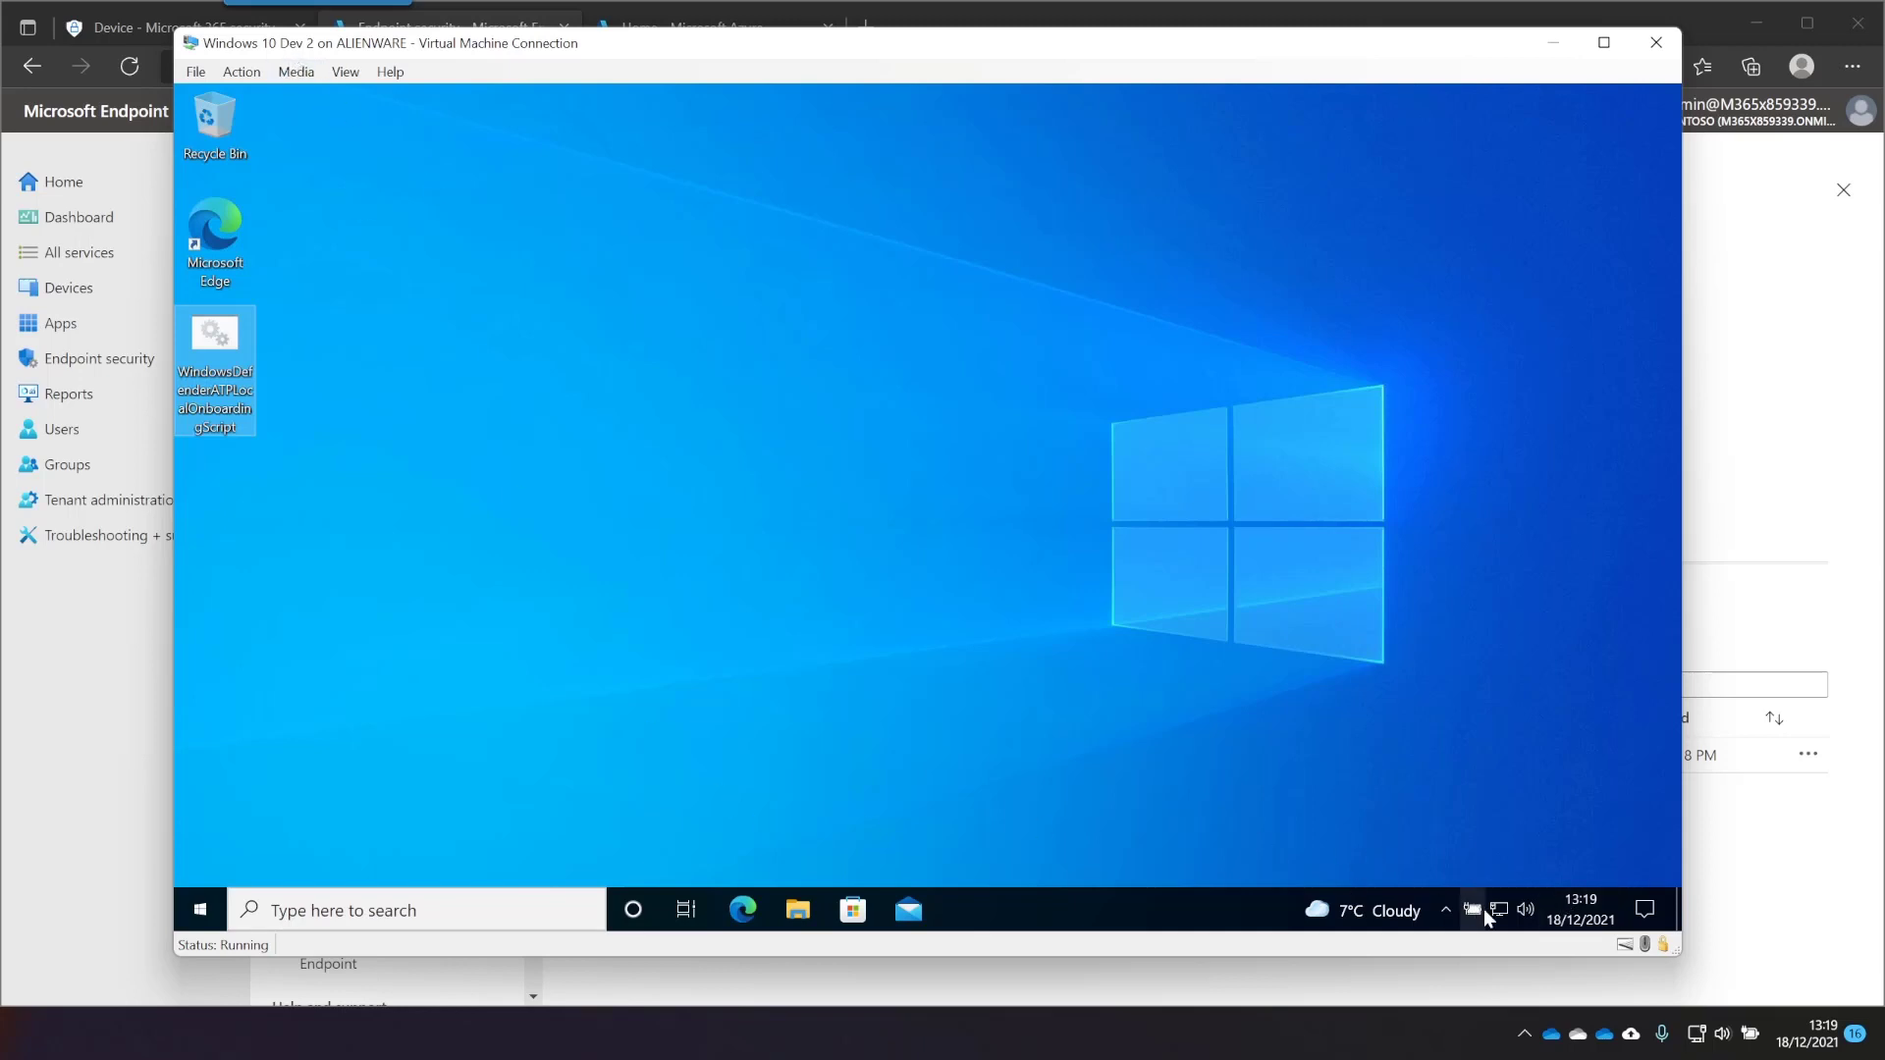
# Search 'fire' on the Windows 10 VM to check Windows Defender Firewall is on
pyautogui.click(199, 910)
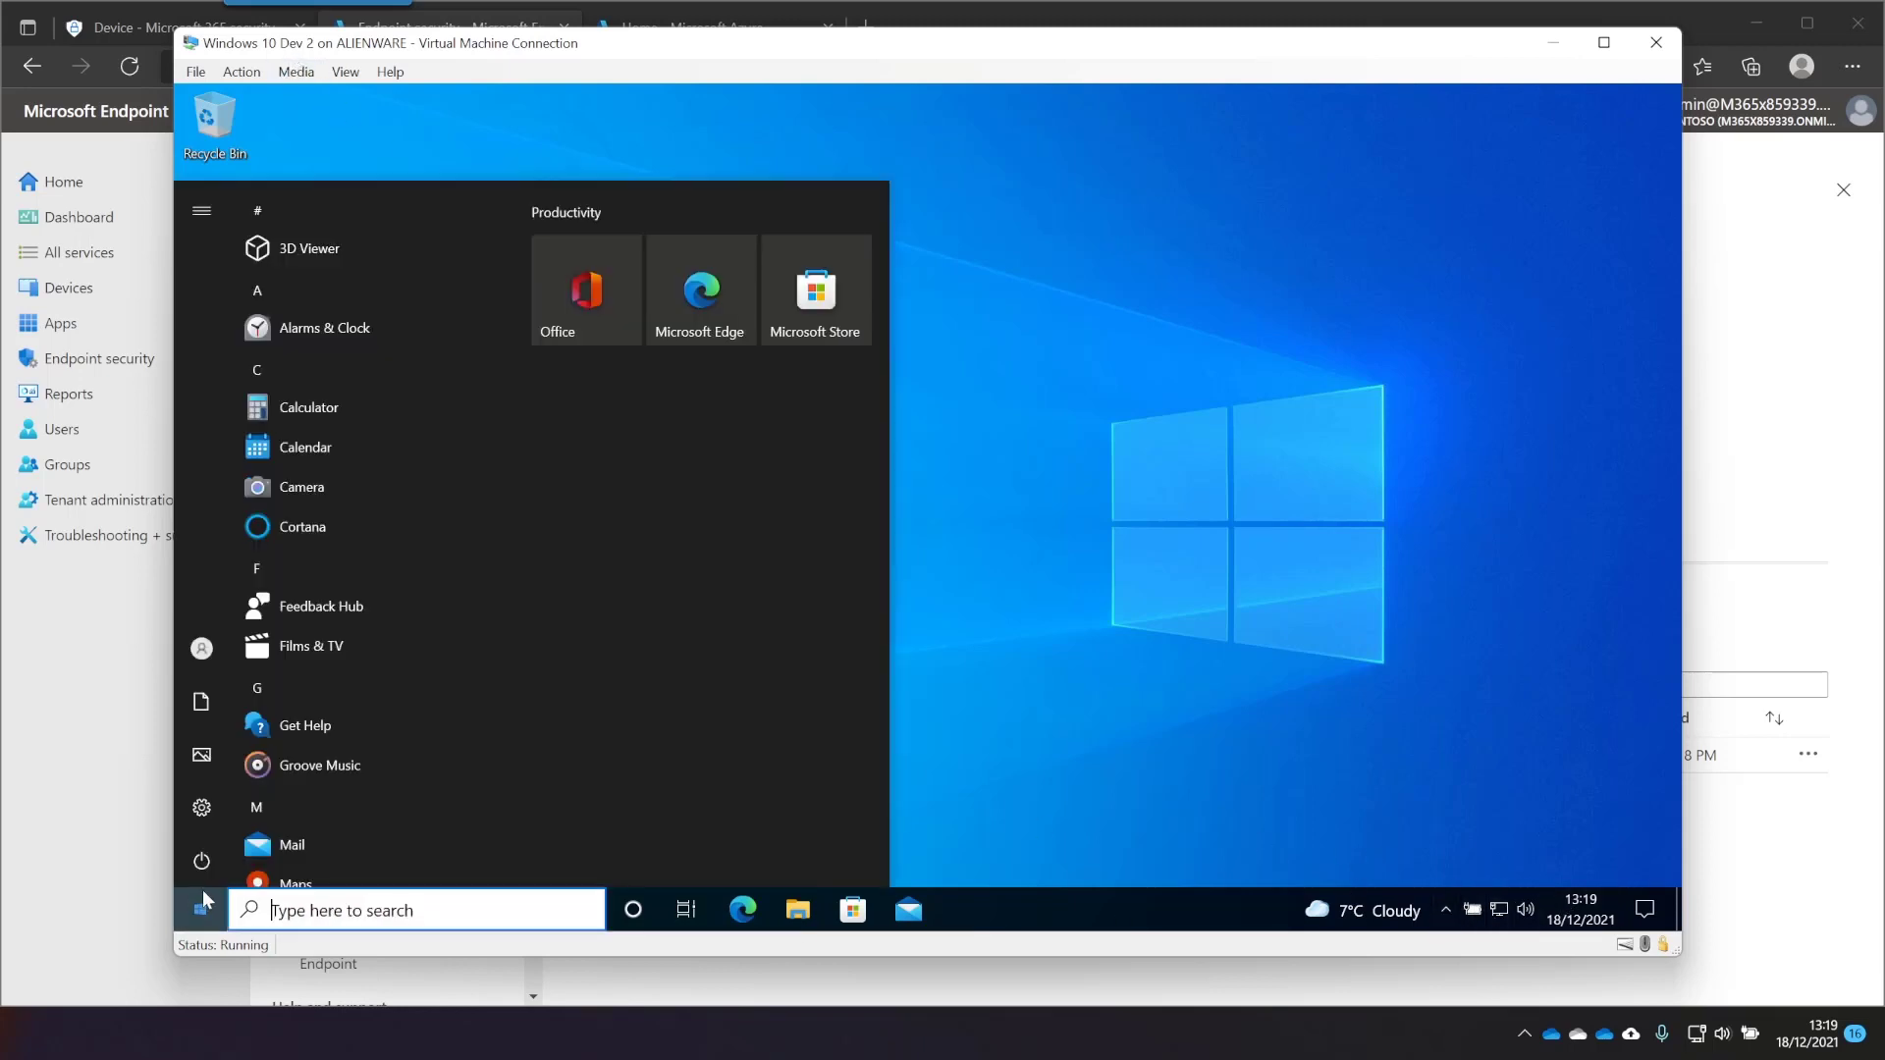
pyautogui.write('fire')
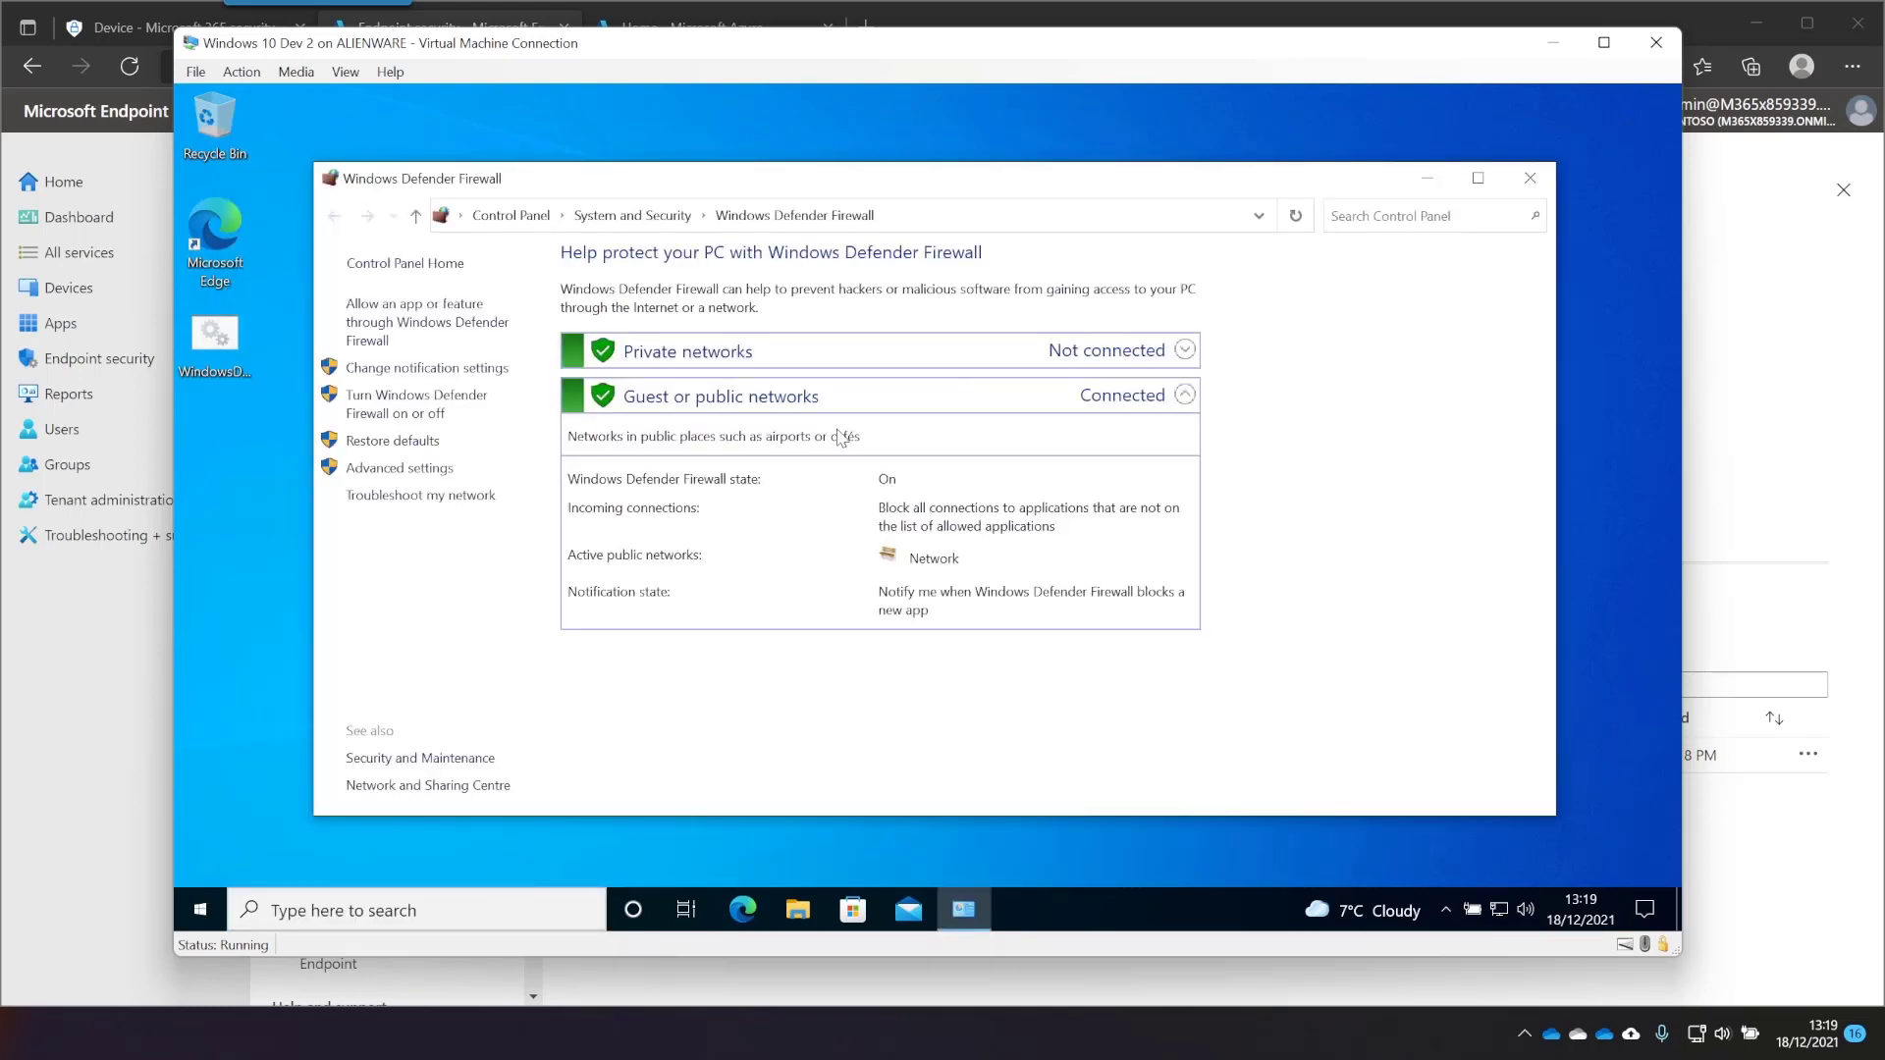
pyautogui.click(200, 911)
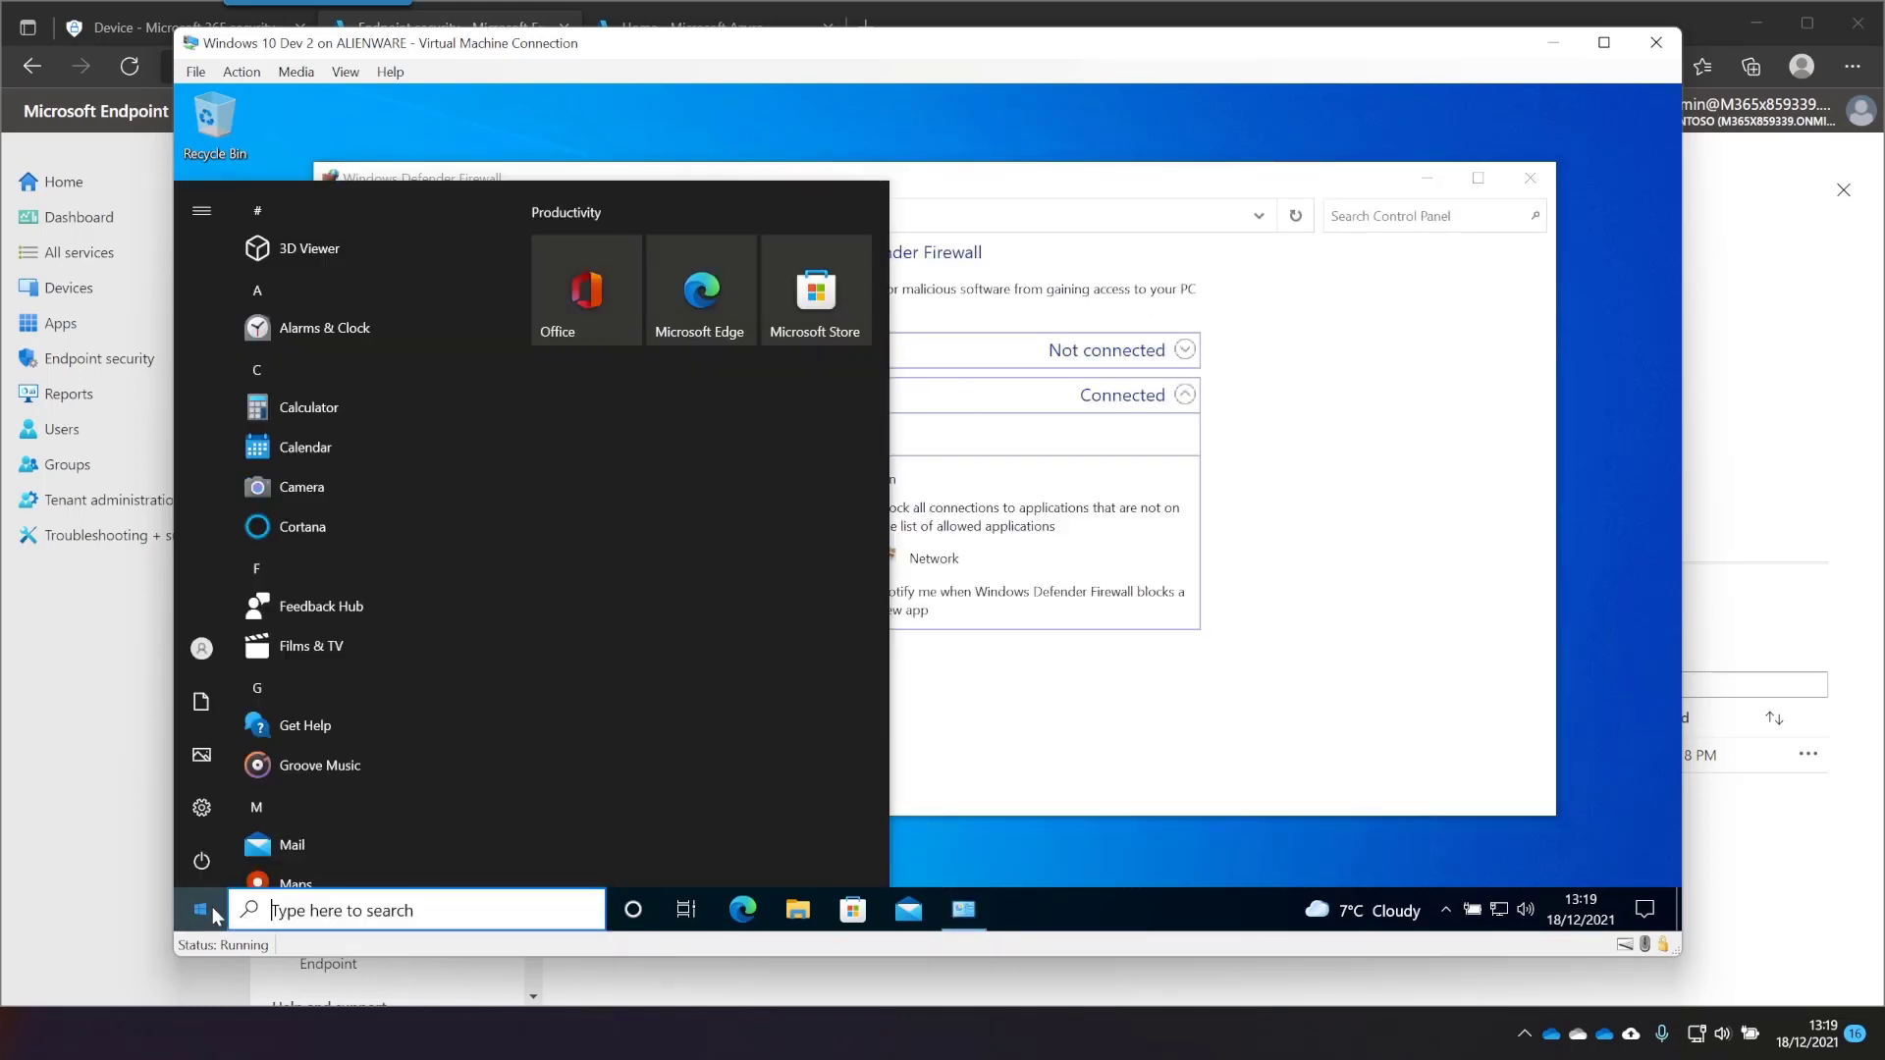
# Search 'defe' and open the Windows 10 VM's antivirus exclusions page in Windows Security
pyautogui.write('fe')
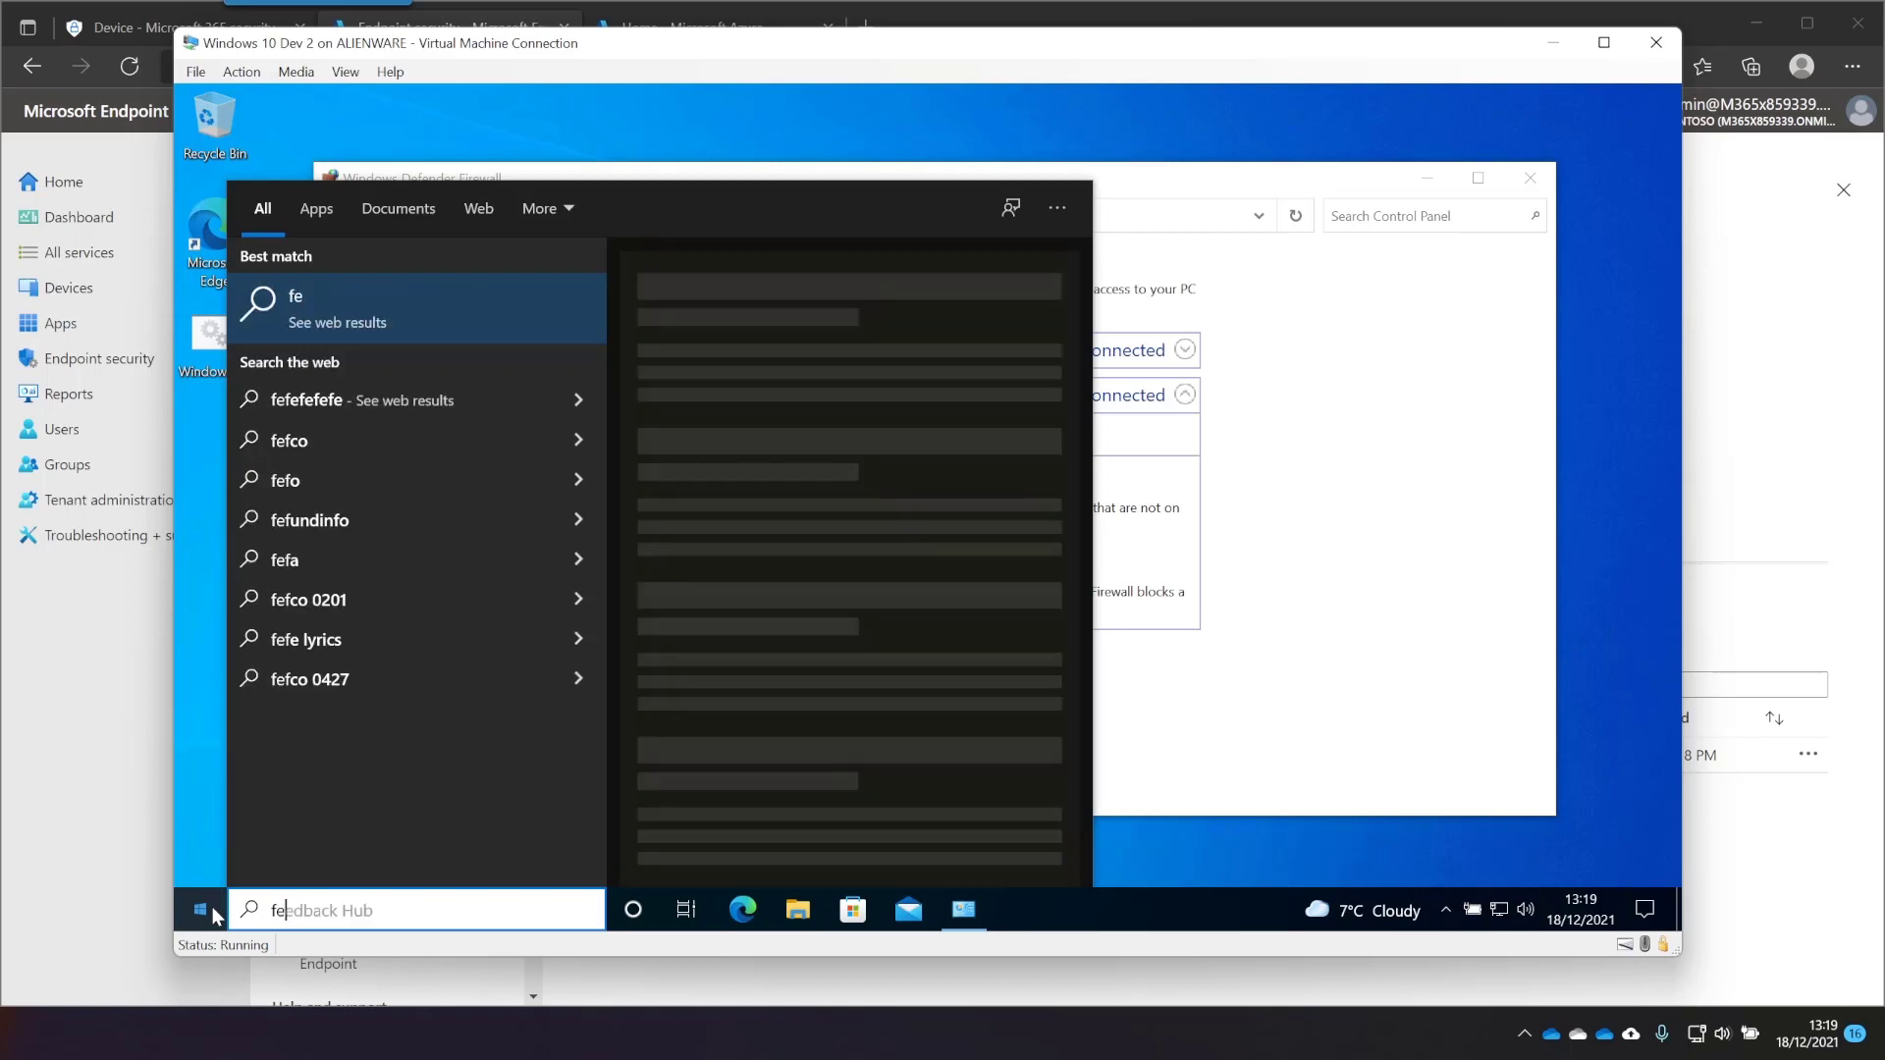
pyautogui.write('defe')
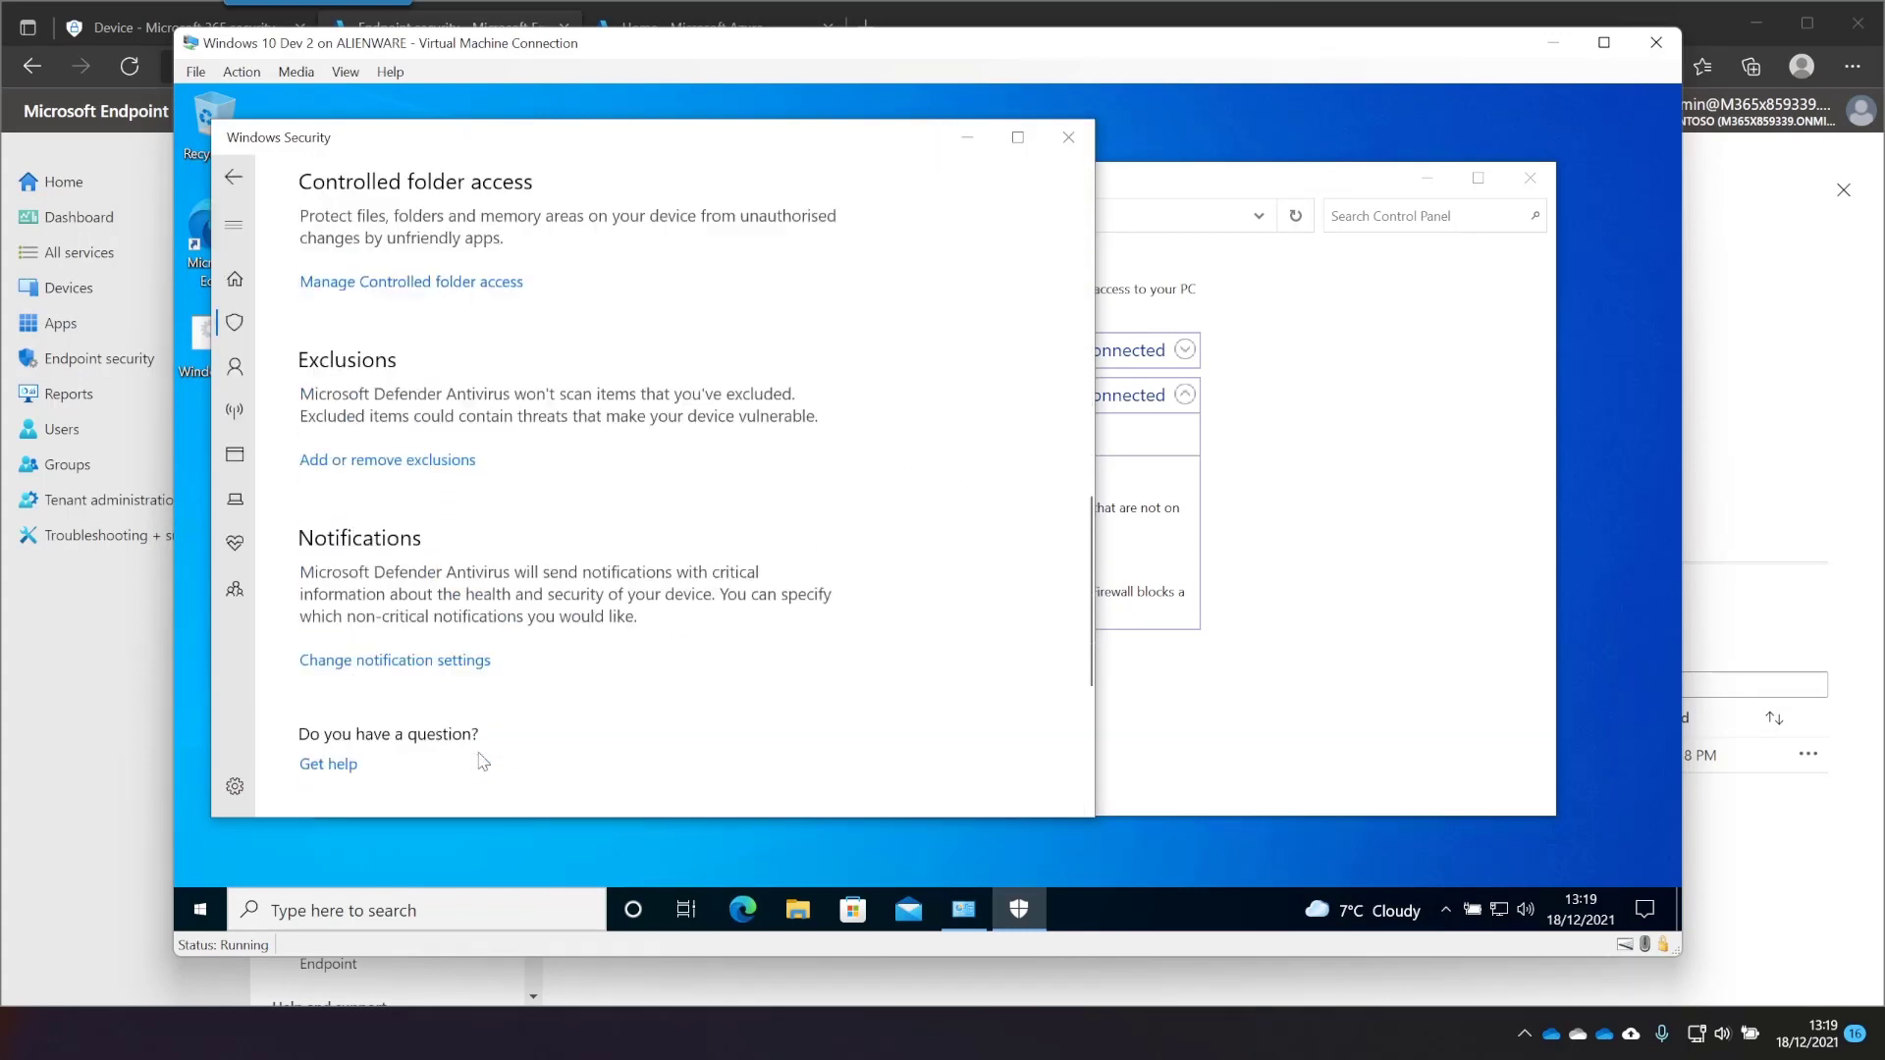
pyautogui.click(387, 460)
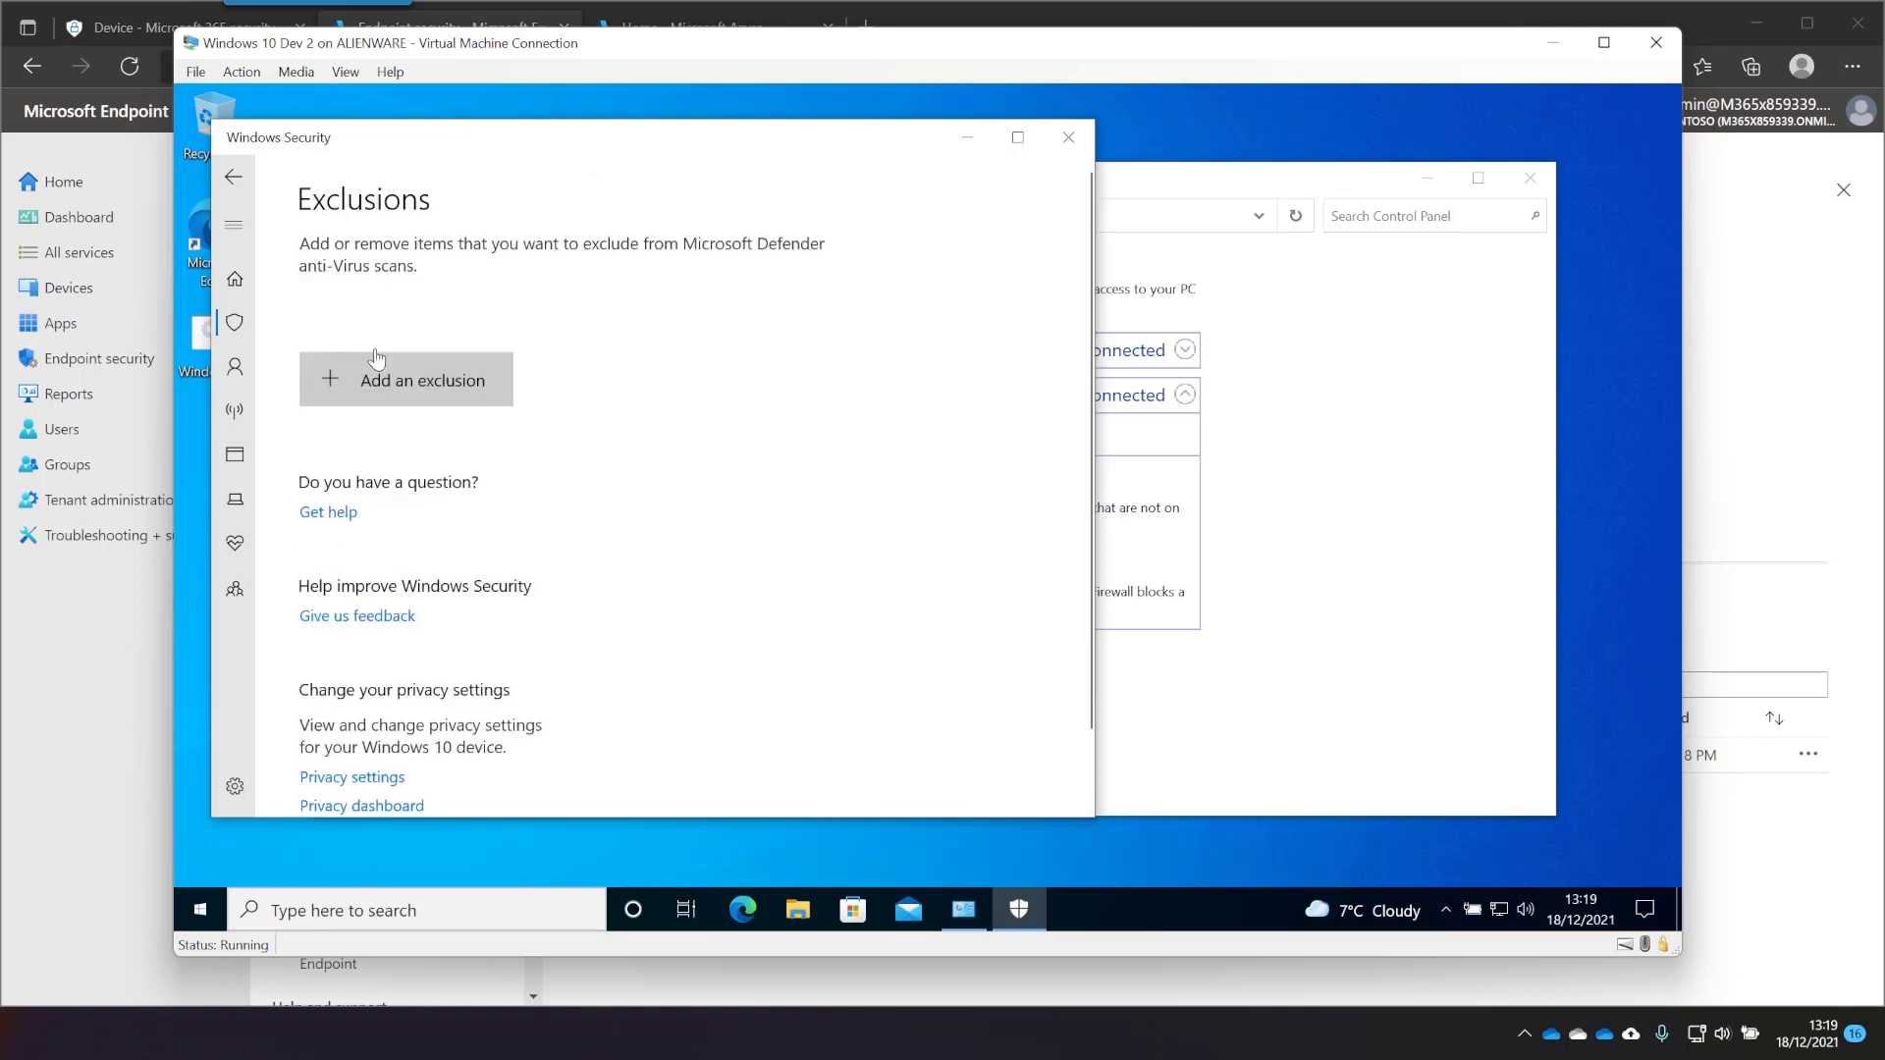
pyautogui.moveTo(558, 635)
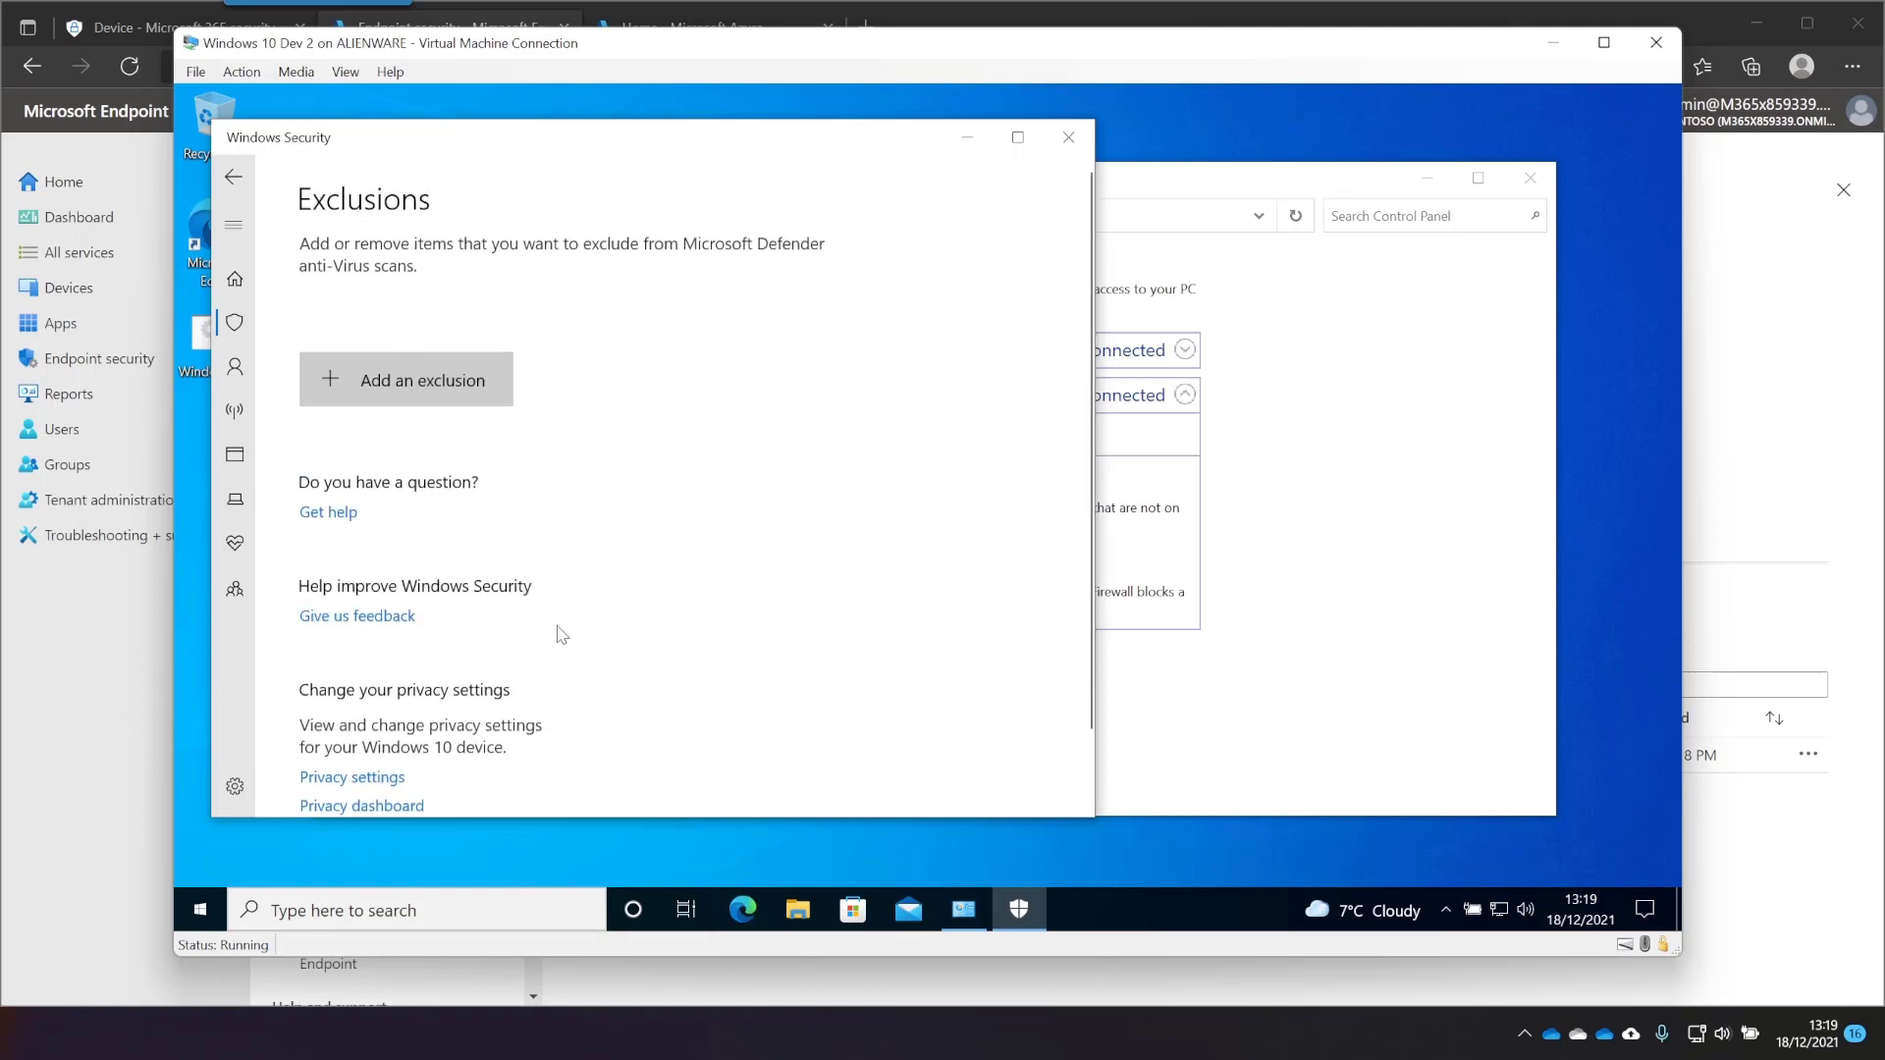
pyautogui.click(1065, 138)
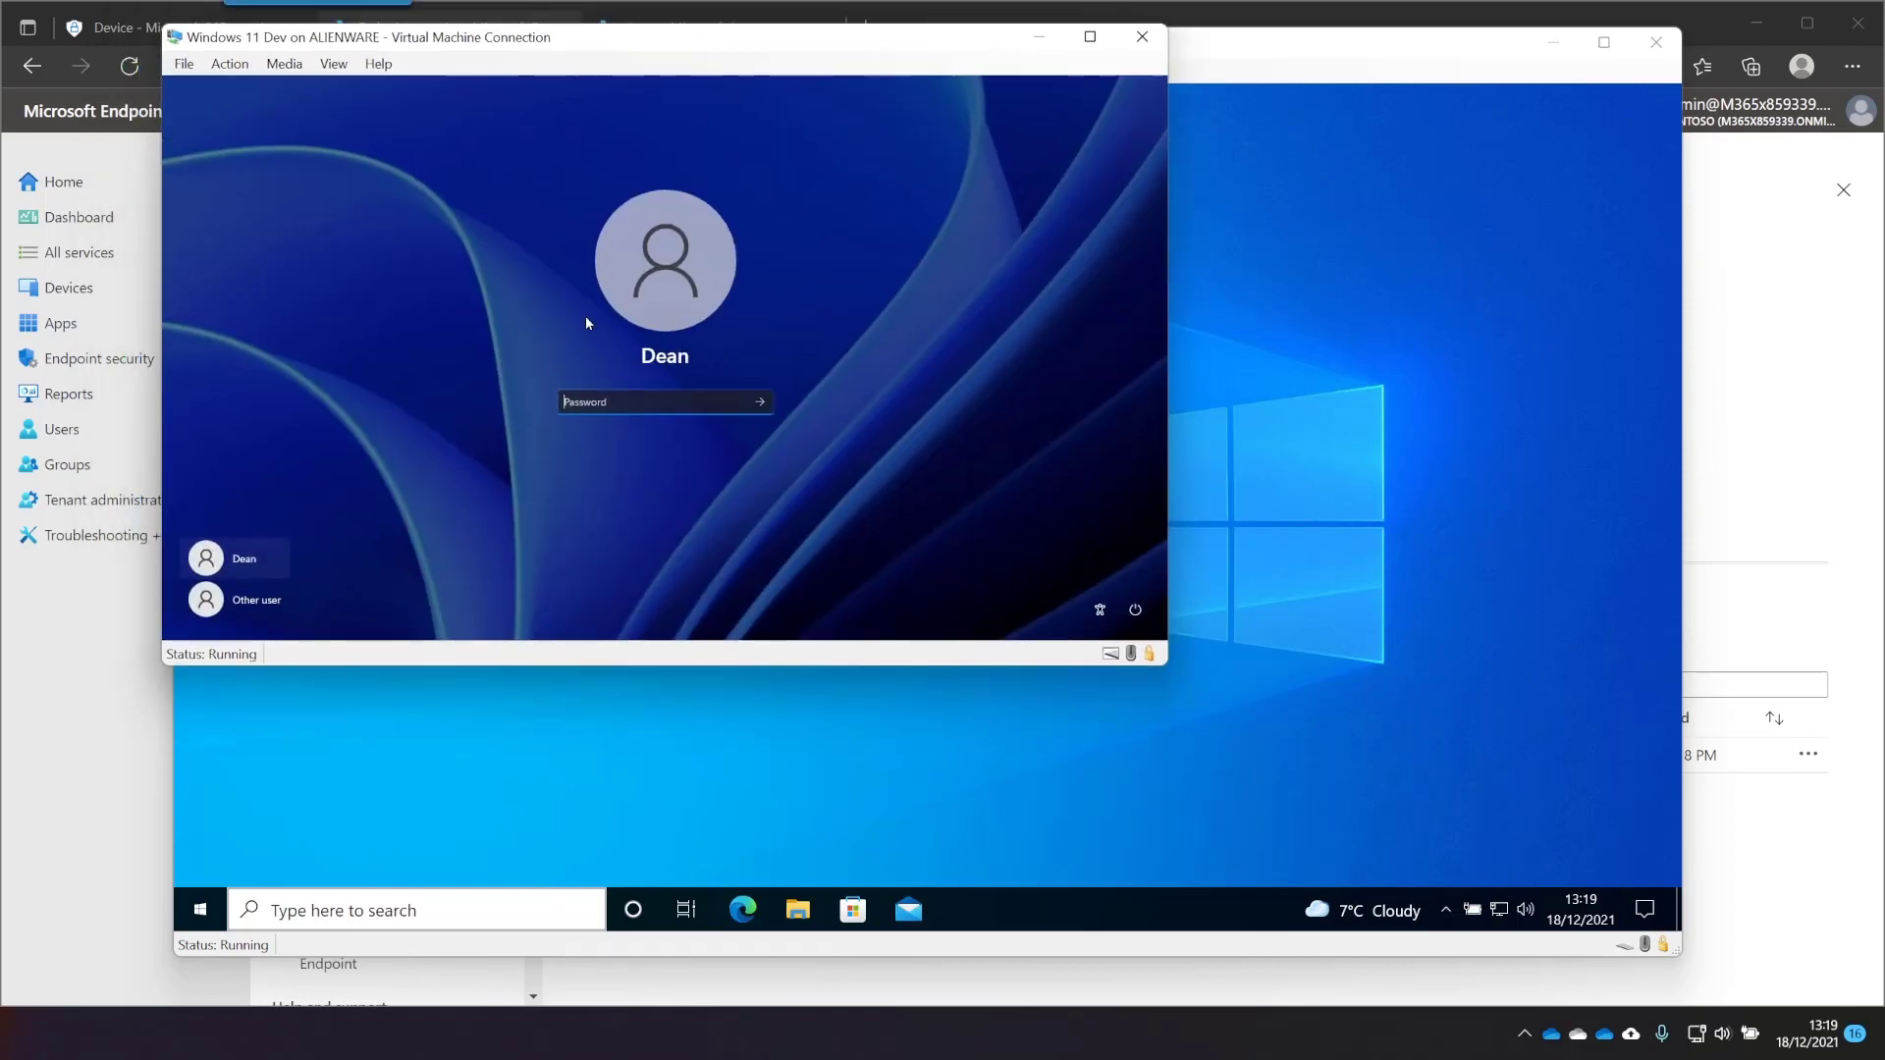
# Check Windows 11 firewall status: domain and private off, public on, then close the window
pyautogui.click(748, 904)
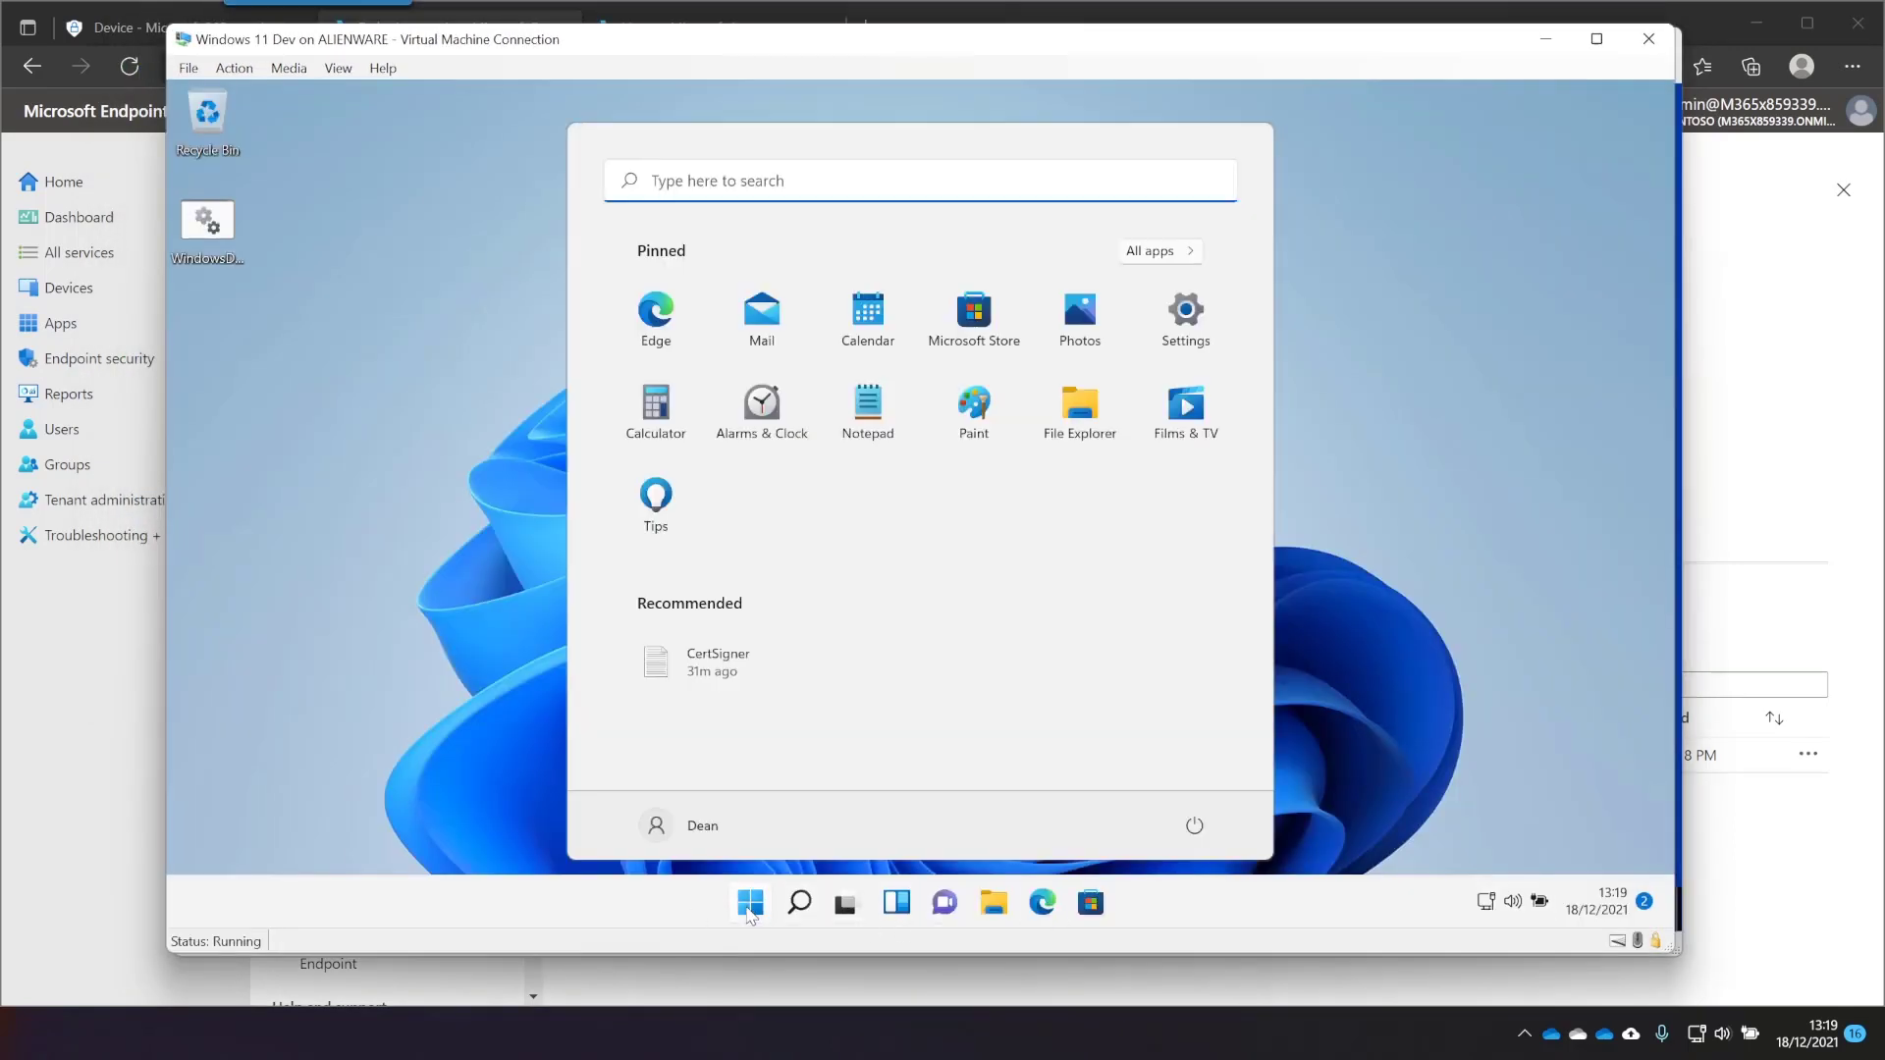
pyautogui.write('firewall & network protection')
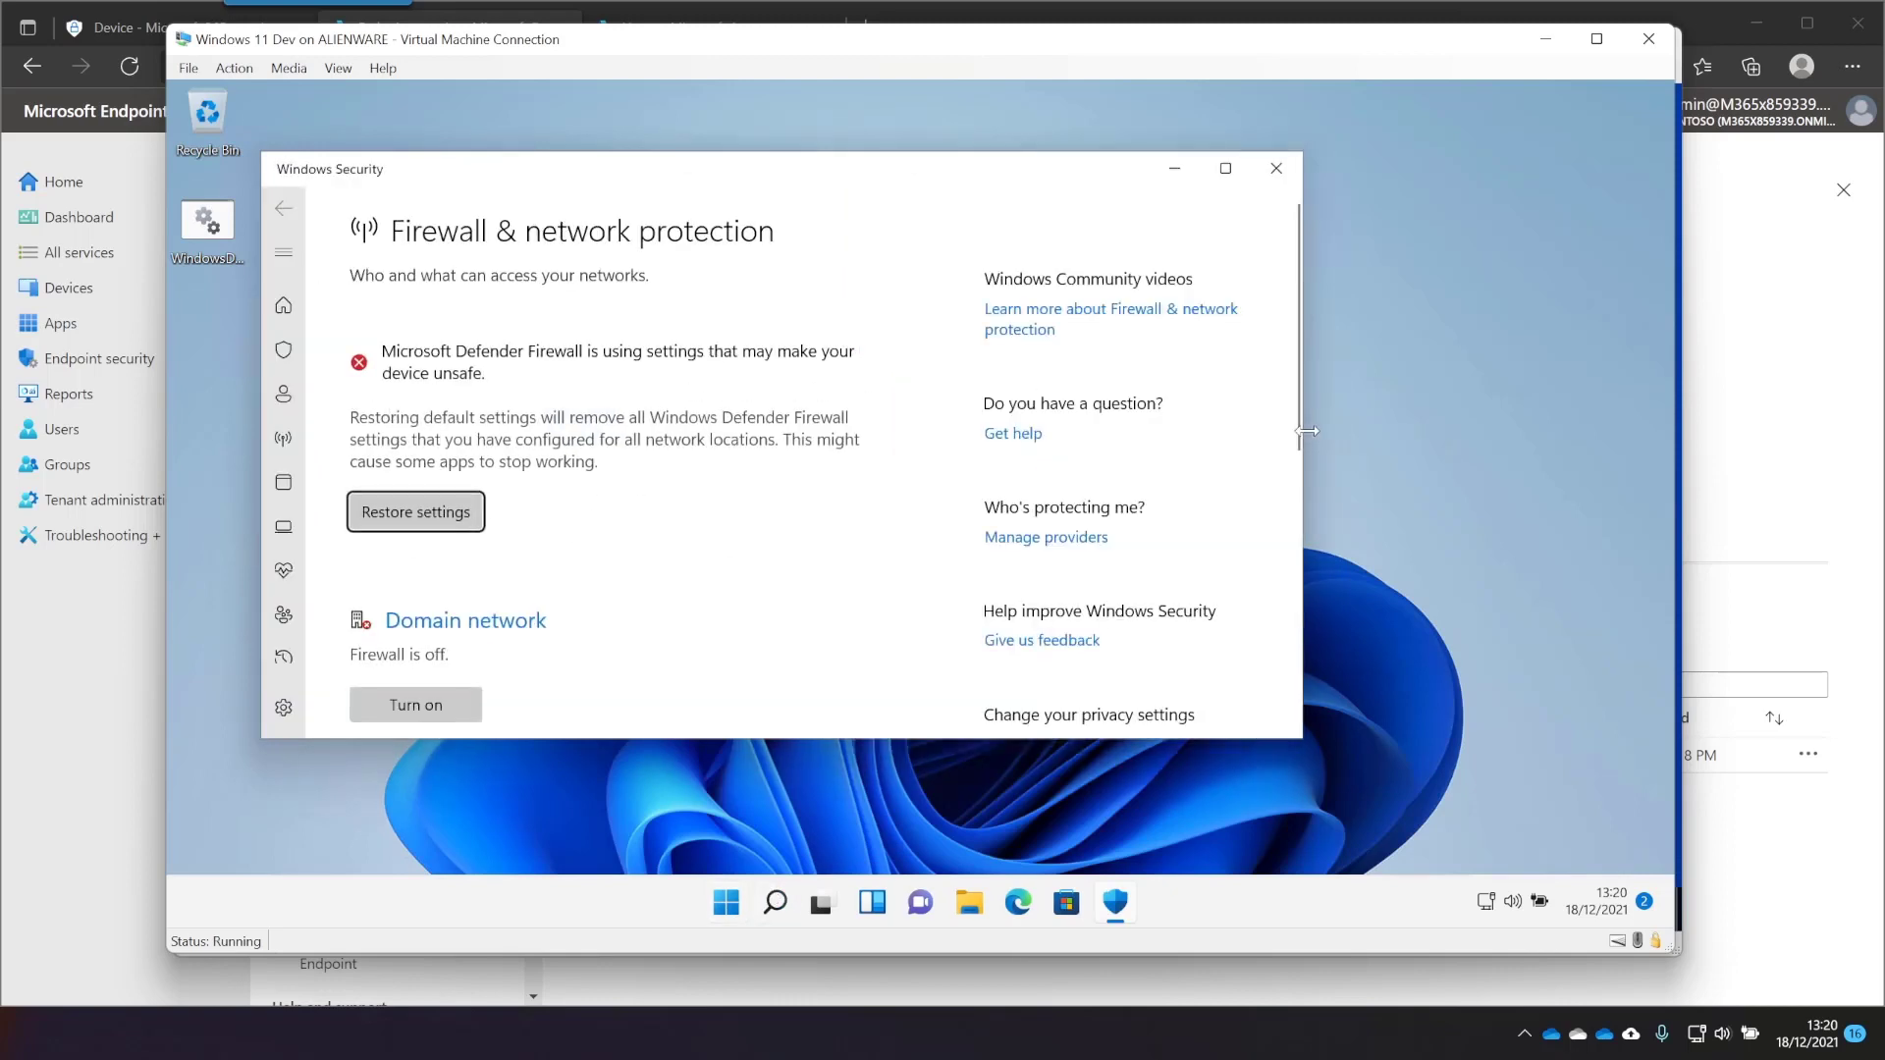
pyautogui.scroll(-3)
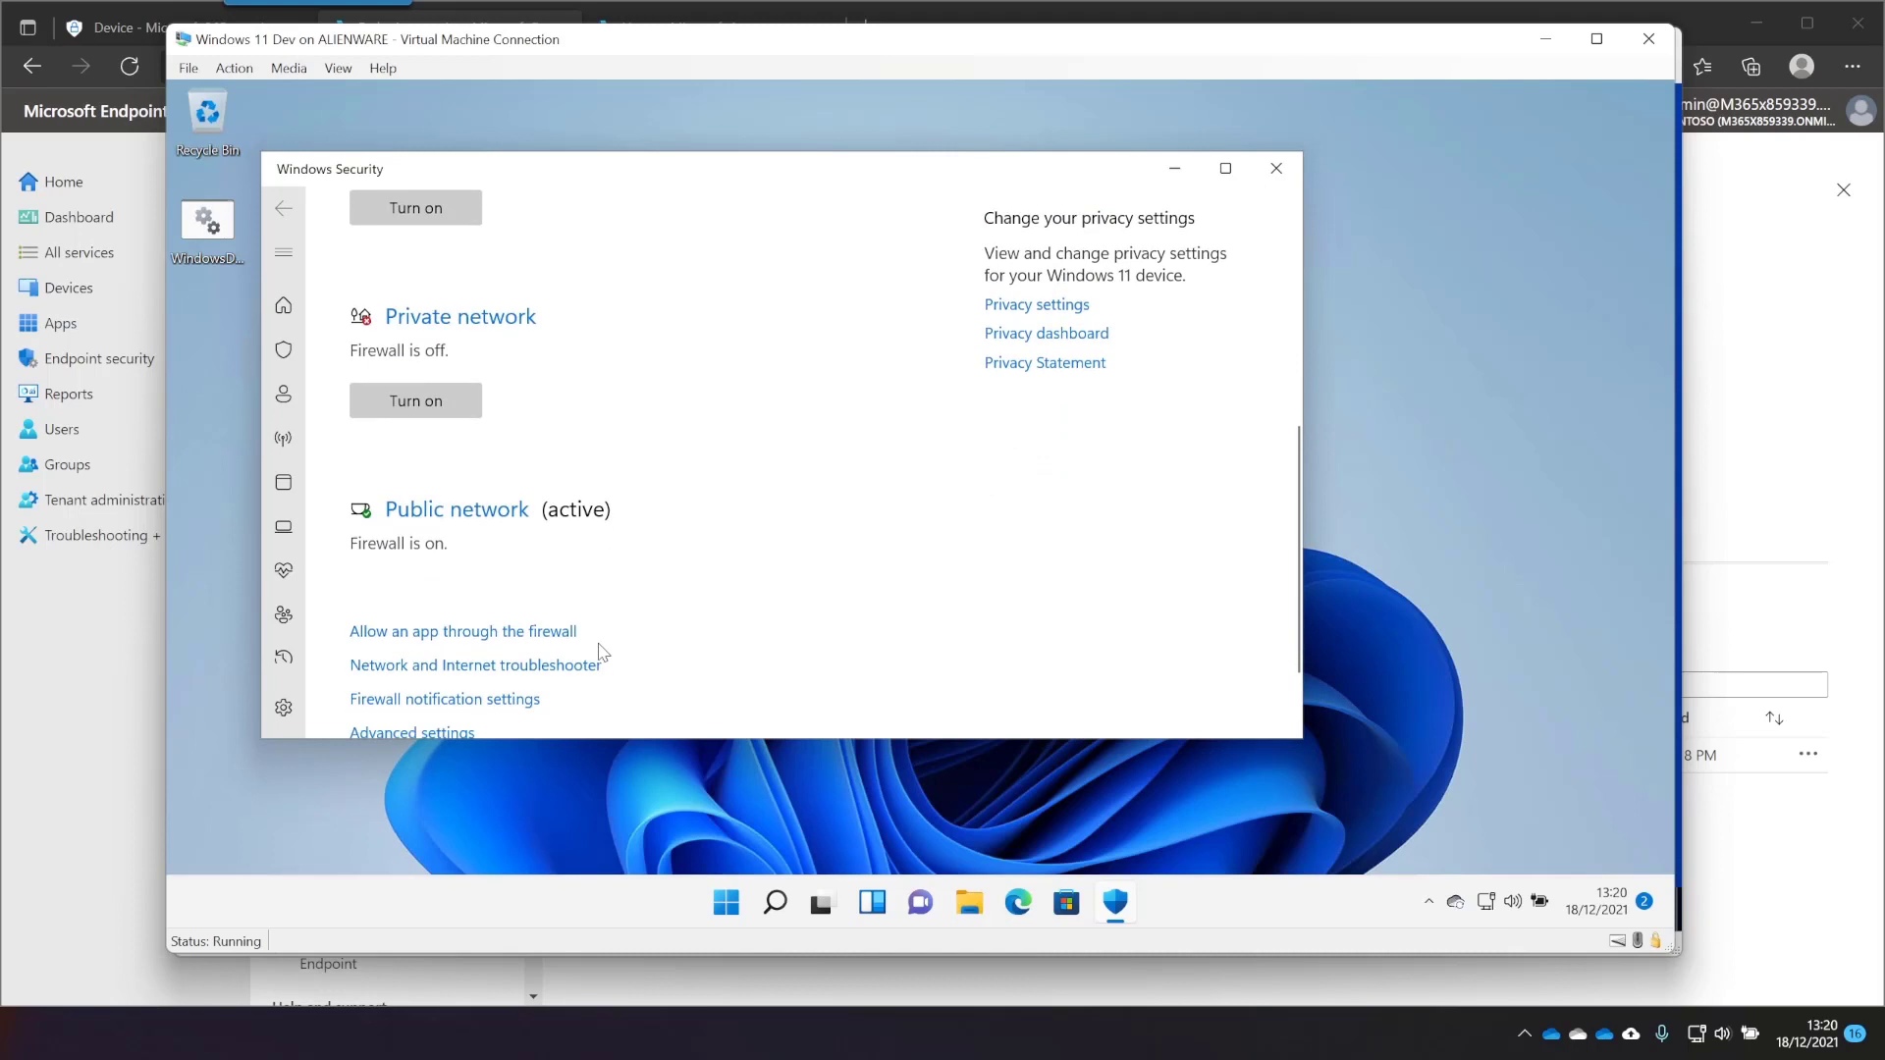
pyautogui.scroll(3)
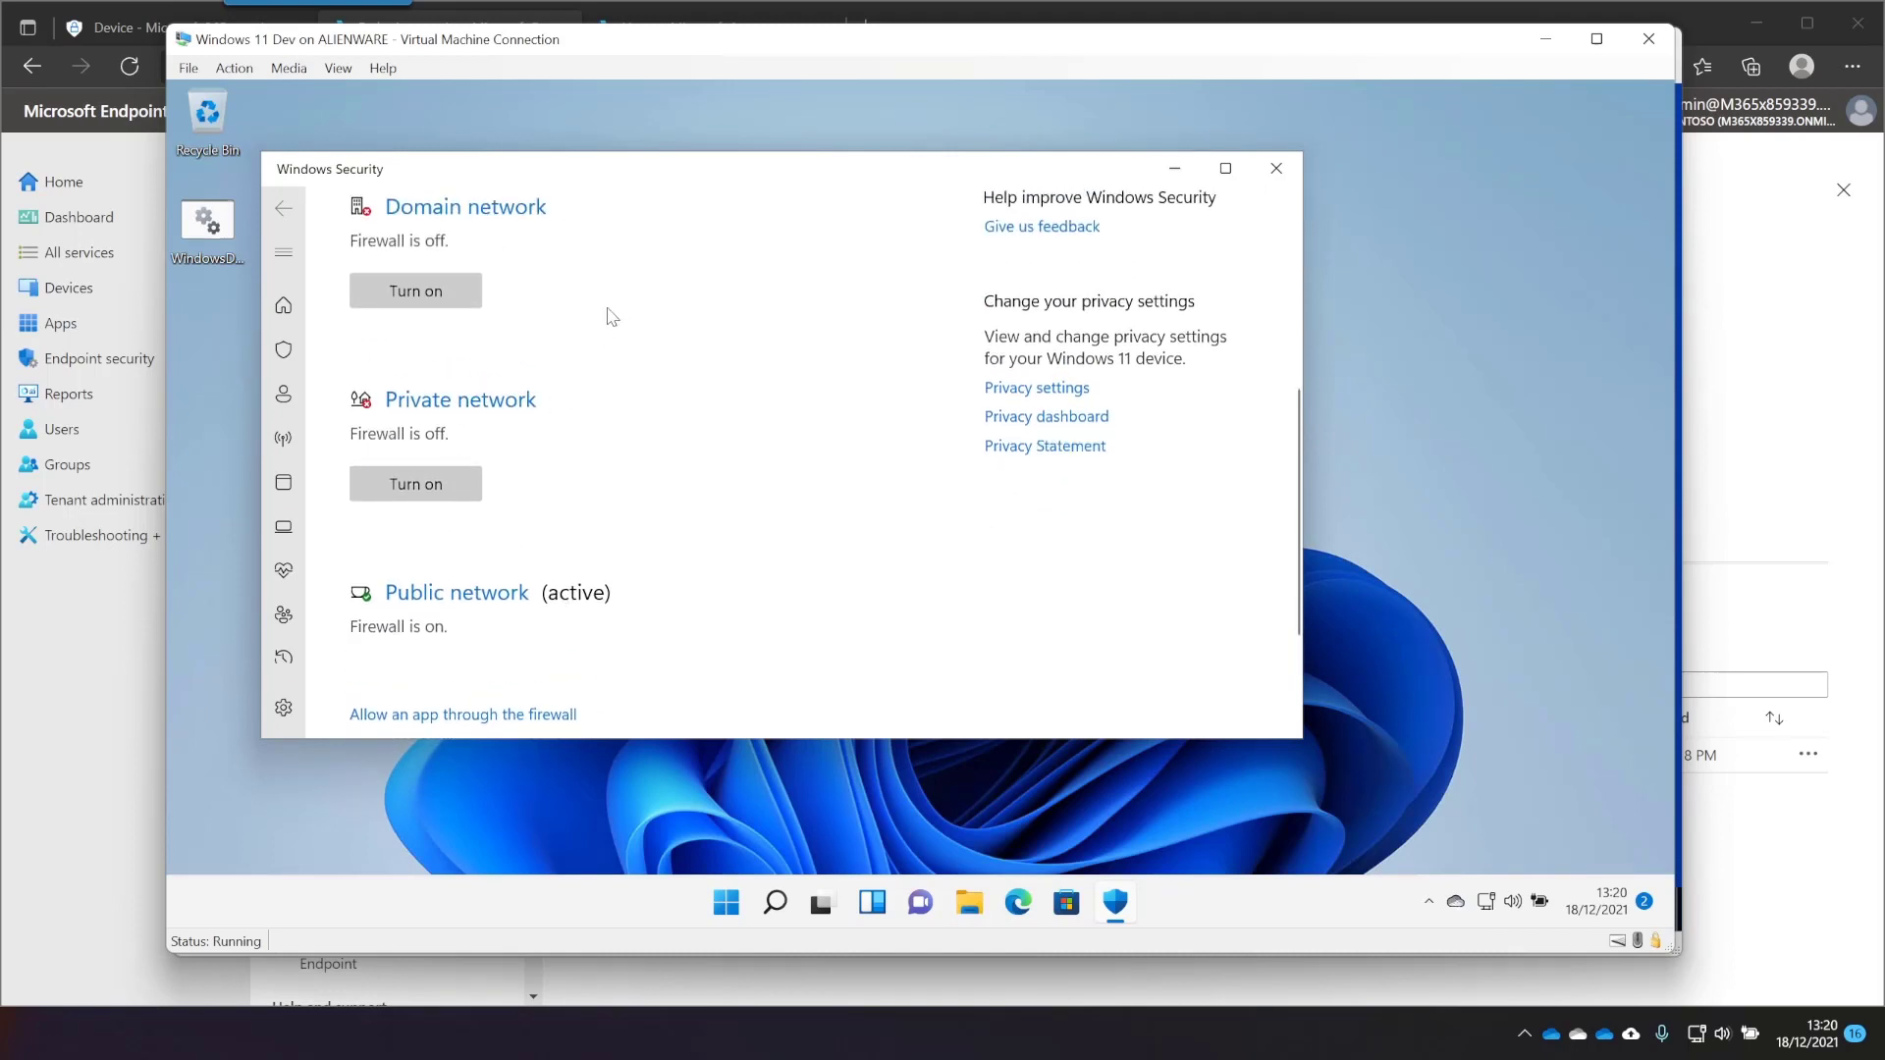
pyautogui.click(1276, 168)
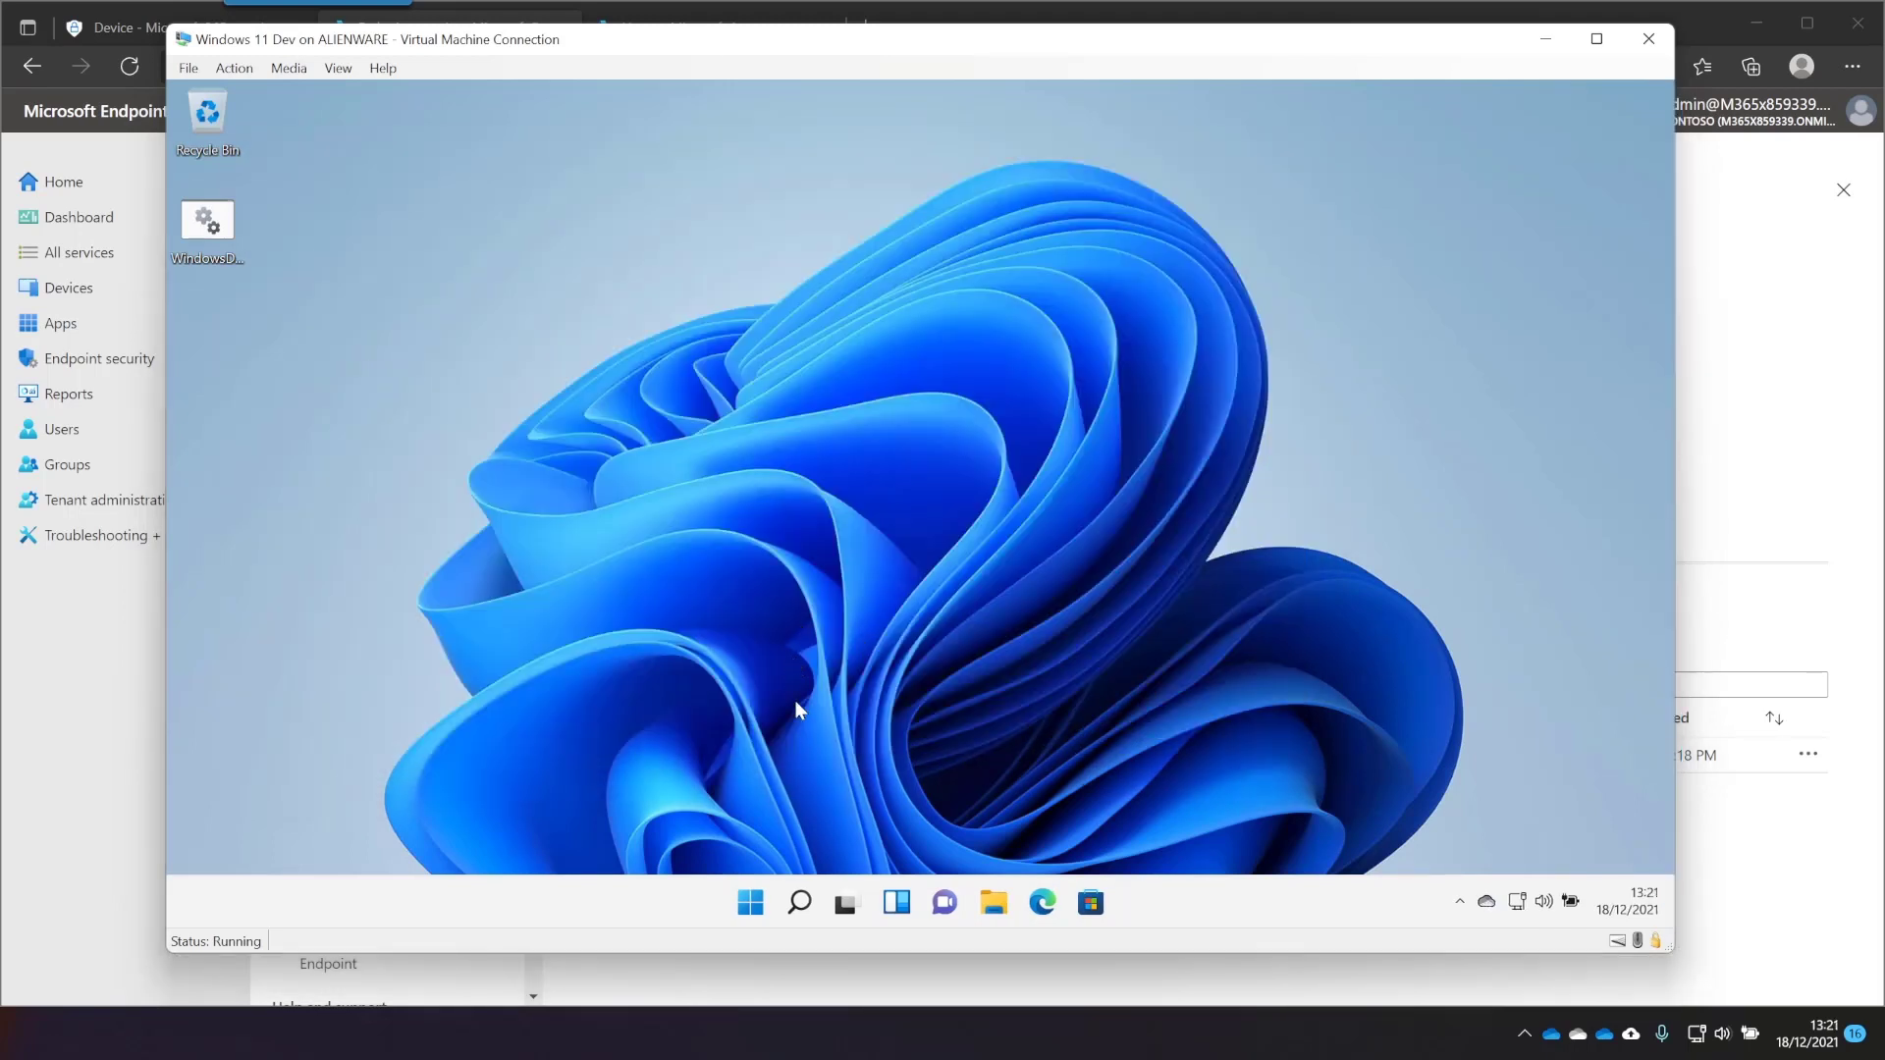
# Run dsregcmd /status in an elevated Windows Terminal to confirm Win11Dev is Azure AD joined
pyautogui.rightClick(750, 901)
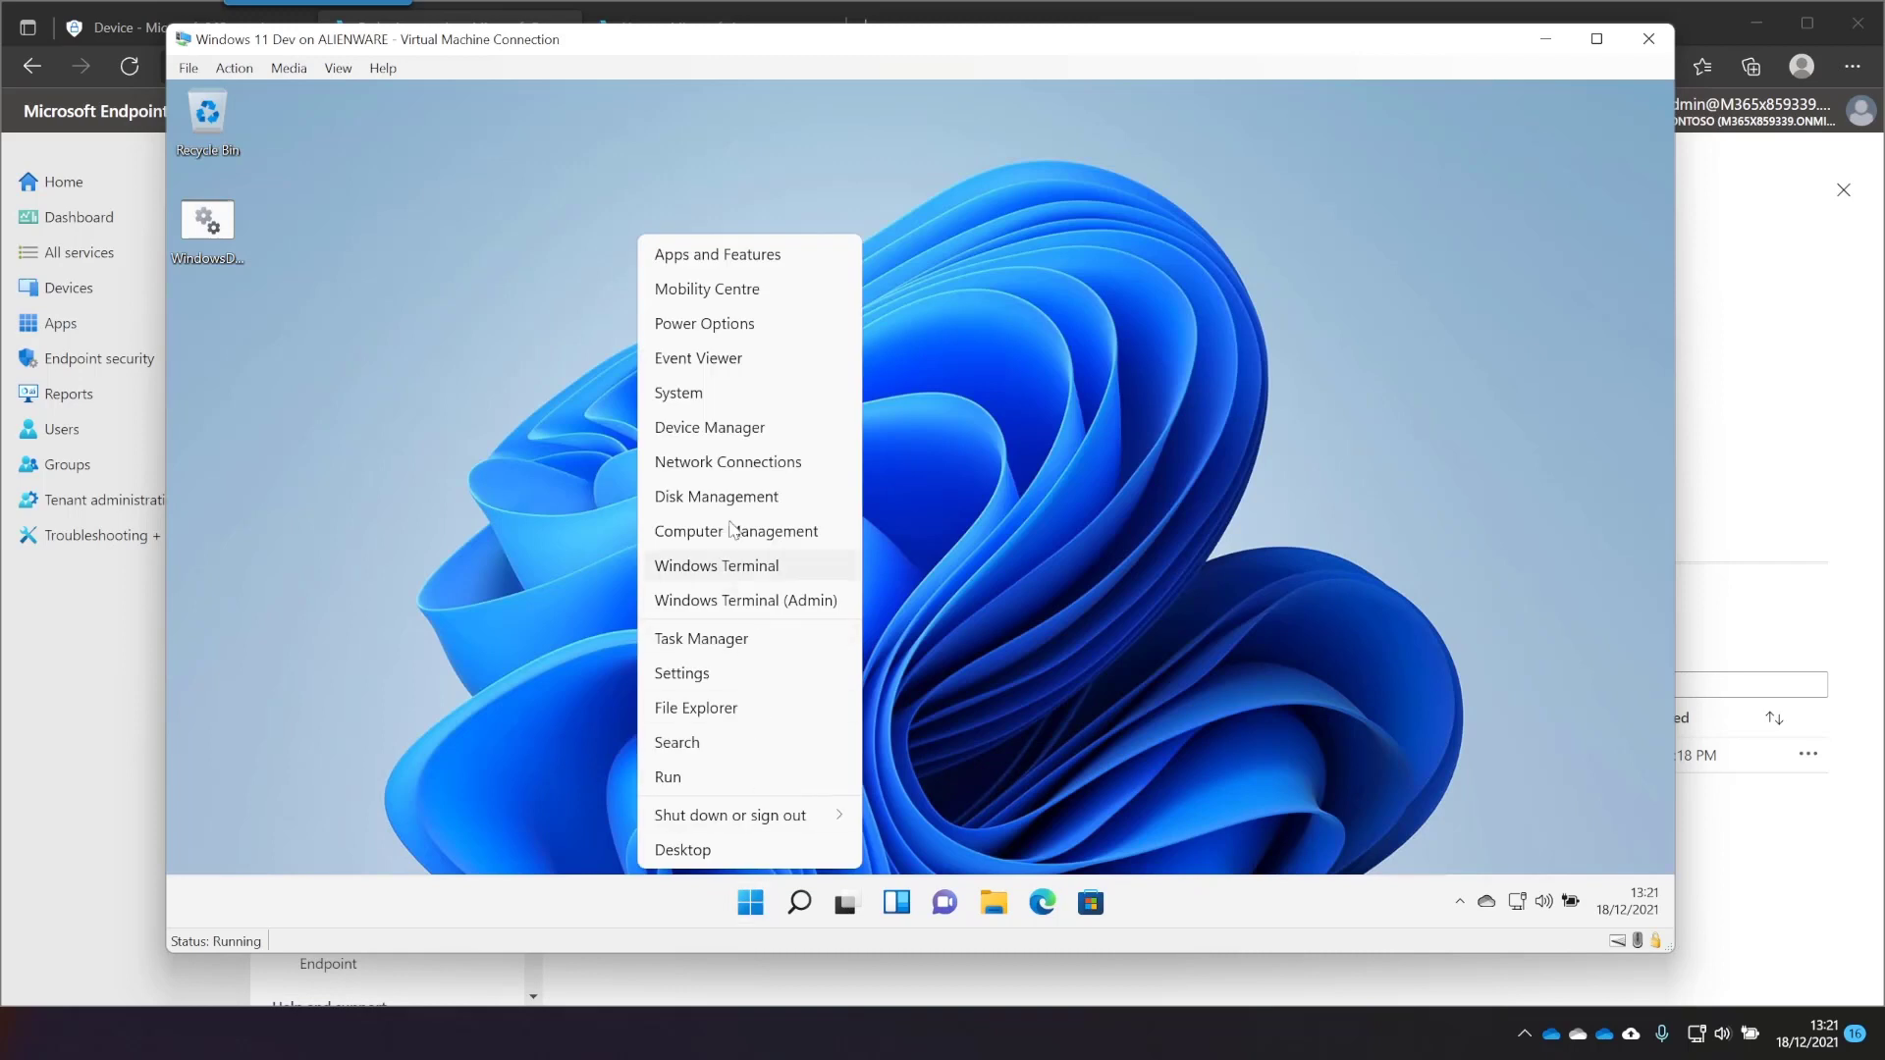
pyautogui.moveTo(745, 600)
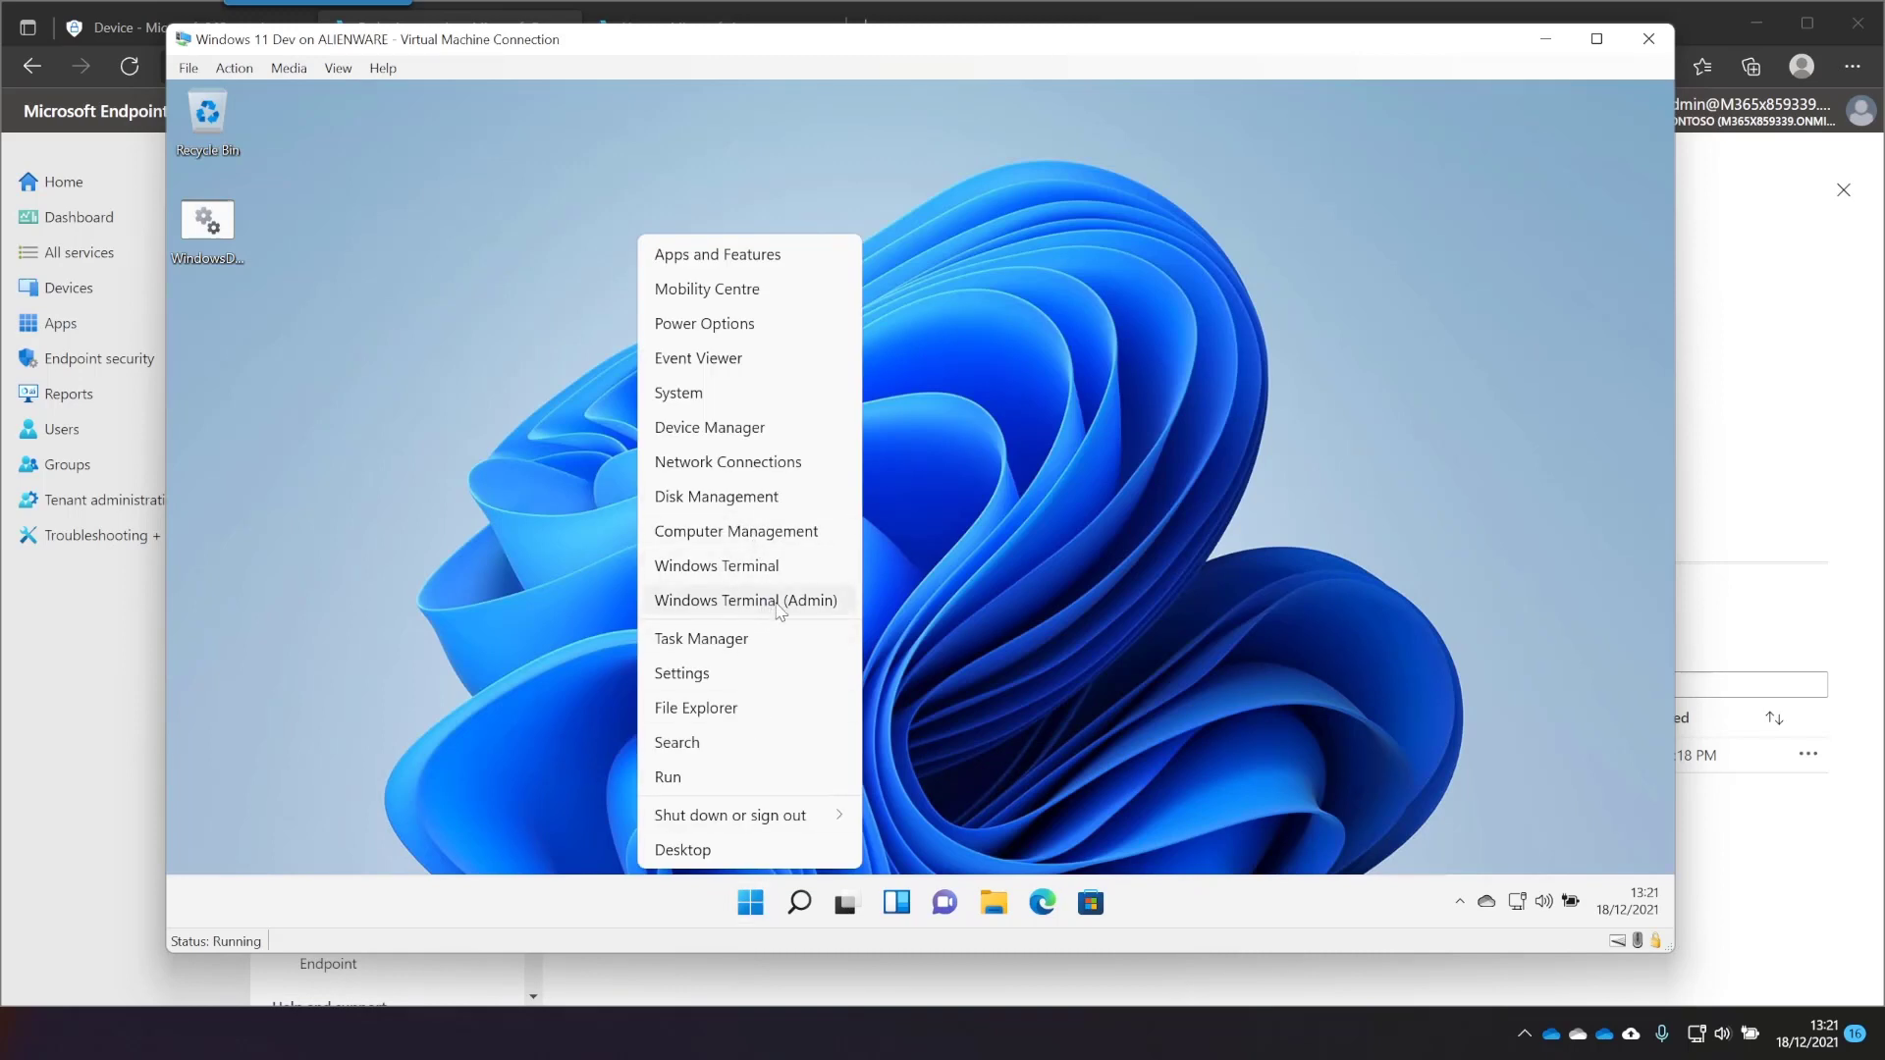
pyautogui.click(745, 600)
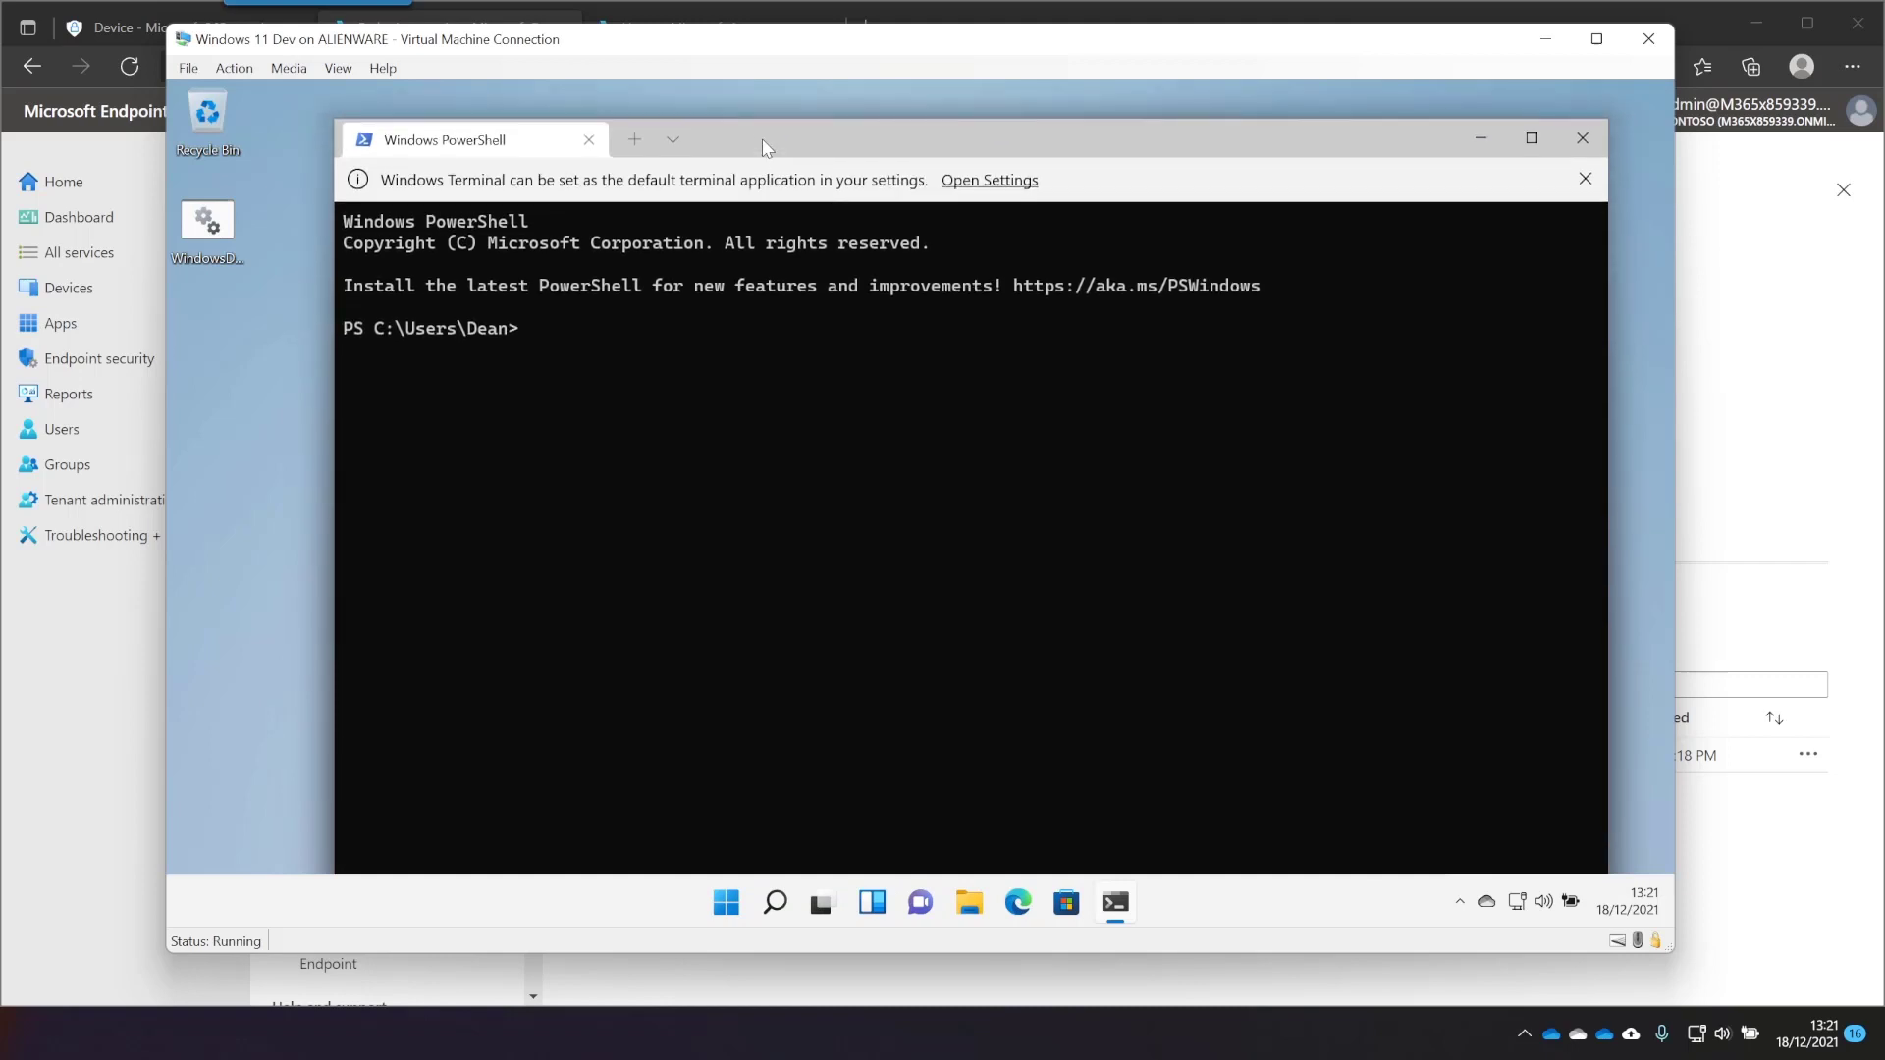
pyautogui.write('dsregcm')
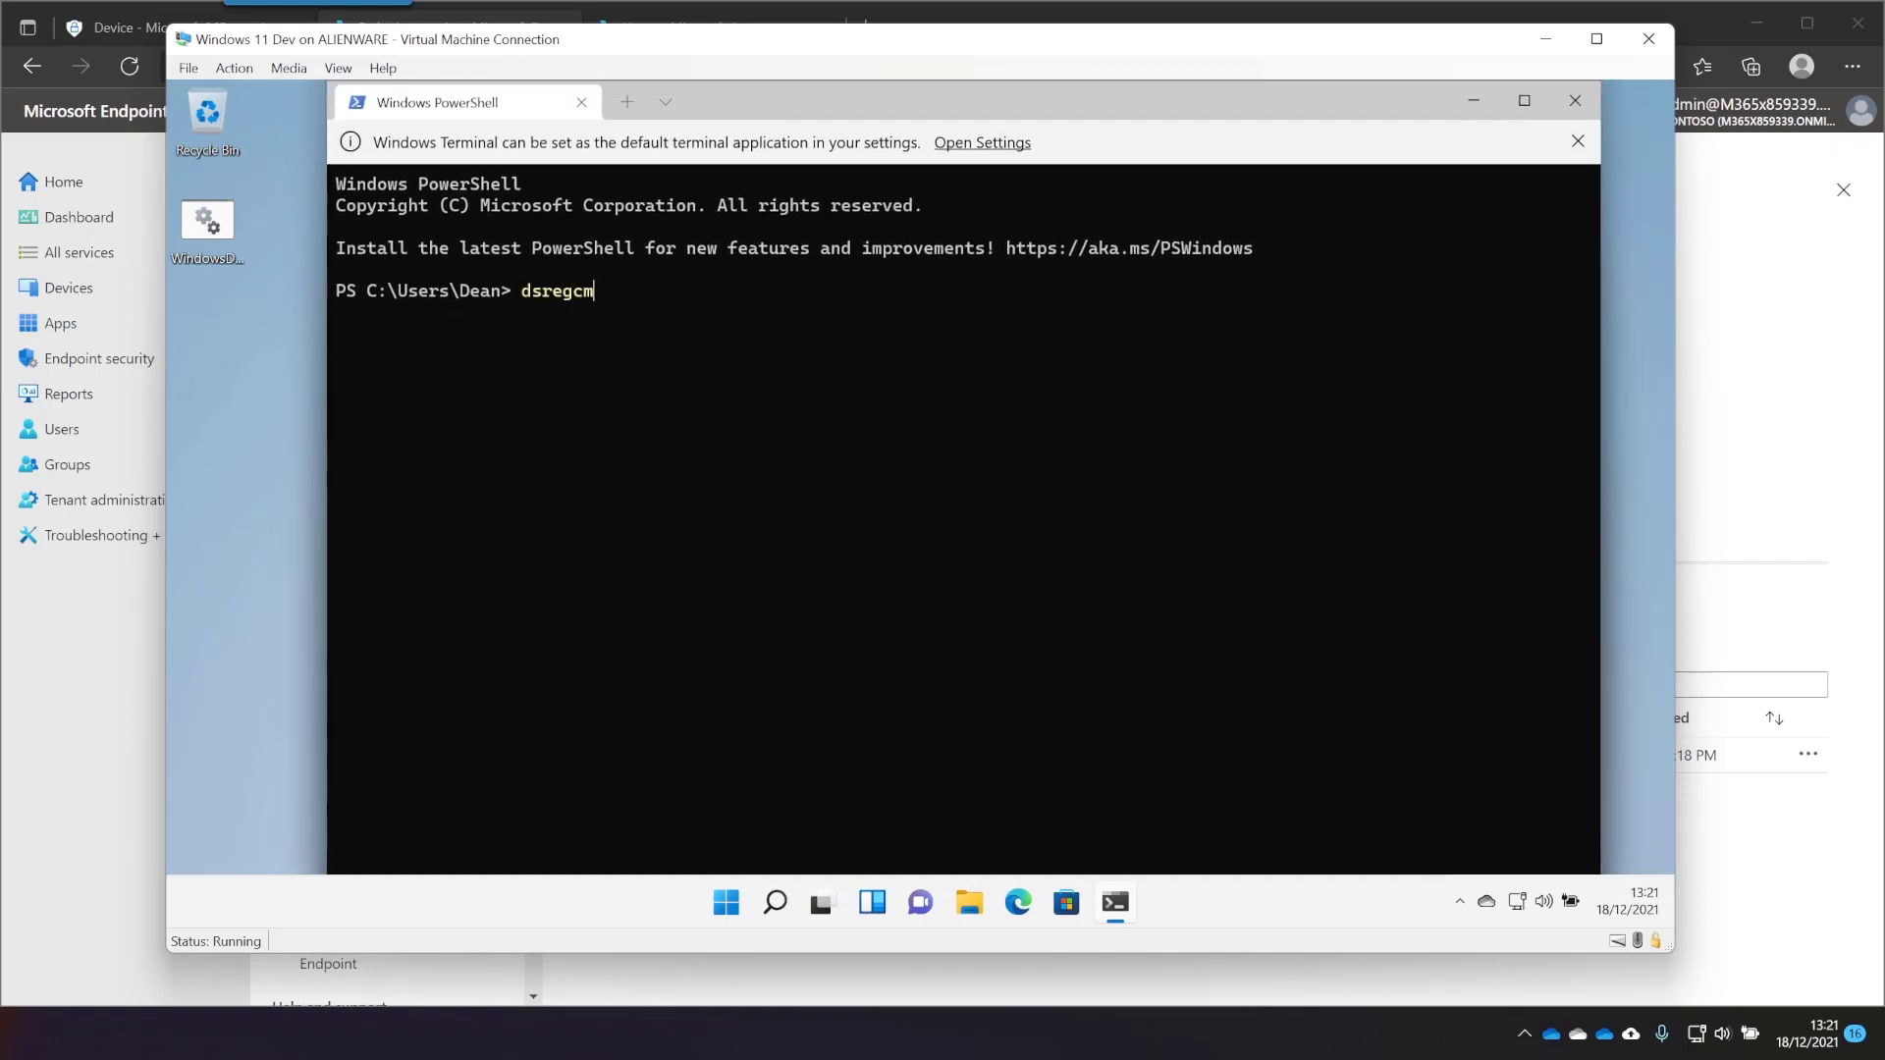
pyautogui.write('d /ss')
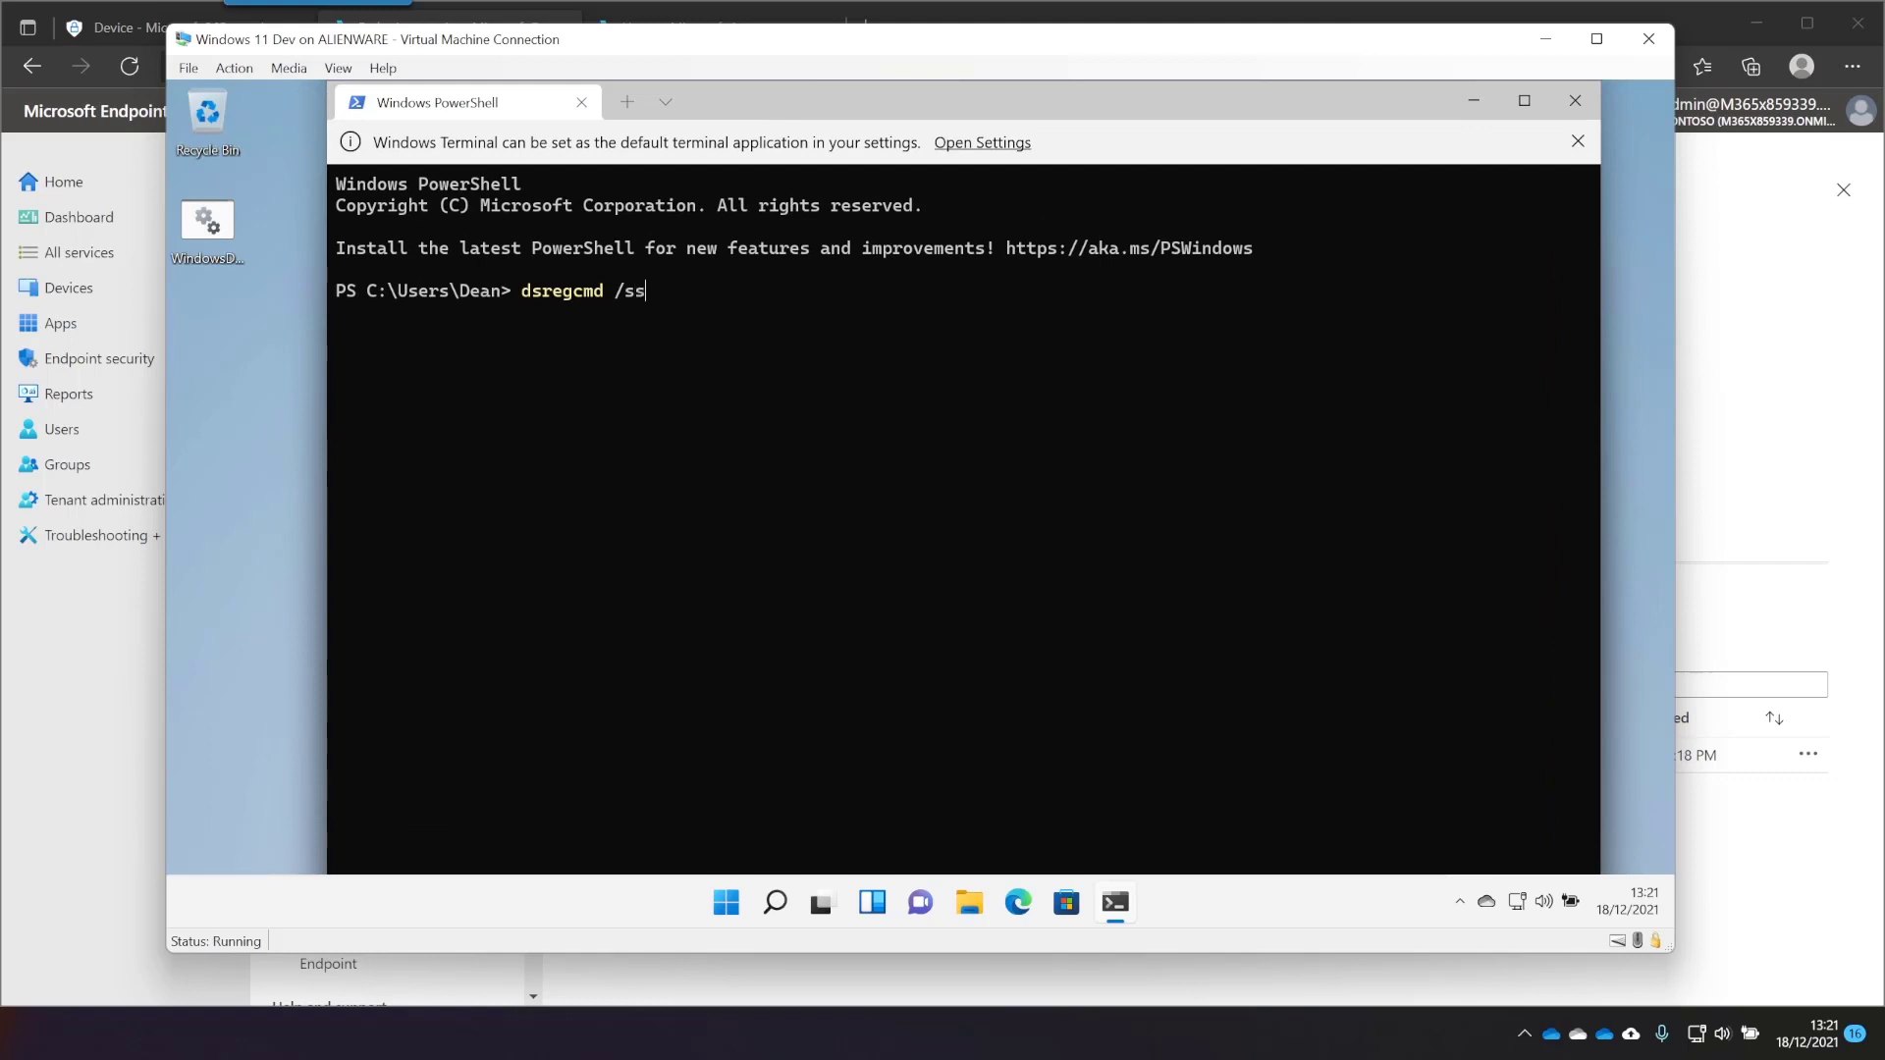
pyautogui.press('Return')
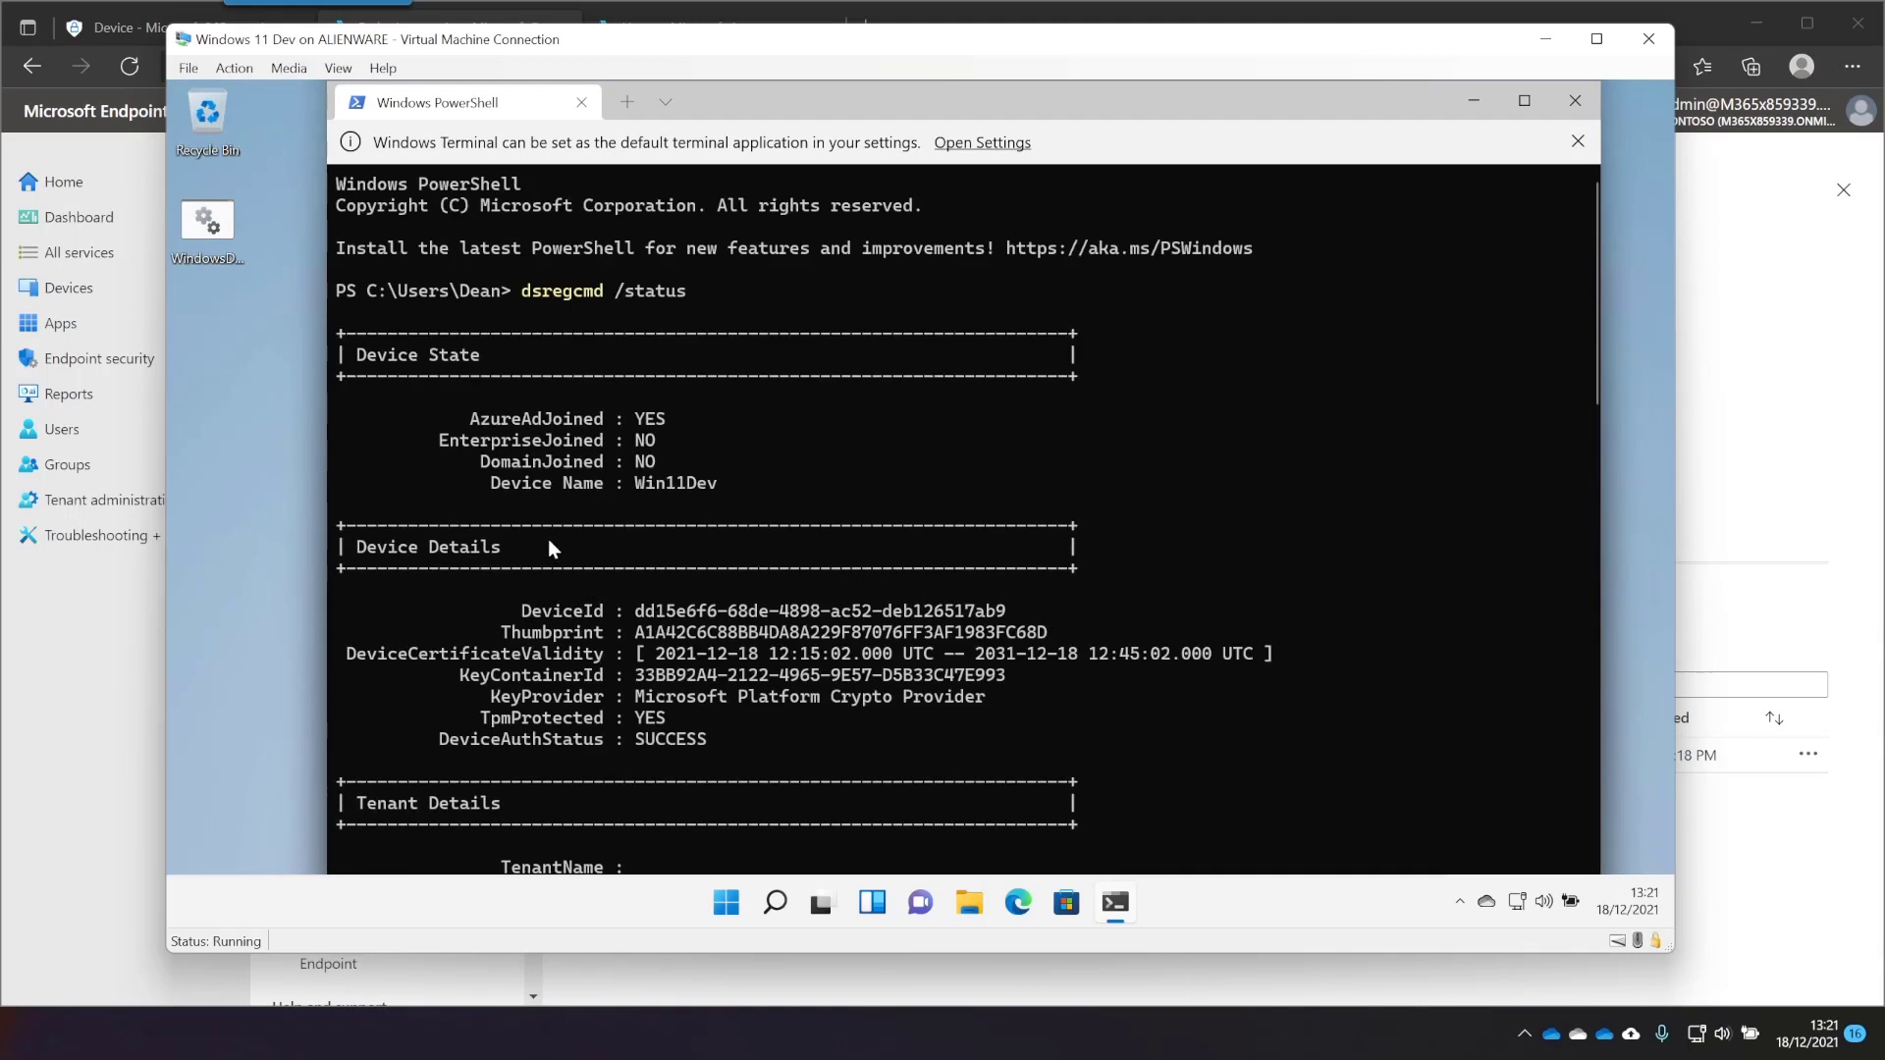
pyautogui.scroll(-3)
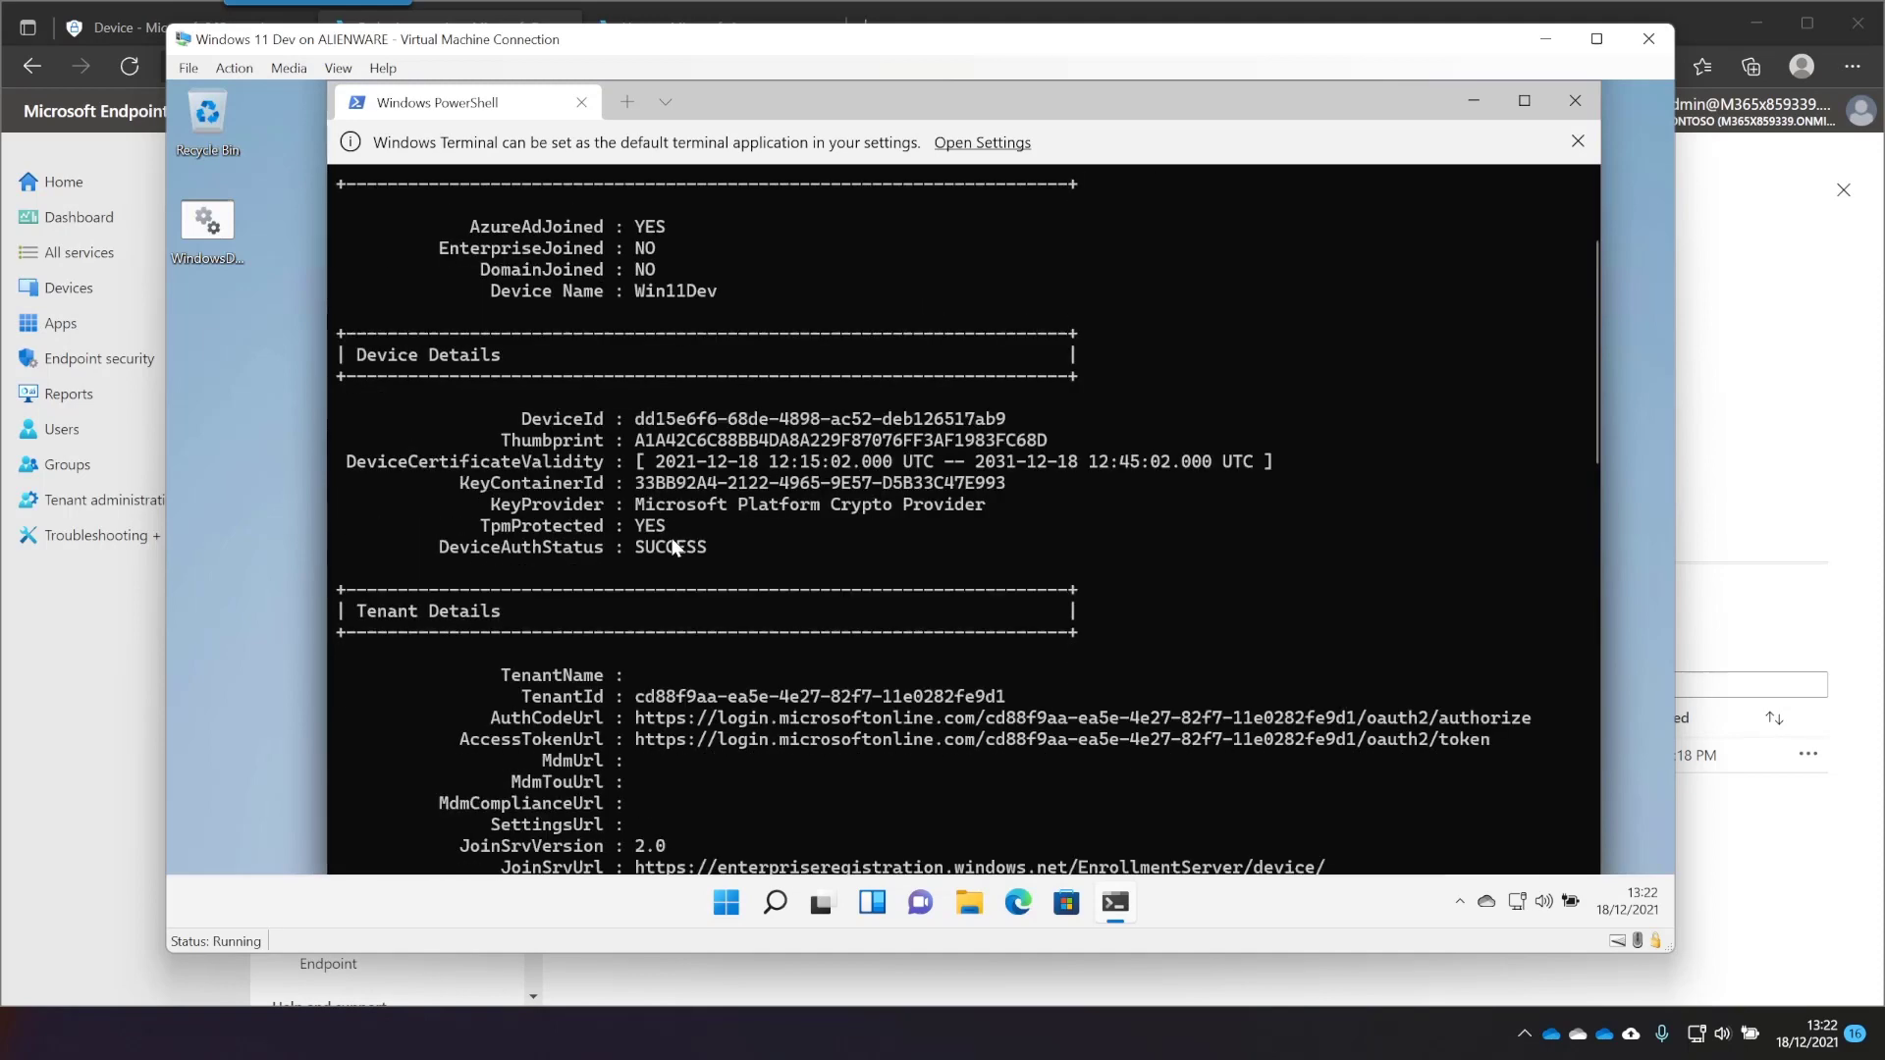
pyautogui.scroll(-3)
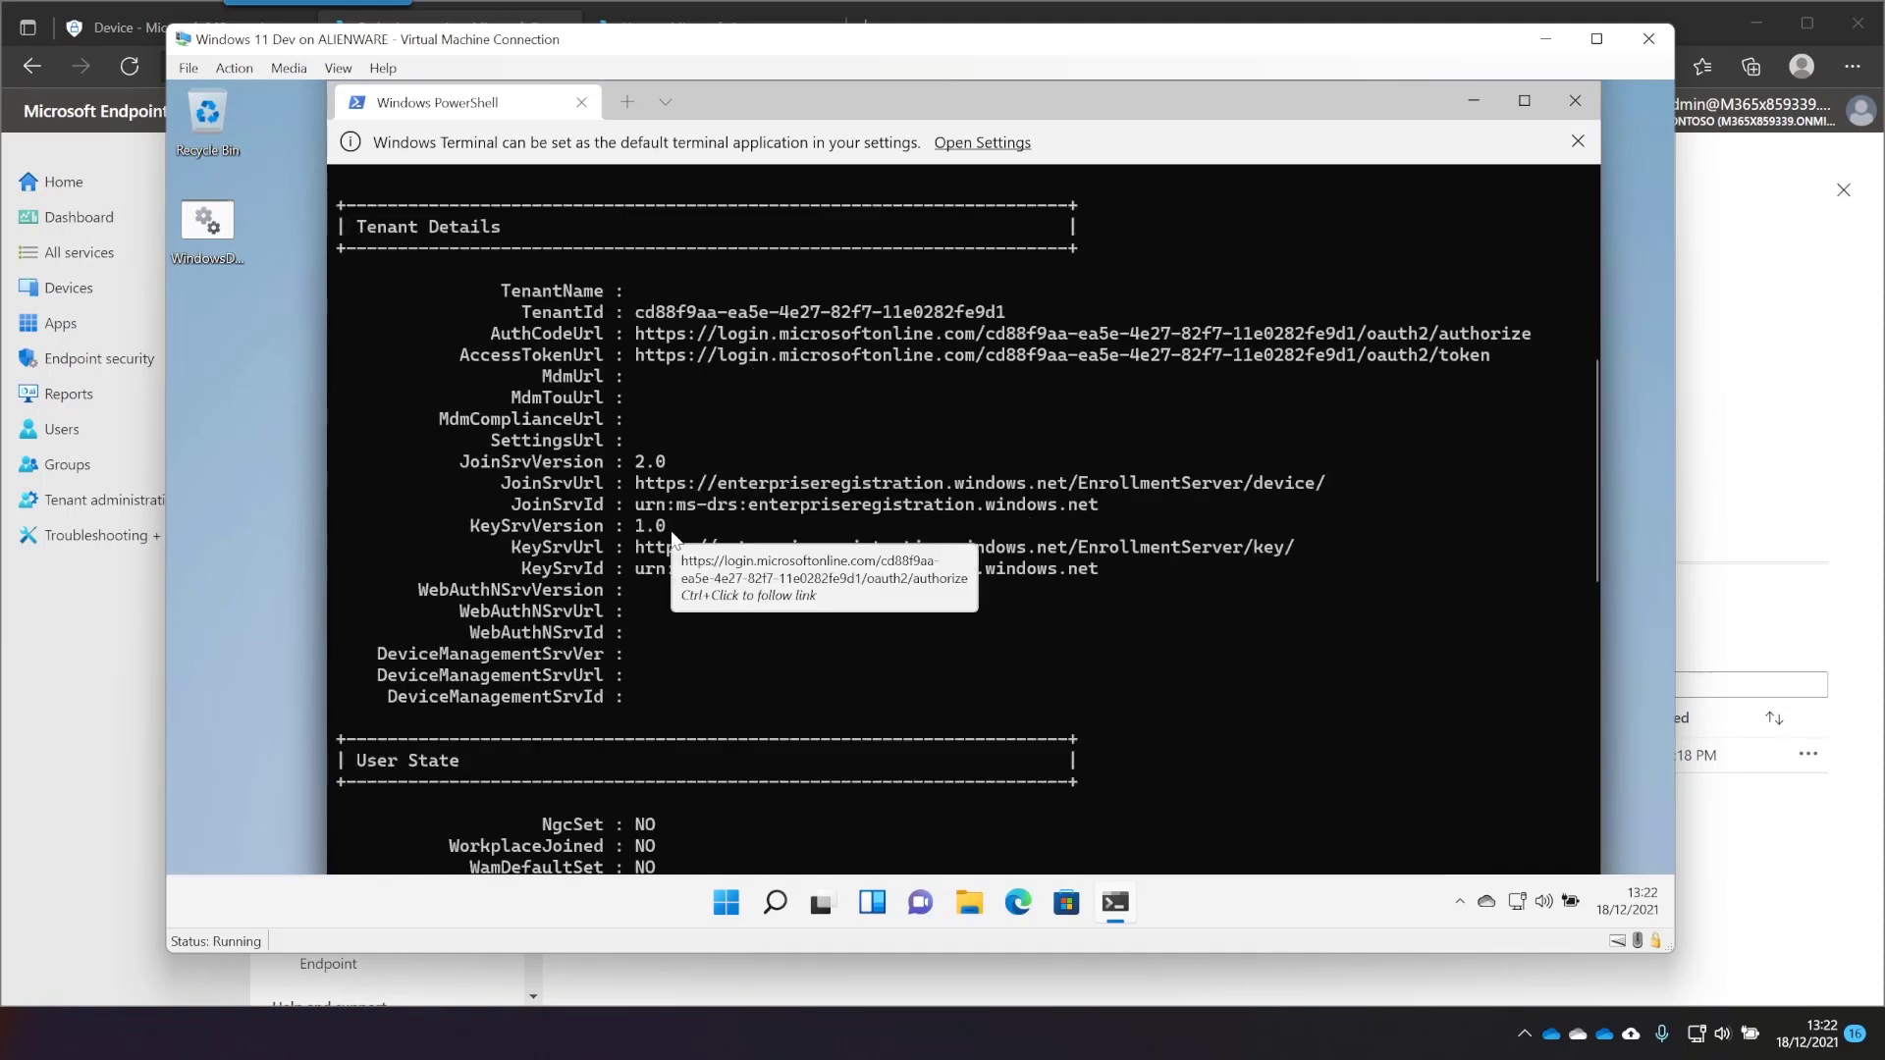
pyautogui.scroll(-3)
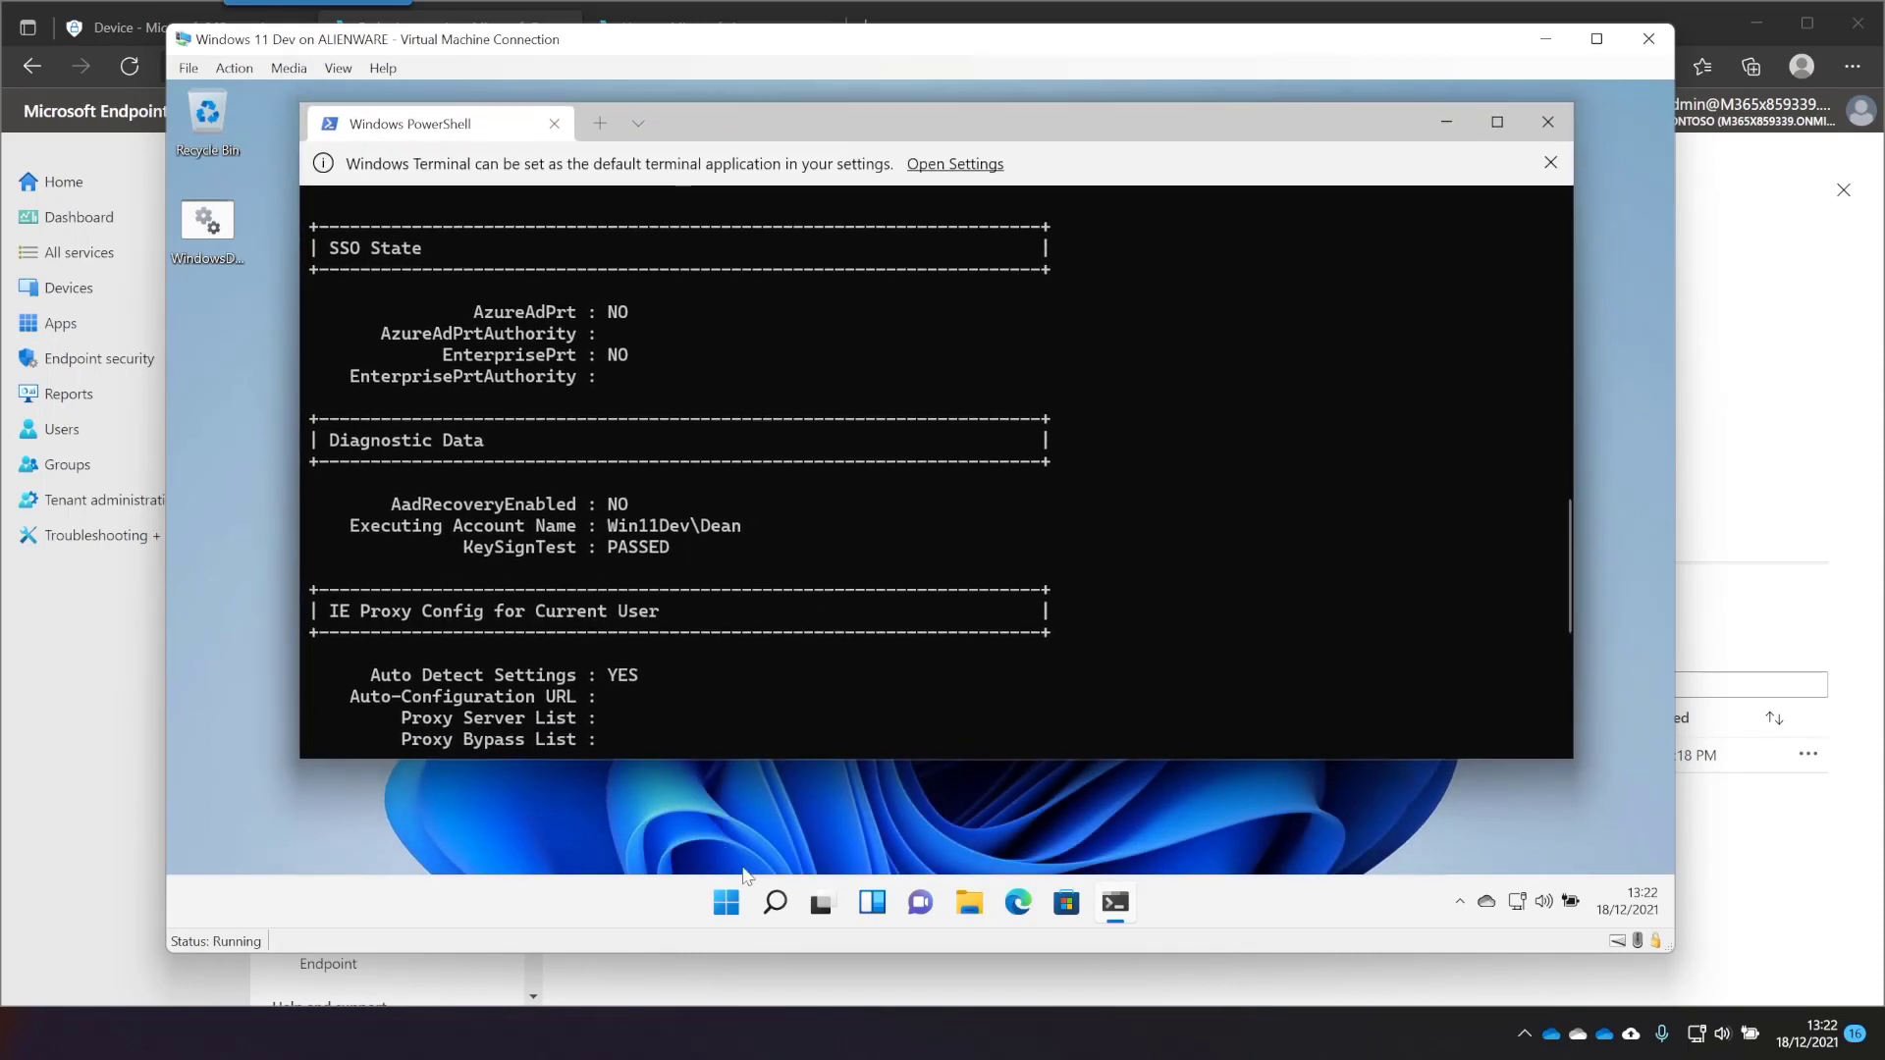
# Sign out and sign back in to the Windows 11 VM as the local user
pyautogui.rightClick(725, 902)
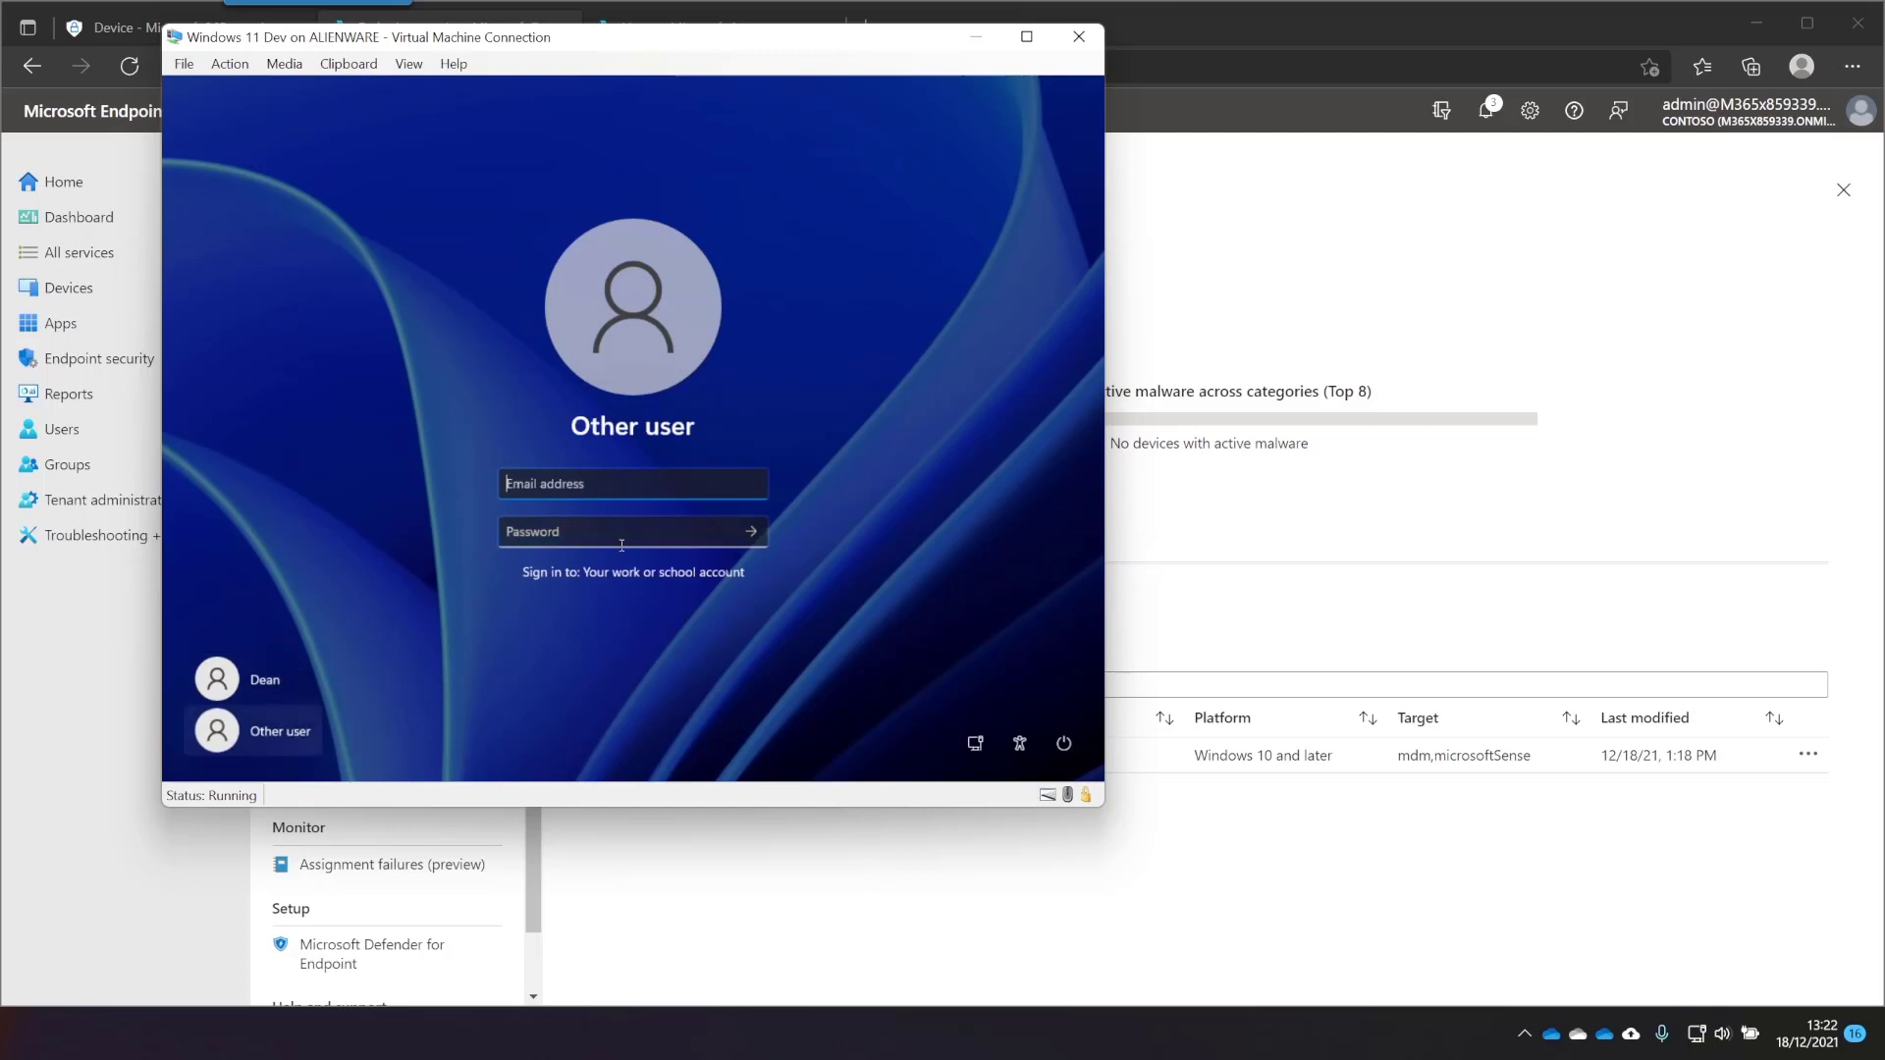
pyautogui.click(264, 679)
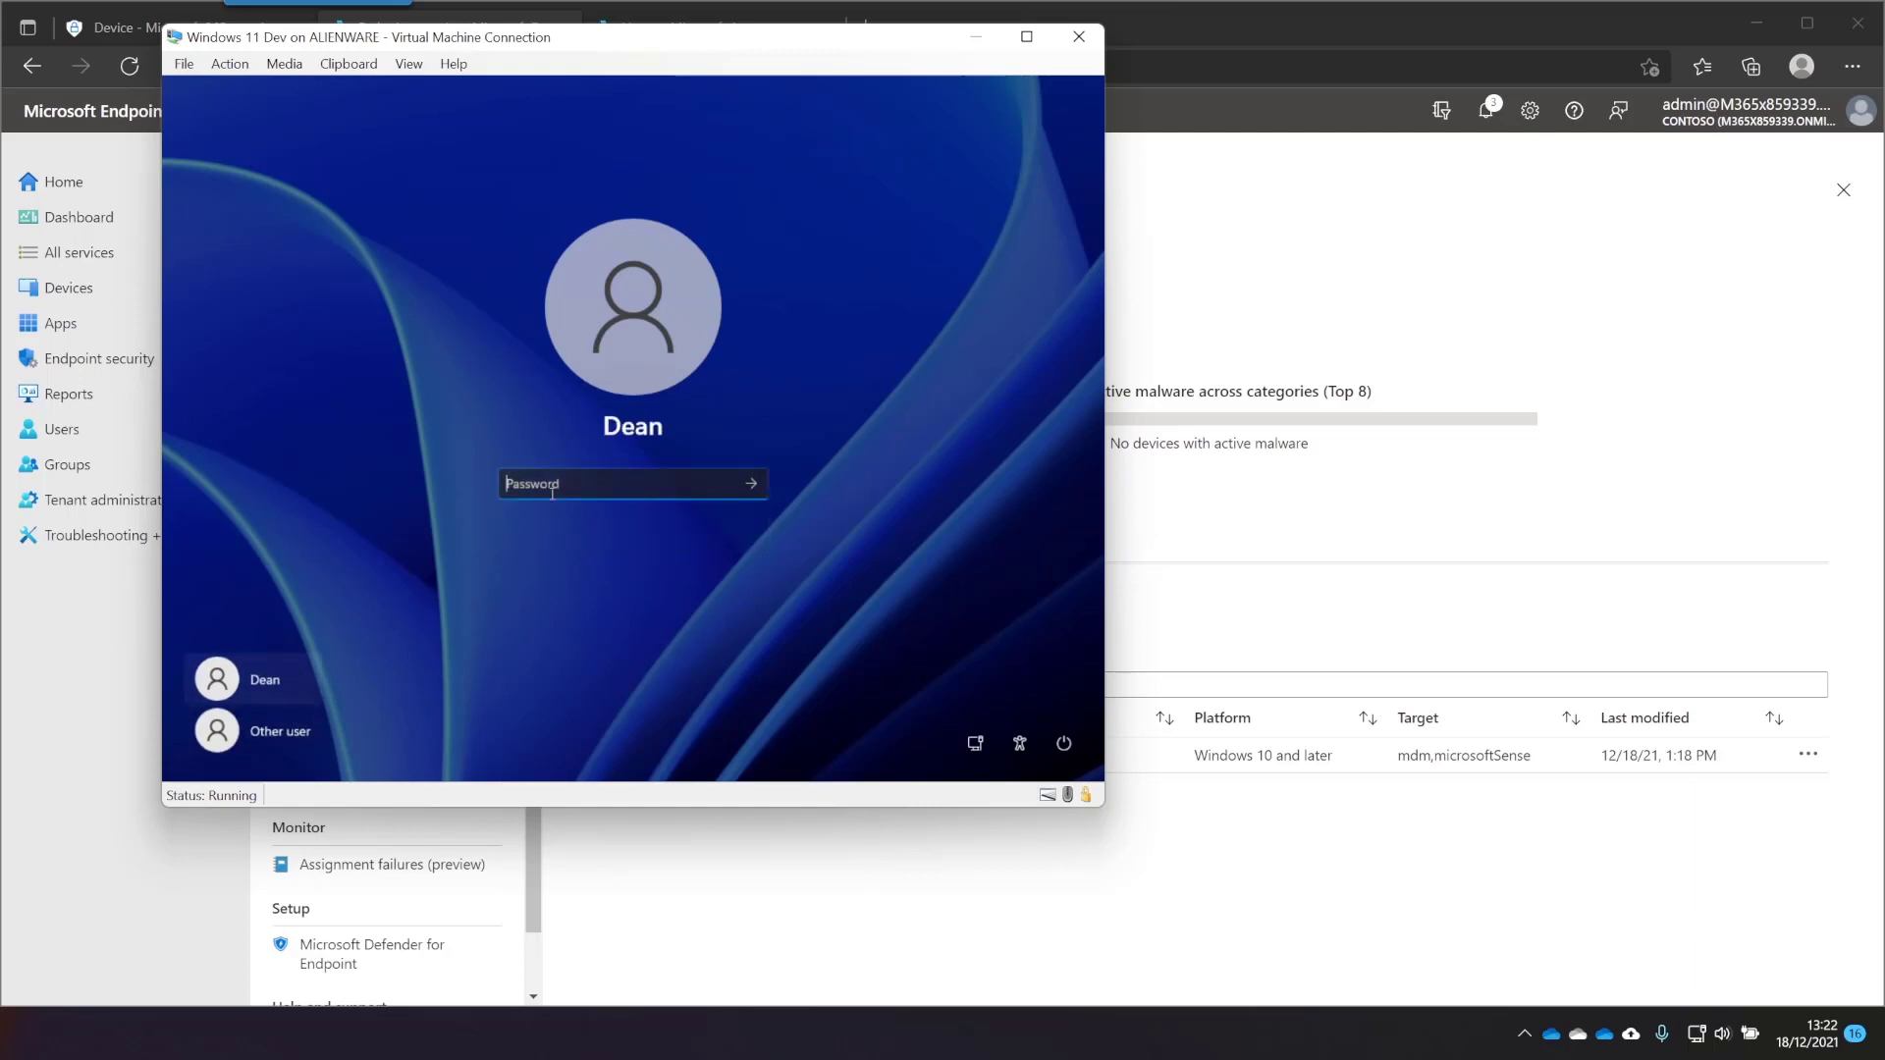
pyautogui.write('•')
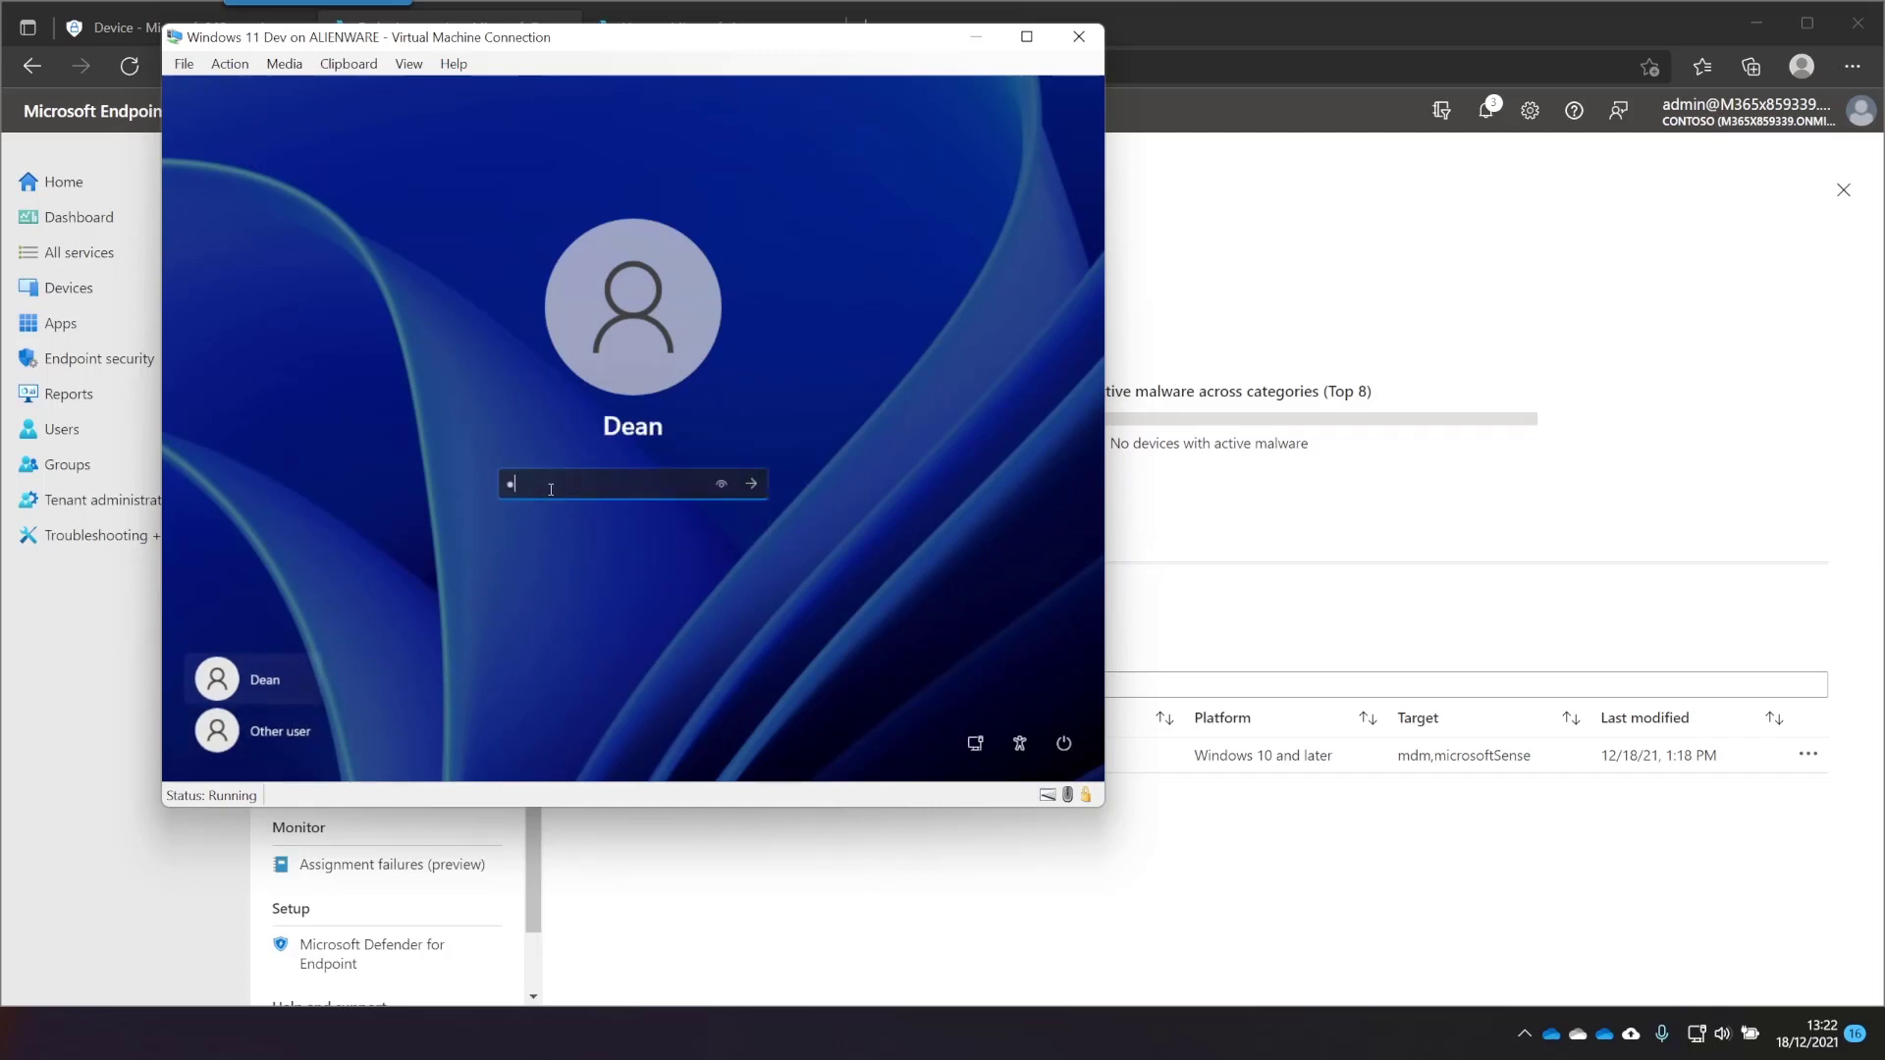
pyautogui.click(750, 483)
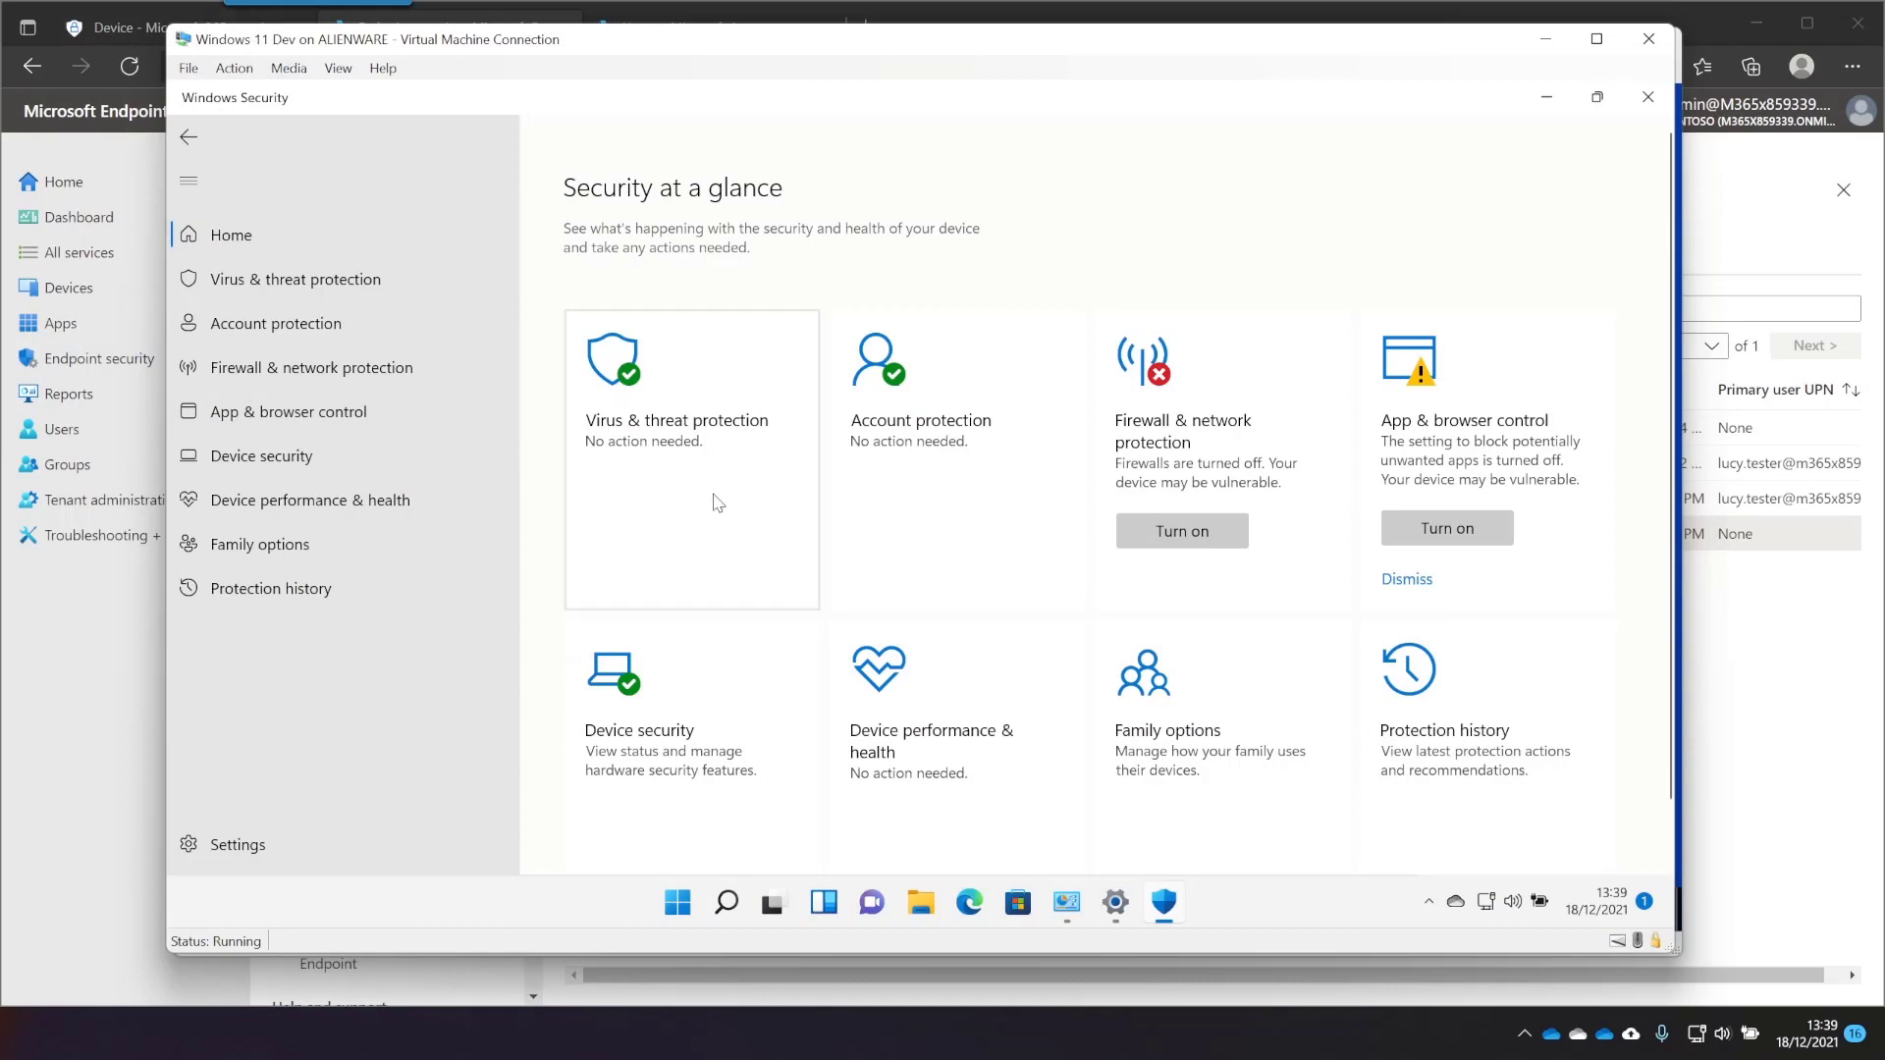
pyautogui.moveTo(1271, 528)
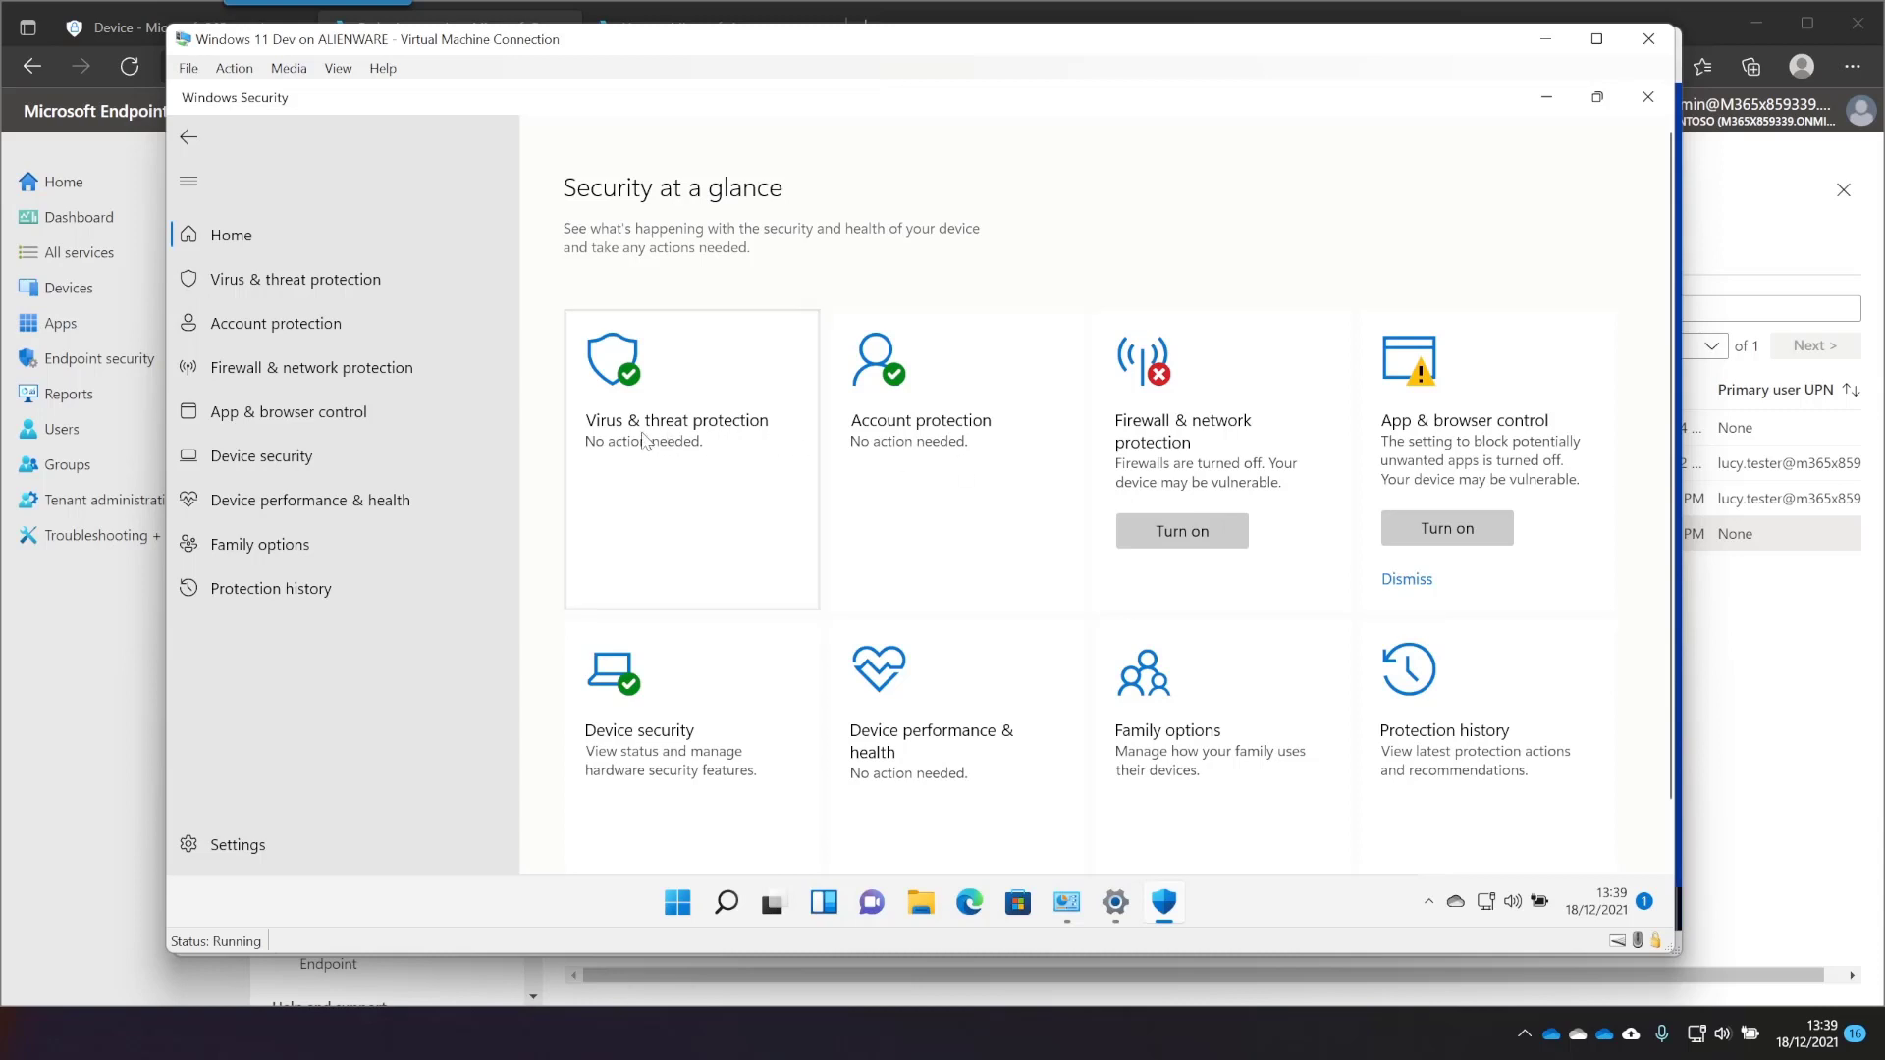
# Open Virus & threat protection exclusions on Windows 11, approving UAC, to see no exclusions
pyautogui.click(296, 279)
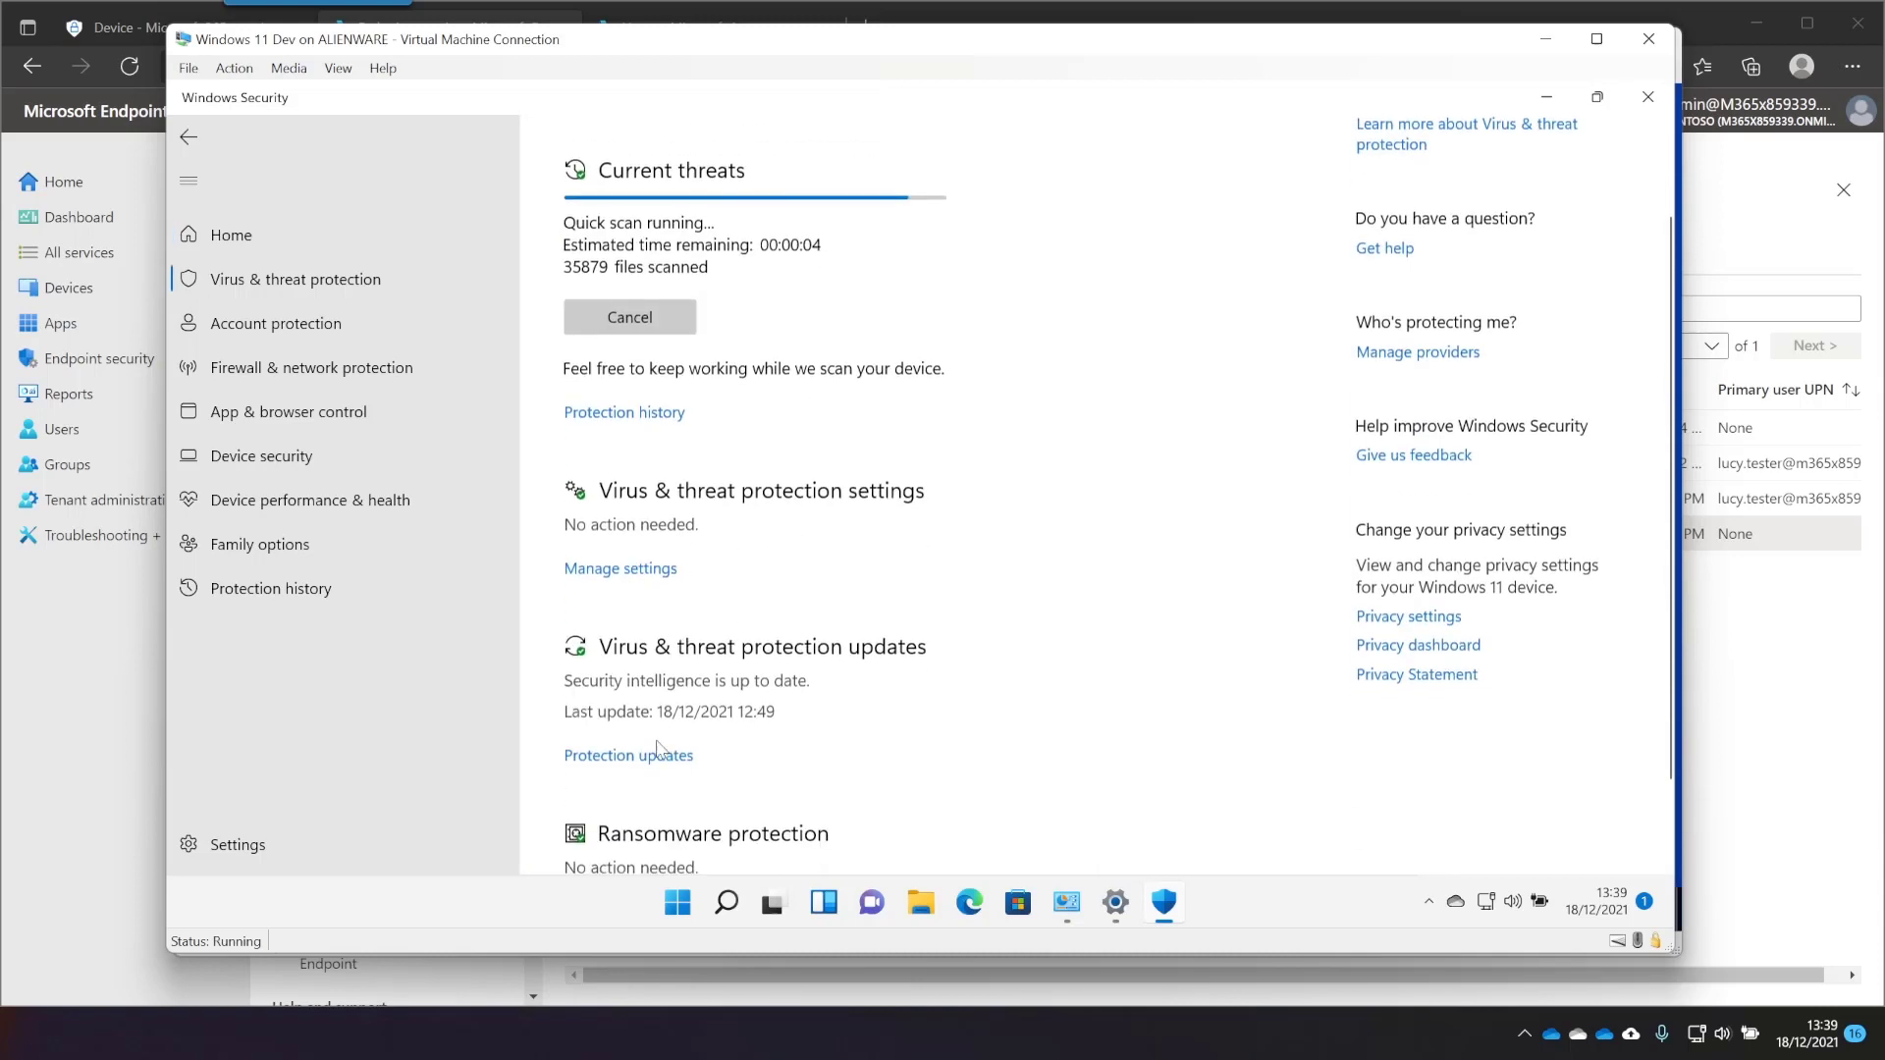
pyautogui.click(620, 568)
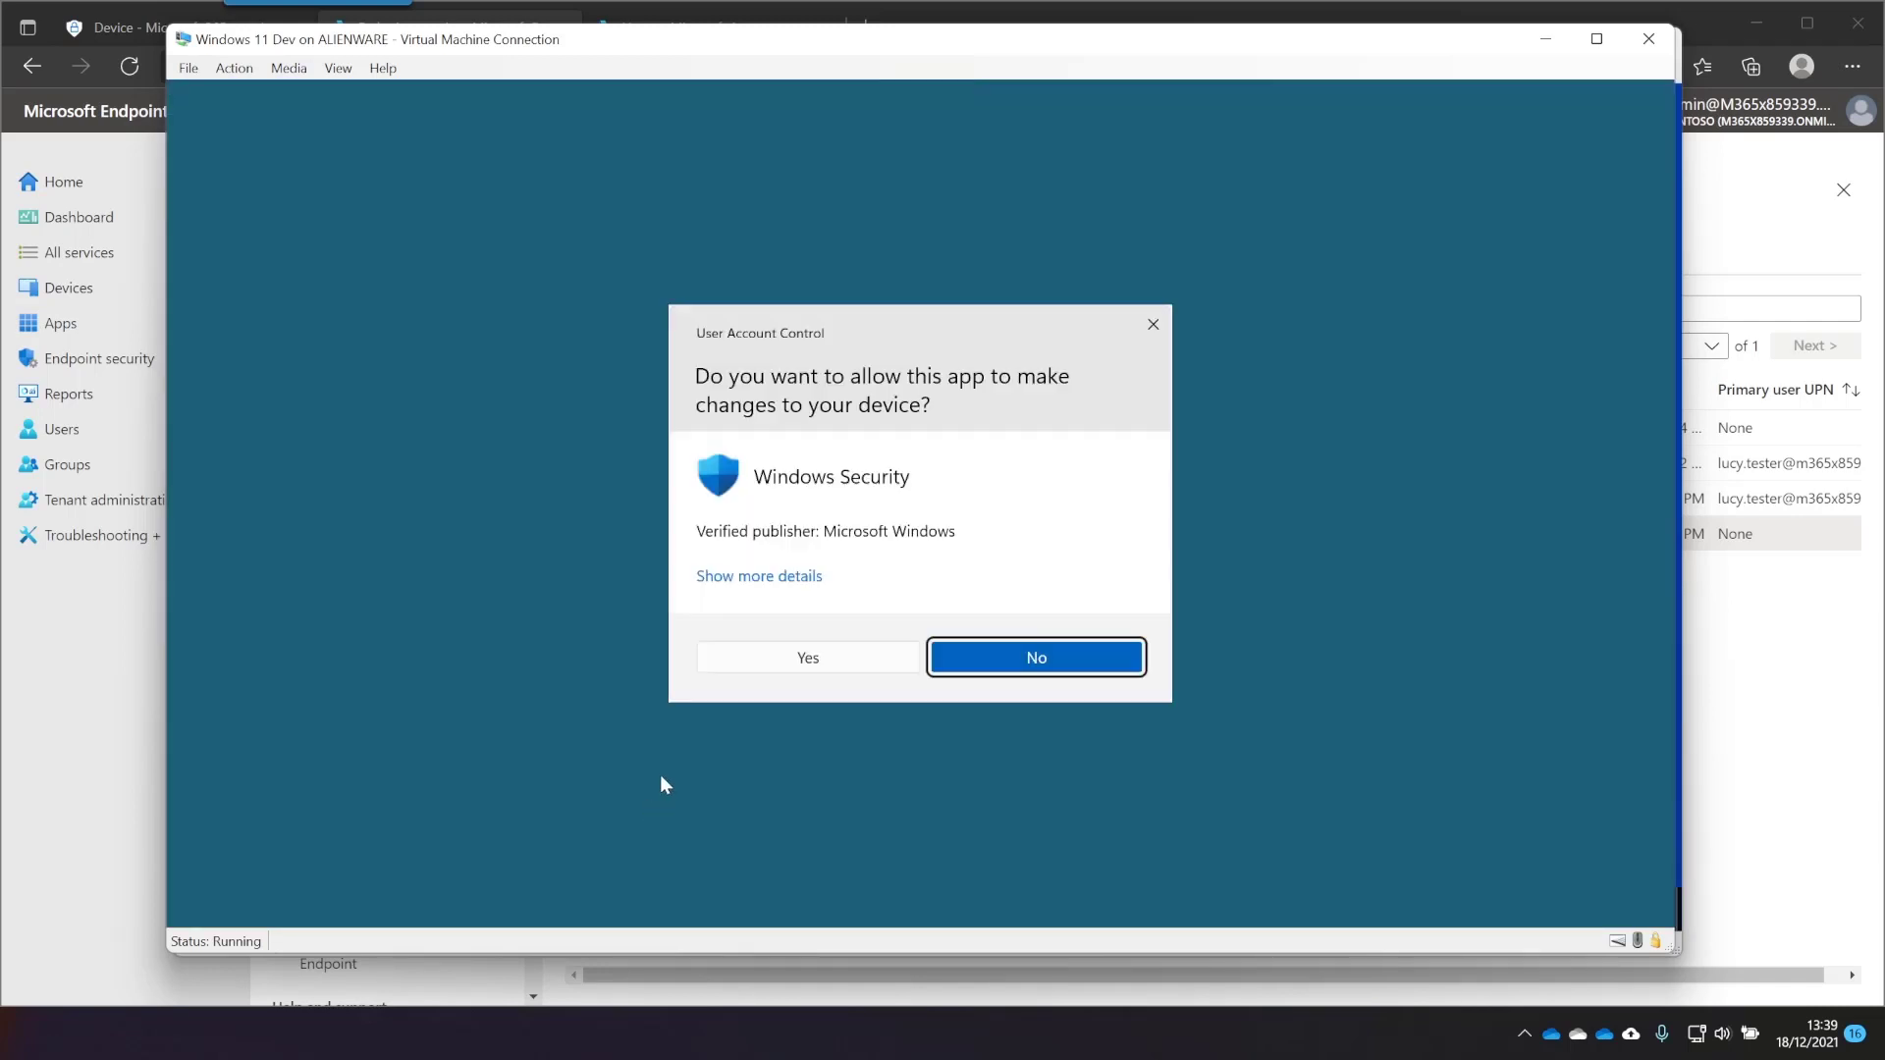
pyautogui.click(1034, 658)
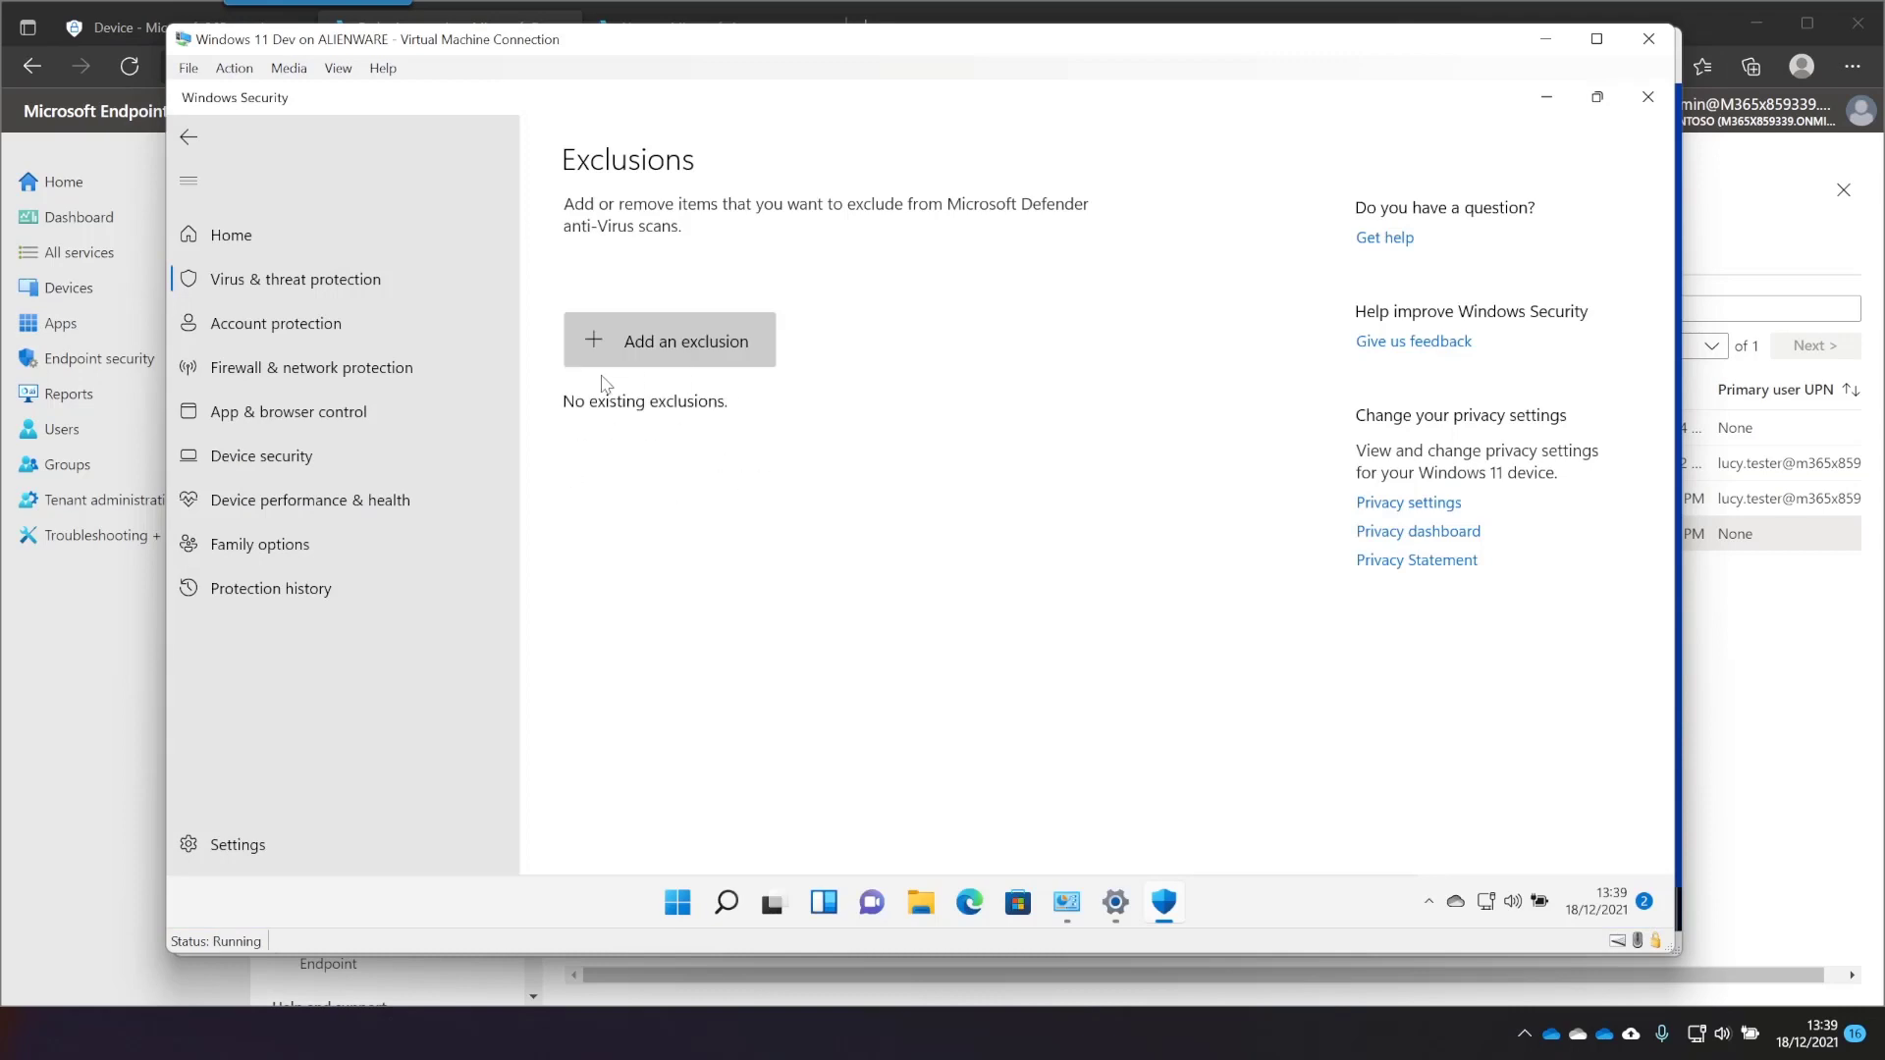
pyautogui.moveTo(187, 137)
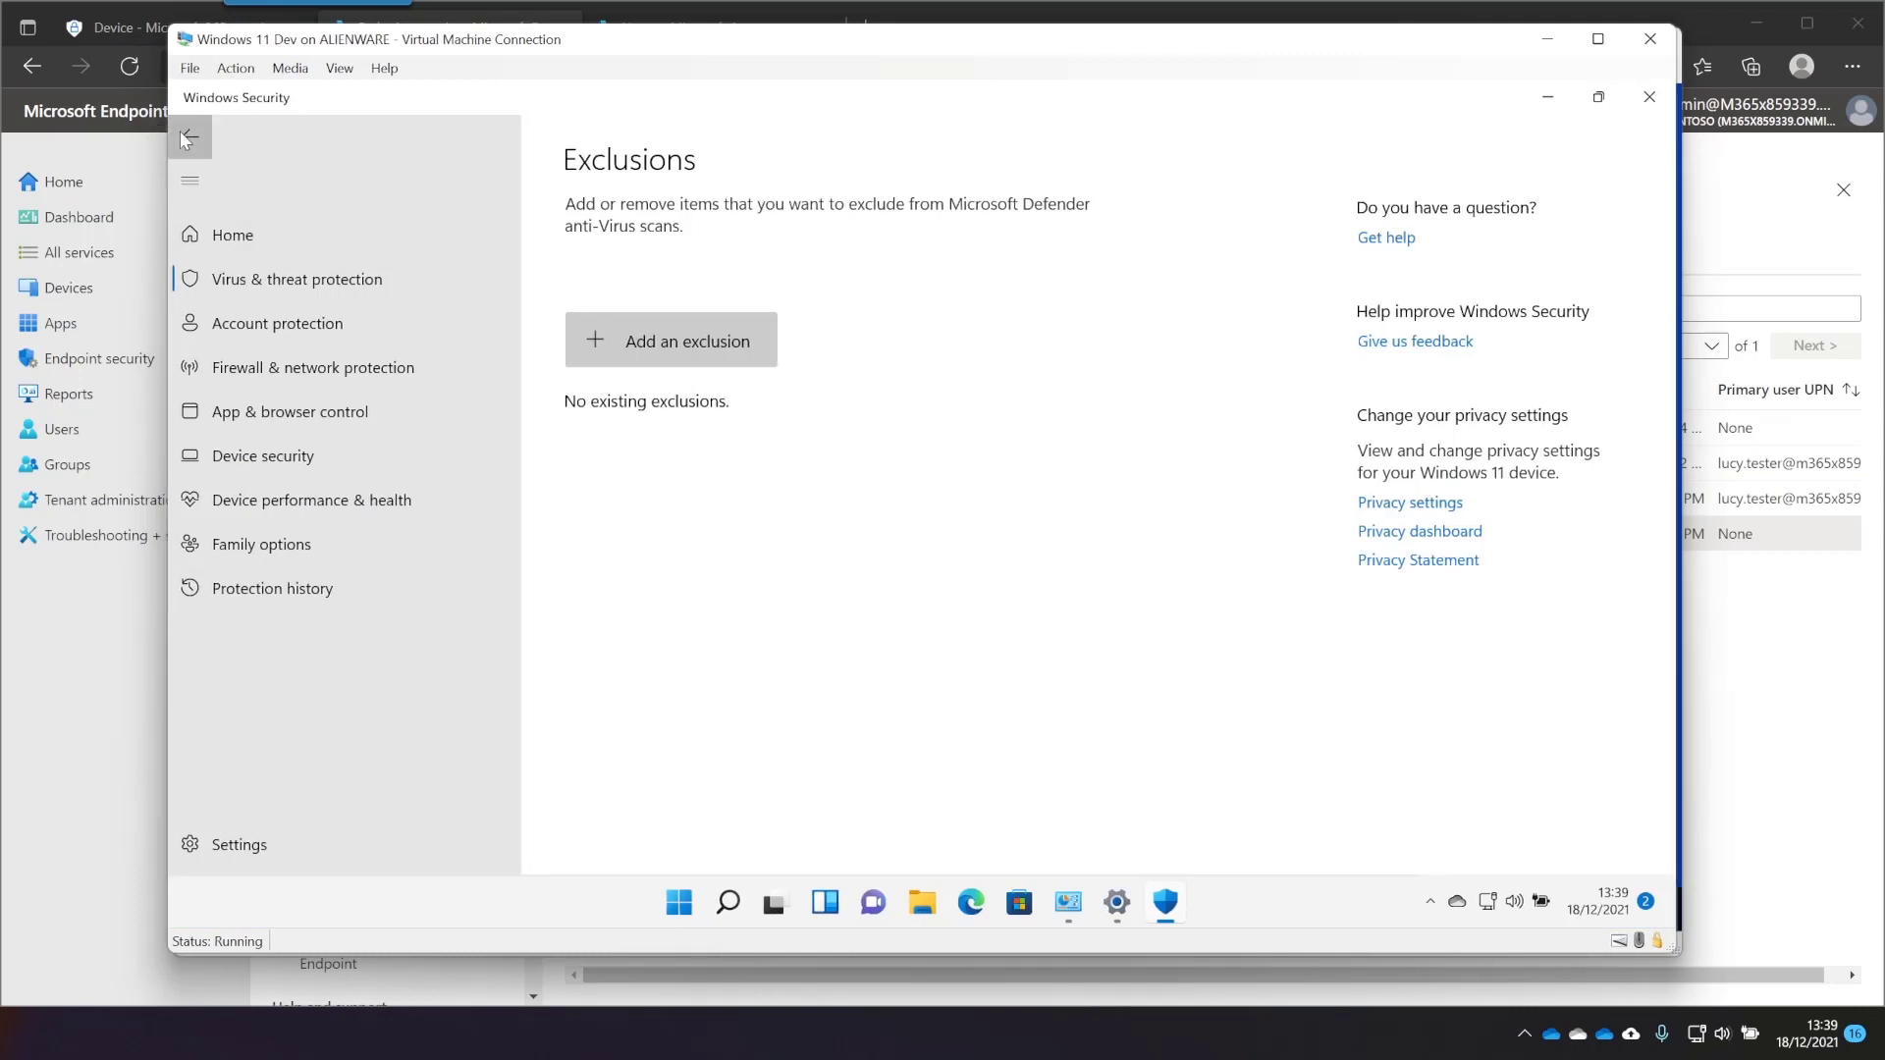
# Review the locked real-time, cloud-delivered and Tamper Protection toggles, all on
pyautogui.click(189, 135)
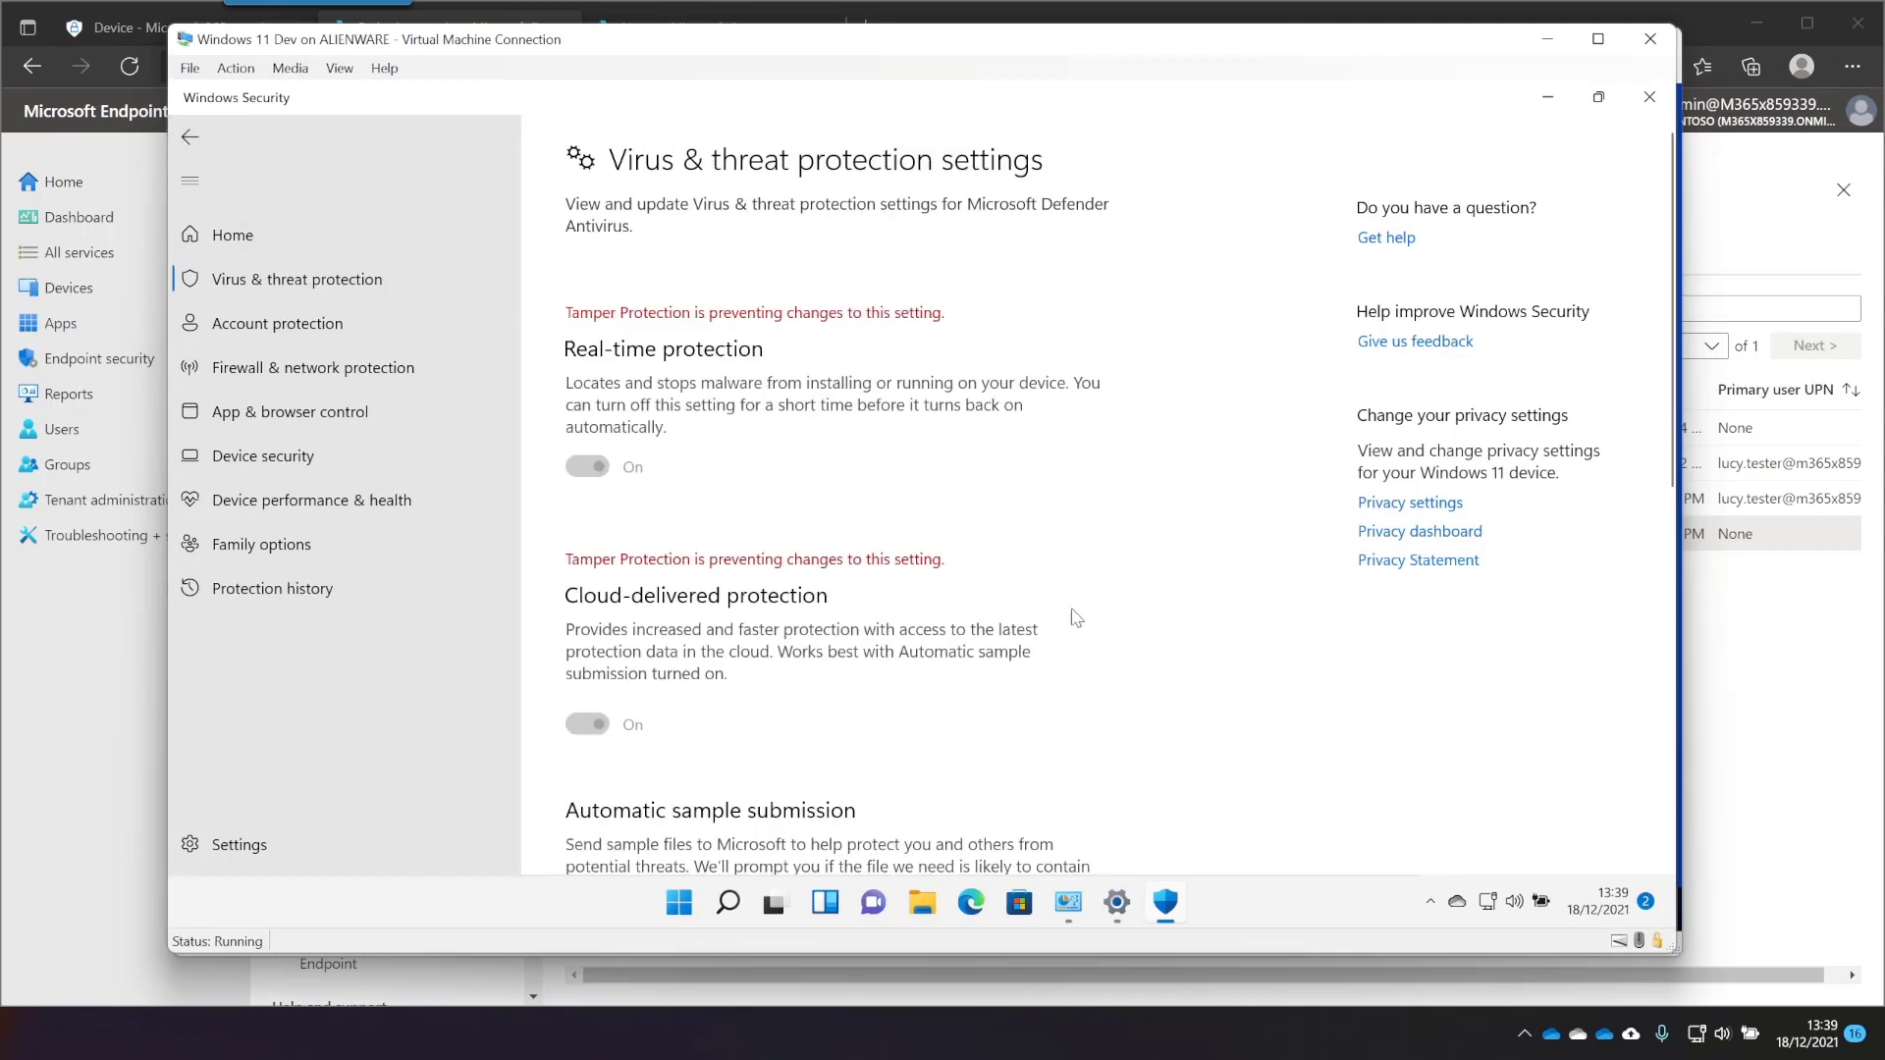
pyautogui.moveTo(625, 215)
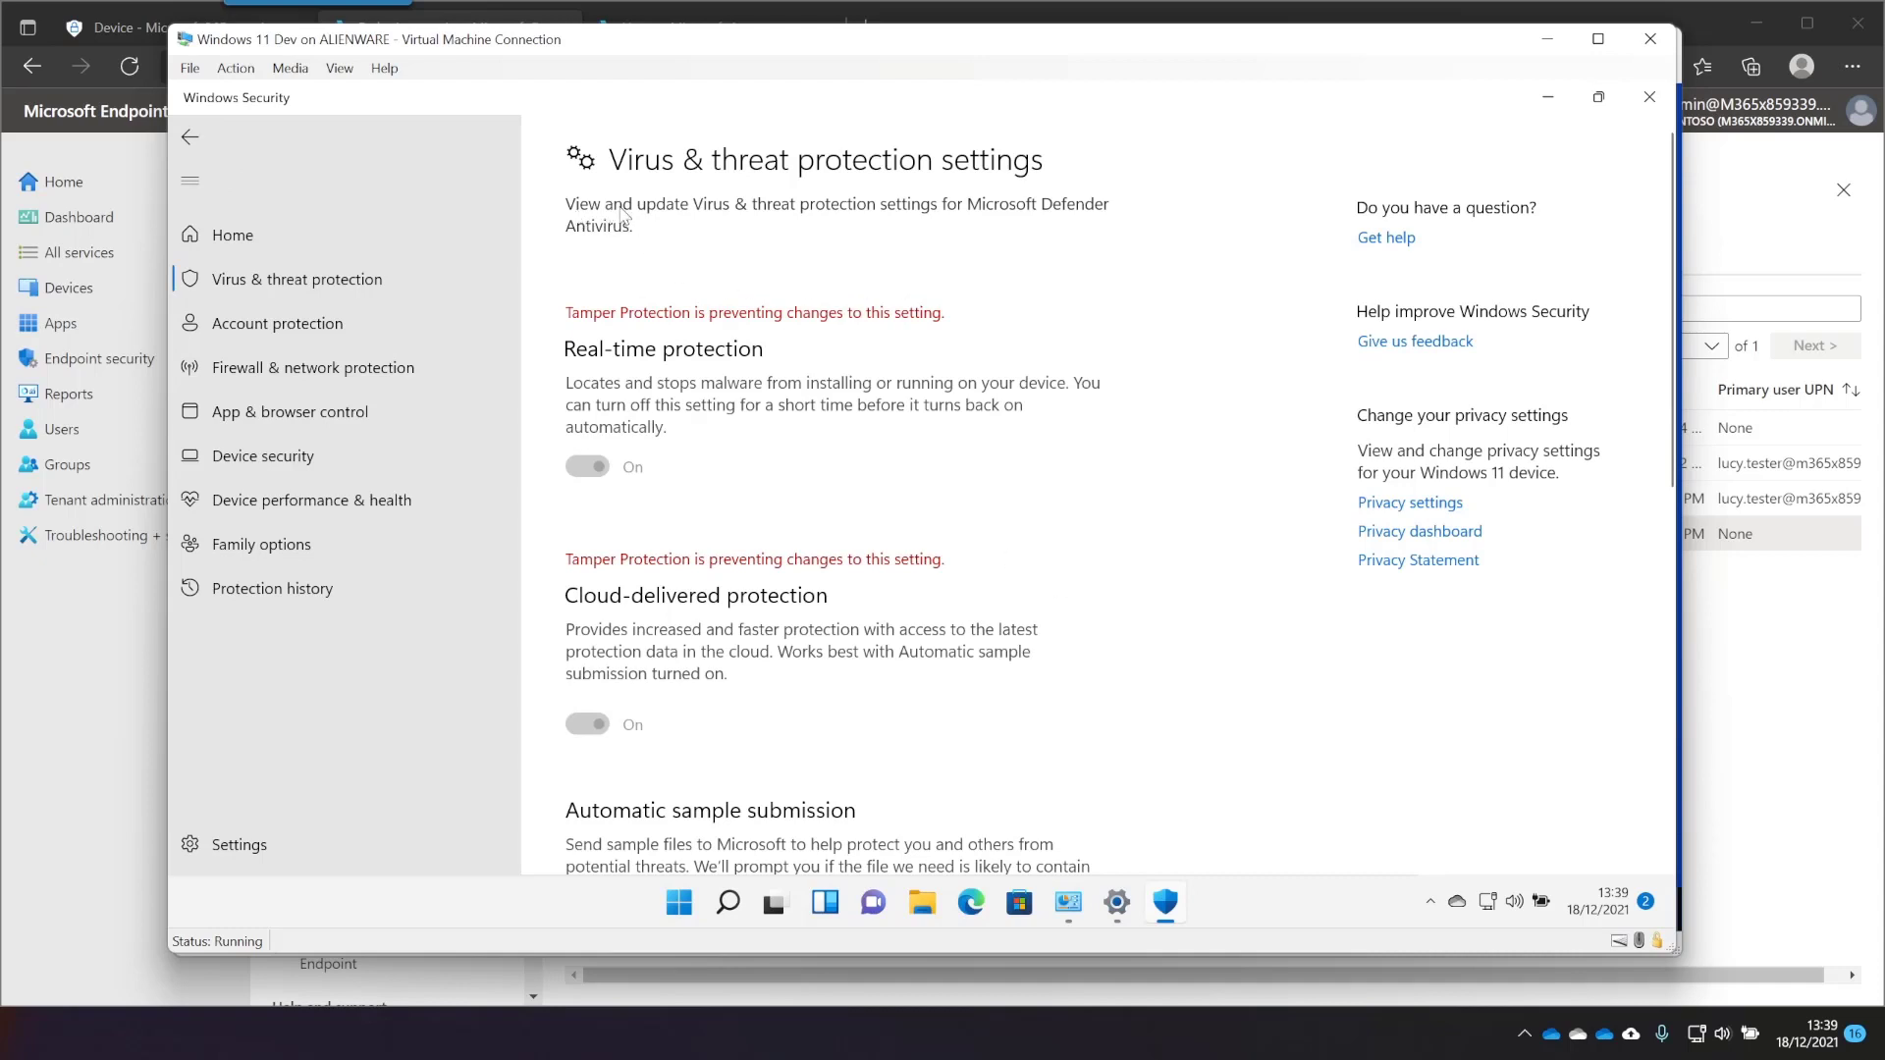
pyautogui.moveTo(716, 334)
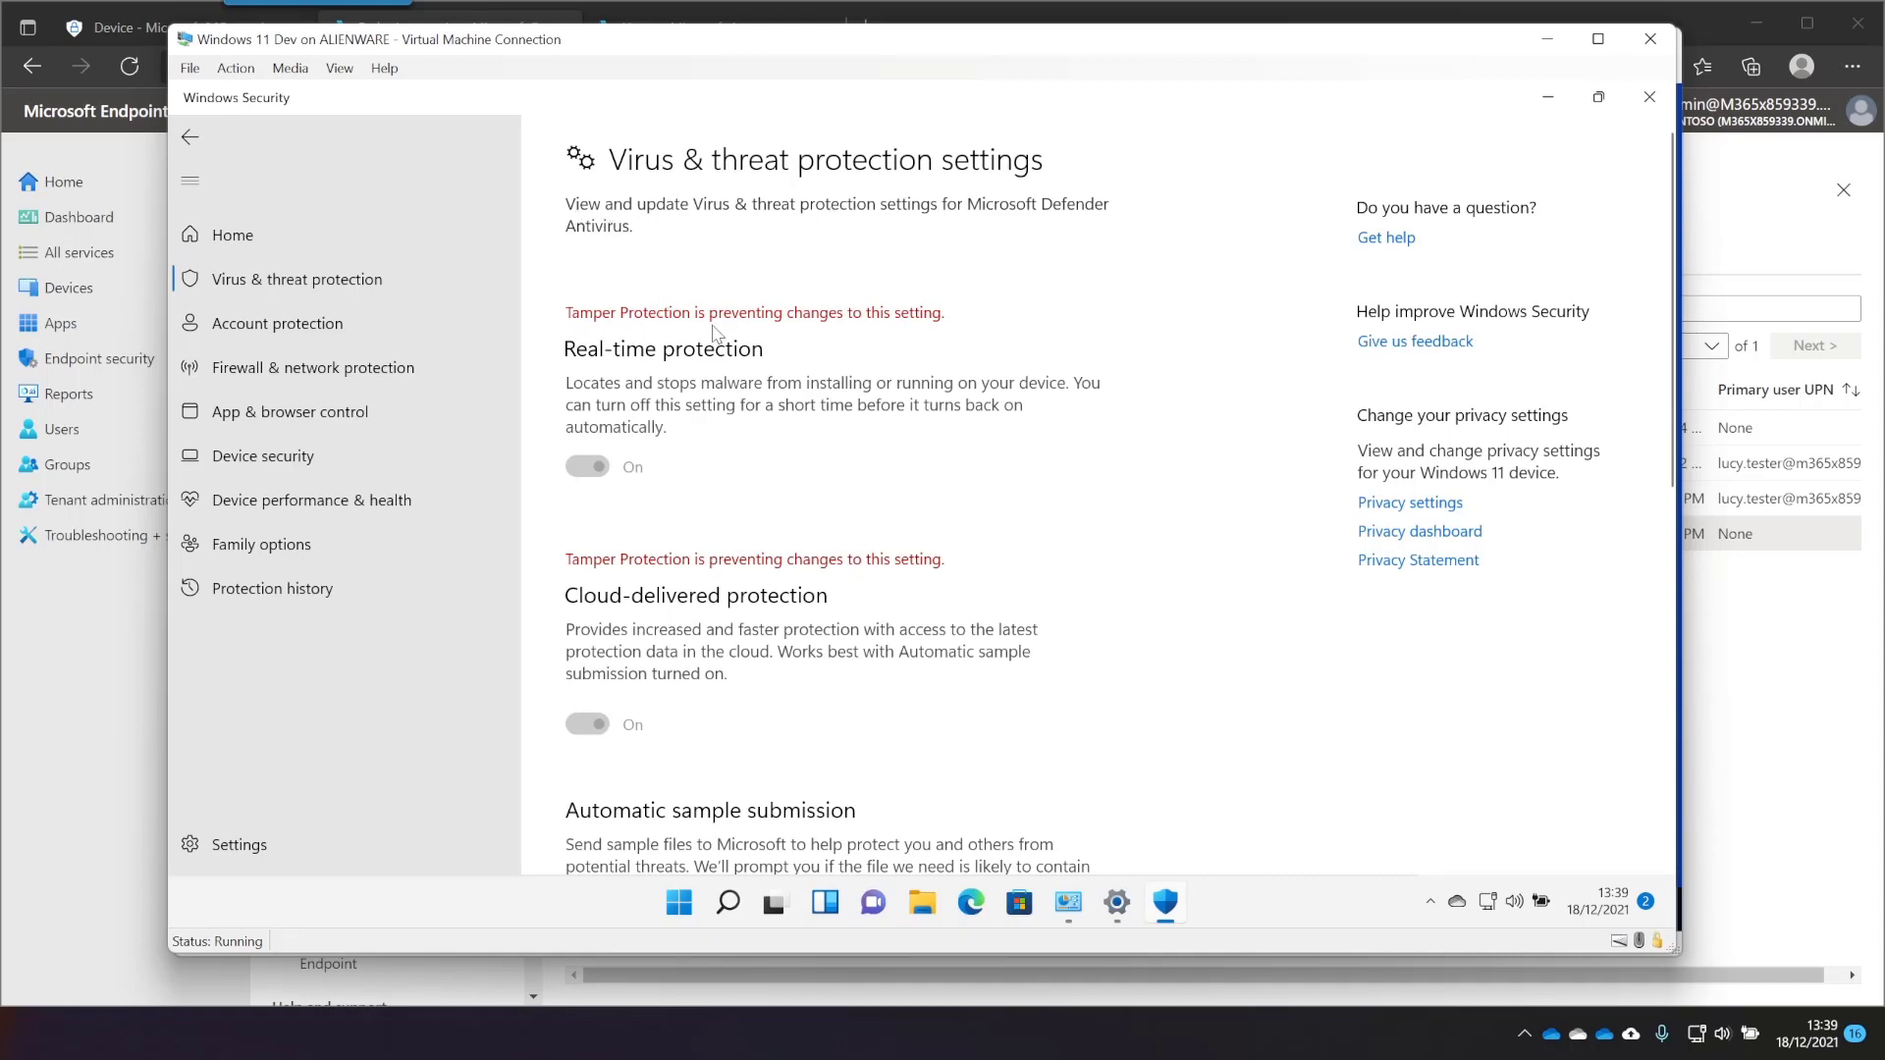
pyautogui.moveTo(782, 674)
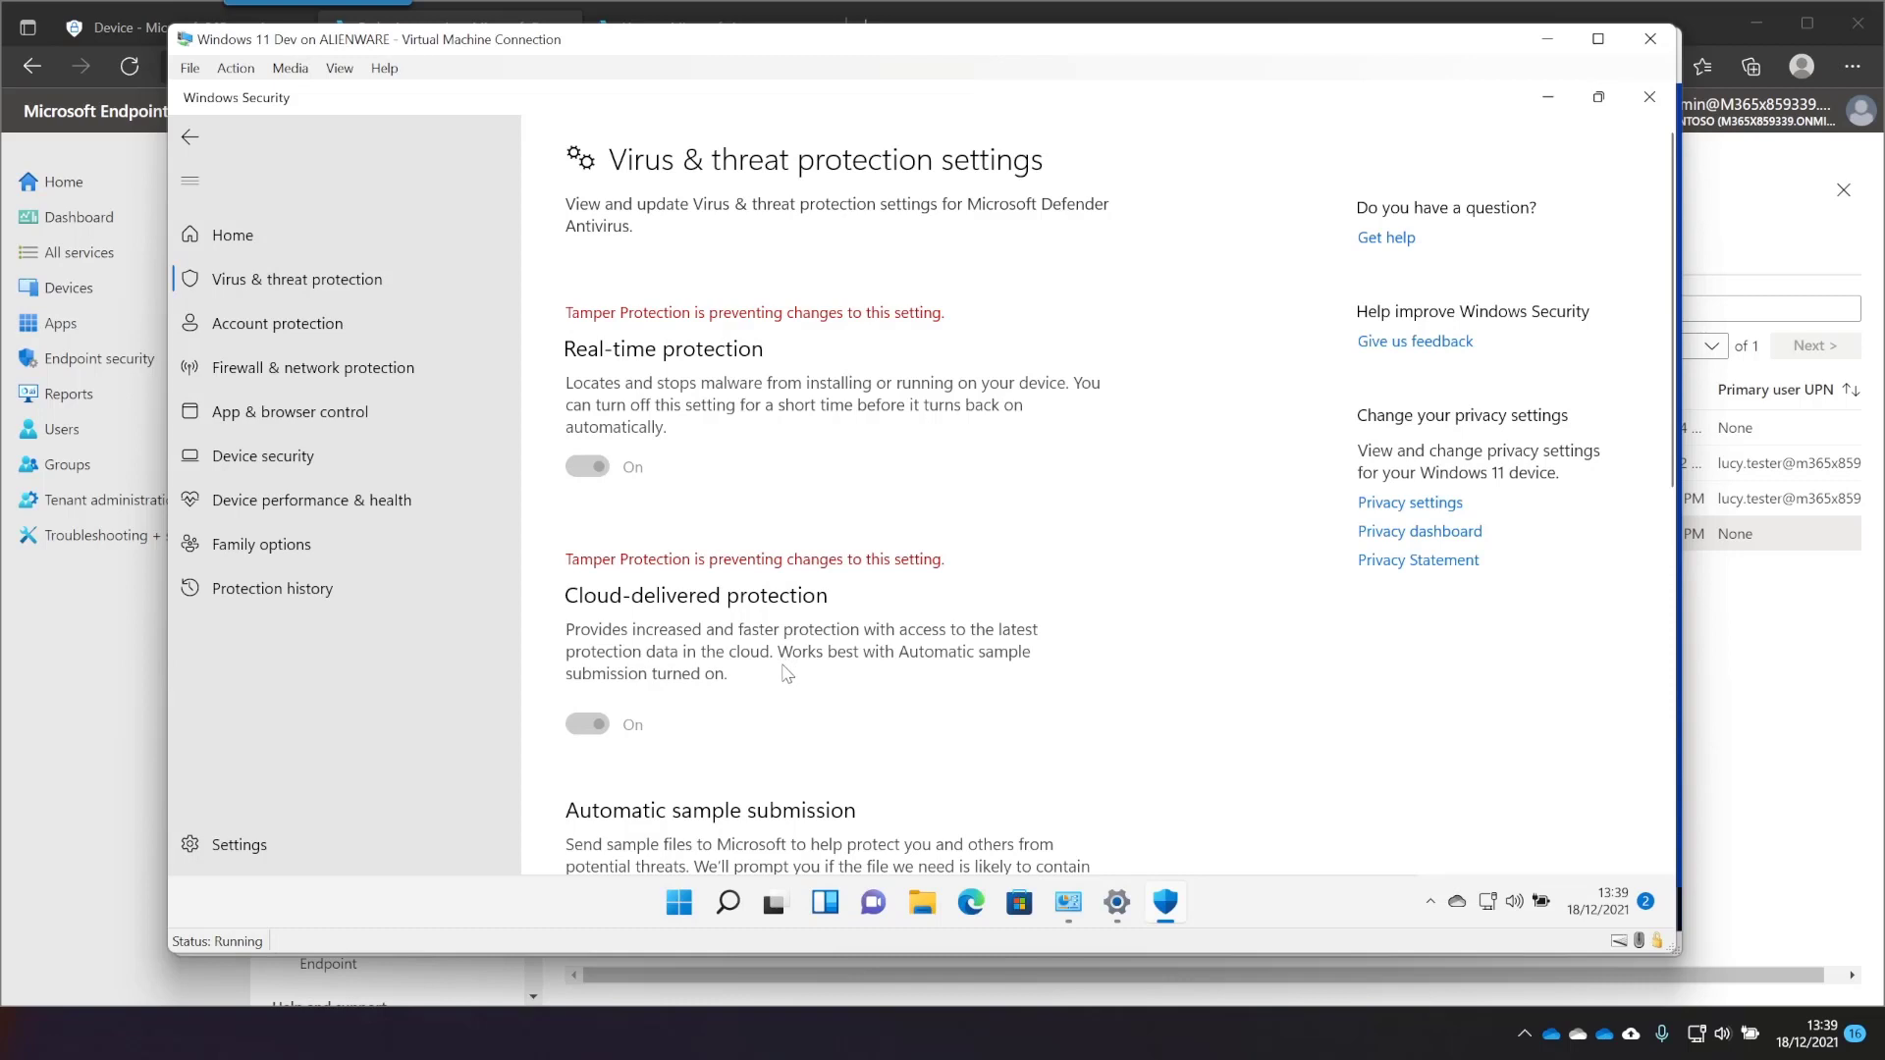
pyautogui.moveTo(627, 677)
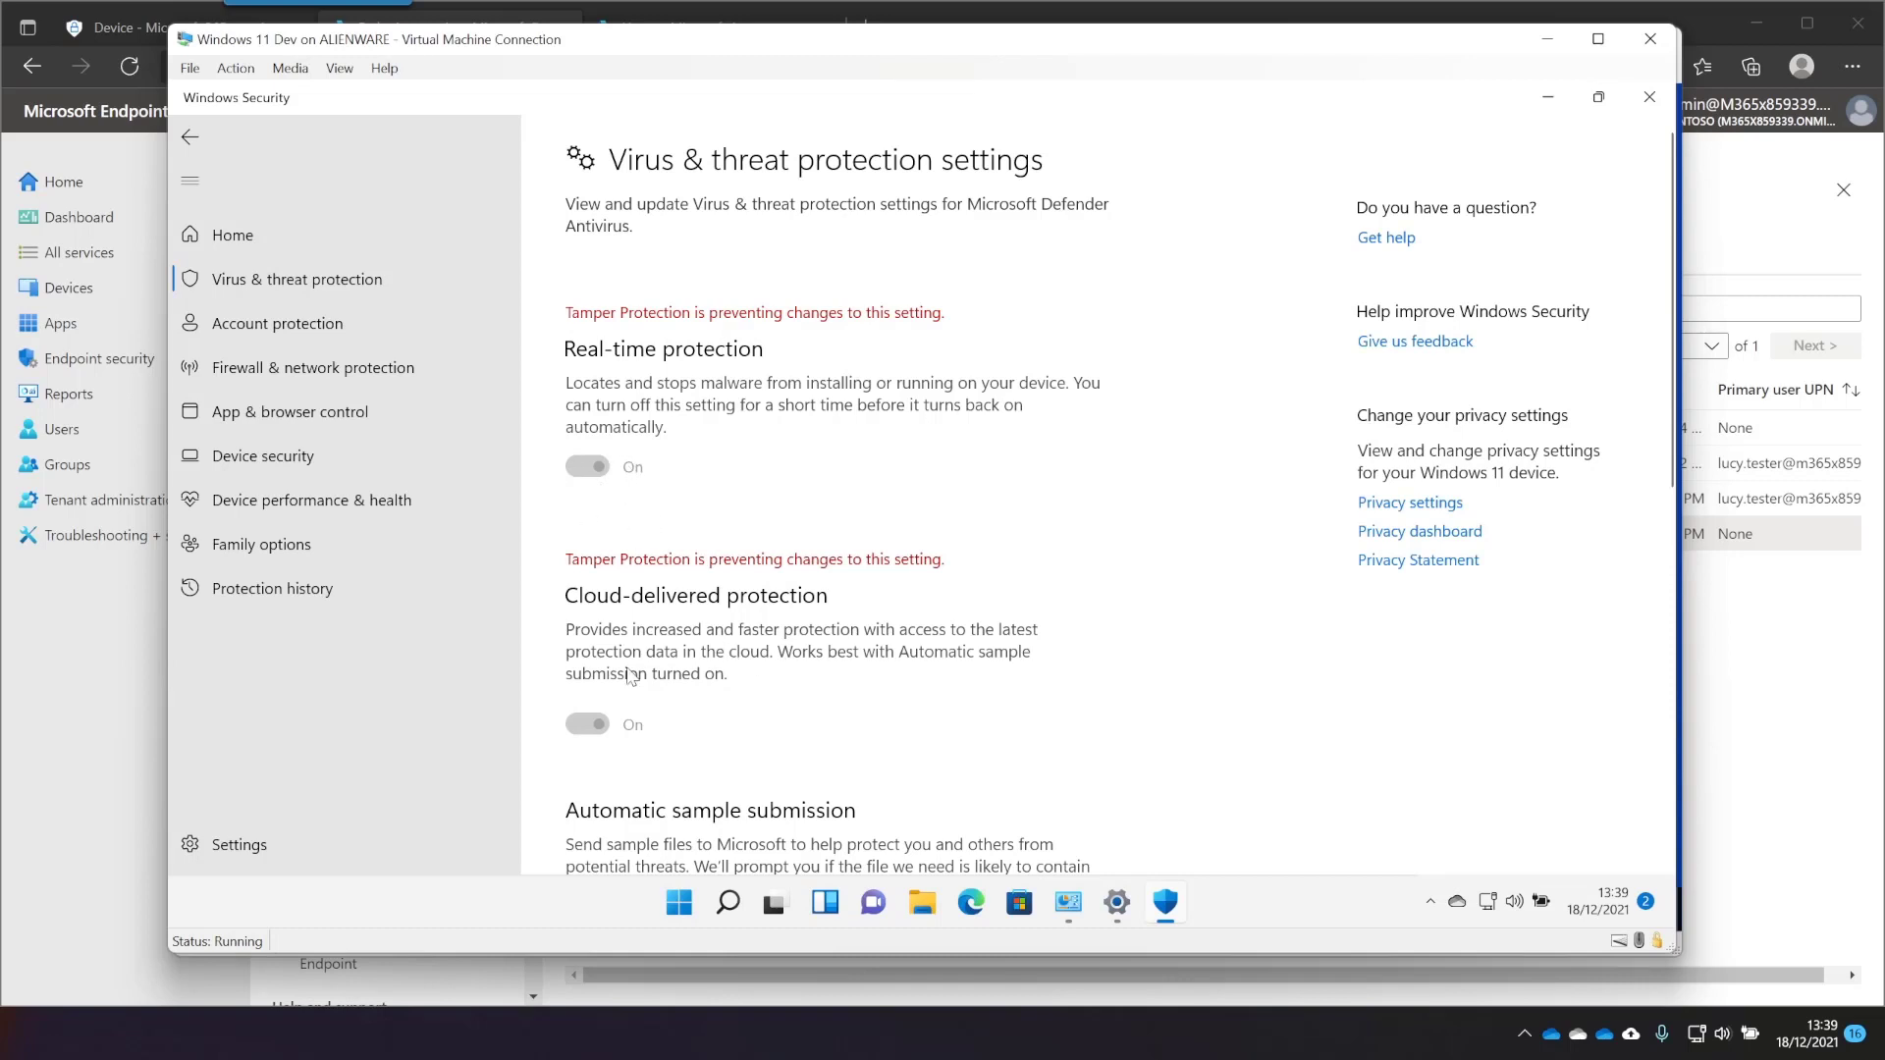
pyautogui.scroll(-3)
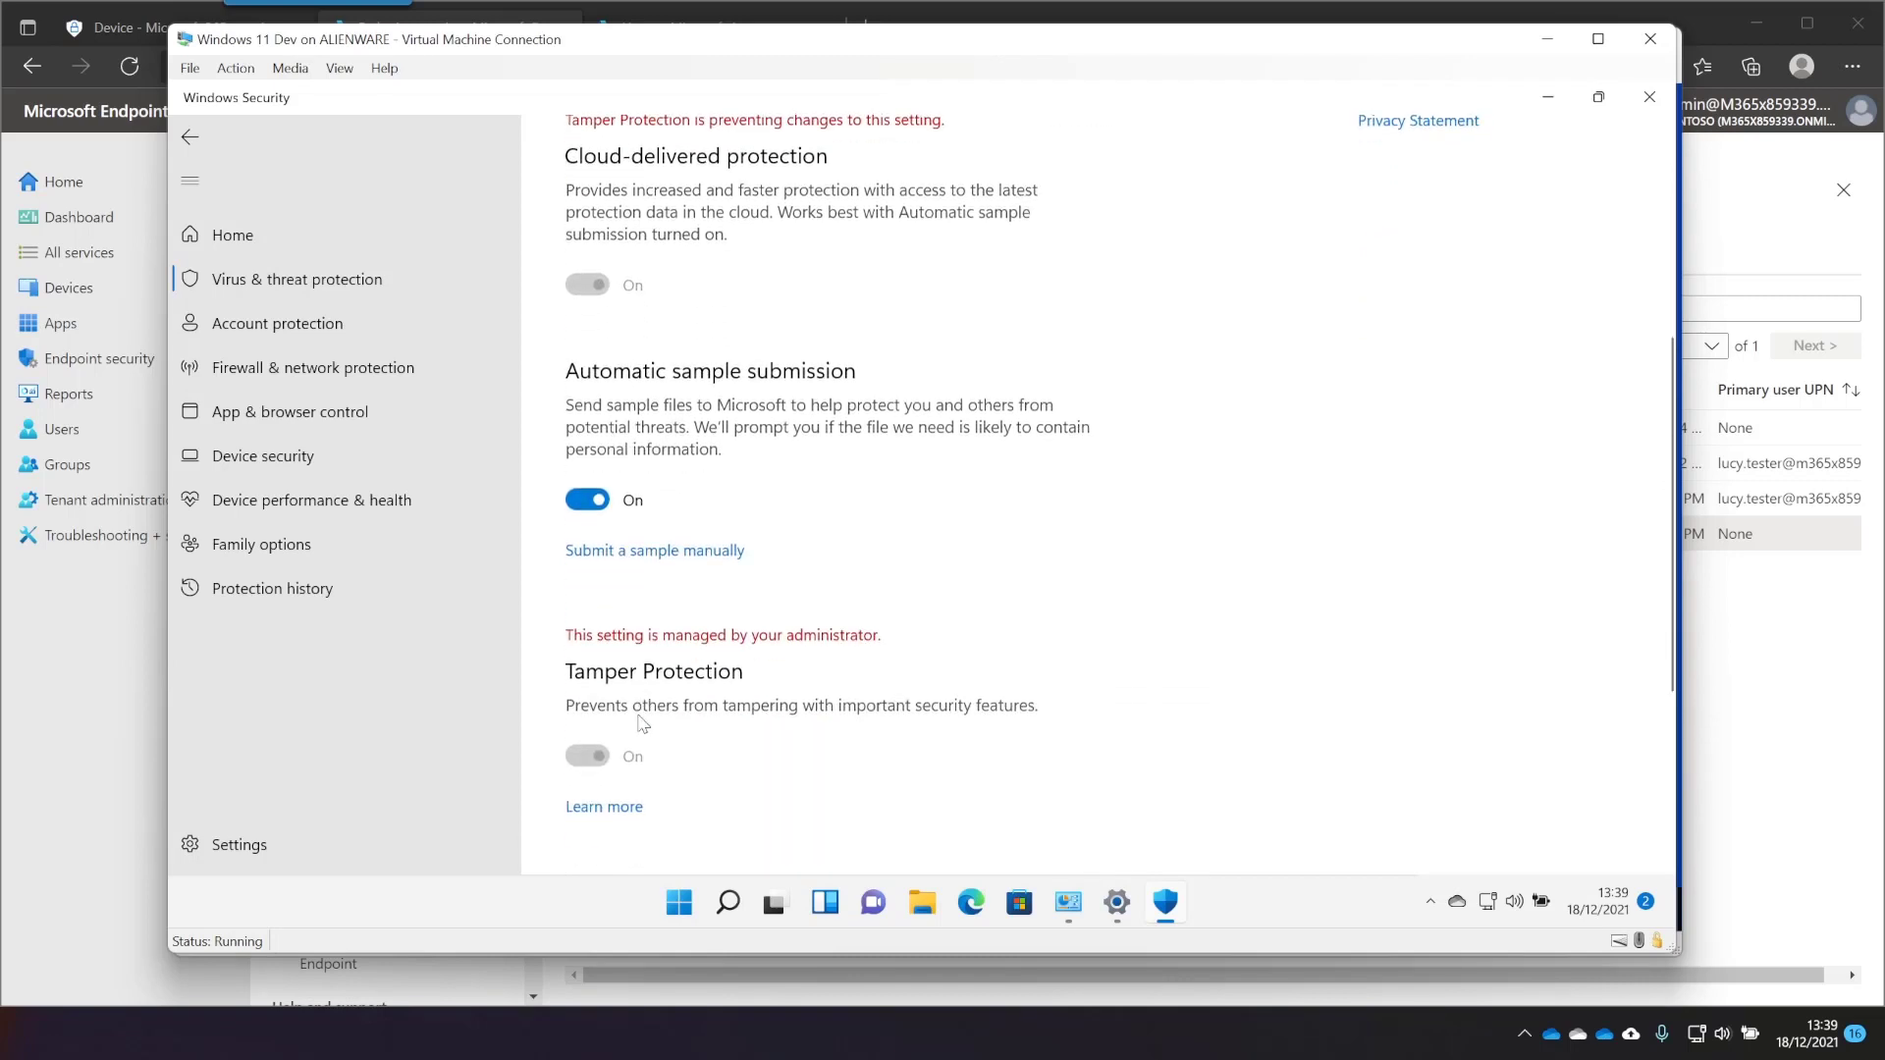
pyautogui.scroll(-3)
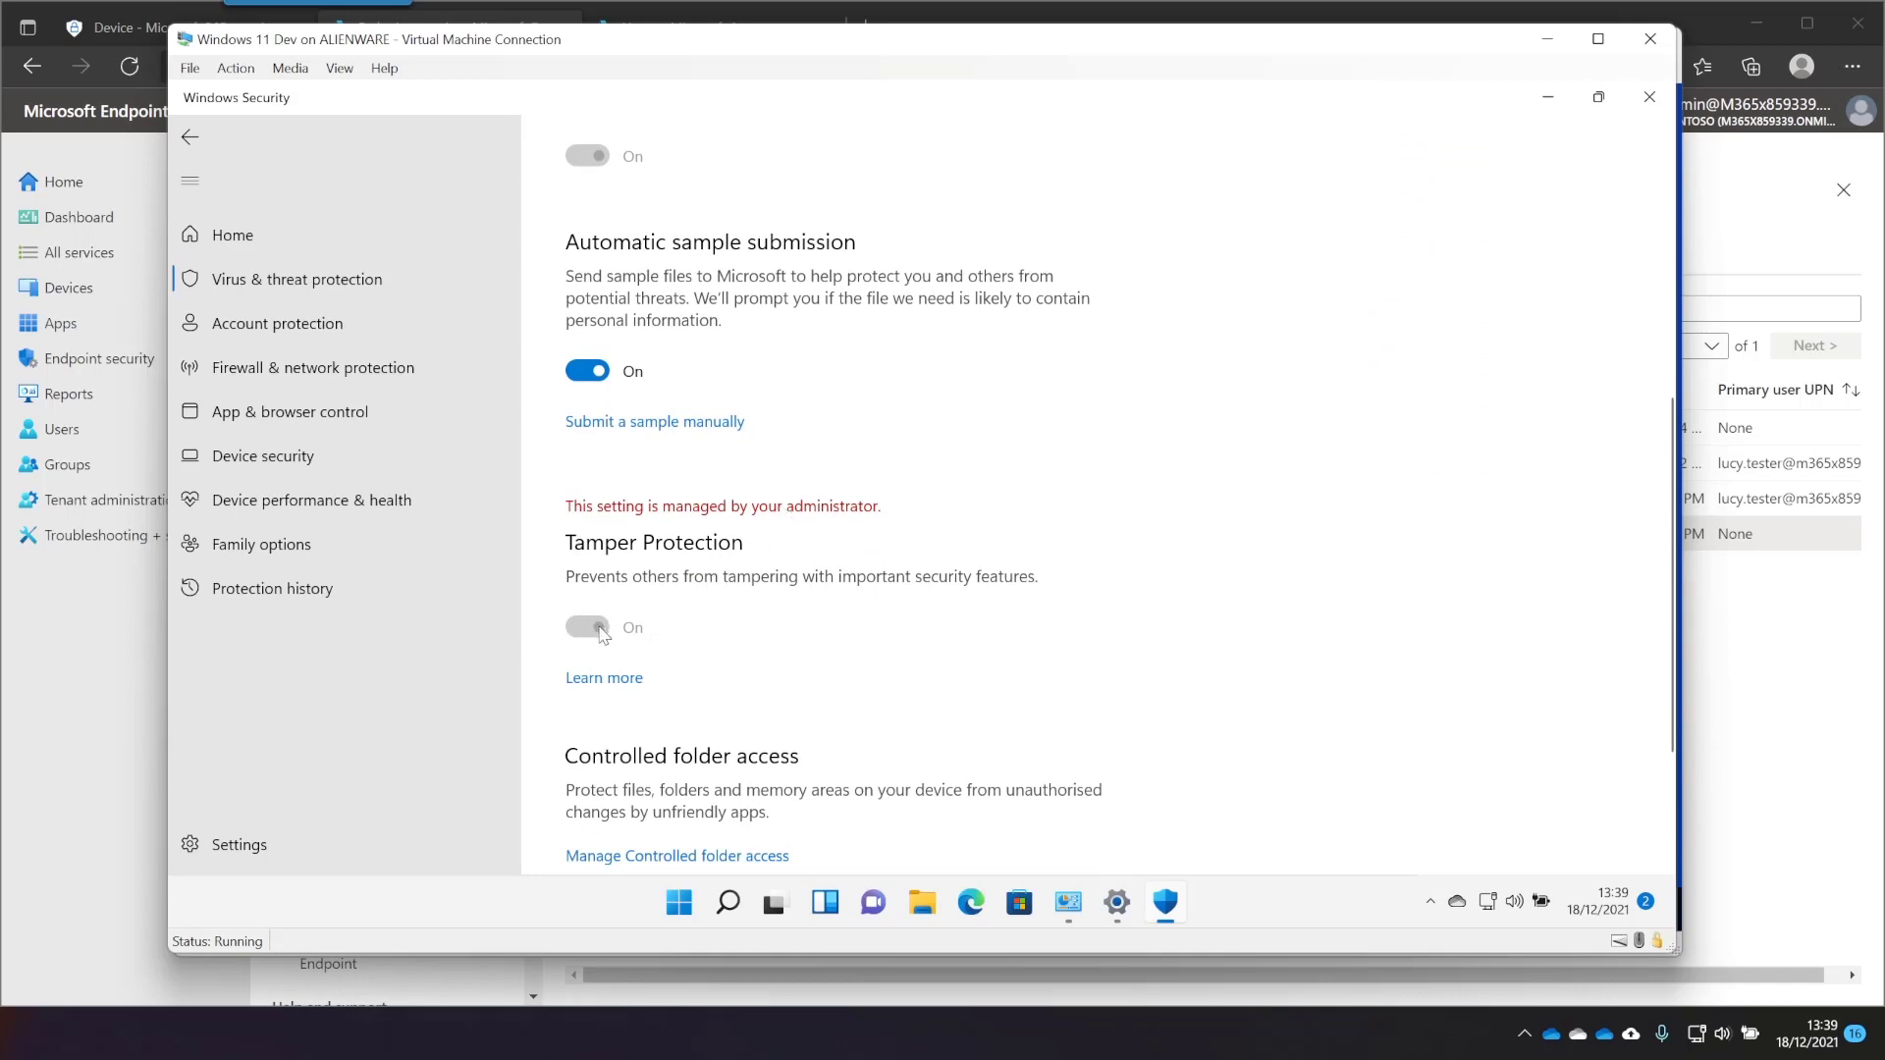
pyautogui.moveTo(691, 904)
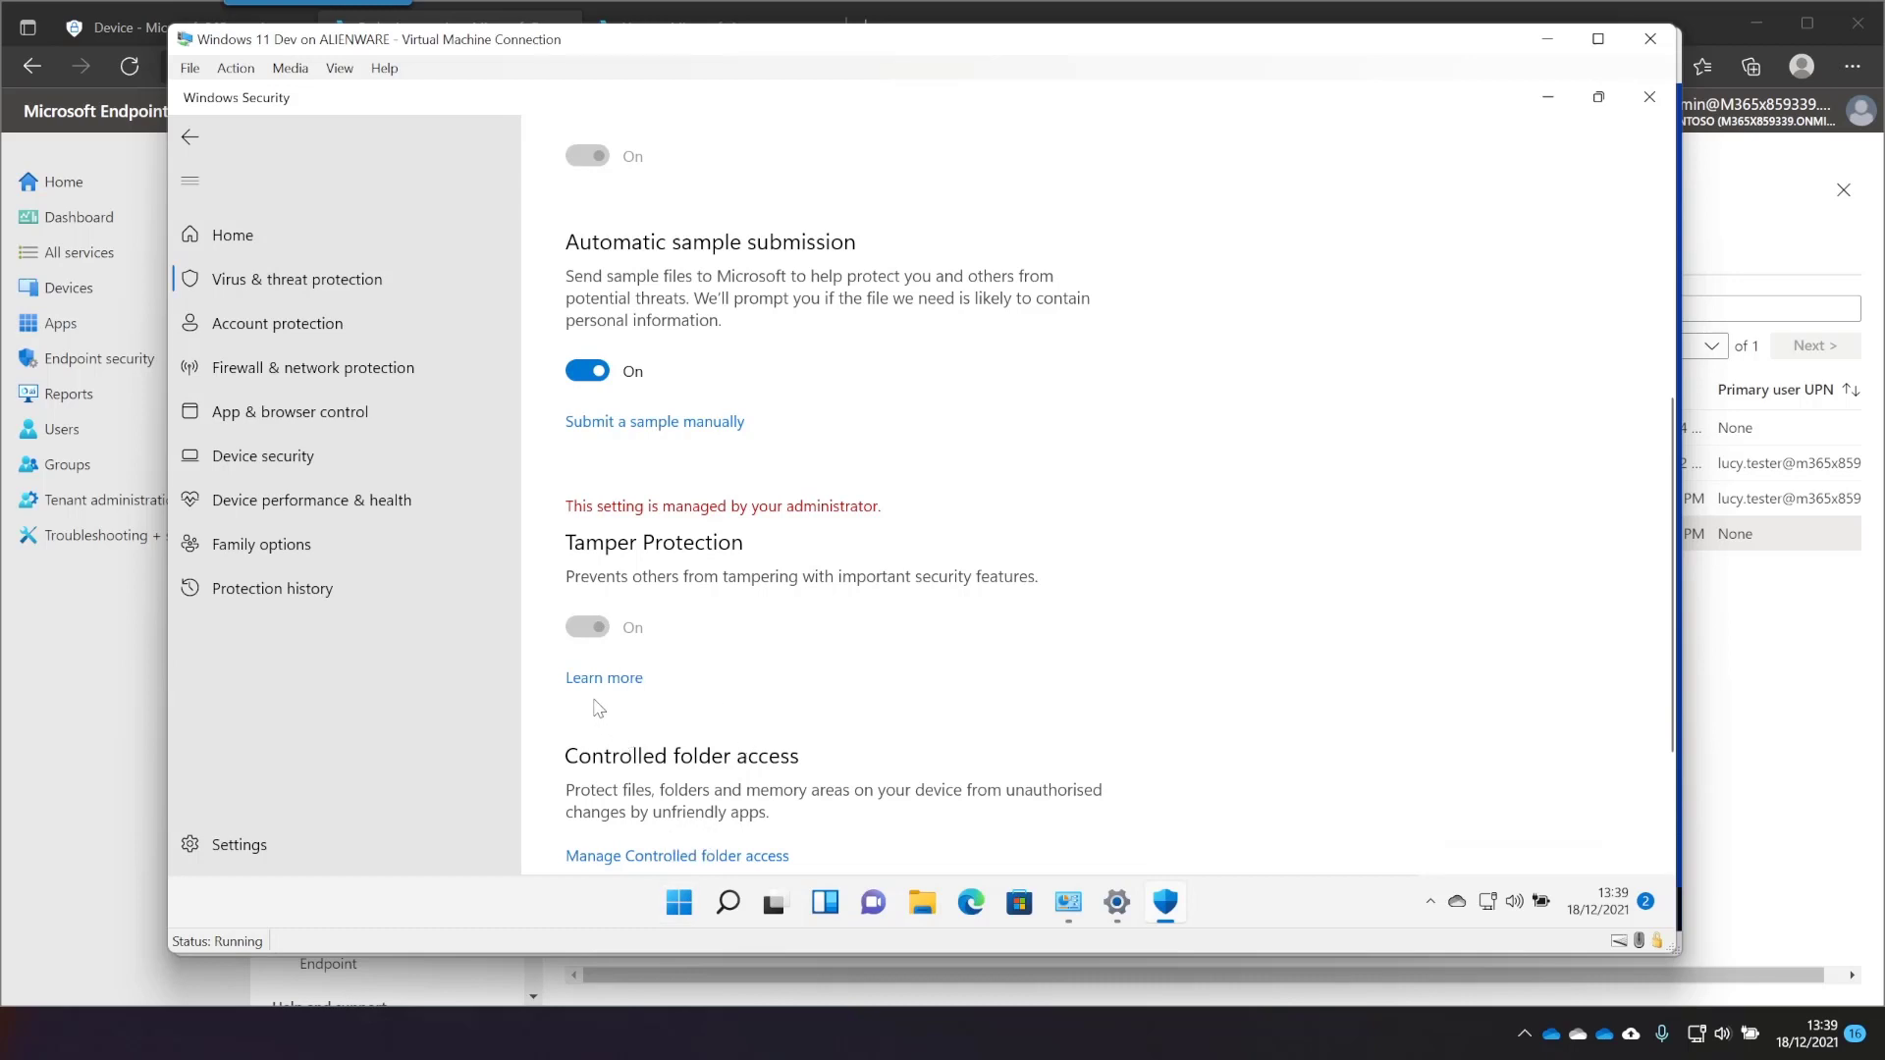
pyautogui.moveTo(609, 586)
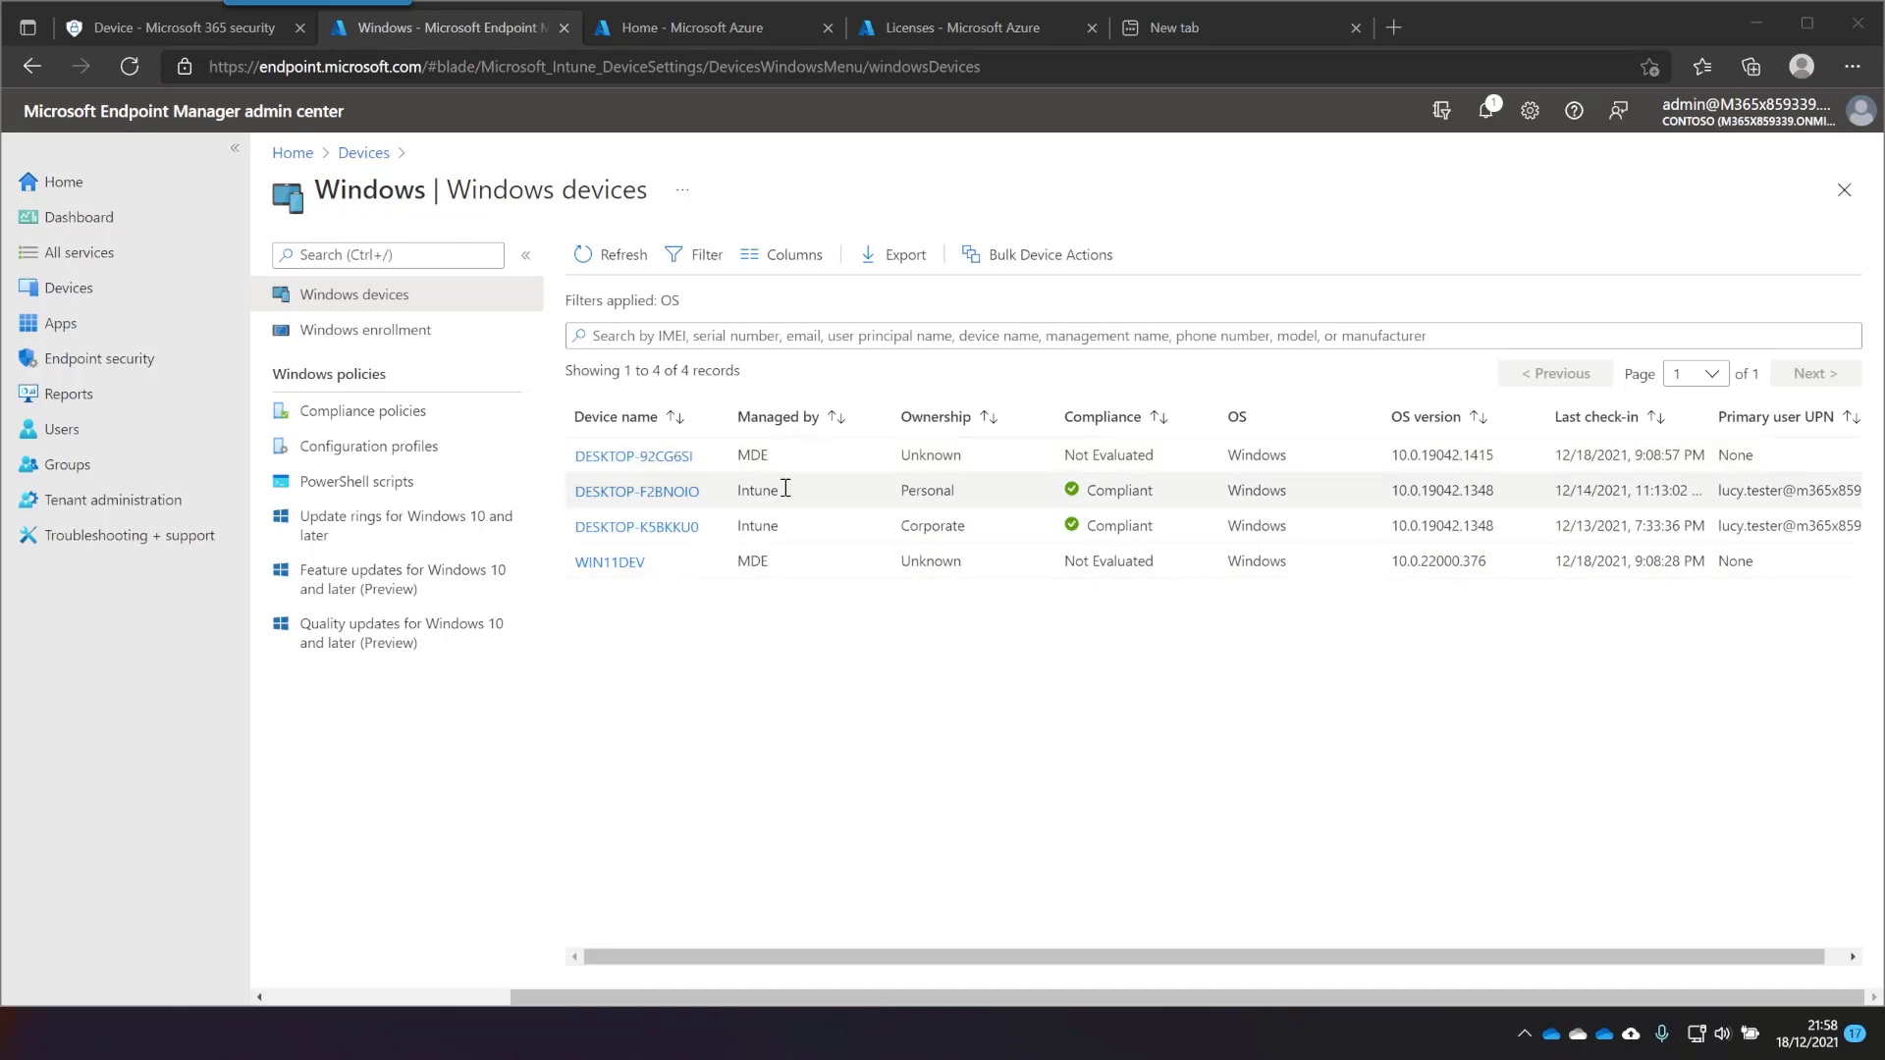
pyautogui.moveTo(132, 756)
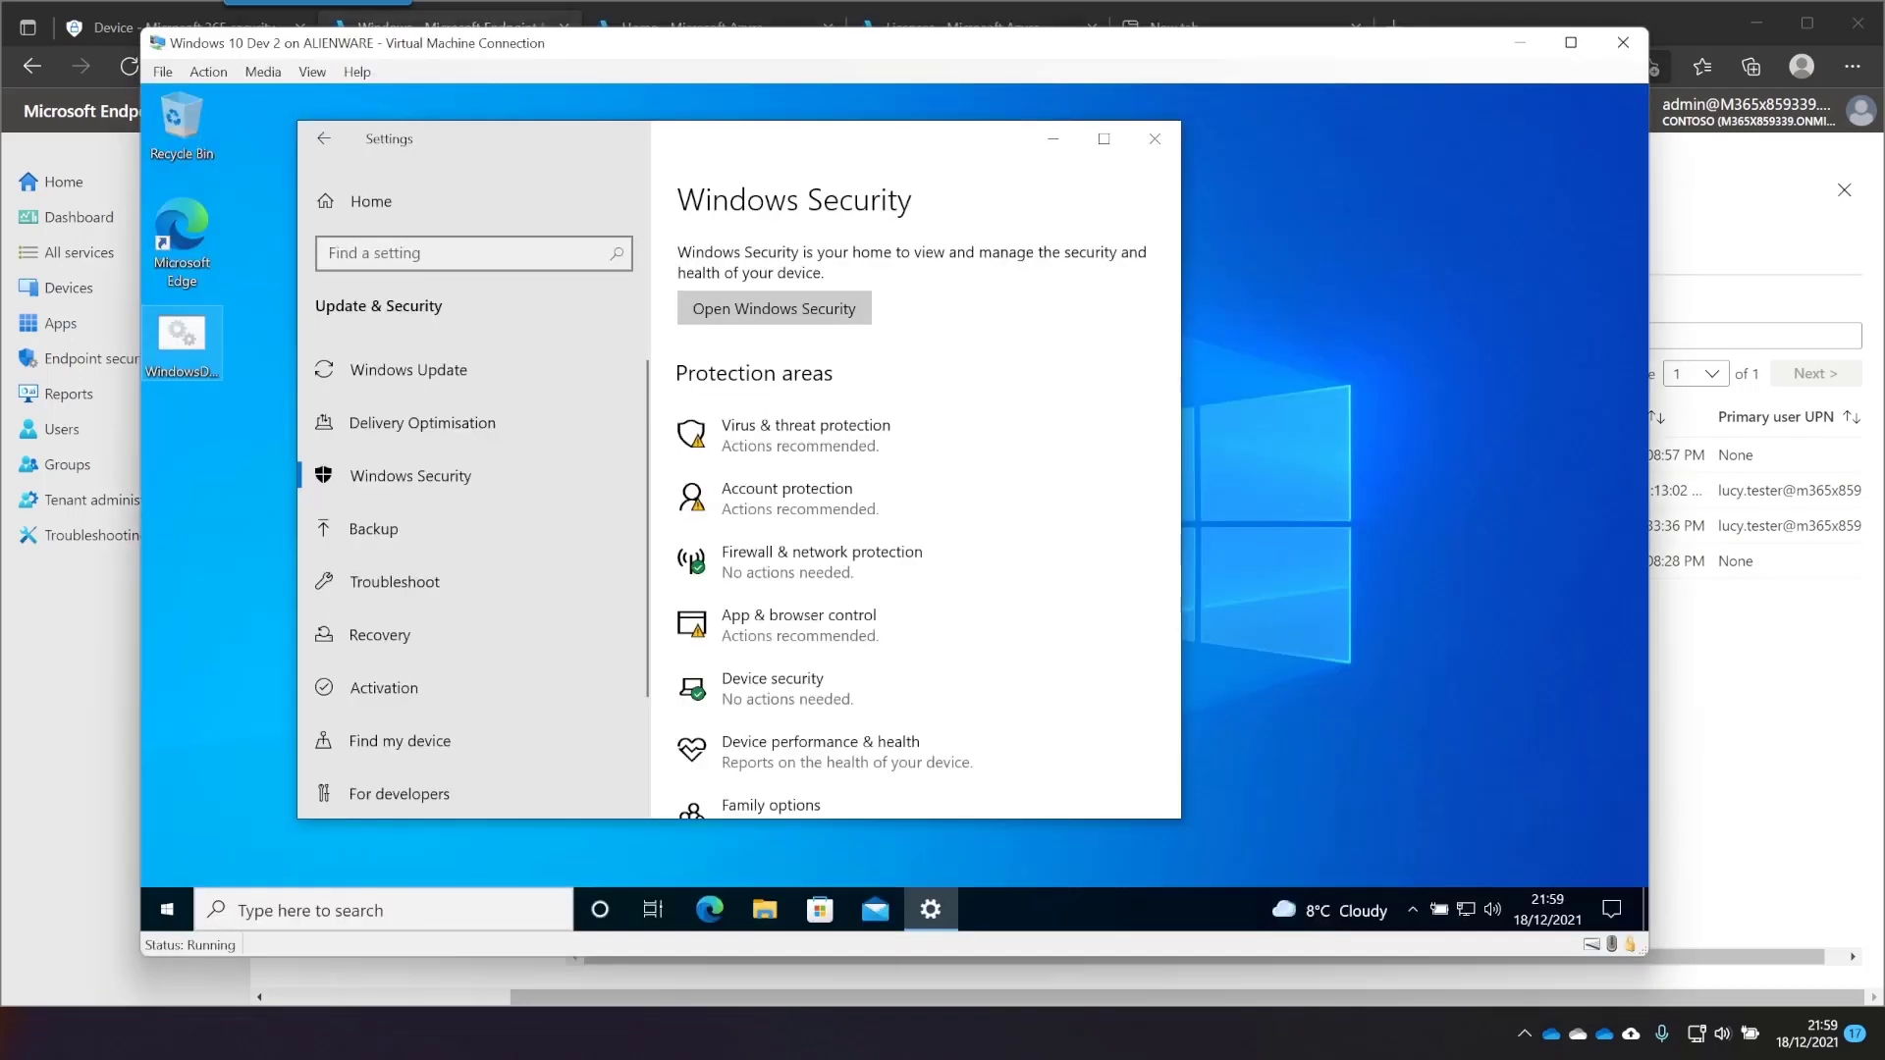
# Review Windows 10's administrator-managed antivirus settings and empty exclusions, then close both windows
pyautogui.click(773, 308)
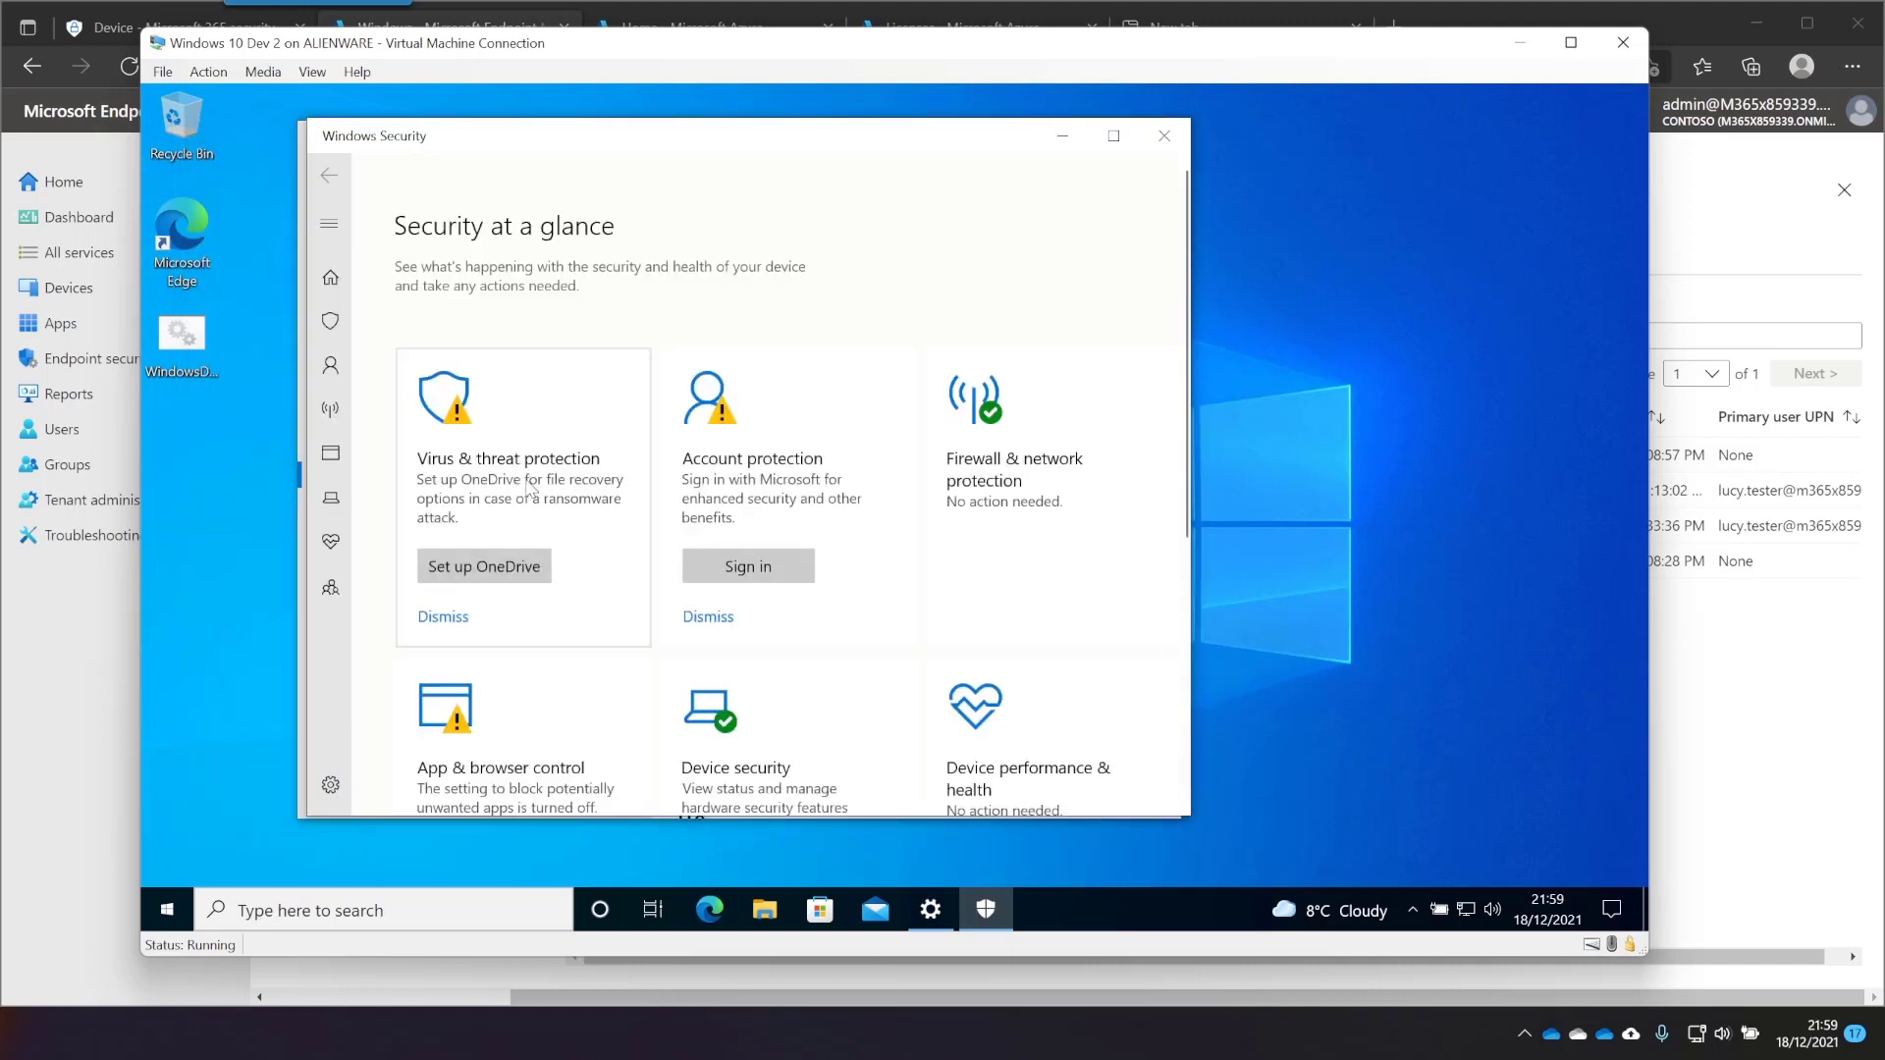
pyautogui.scroll(-3)
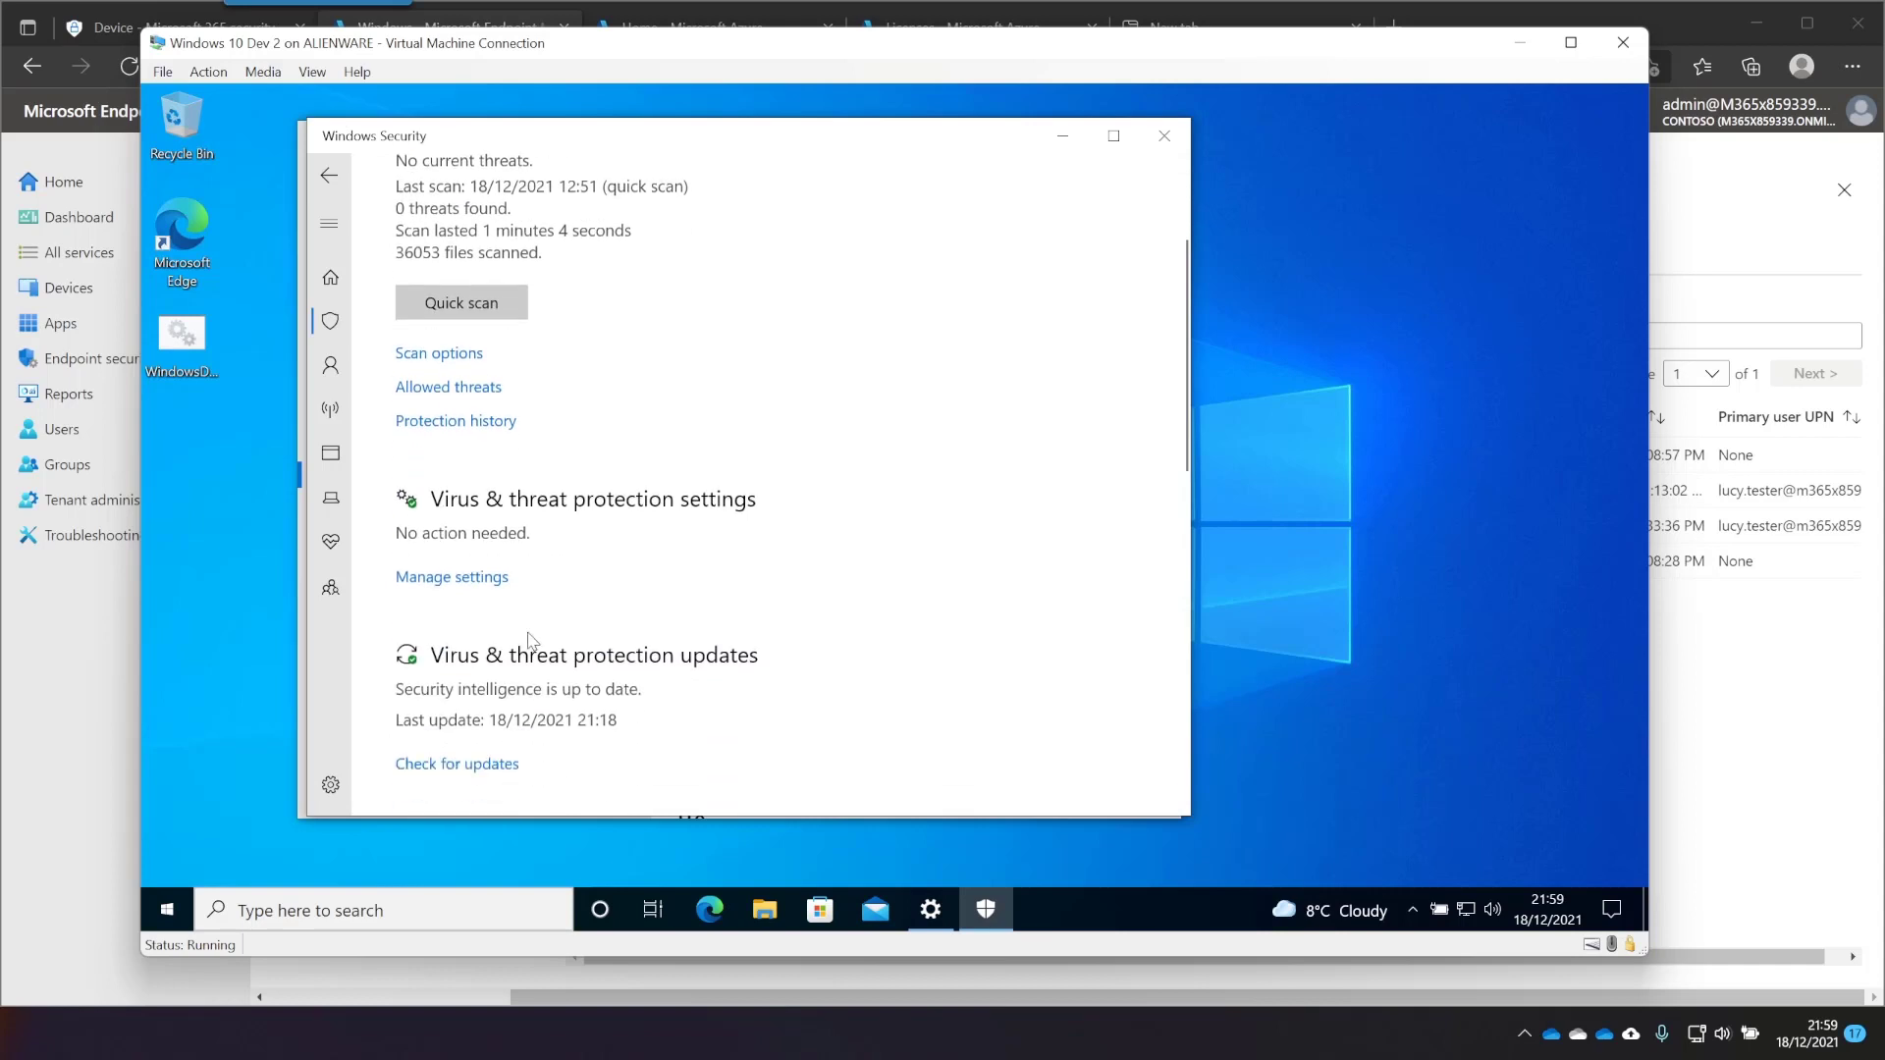
pyautogui.click(450, 577)
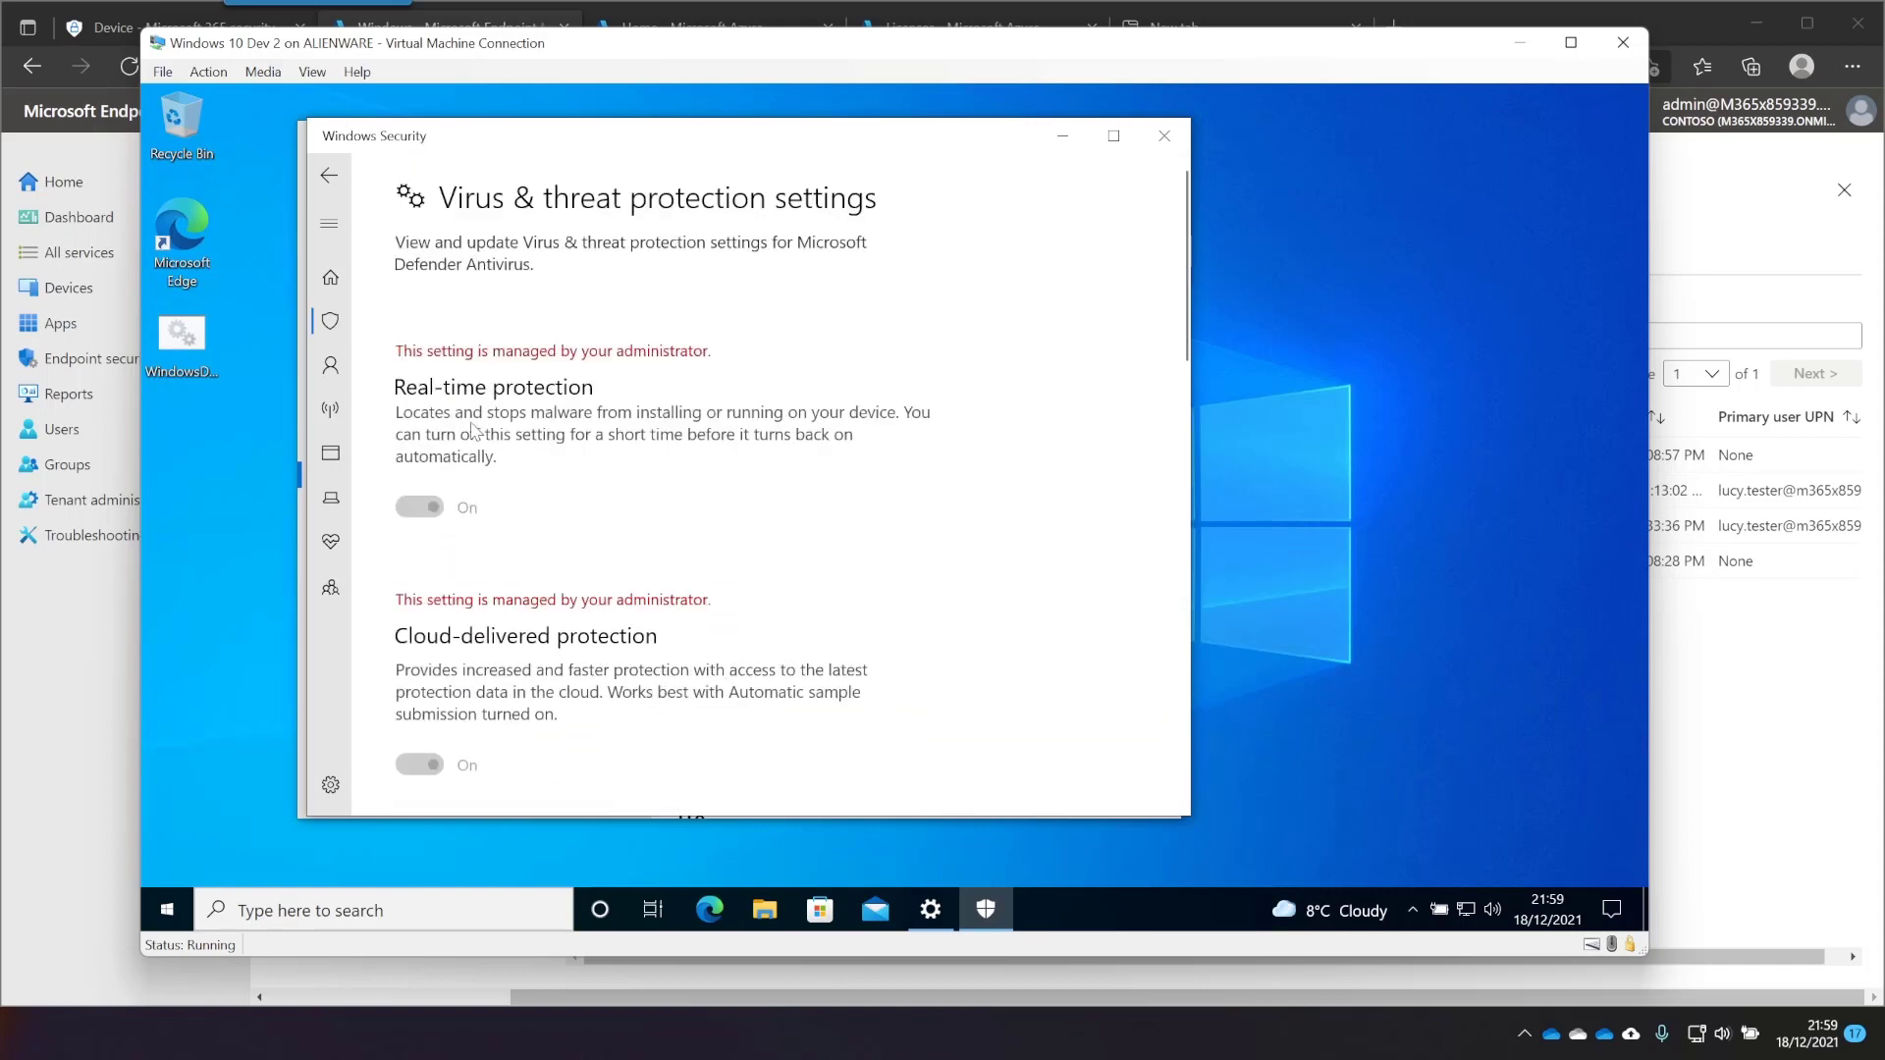
pyautogui.scroll(-3)
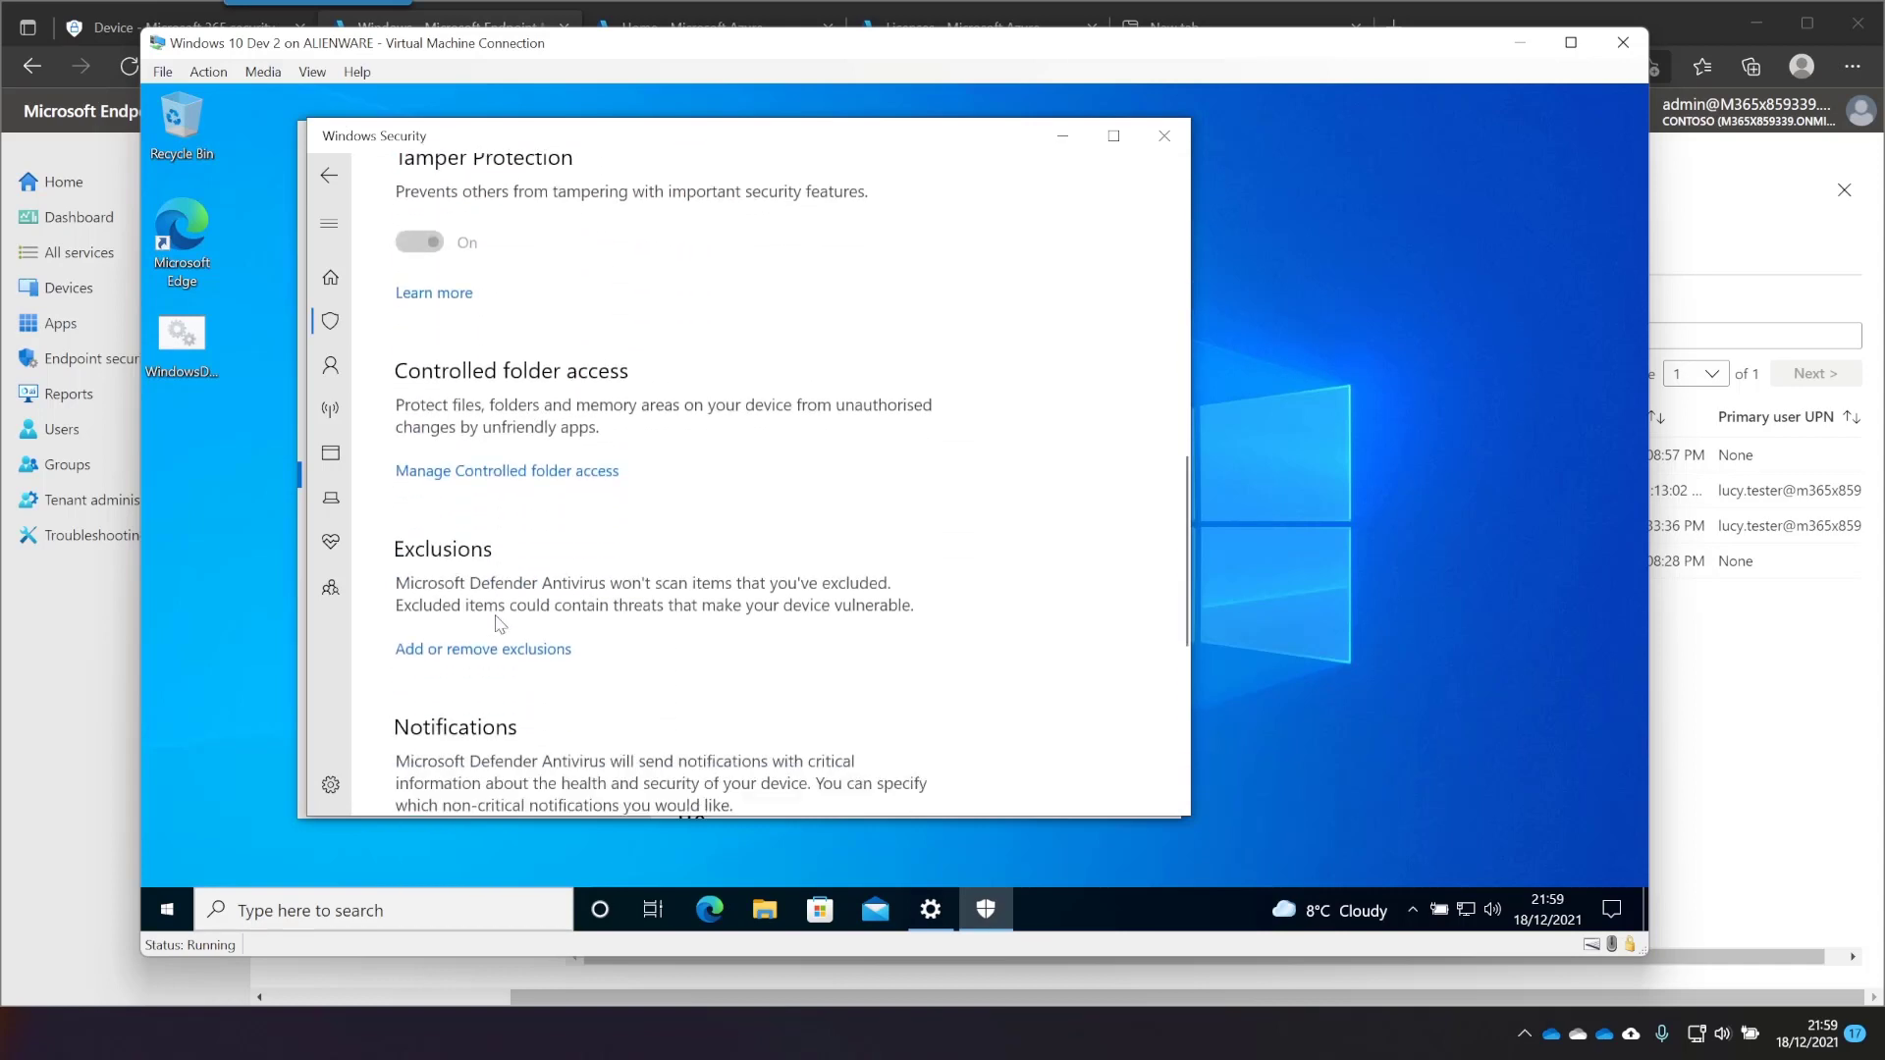
pyautogui.click(482, 648)
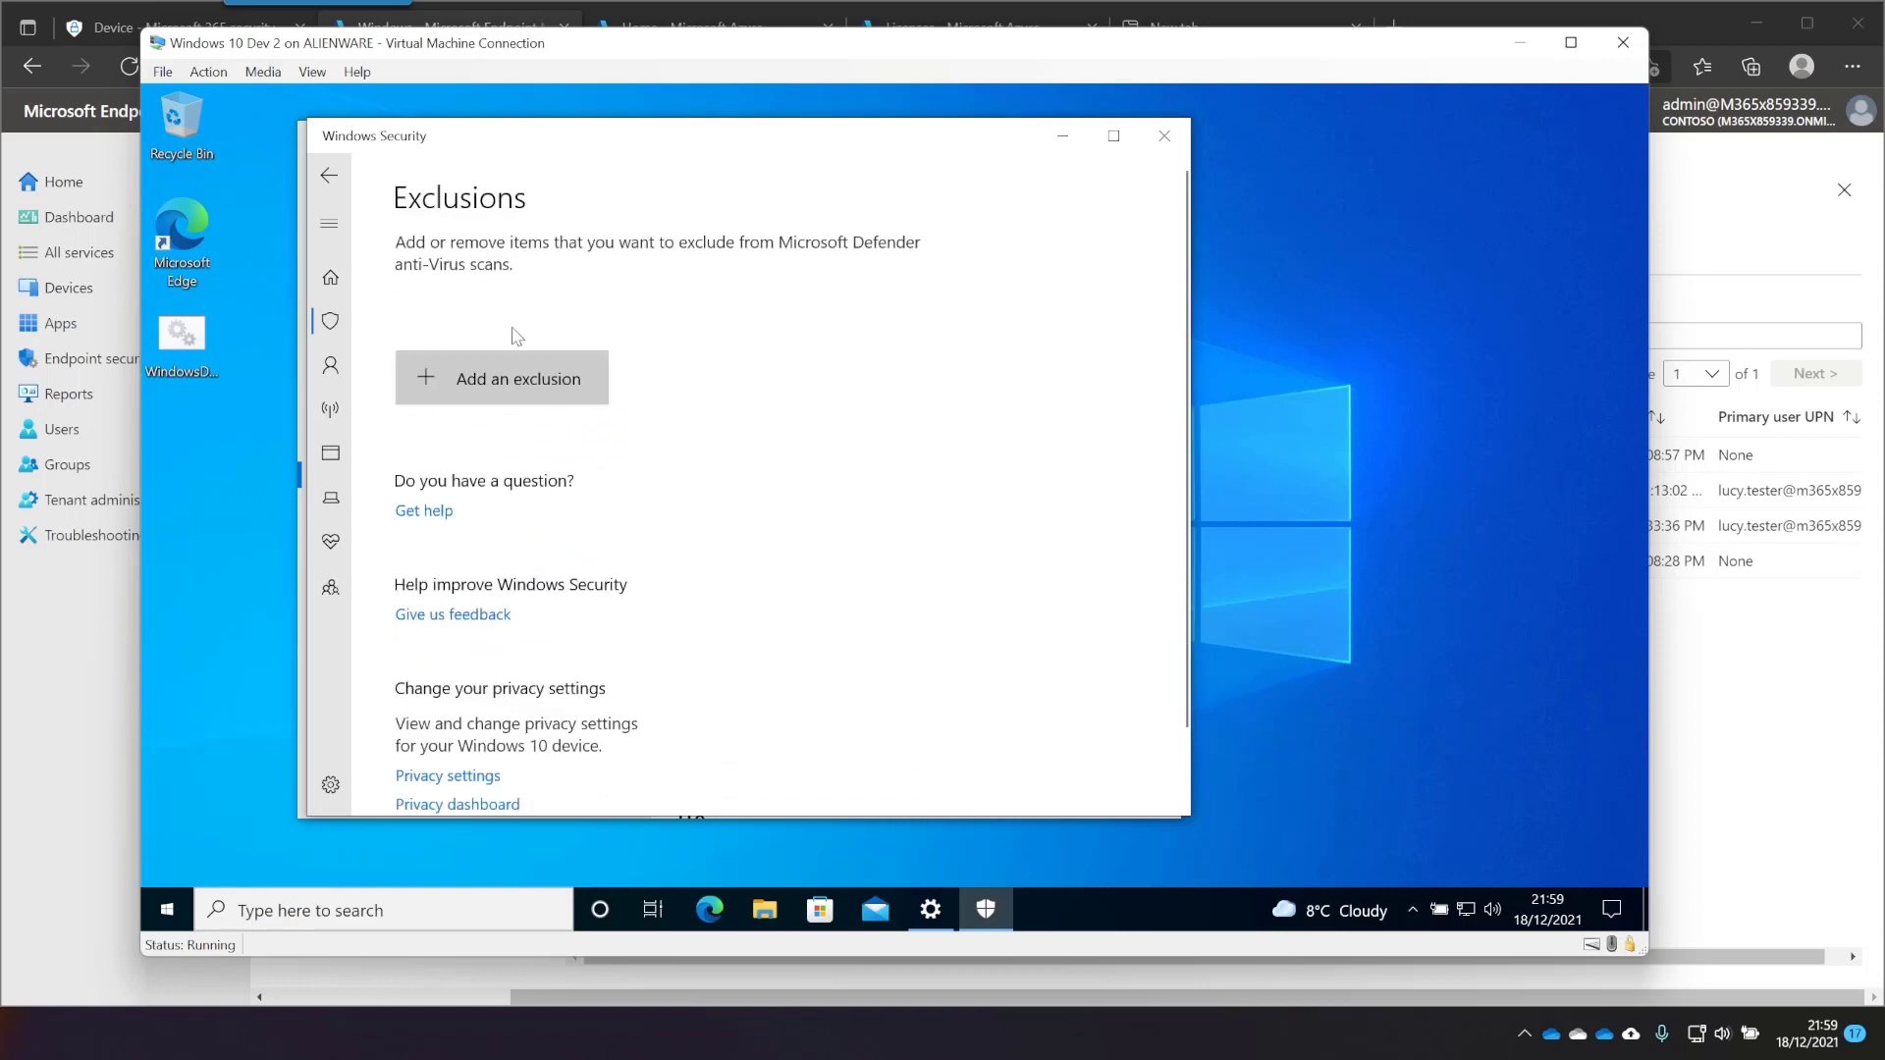
pyautogui.moveTo(1163, 135)
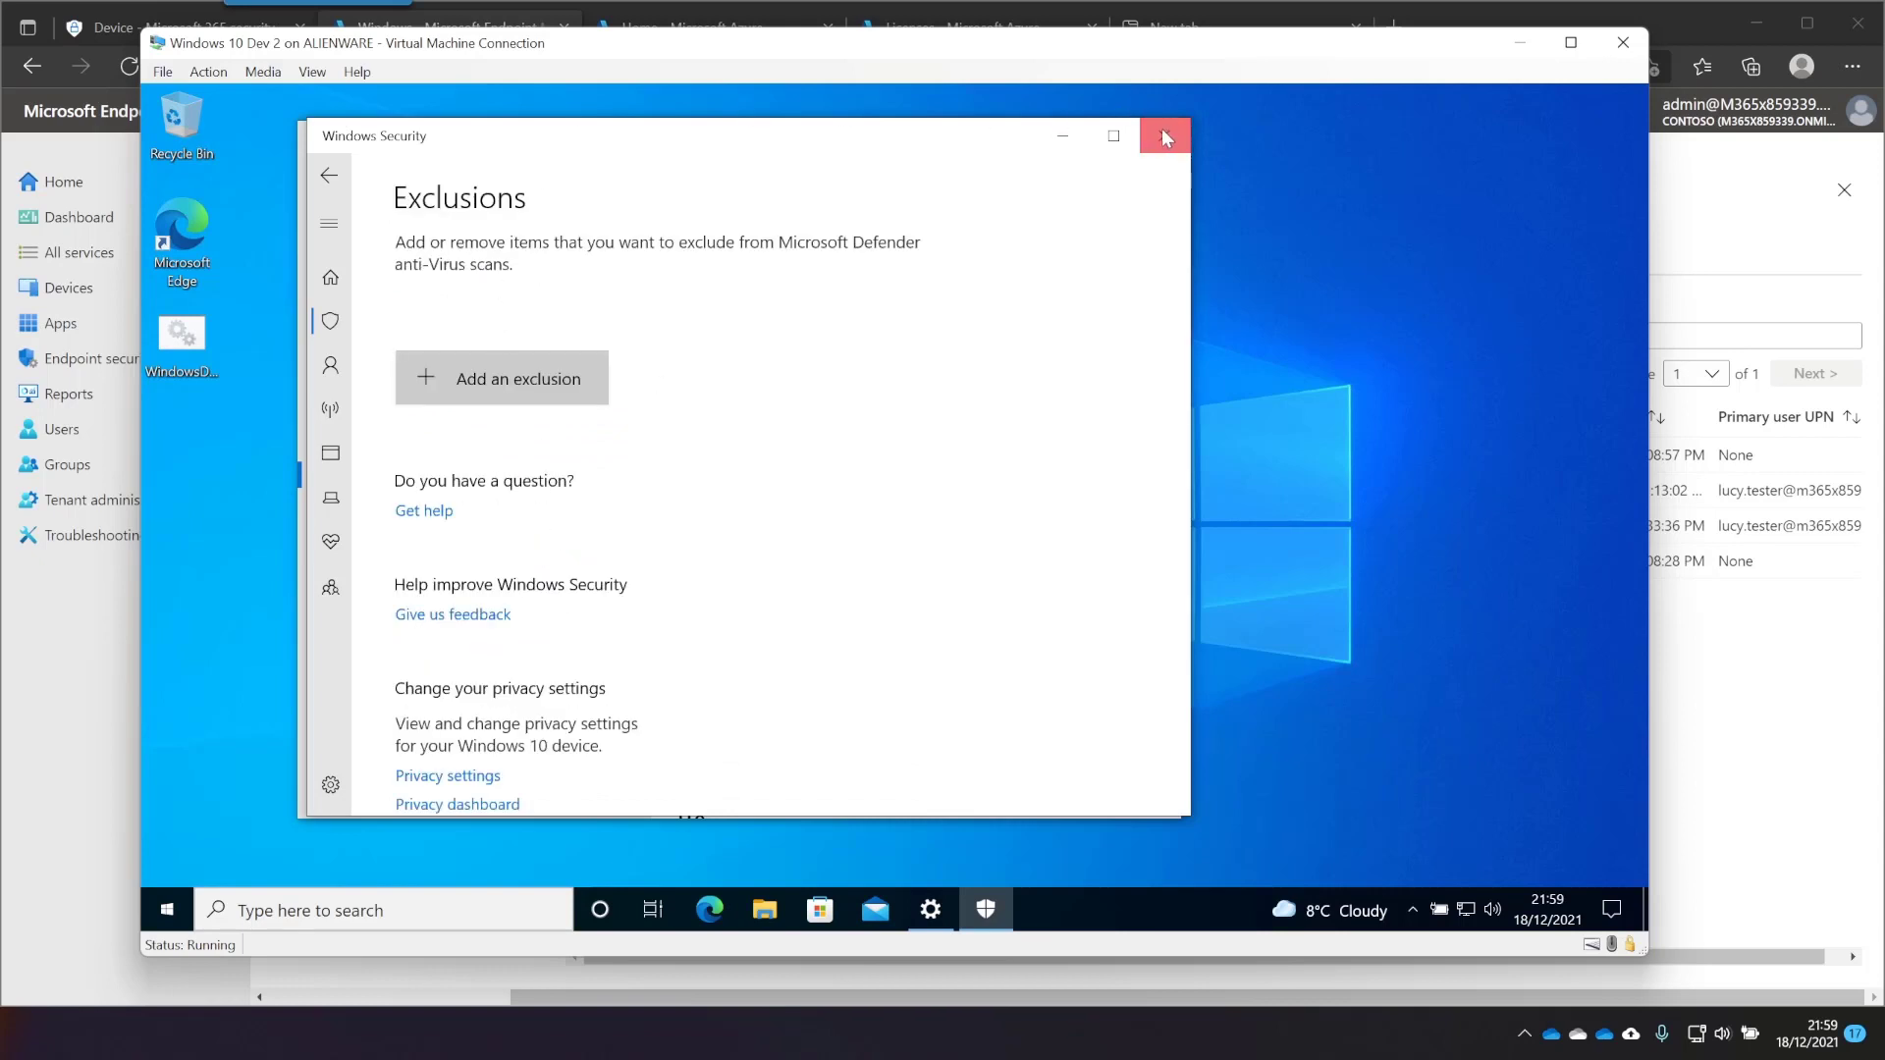
pyautogui.click(1161, 135)
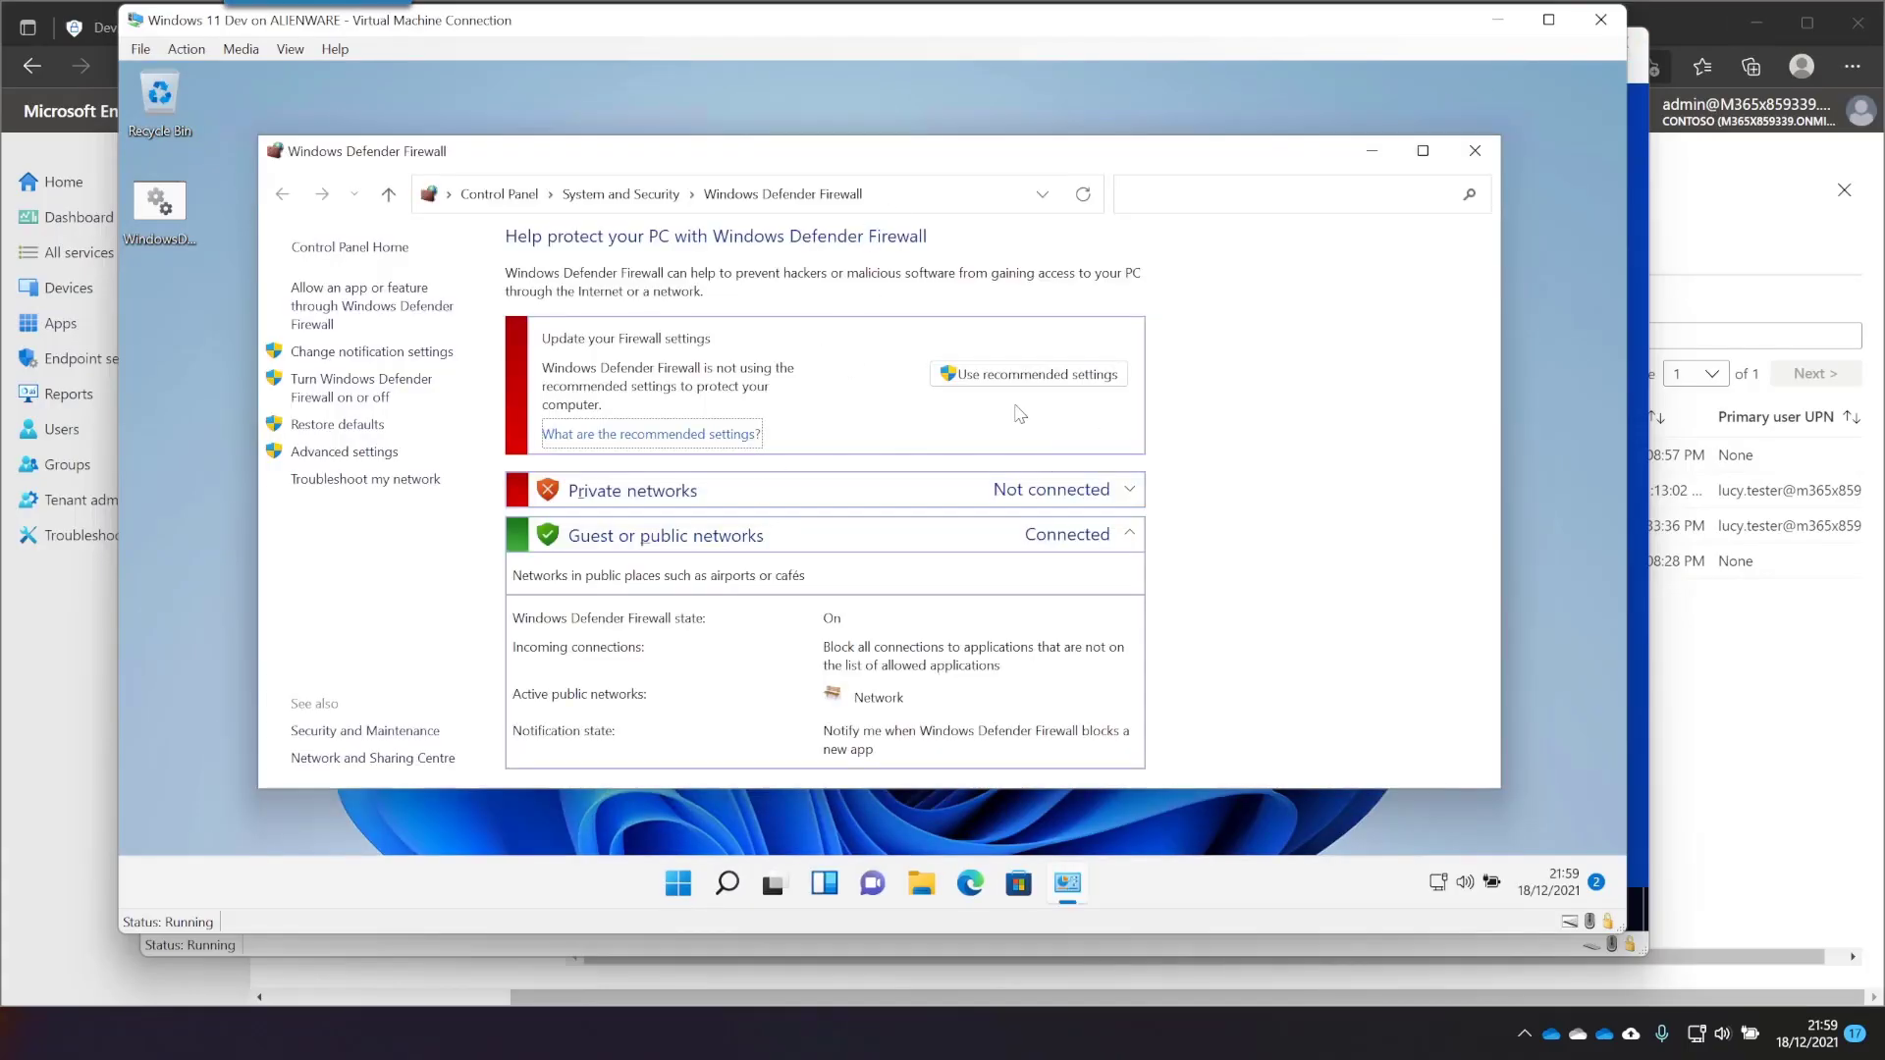
pyautogui.click(1474, 150)
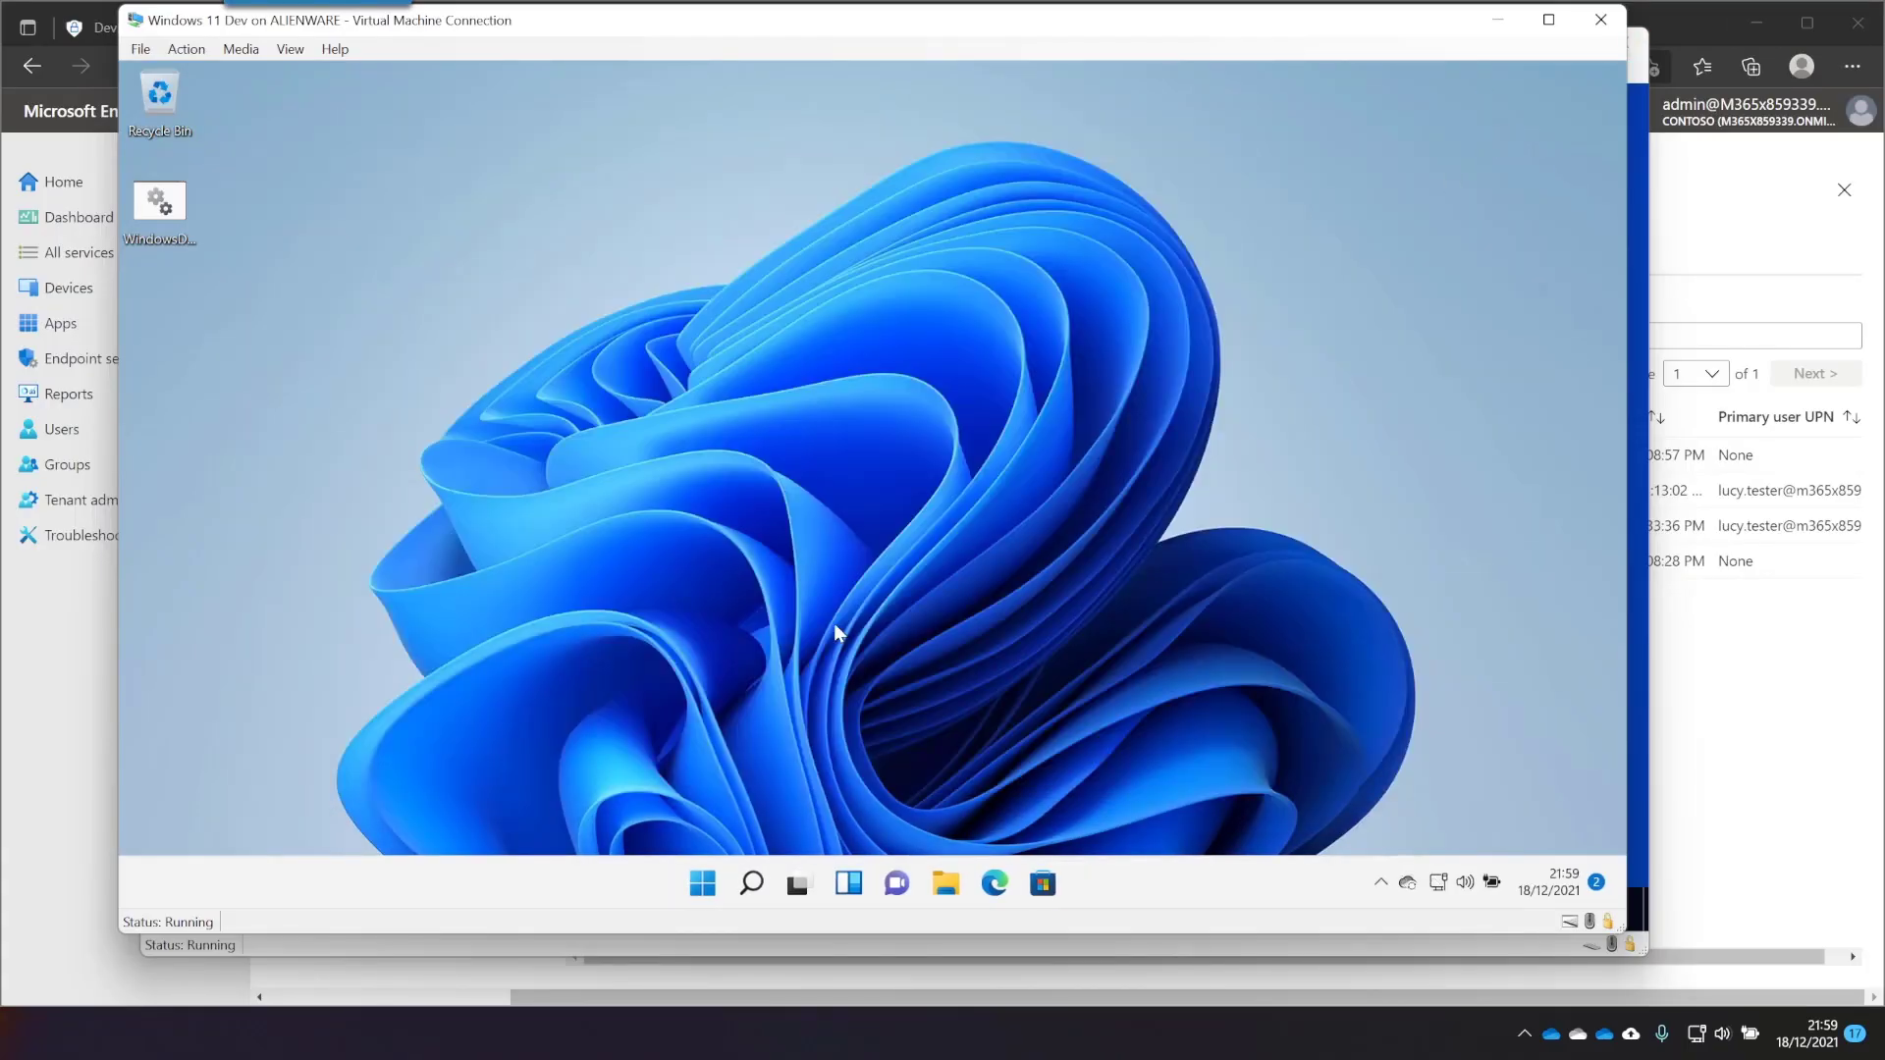